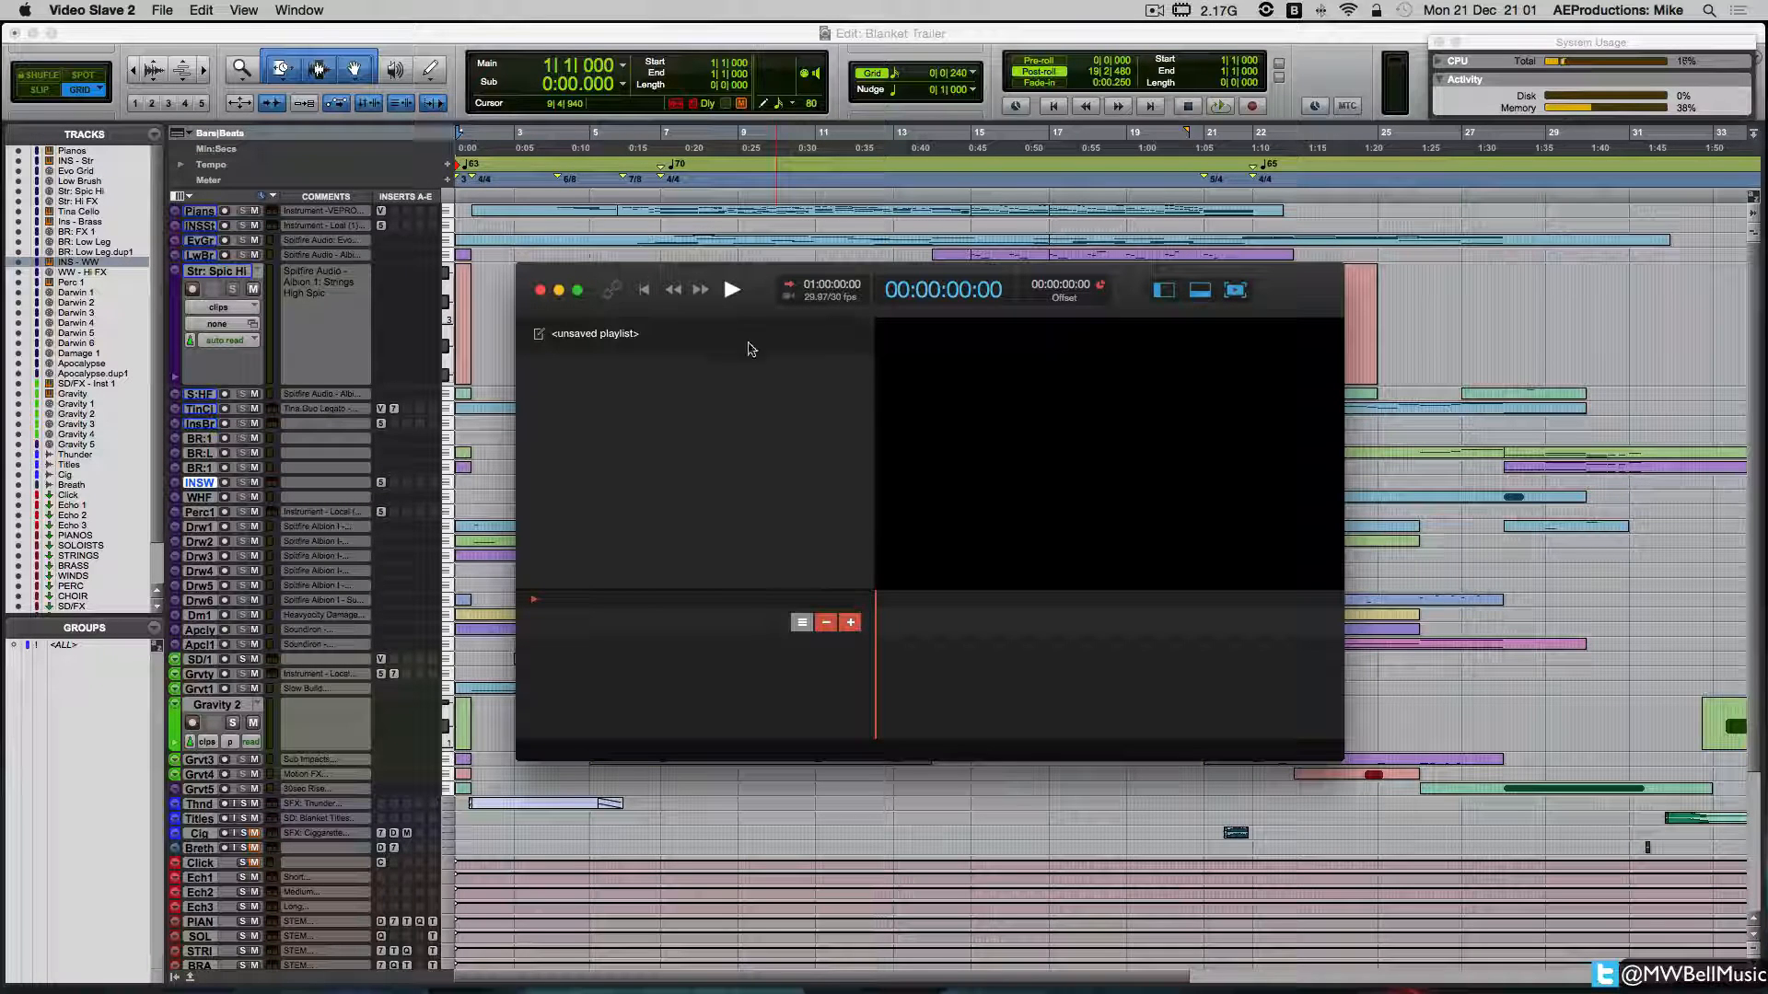
mouse_move(1025, 453)
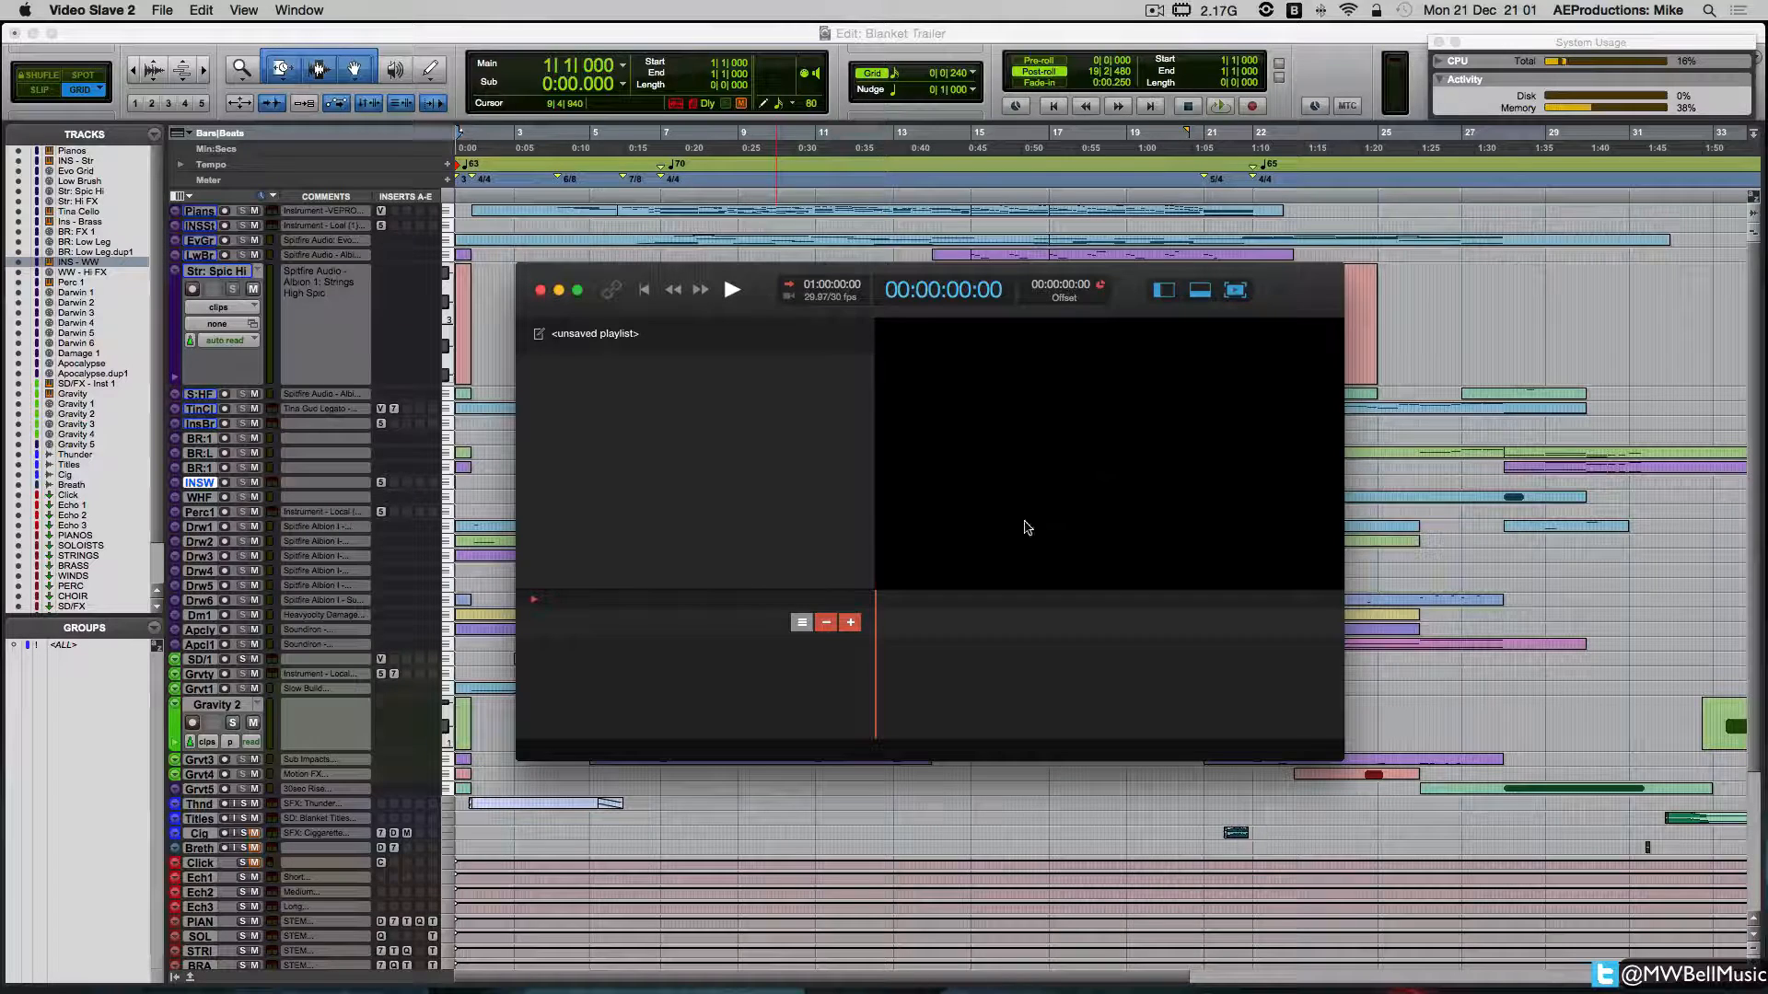
mouse_move(742, 258)
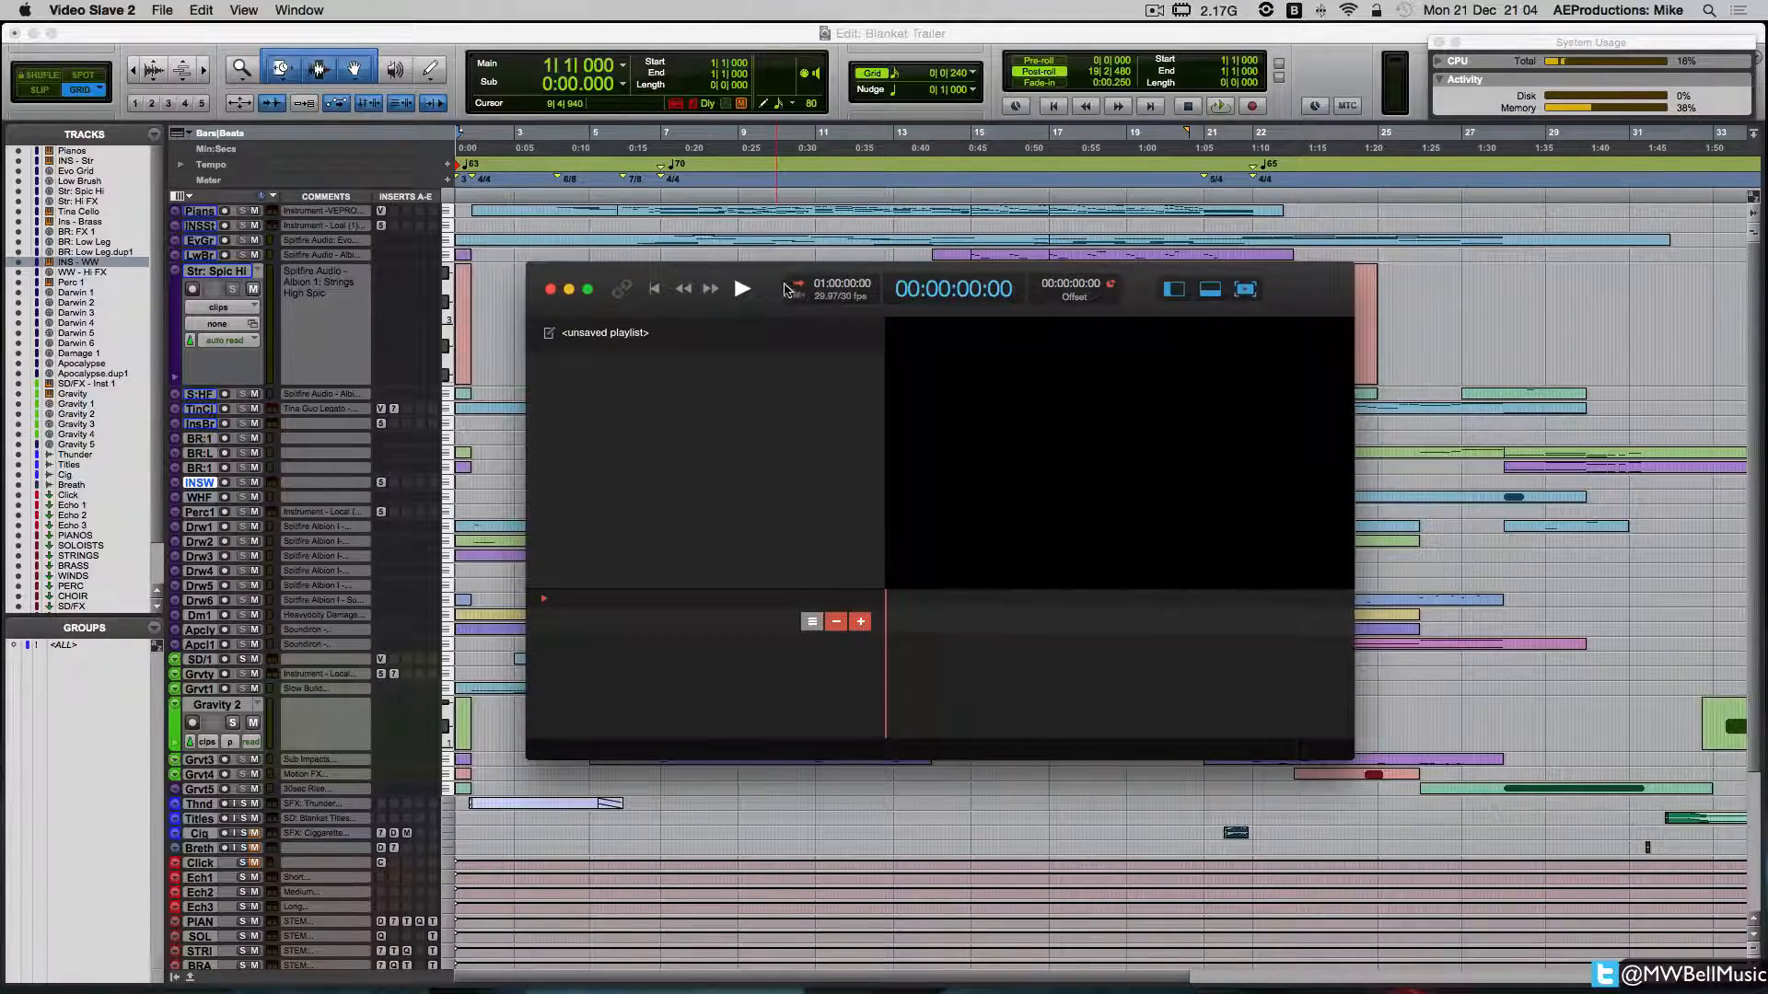
Step: Bring Video Slave 2 forward and open its Preferences from the application menu
click(92, 11)
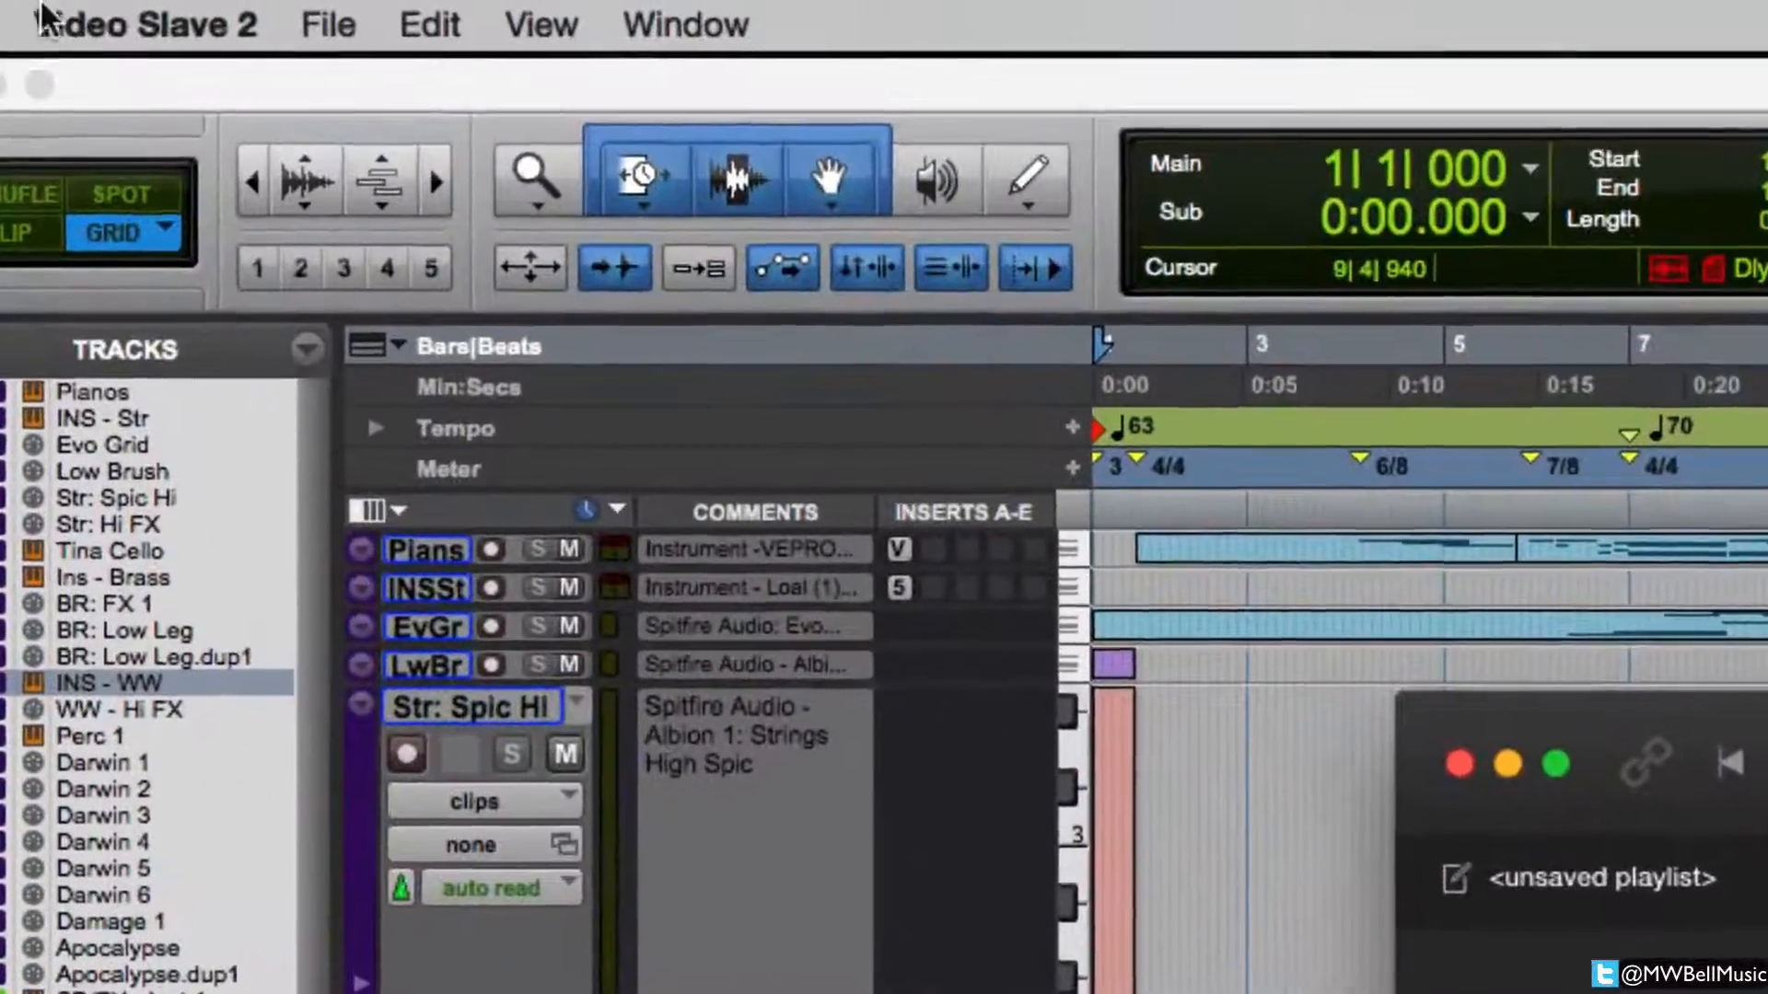
click(143, 24)
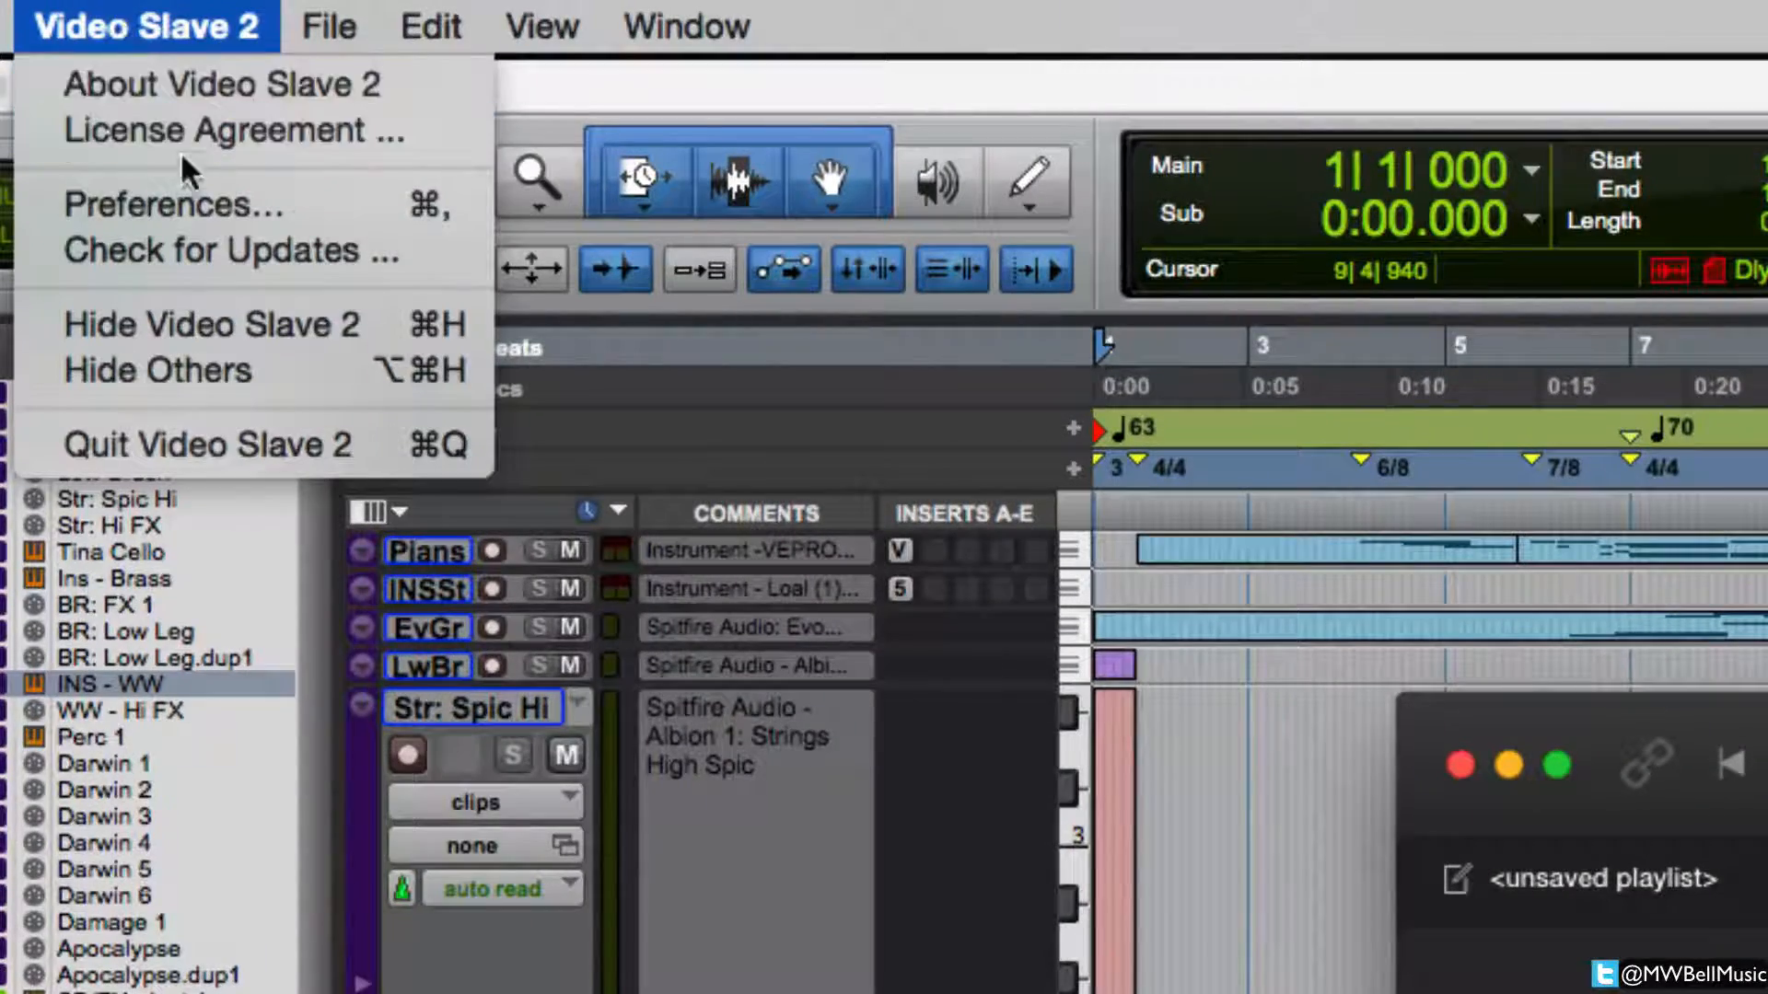
click(172, 204)
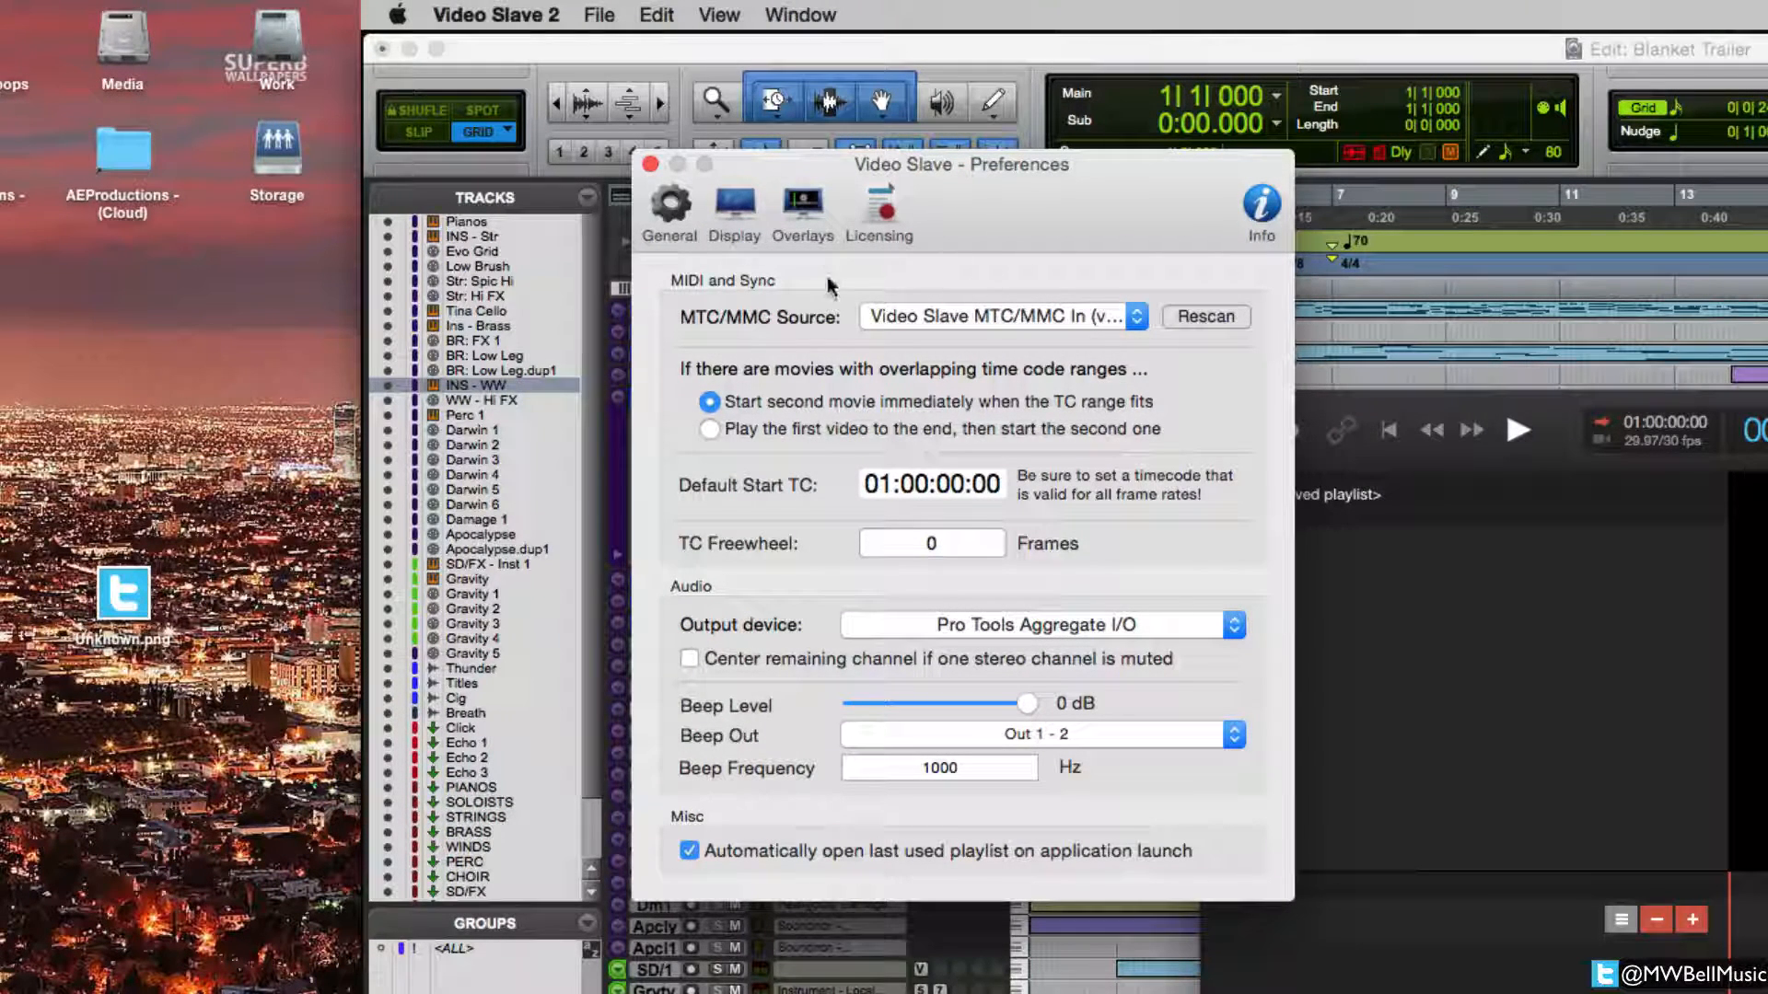
mouse_move(967, 265)
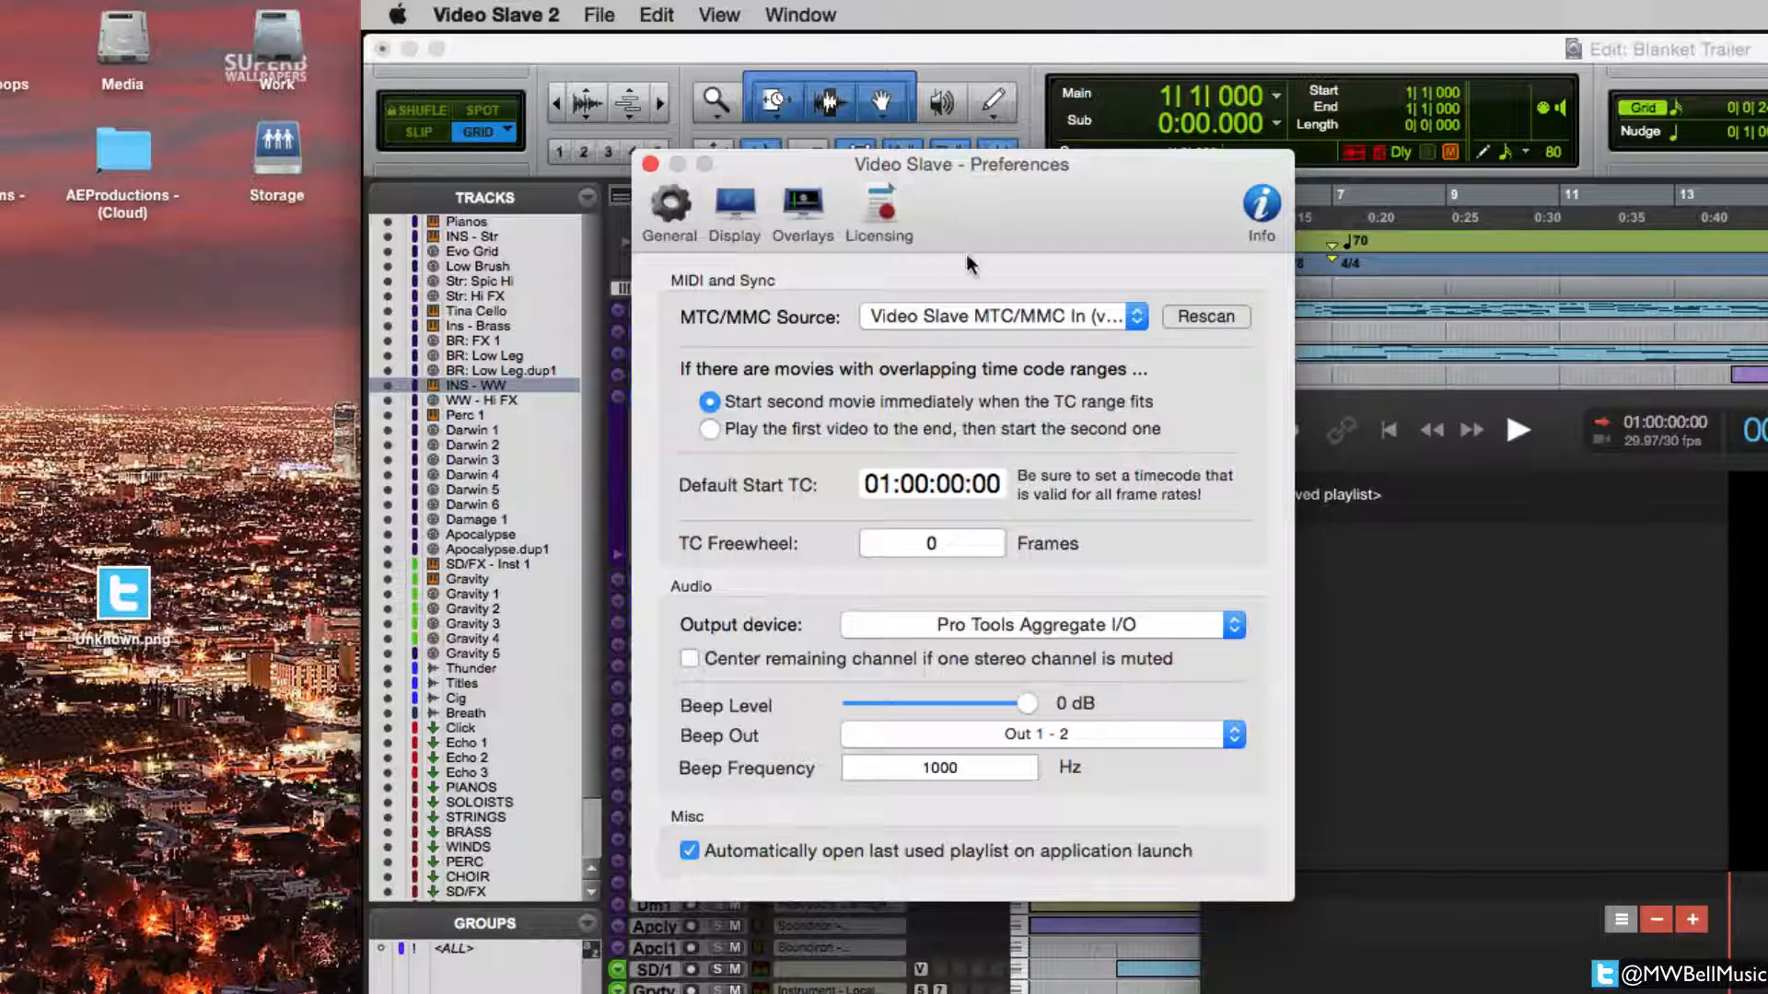
mouse_move(961, 238)
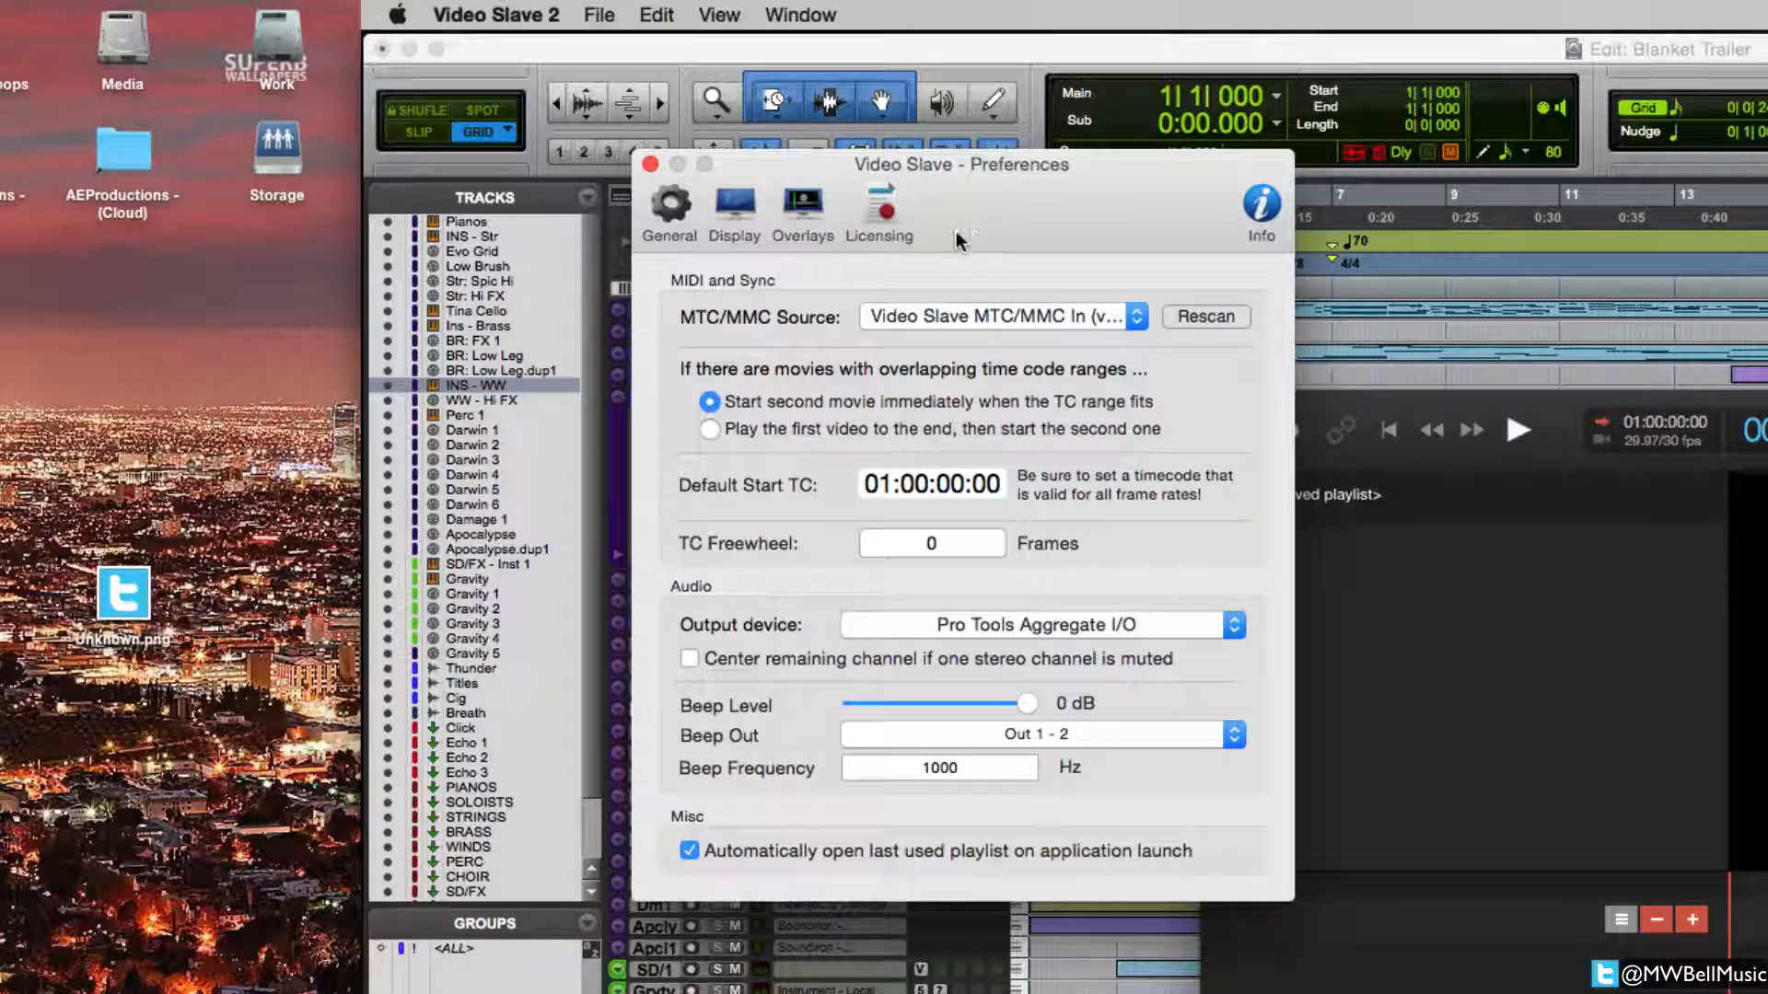
mouse_move(945, 236)
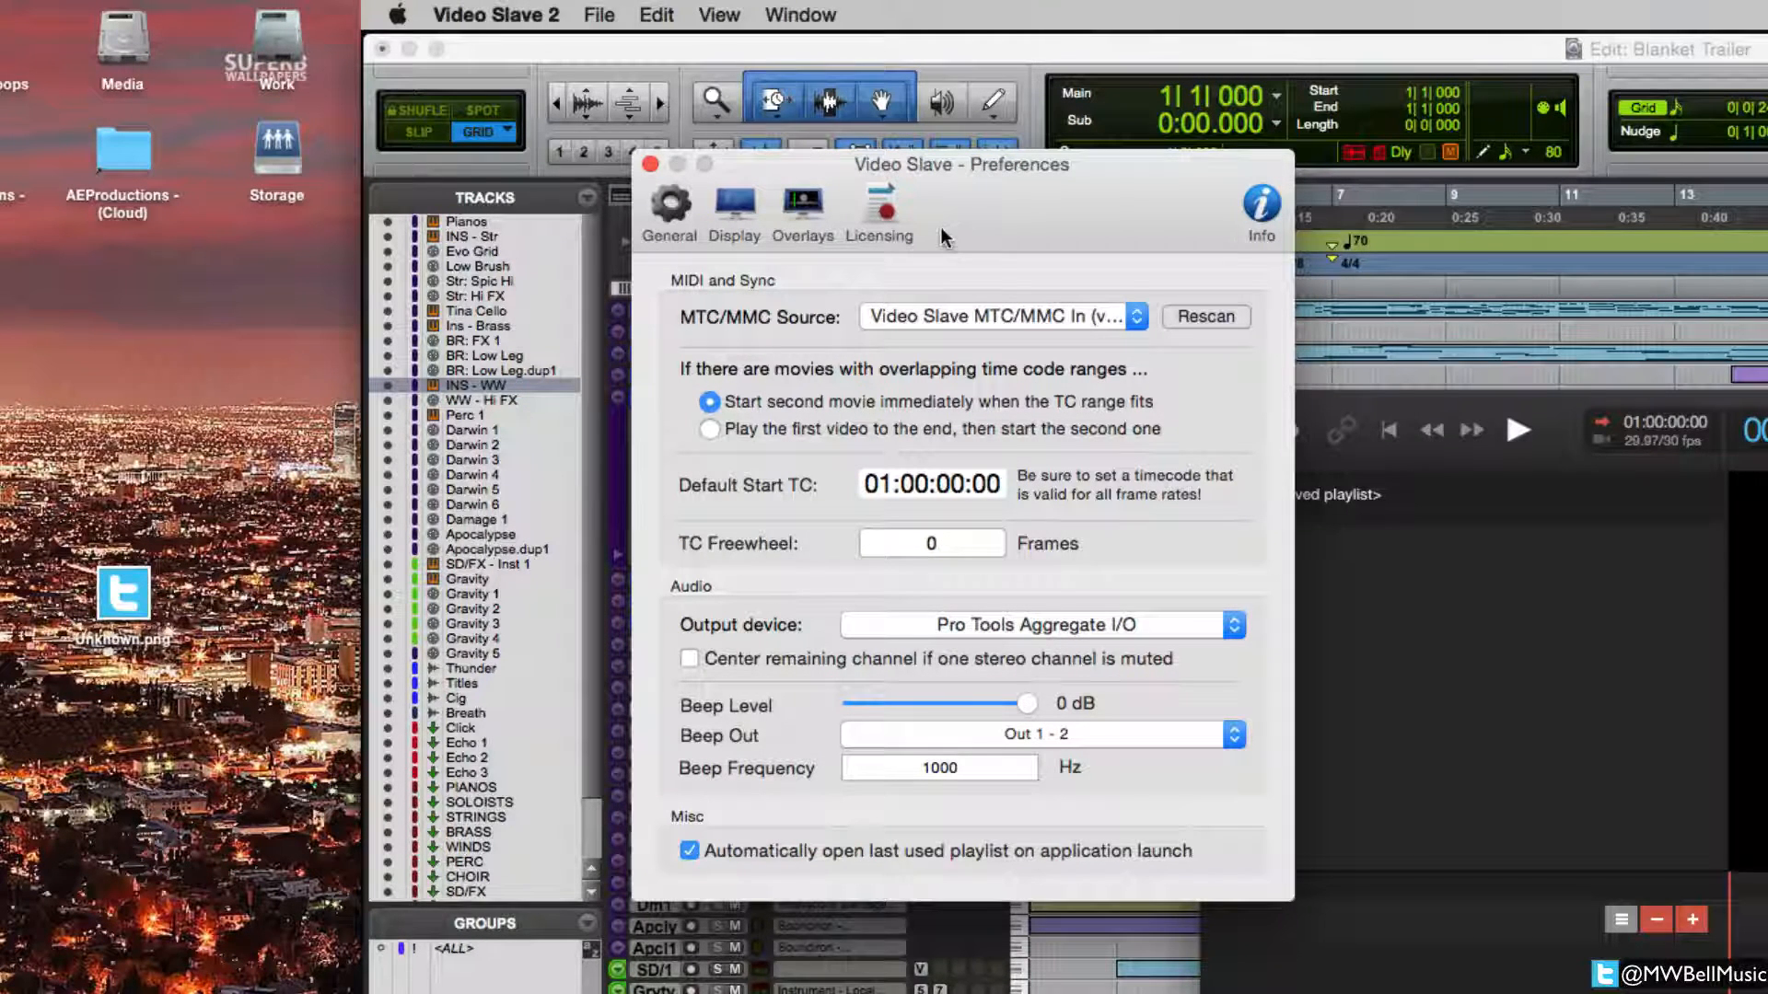
mouse_move(886, 265)
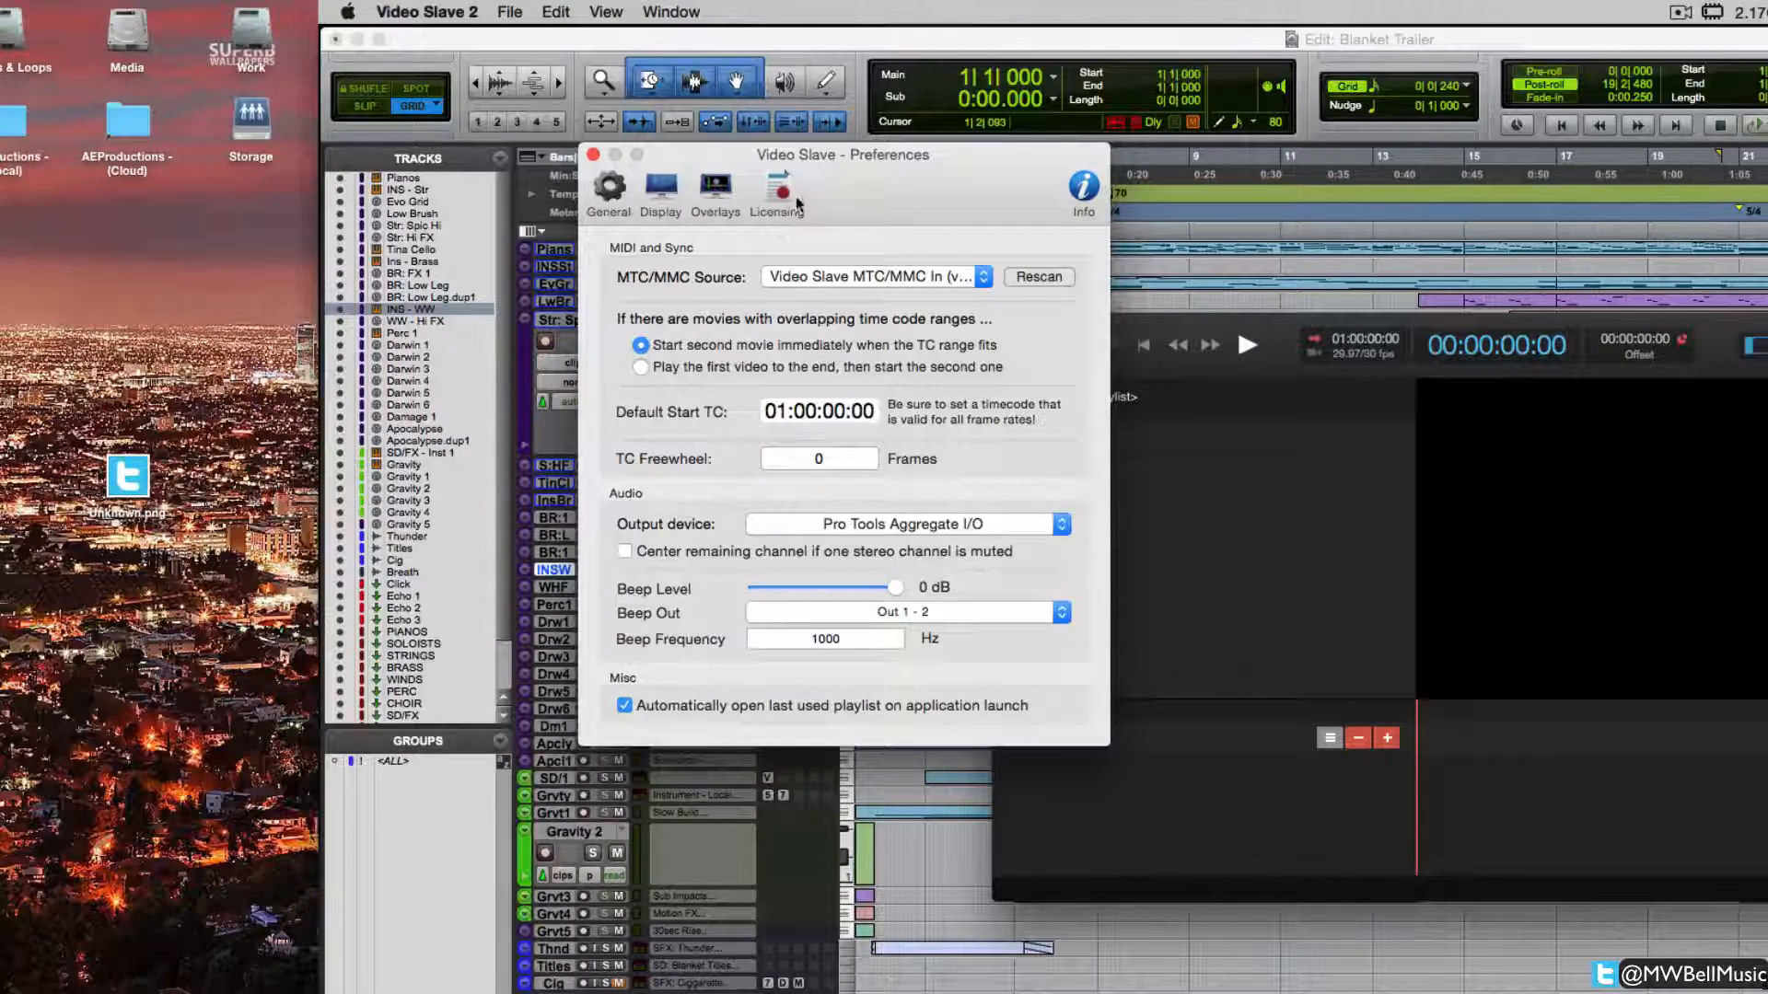
mouse_move(604, 189)
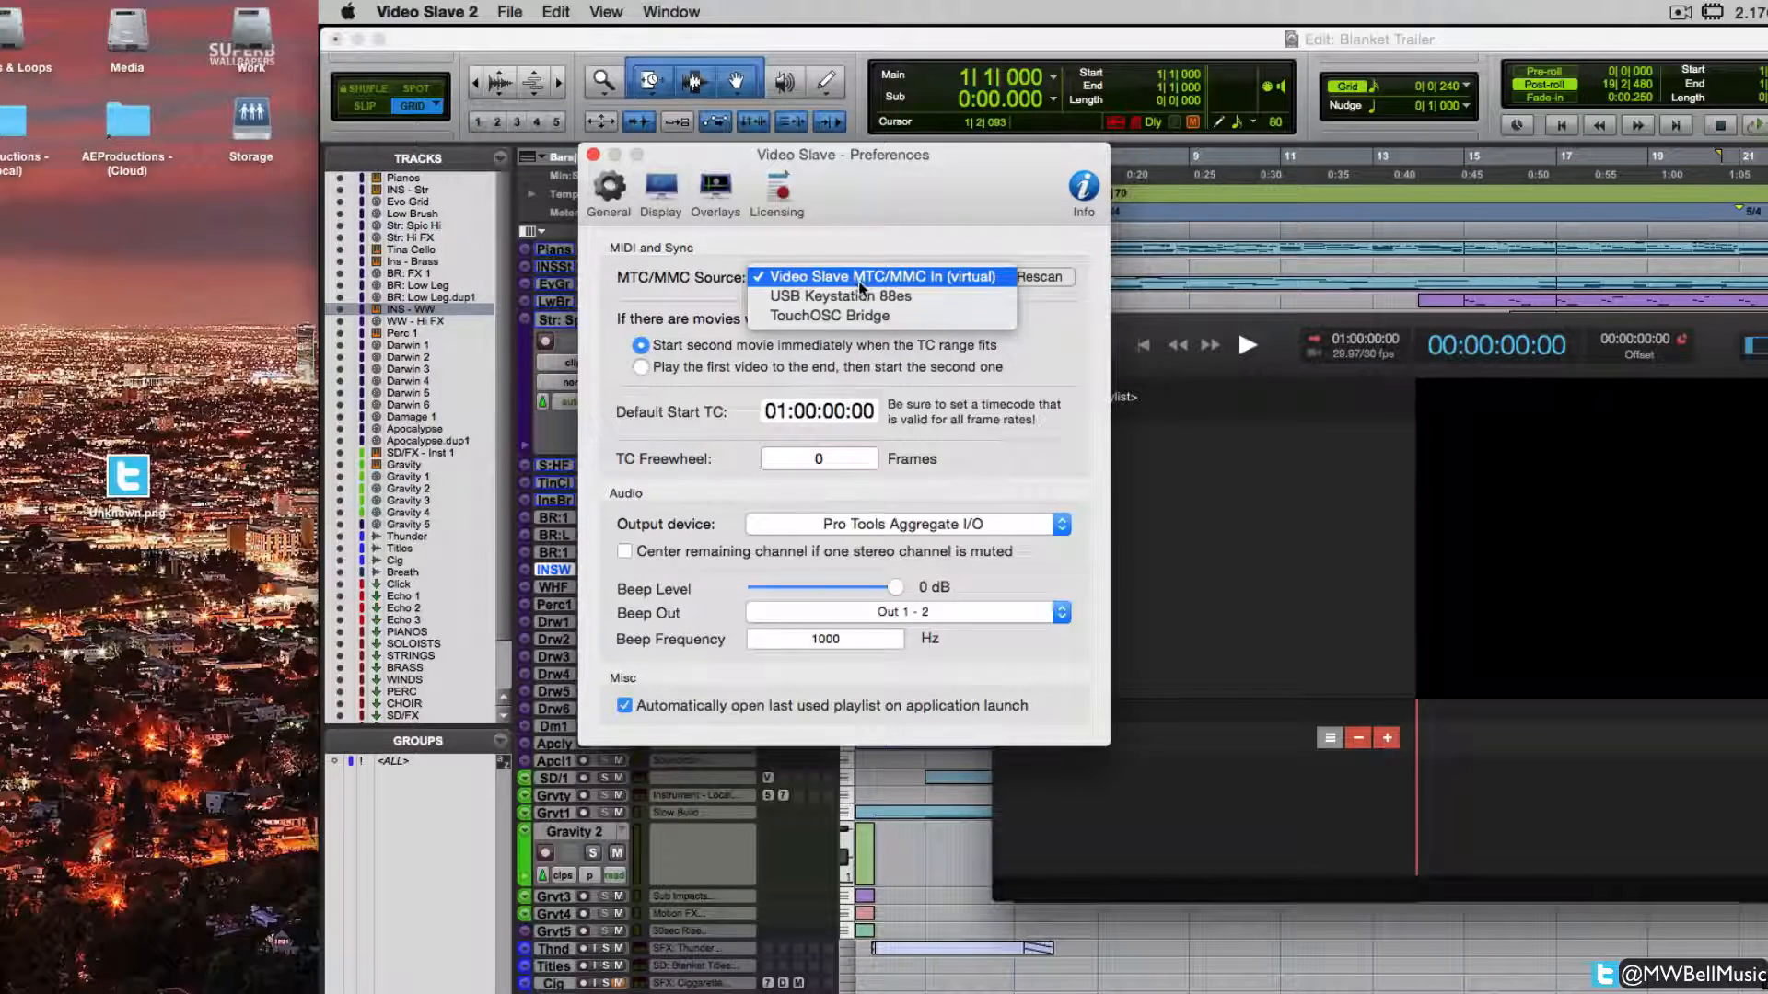
mouse_move(919, 223)
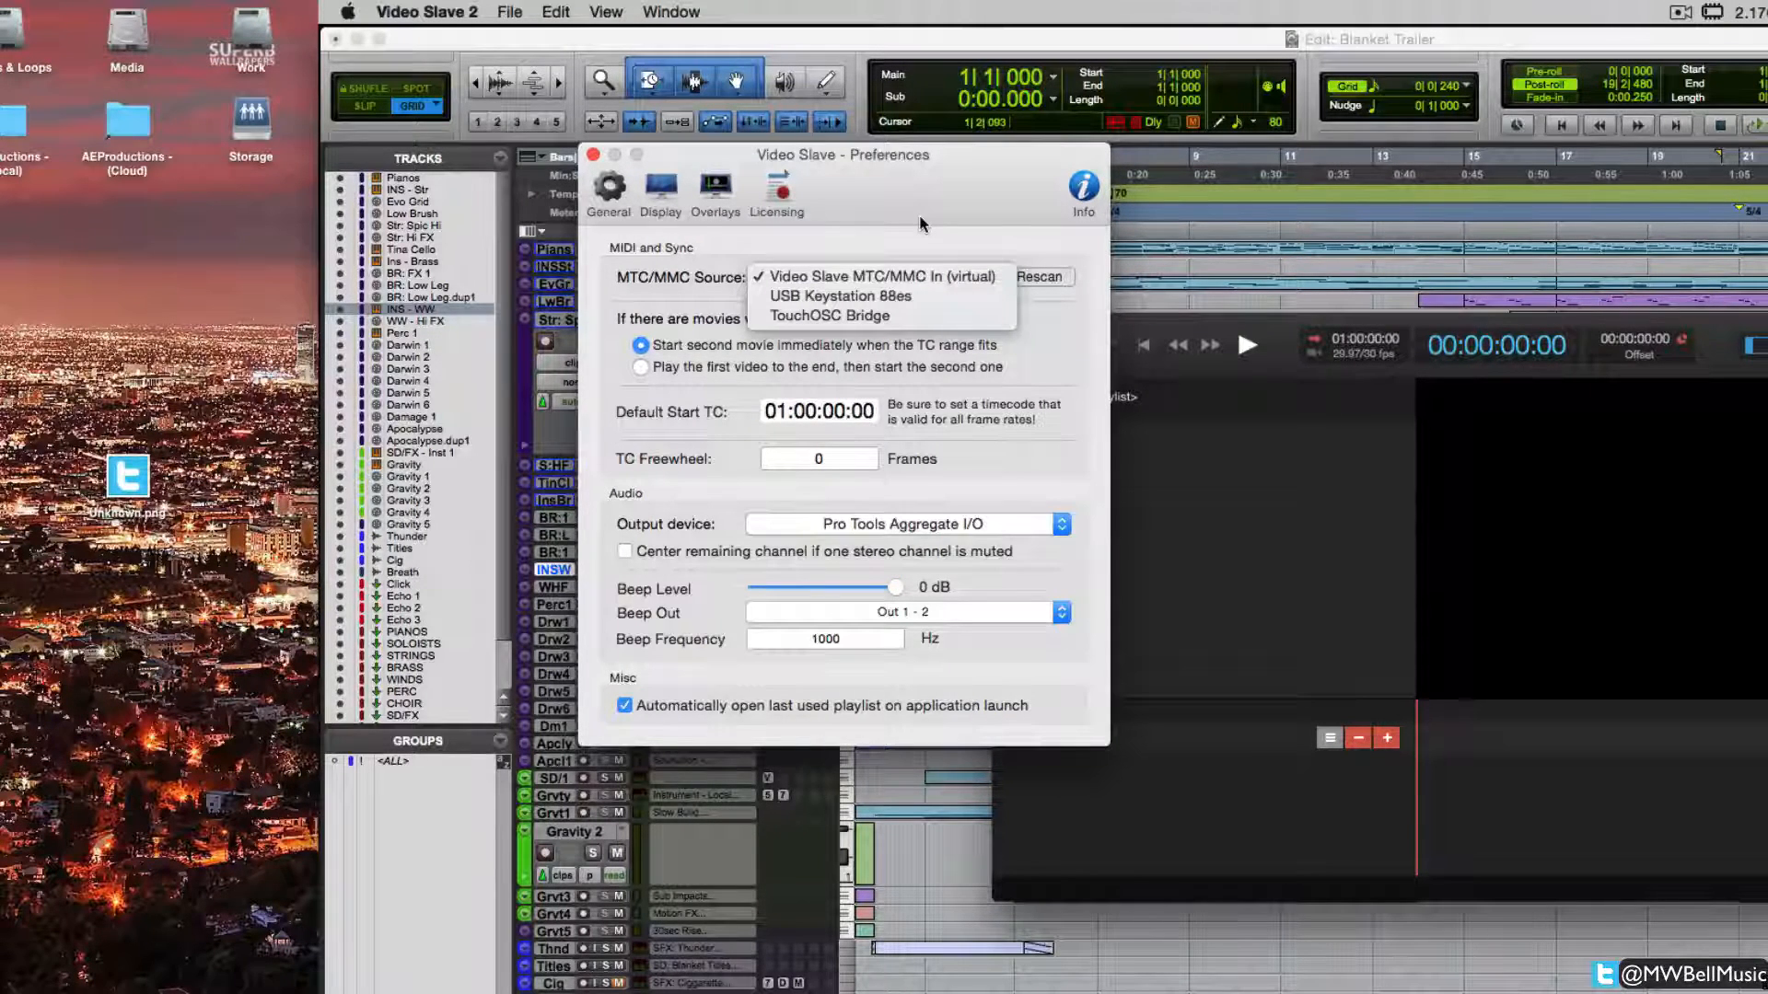
mouse_move(893, 266)
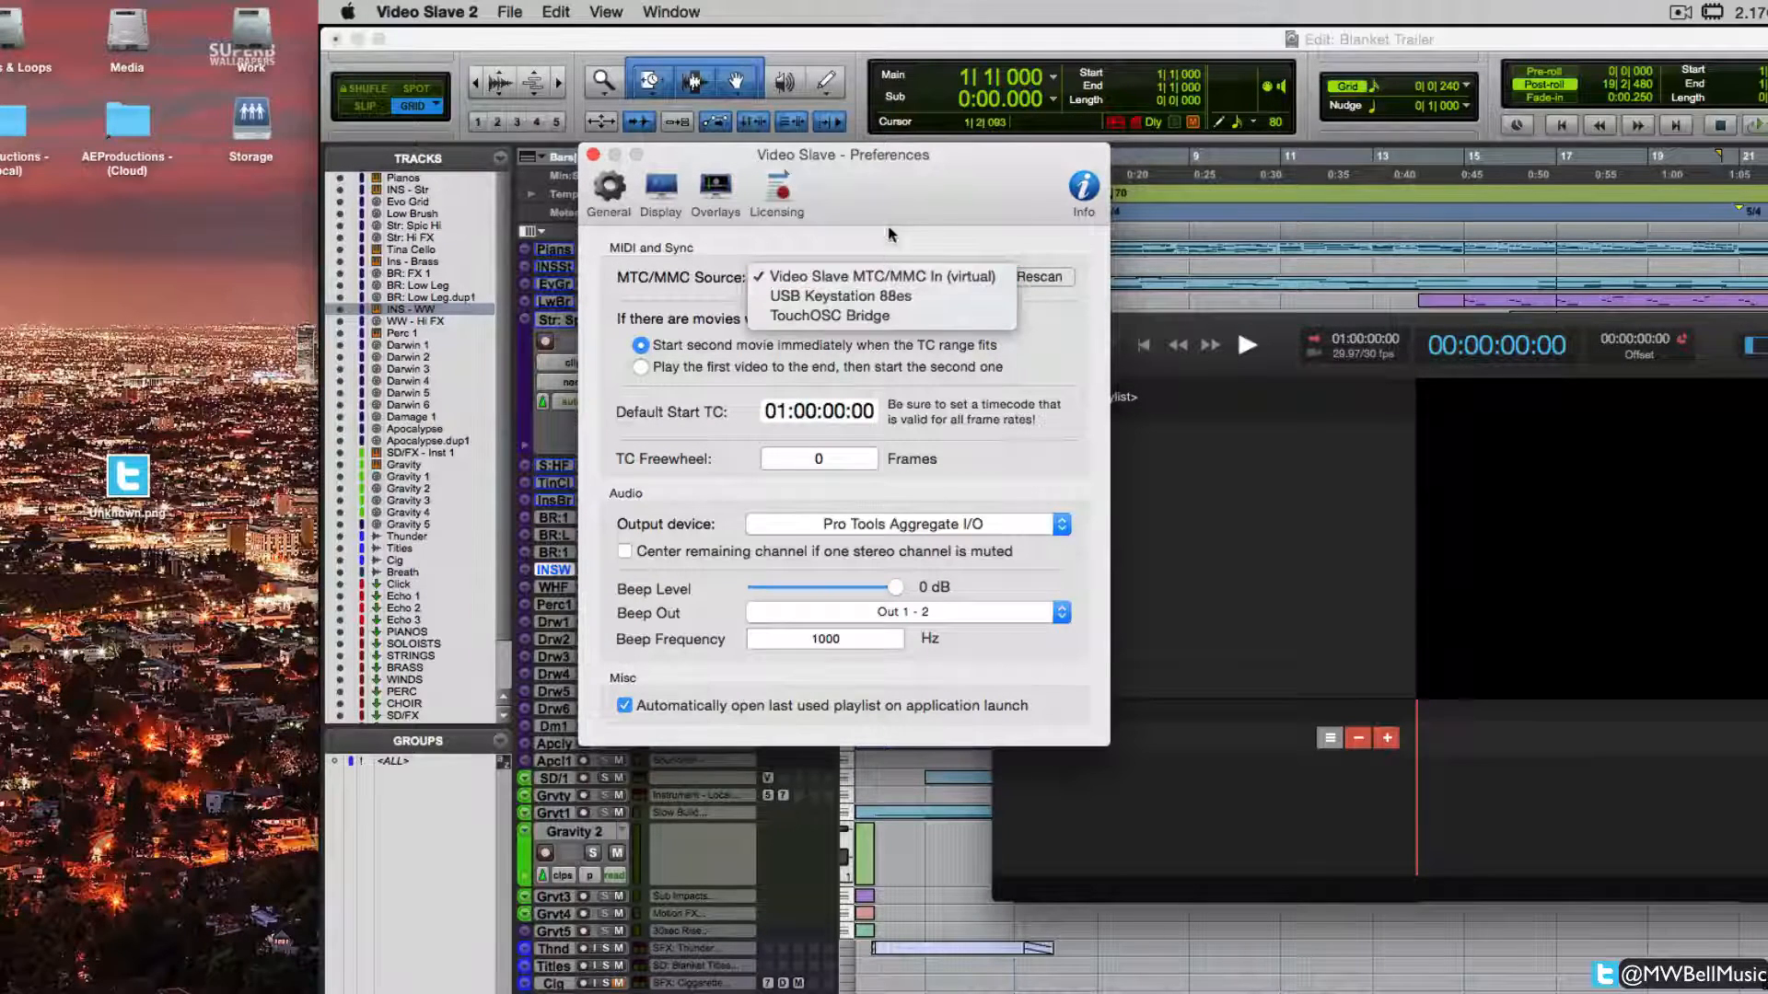
Step: Keep the Video Slave MTC/MMC In (virtual) source and switch the Sub counter to Timecode, reading 01:00:00:00
click(882, 277)
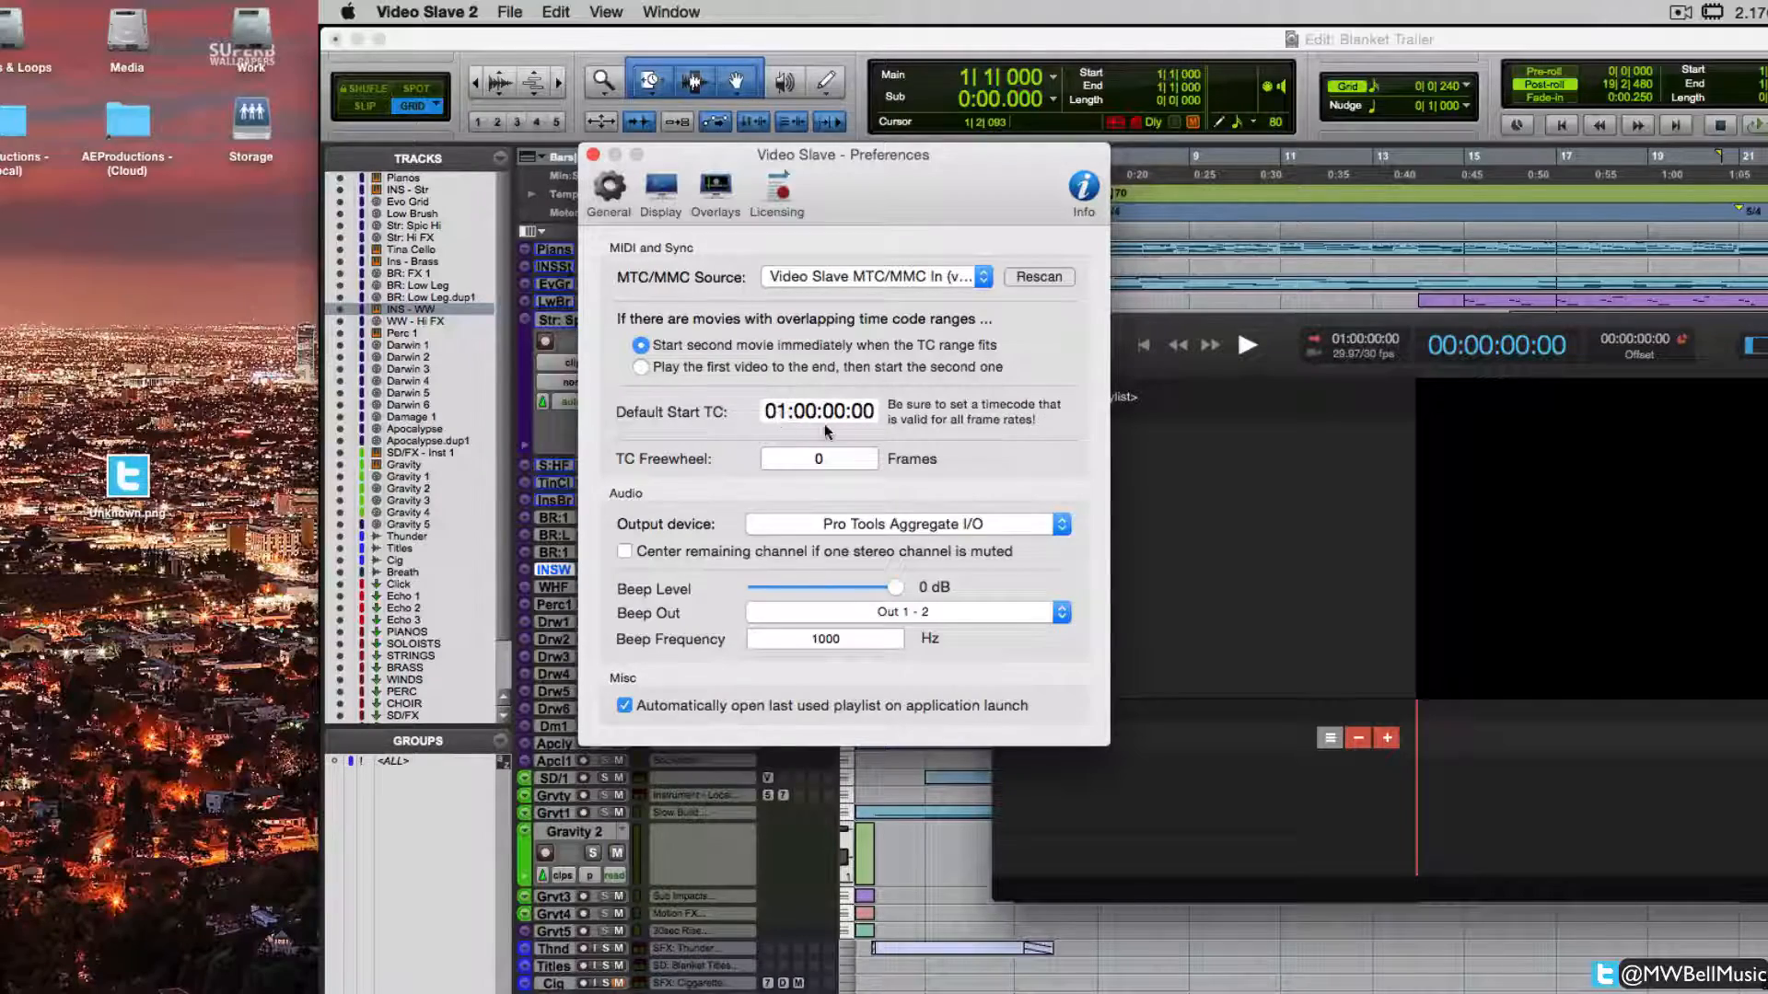
mouse_move(978, 53)
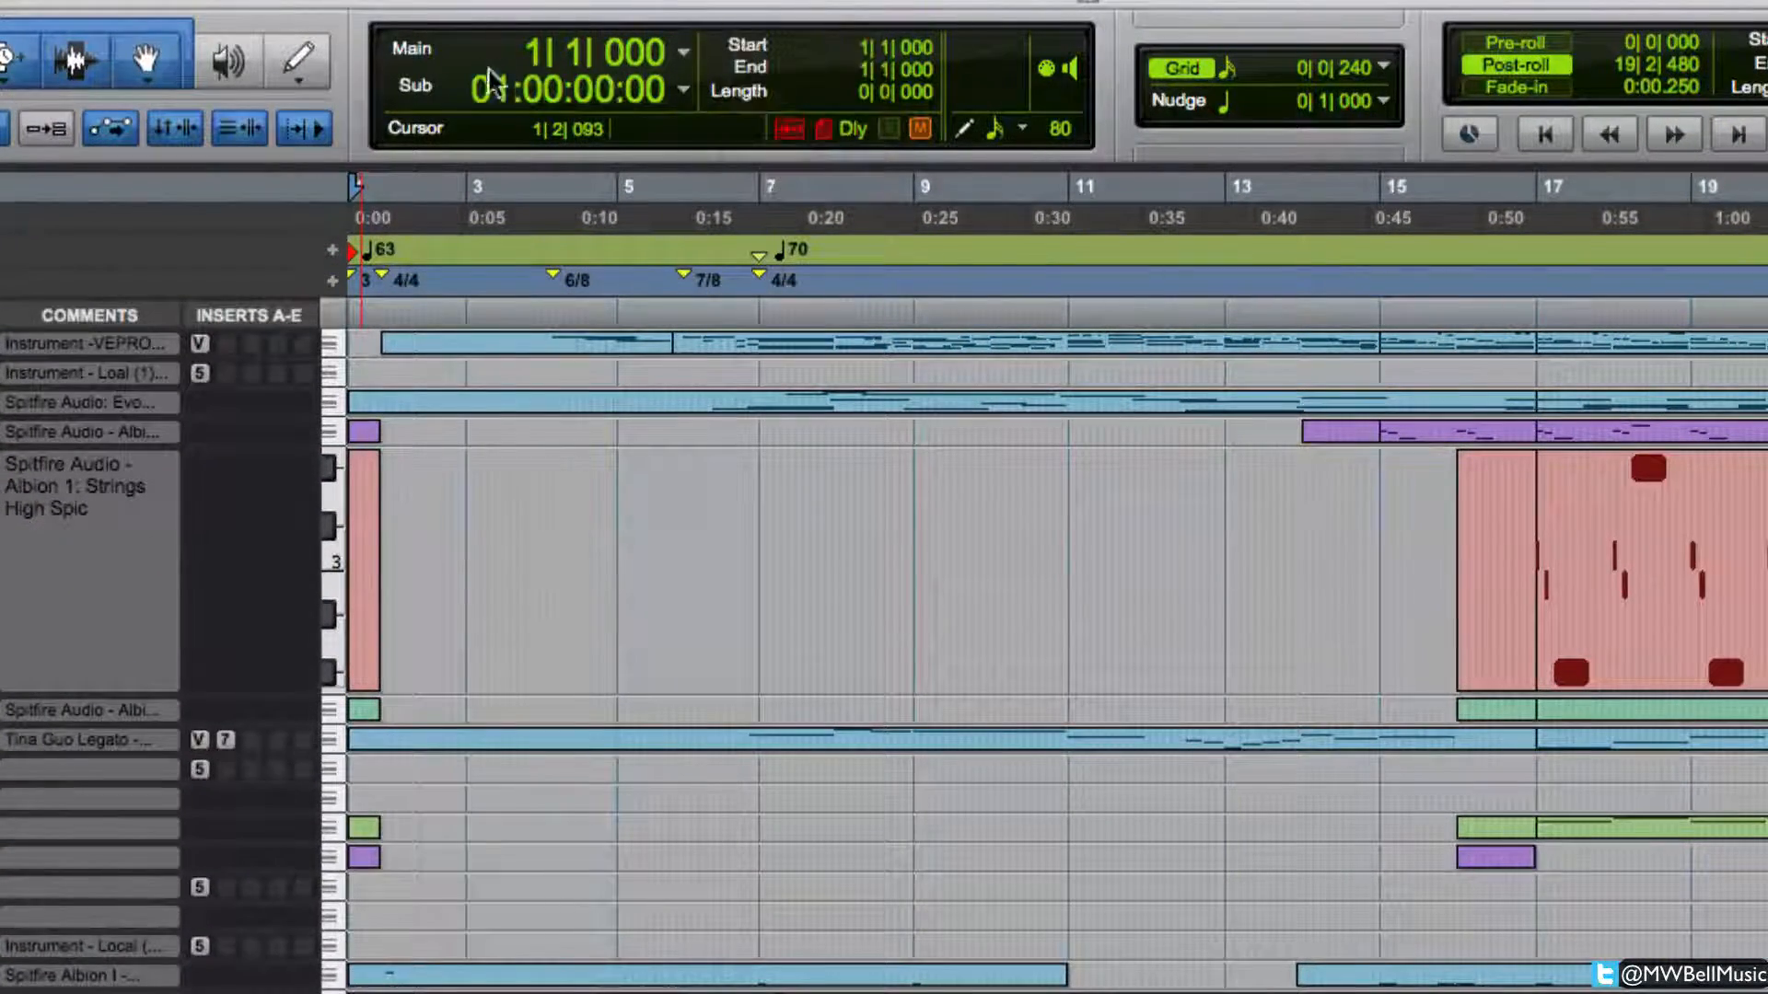
click(637, 186)
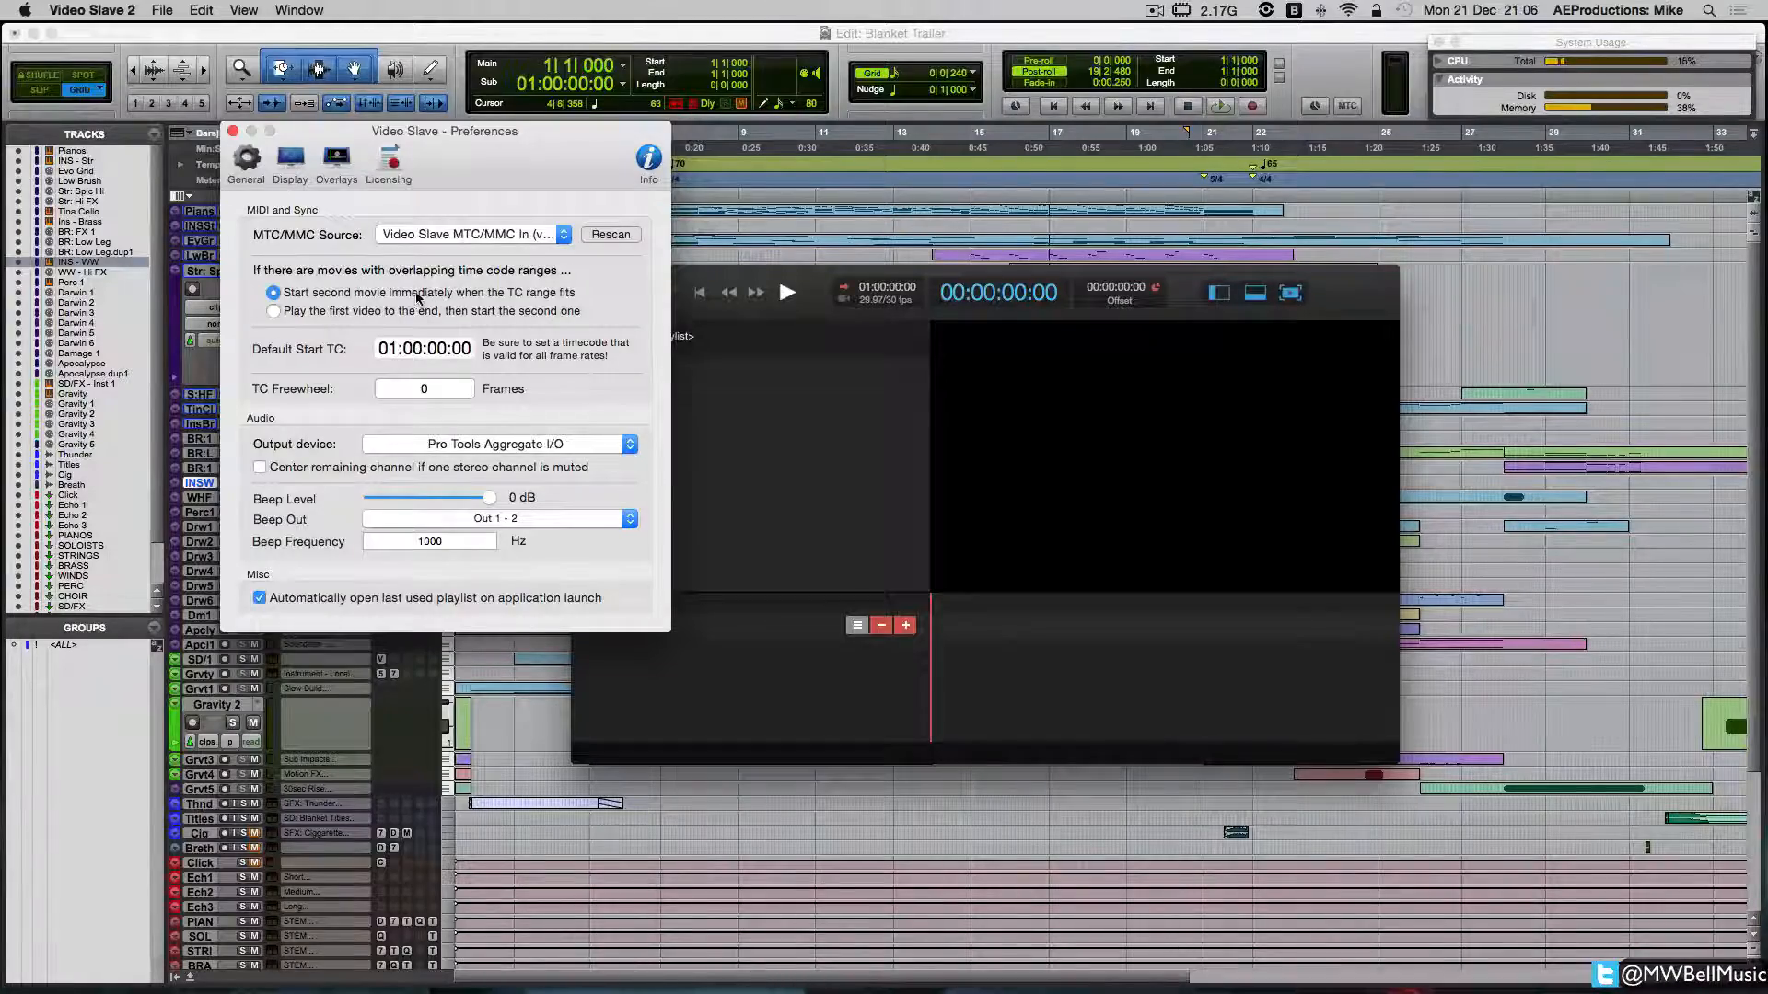
Step: Set the movie audio output device to Pro Tools Aggregate I/O in the General preferences
drag(443, 131, 464, 138)
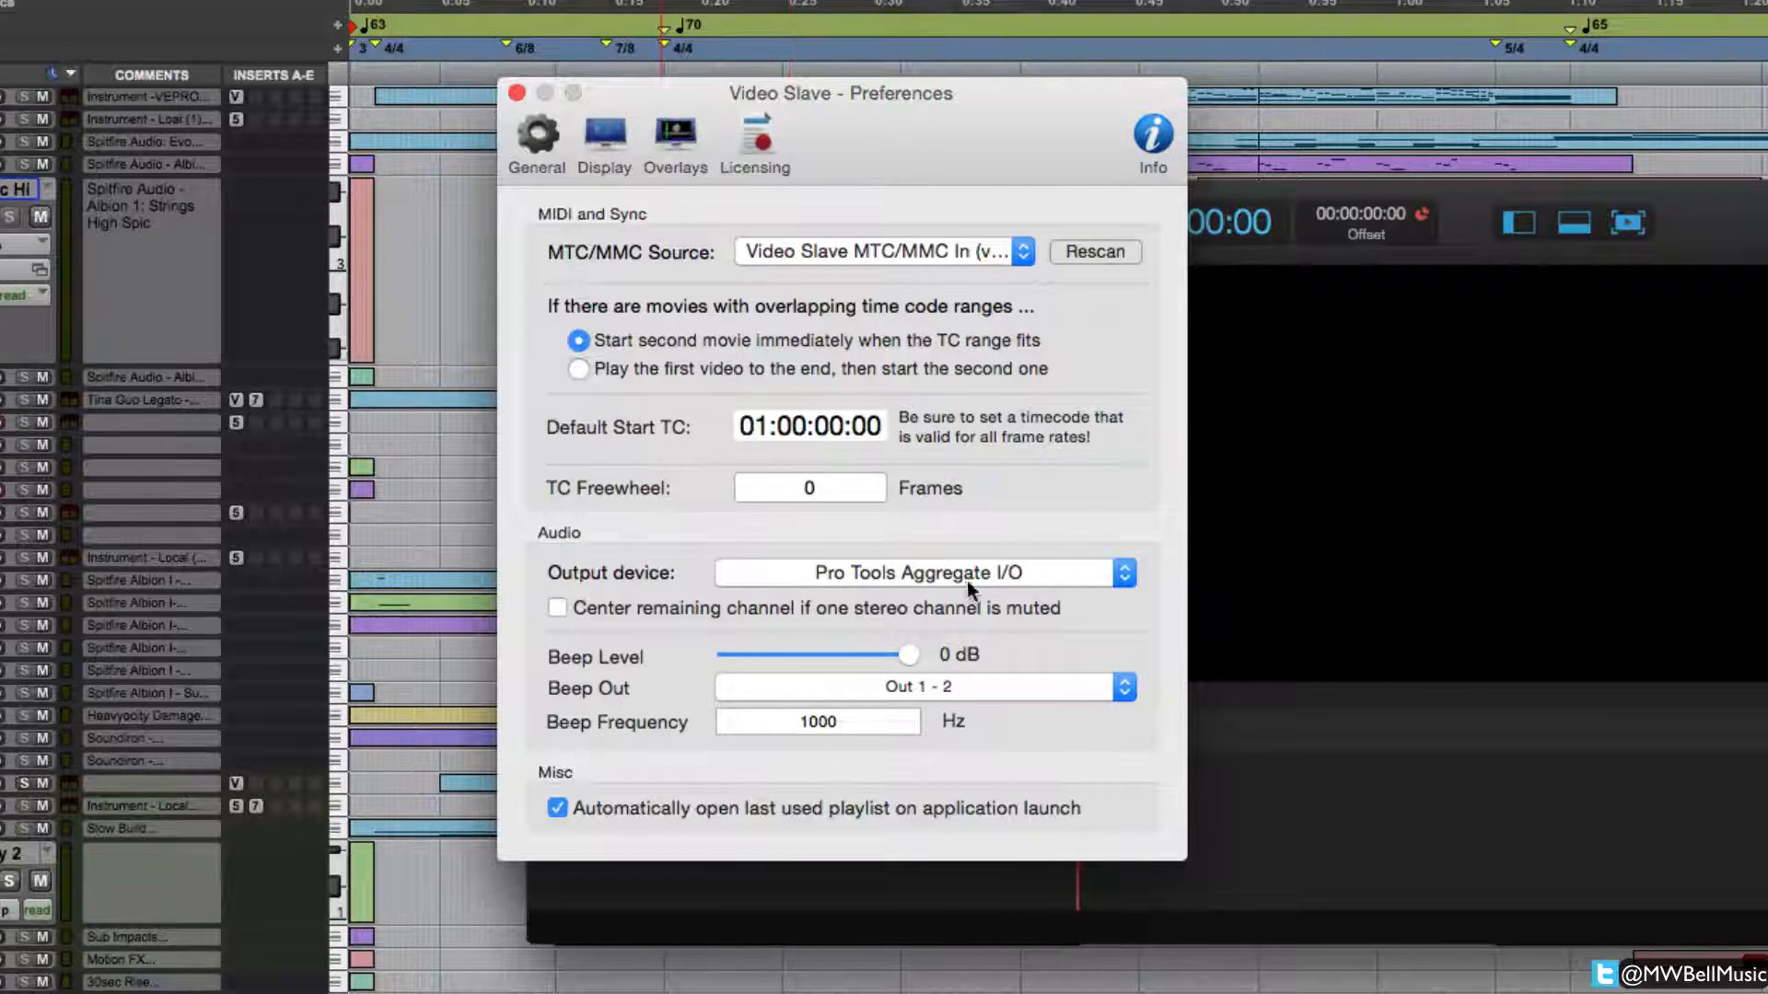
mouse_move(987, 597)
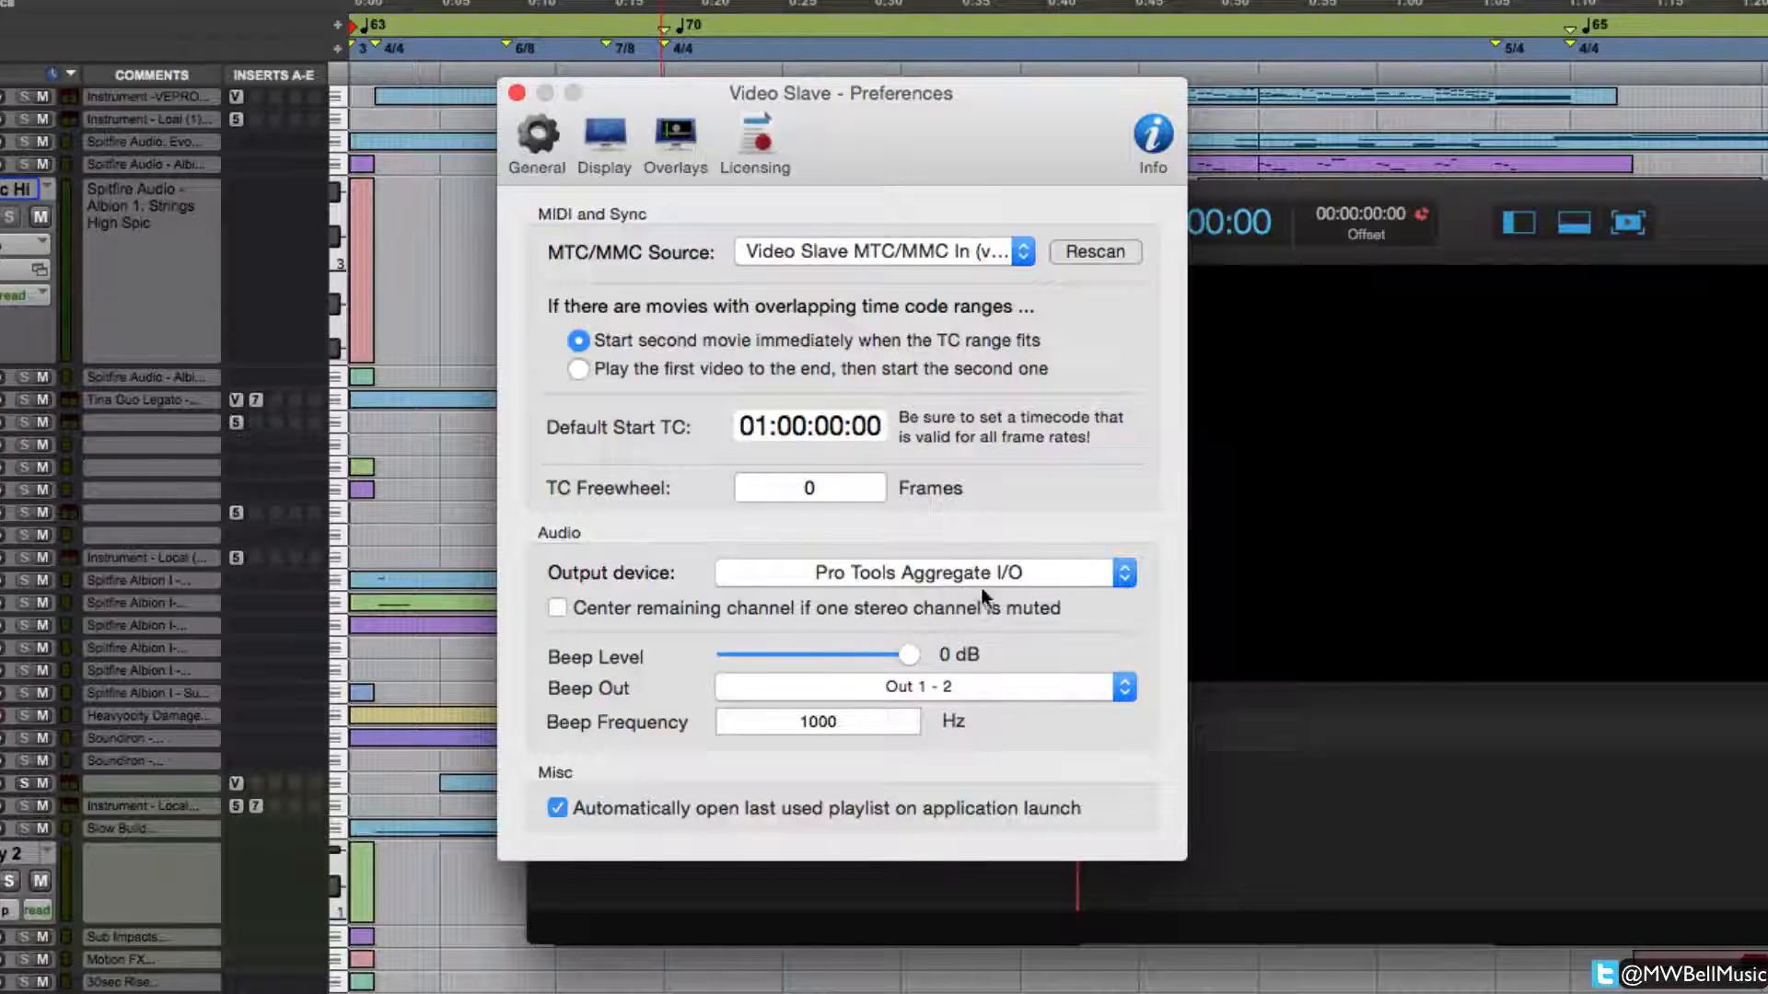
mouse_move(987, 589)
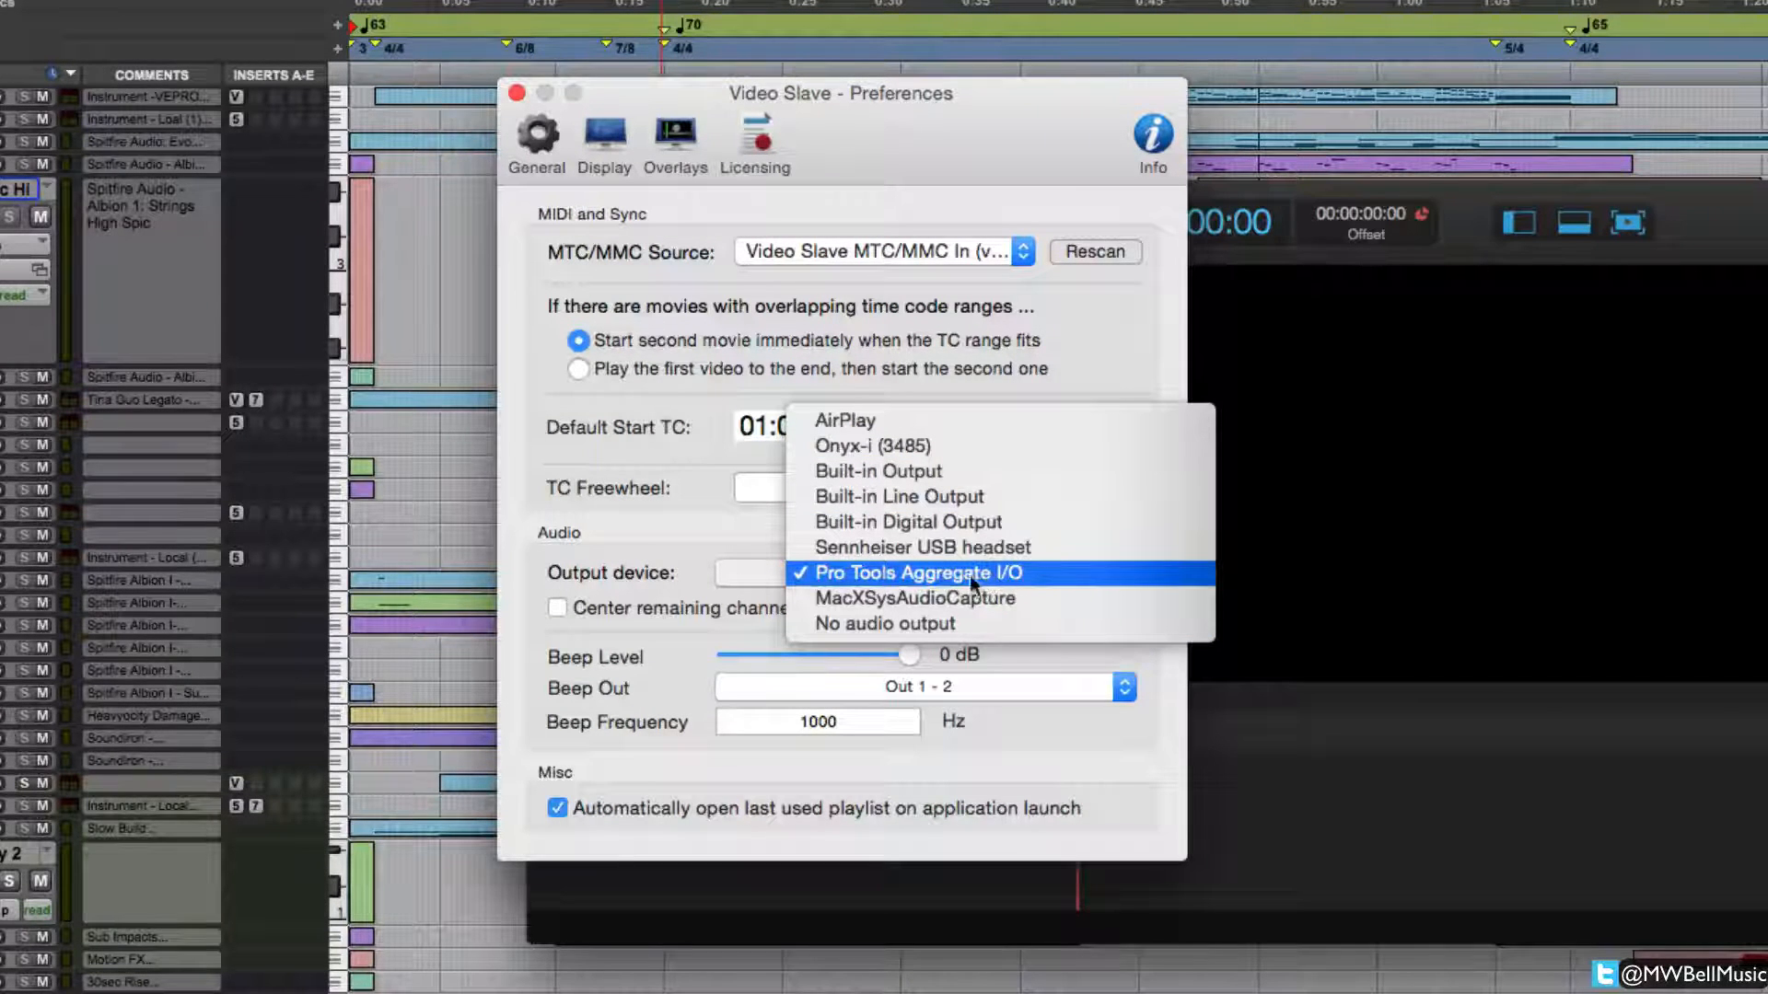
mouse_move(947, 584)
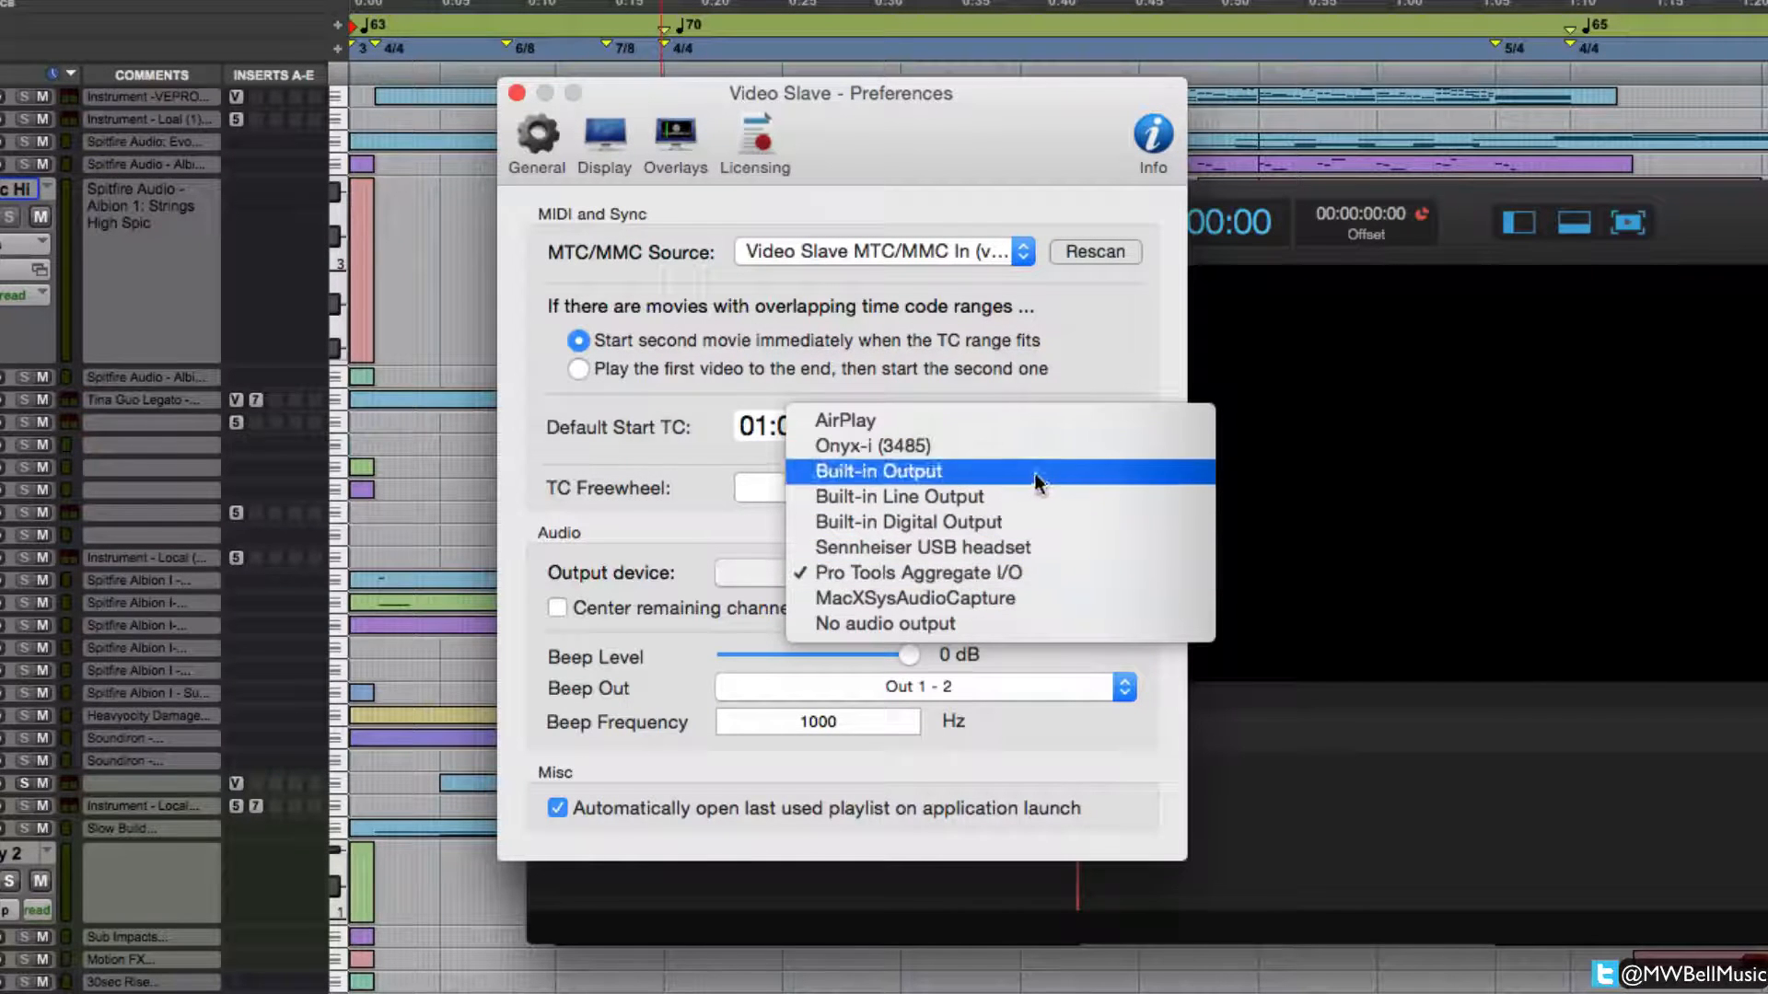
mouse_move(976, 596)
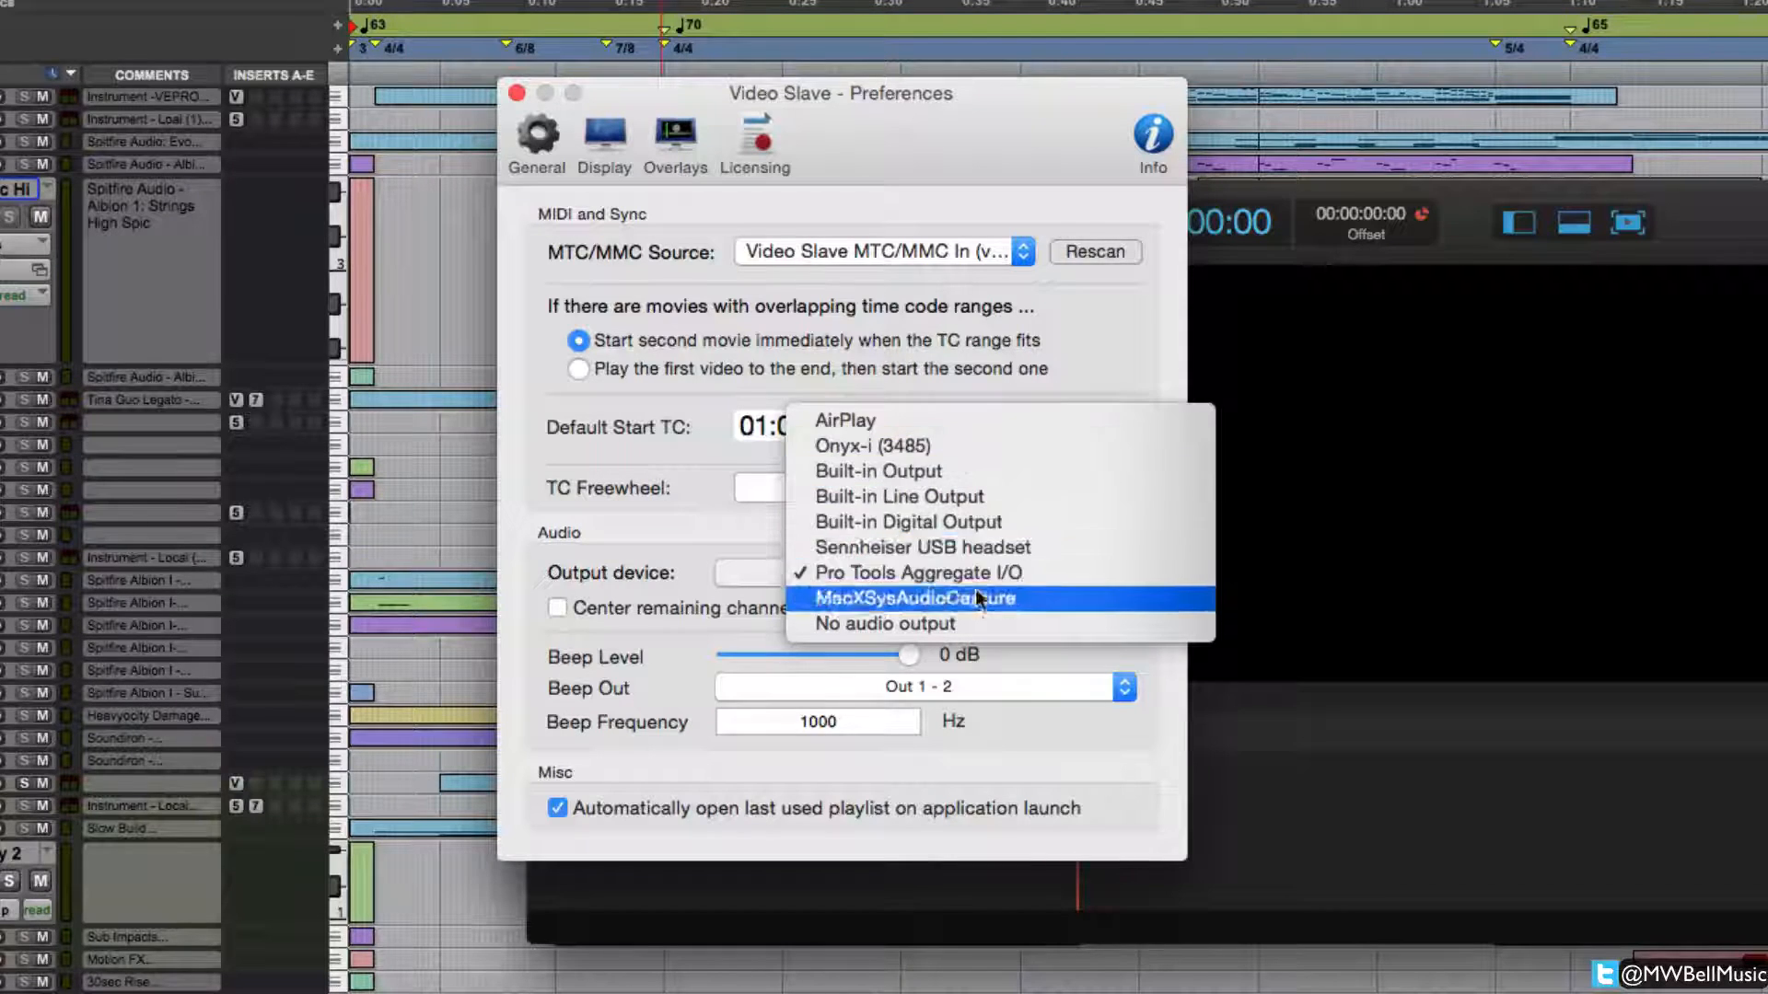
mouse_move(987, 420)
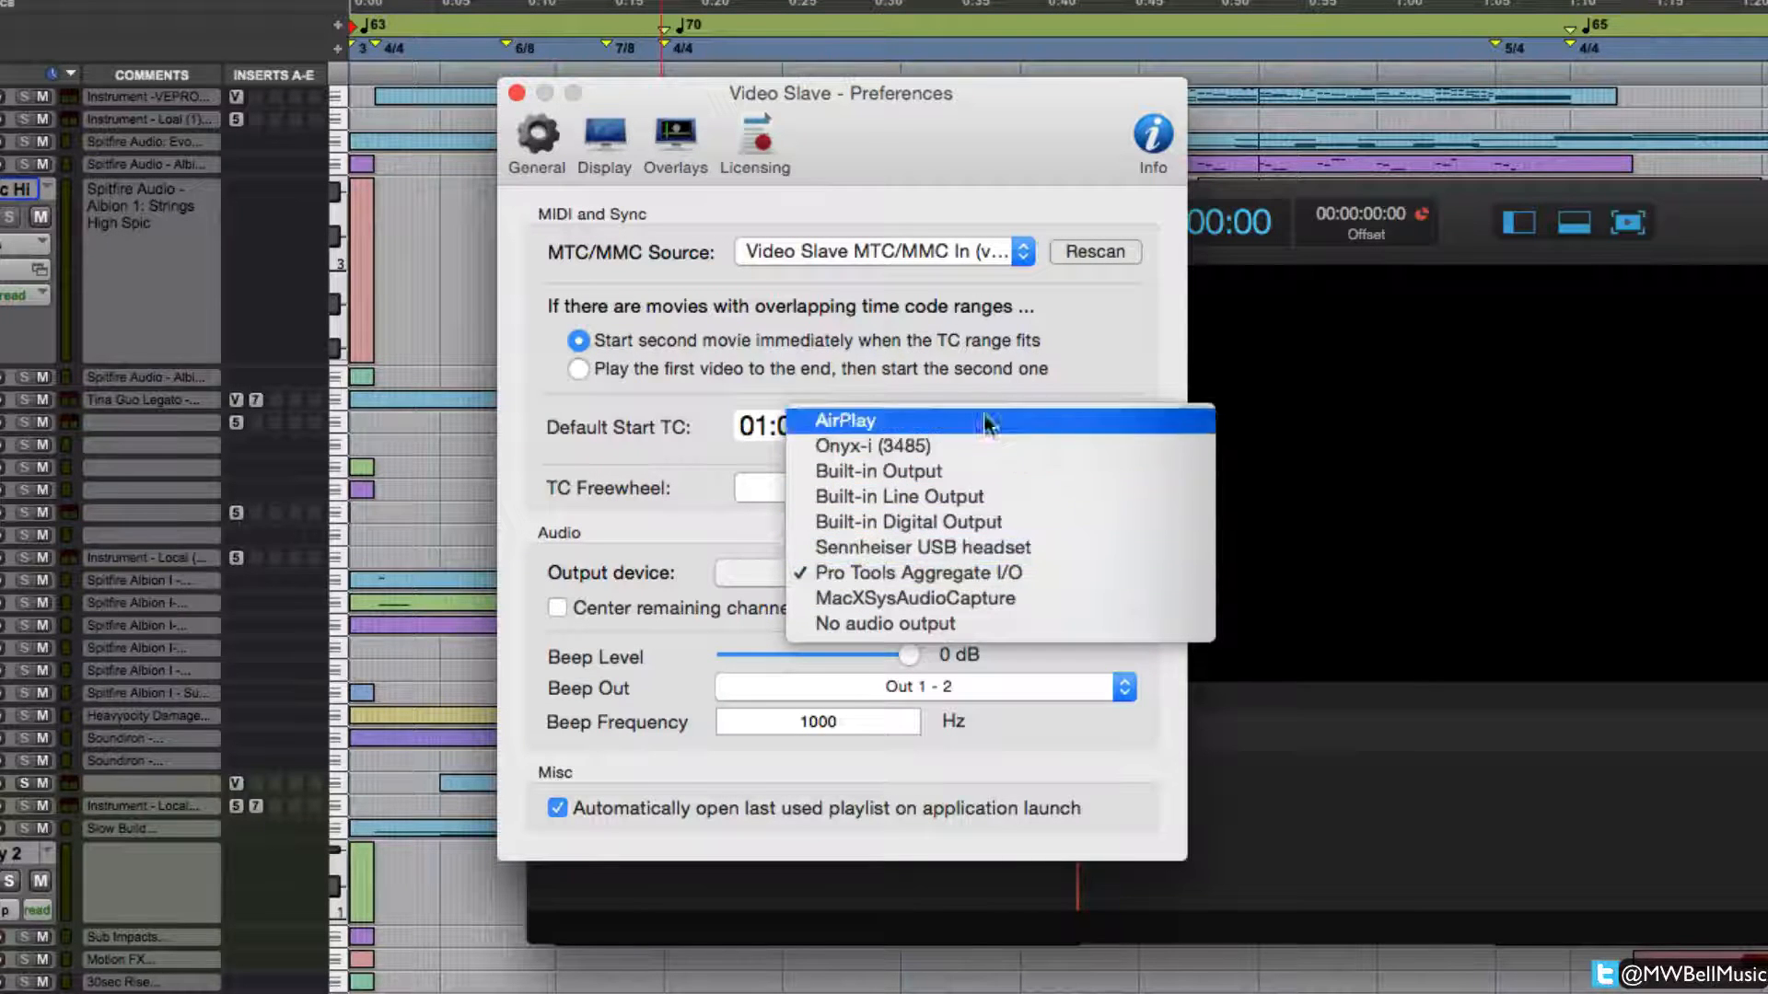
mouse_move(928, 571)
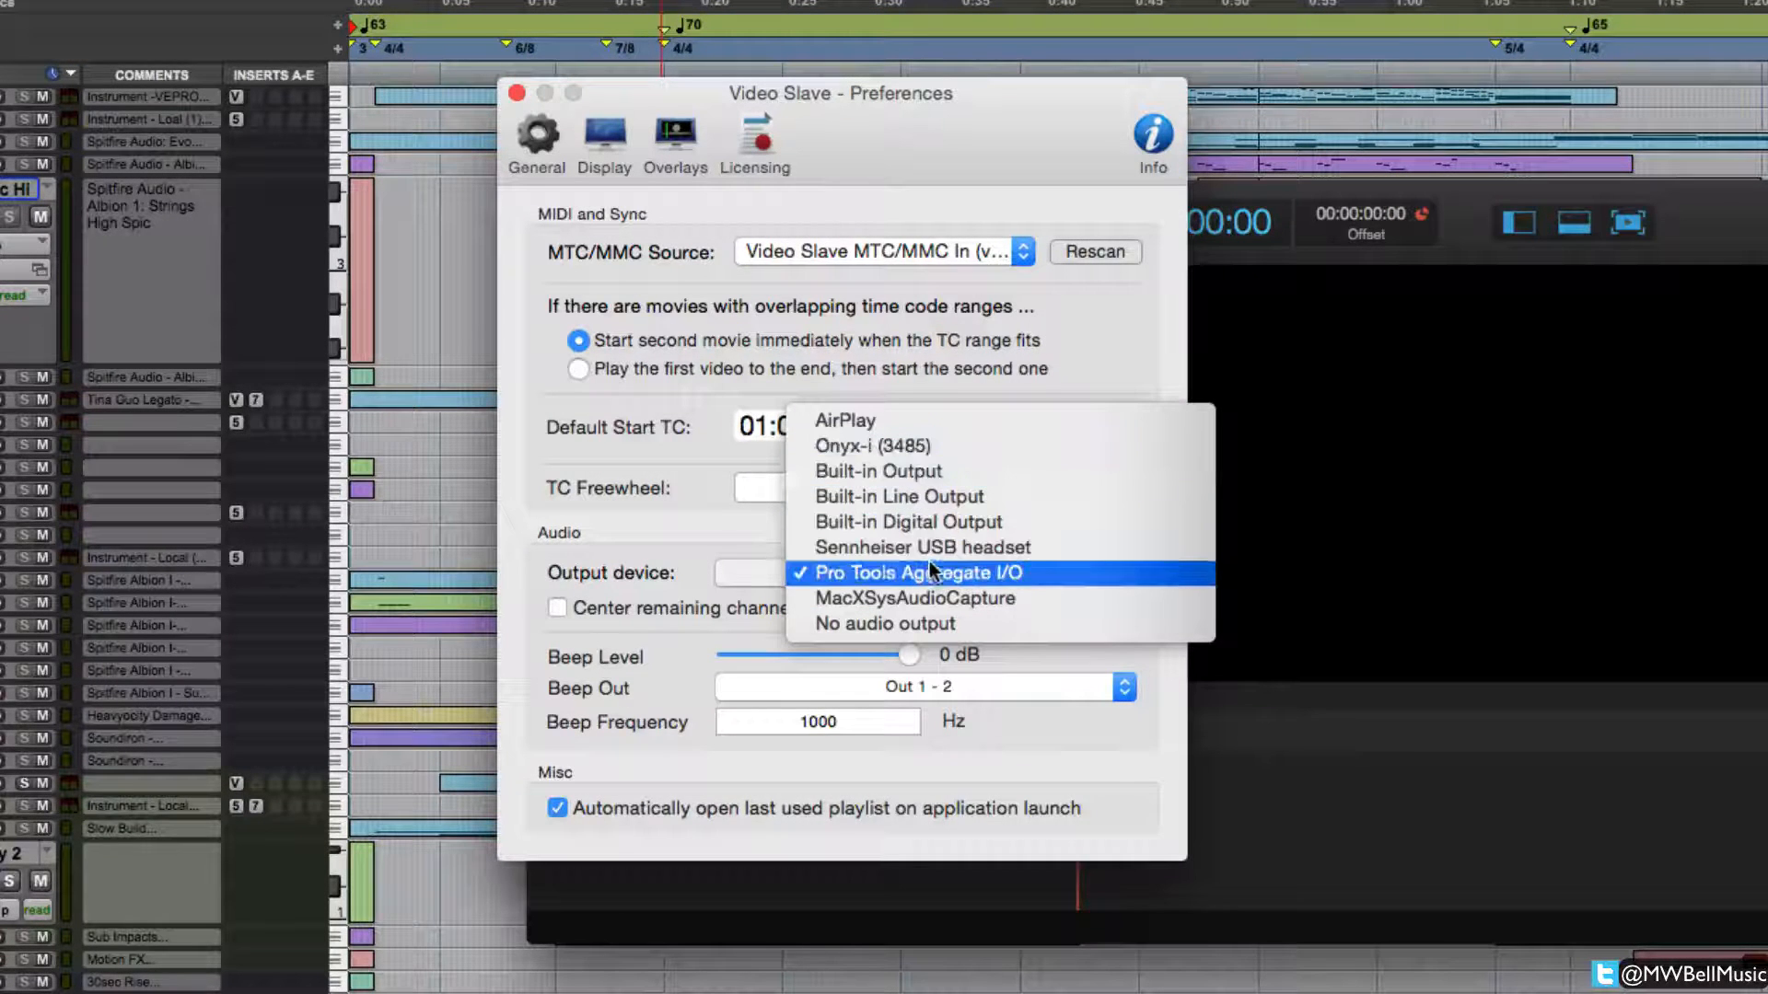
click(908, 573)
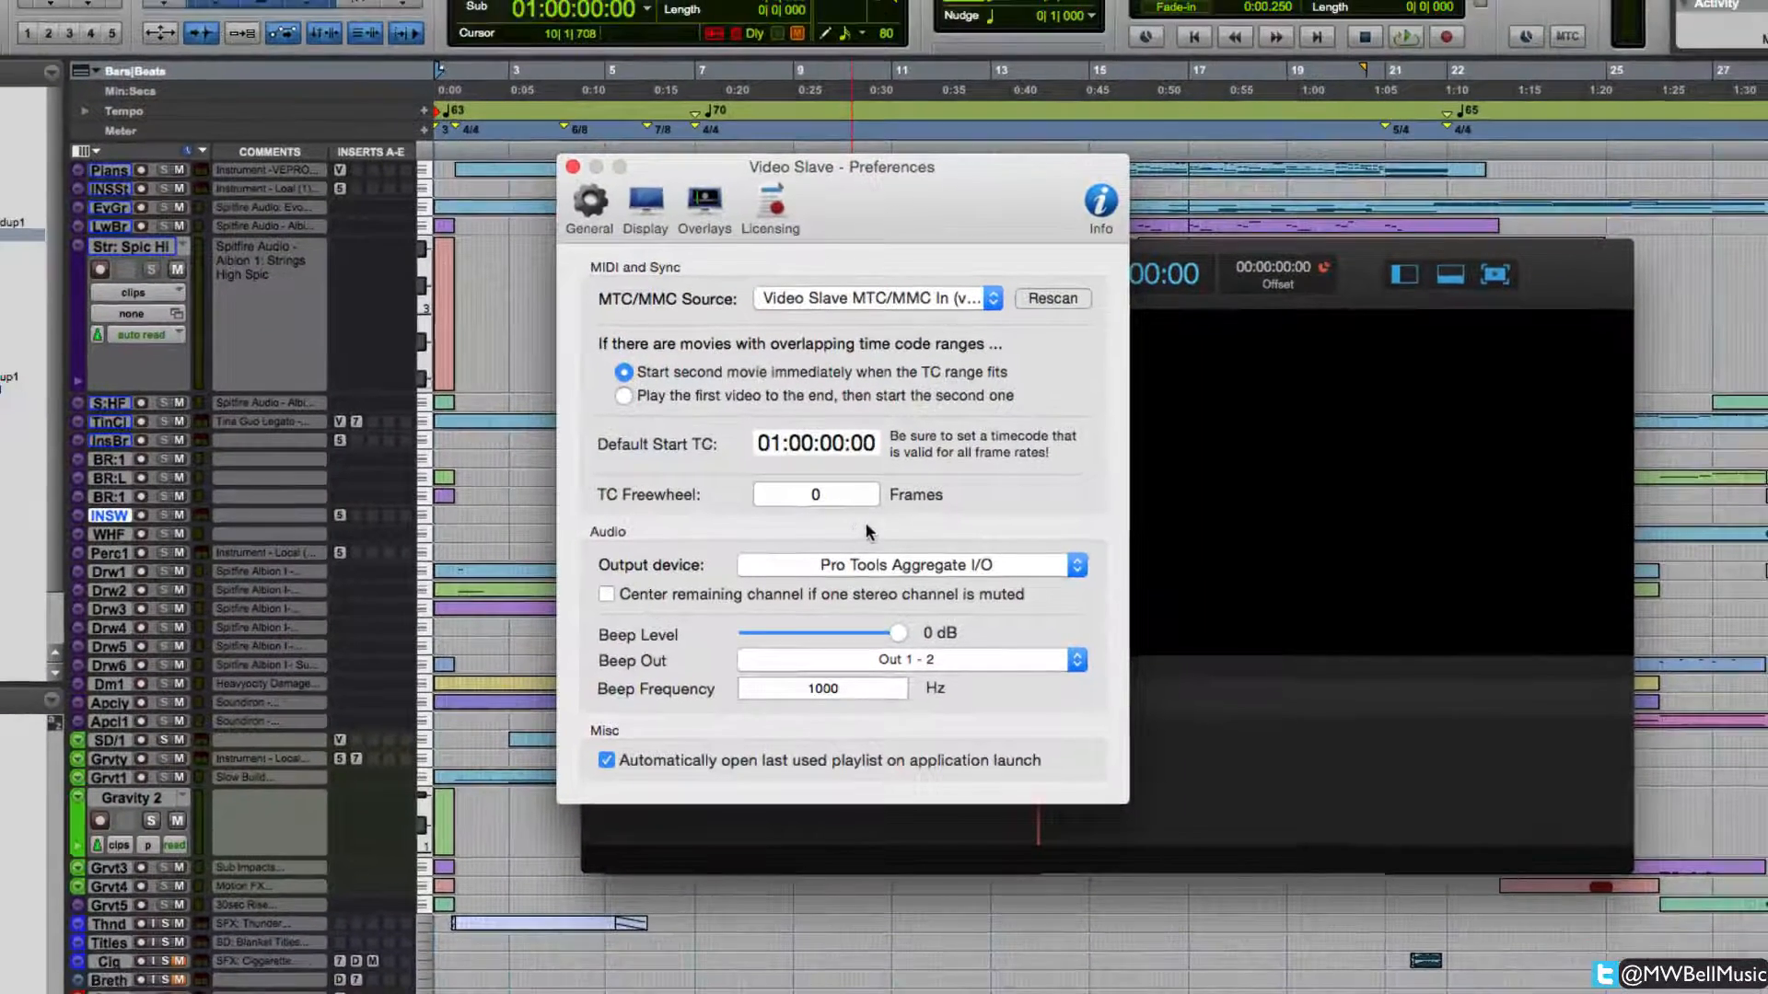
mouse_move(637, 181)
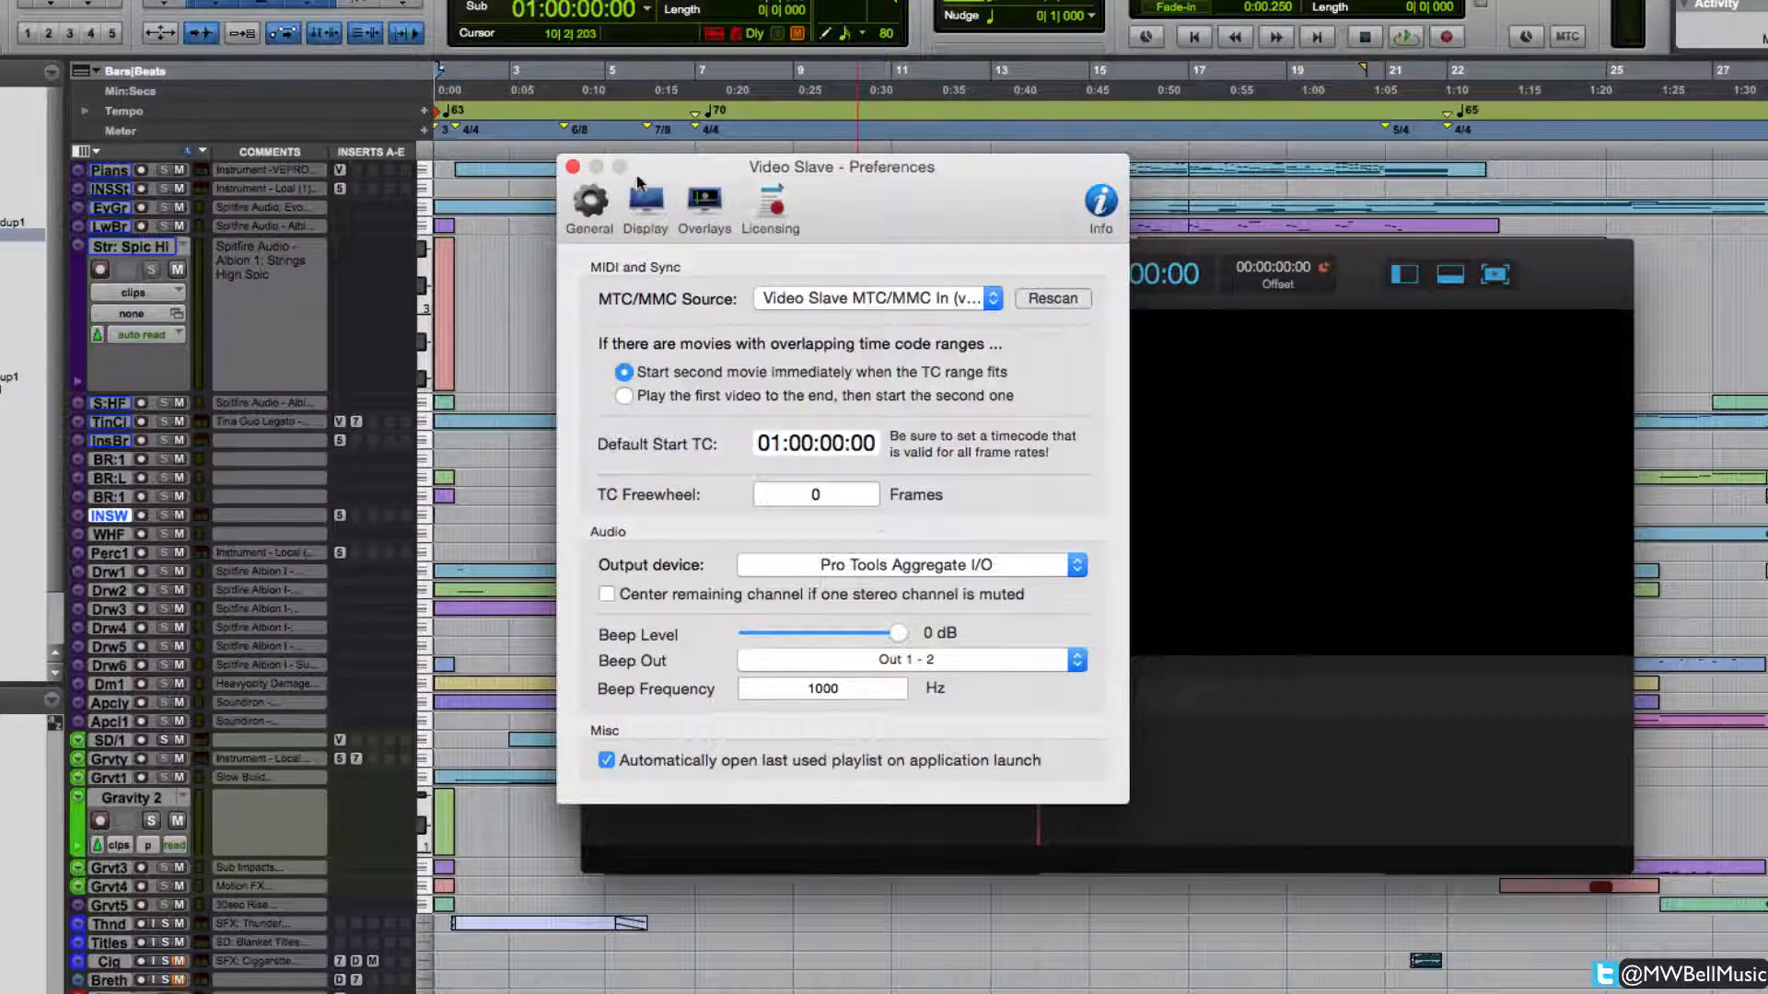
Step: Show the Display preferences with fullscreen screen and display device settings
click(645, 201)
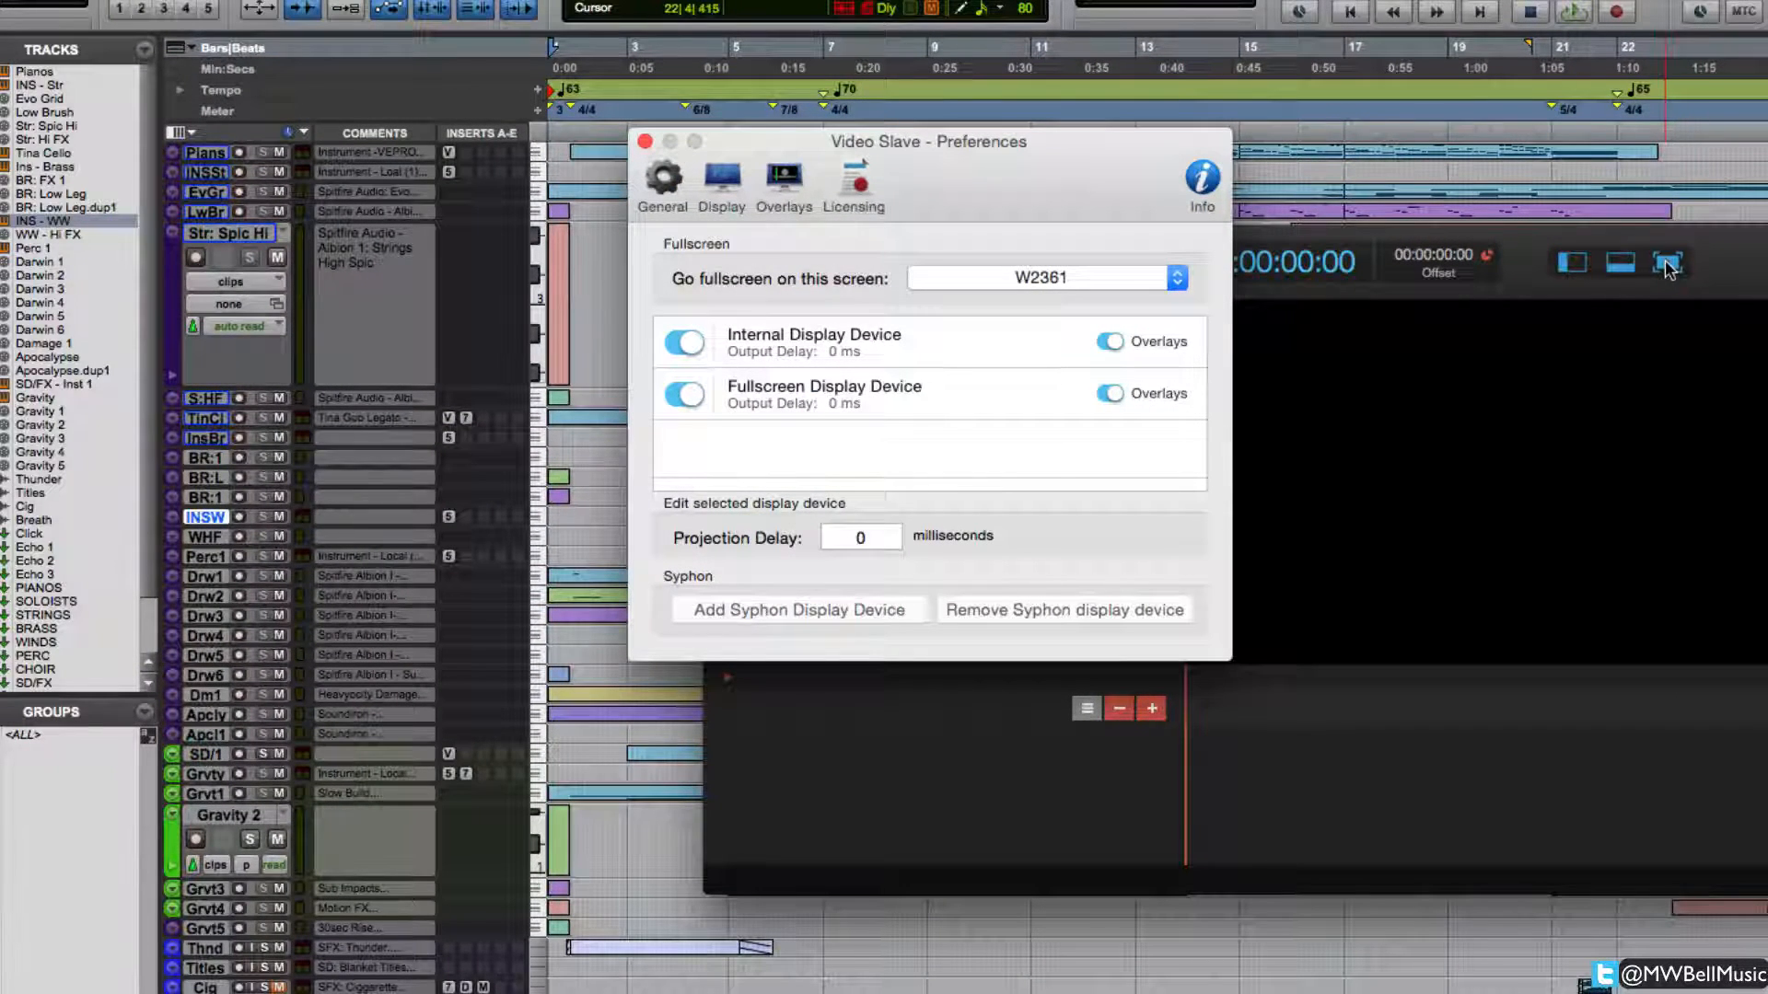
mouse_move(1668, 265)
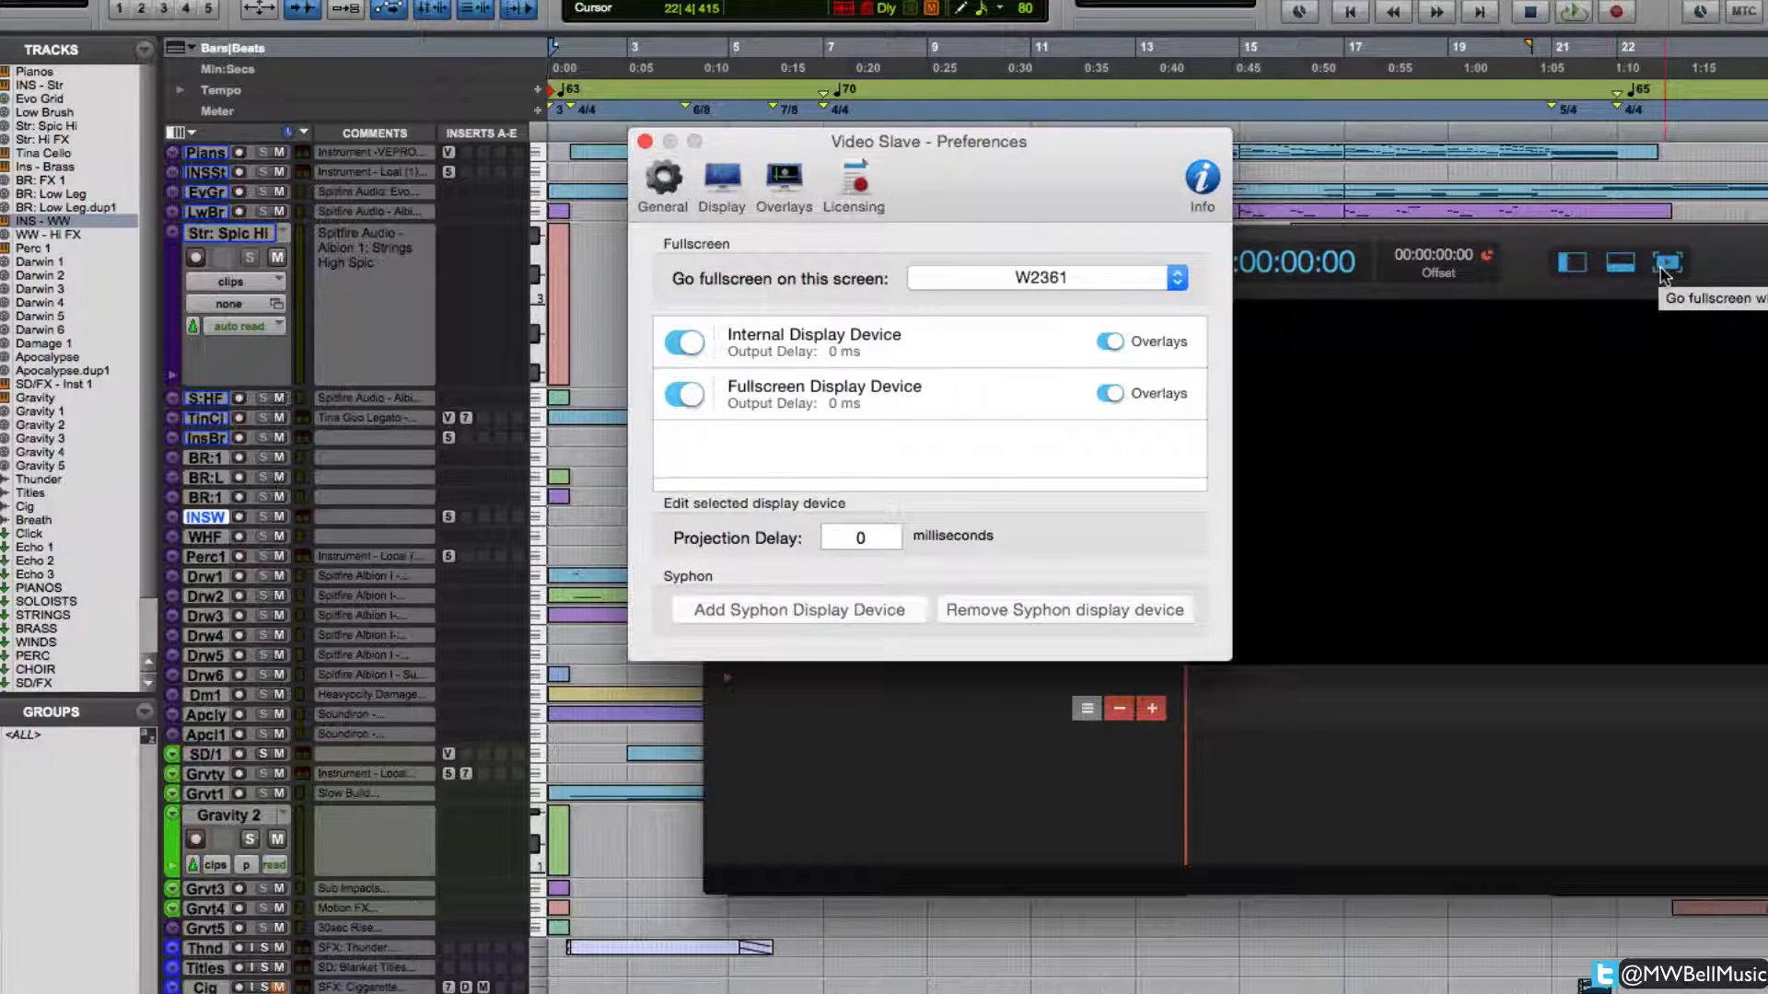
mouse_move(1396, 288)
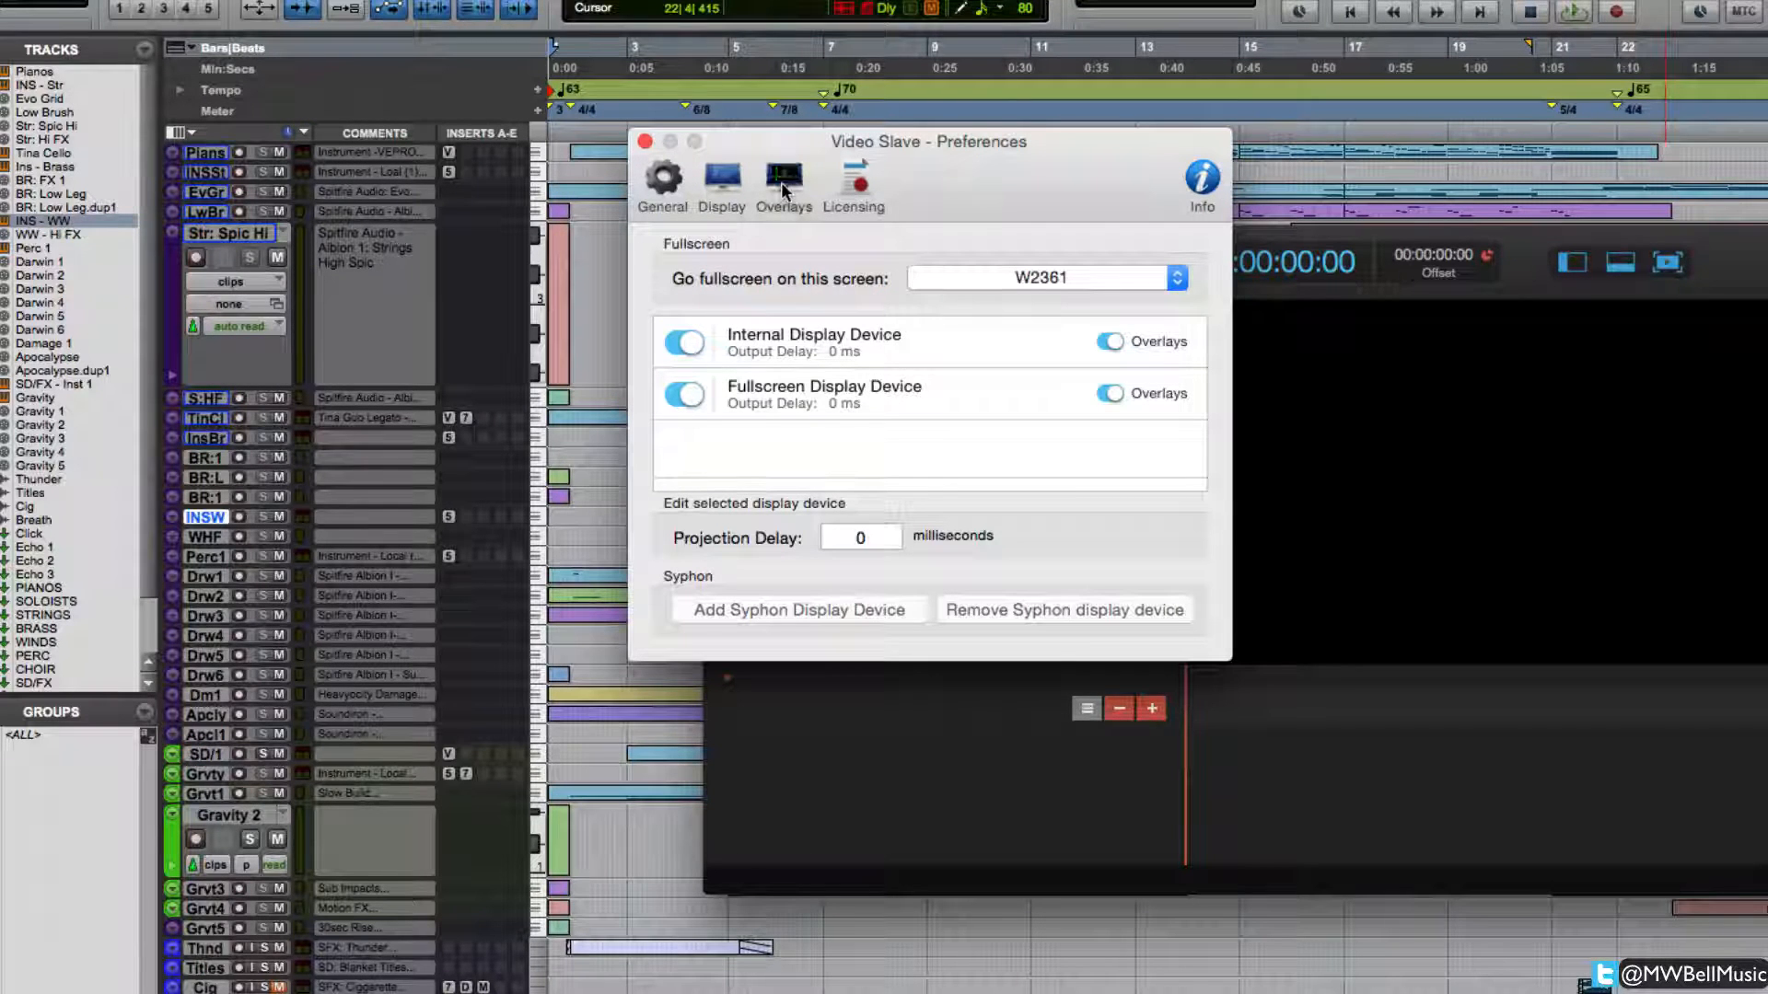
Step: Review the Overlays timecode settings, then close the Preferences window
click(784, 180)
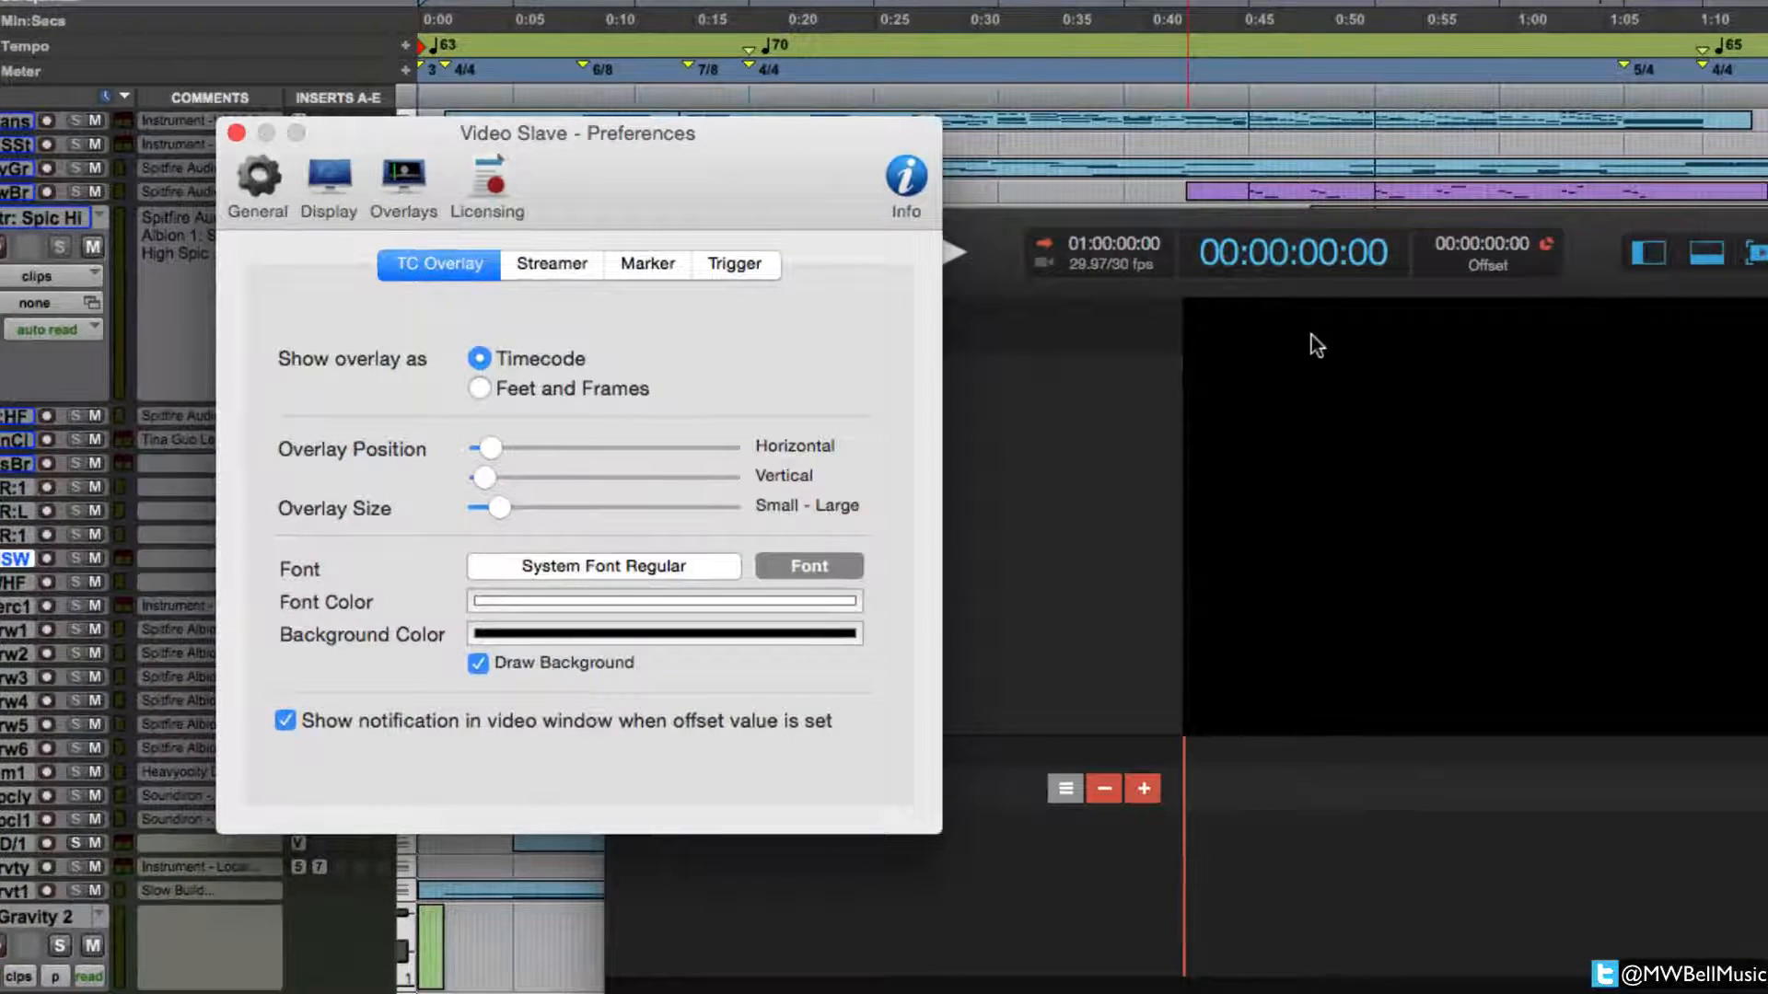
mouse_move(761, 486)
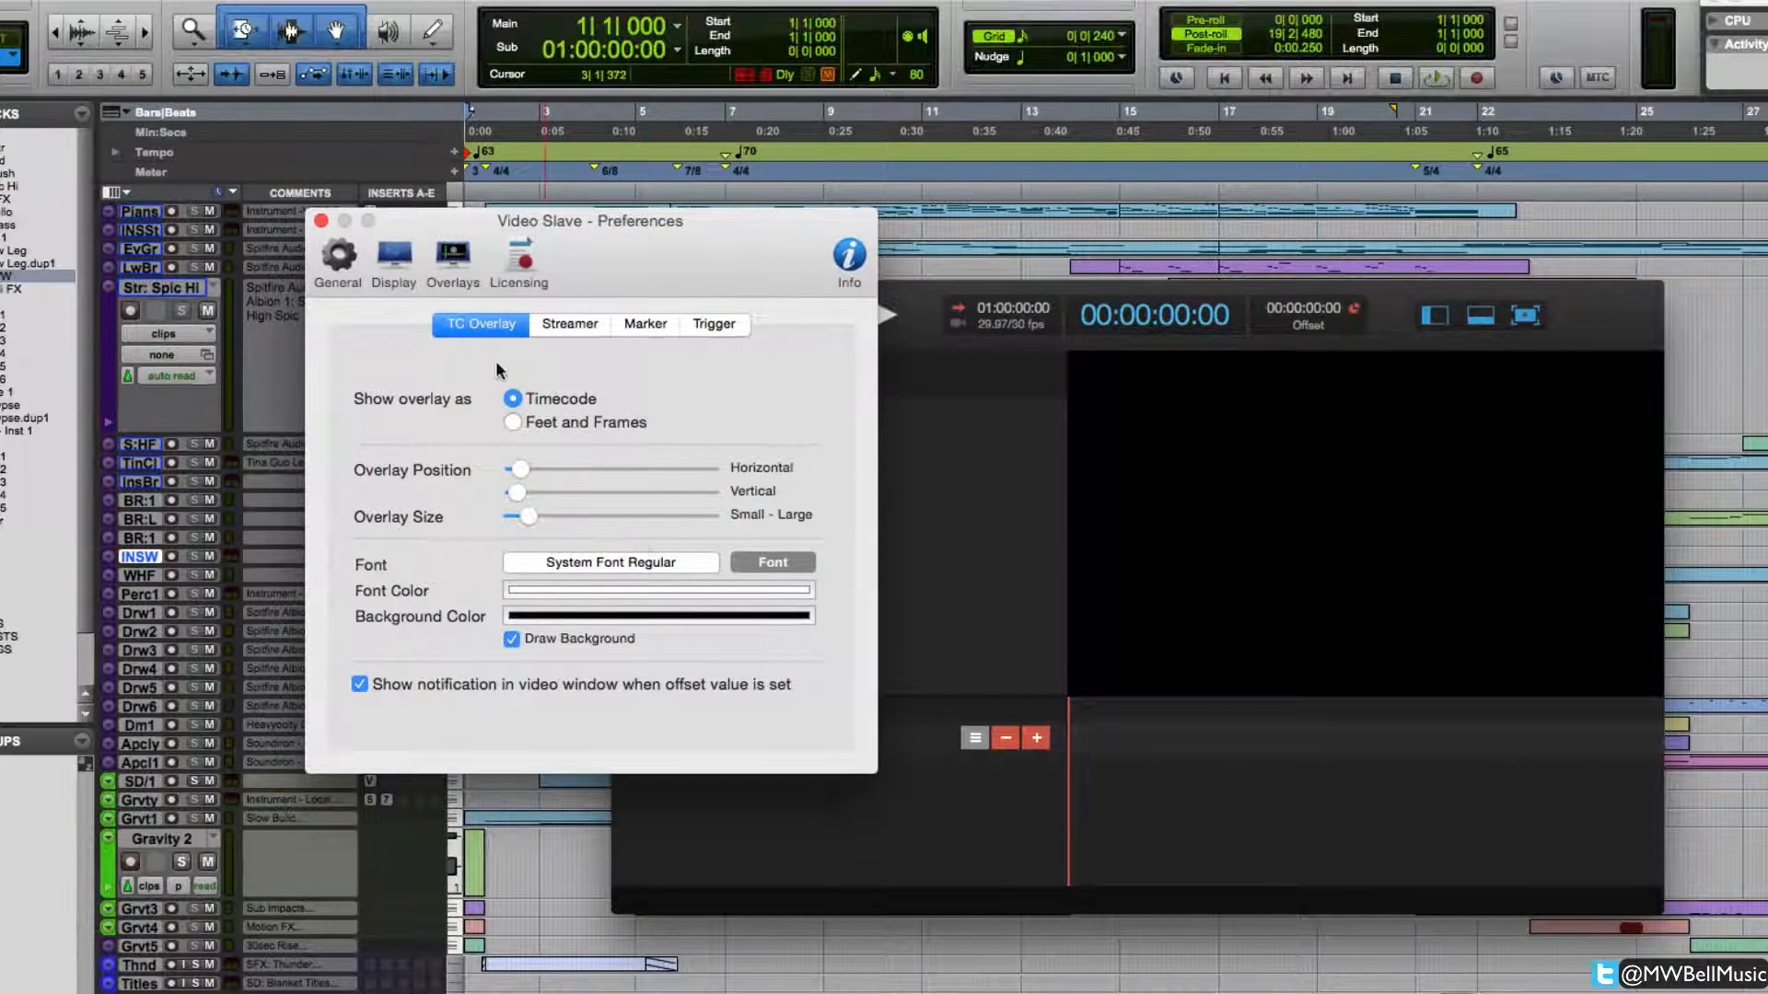
click(322, 221)
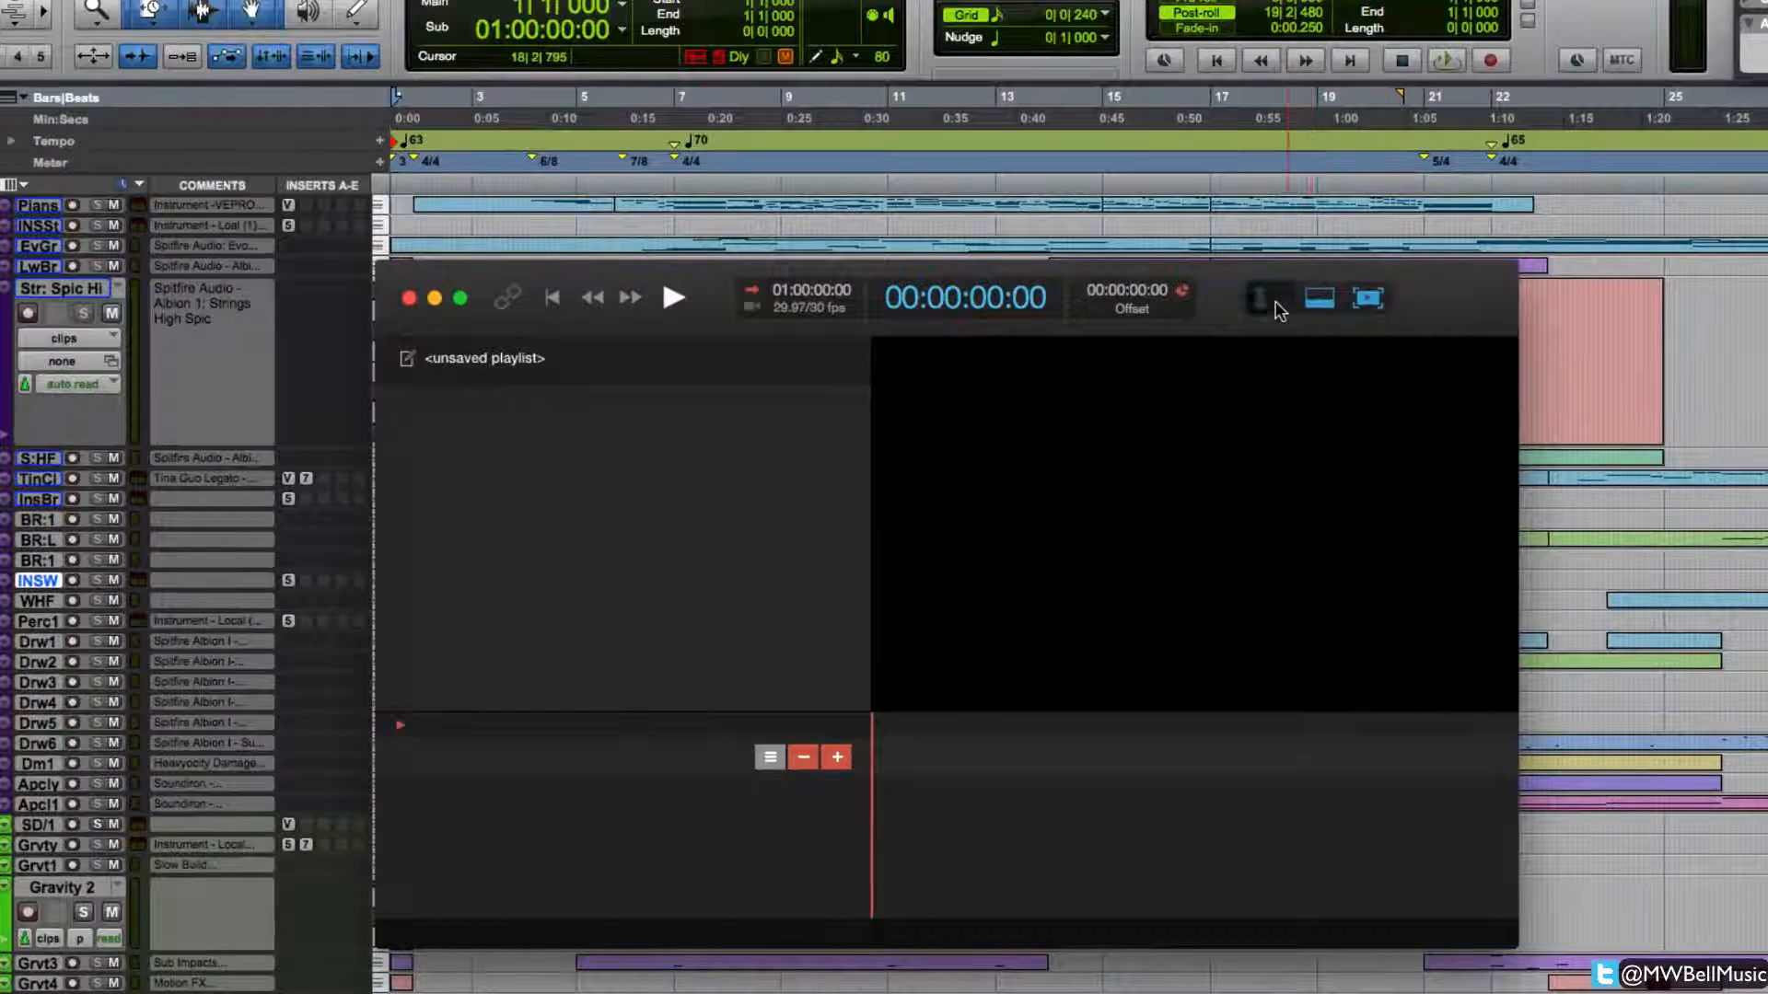
Step: Toggle the playlist sidebar layout buttons, hiding and showing the playlist panel again
click(1272, 298)
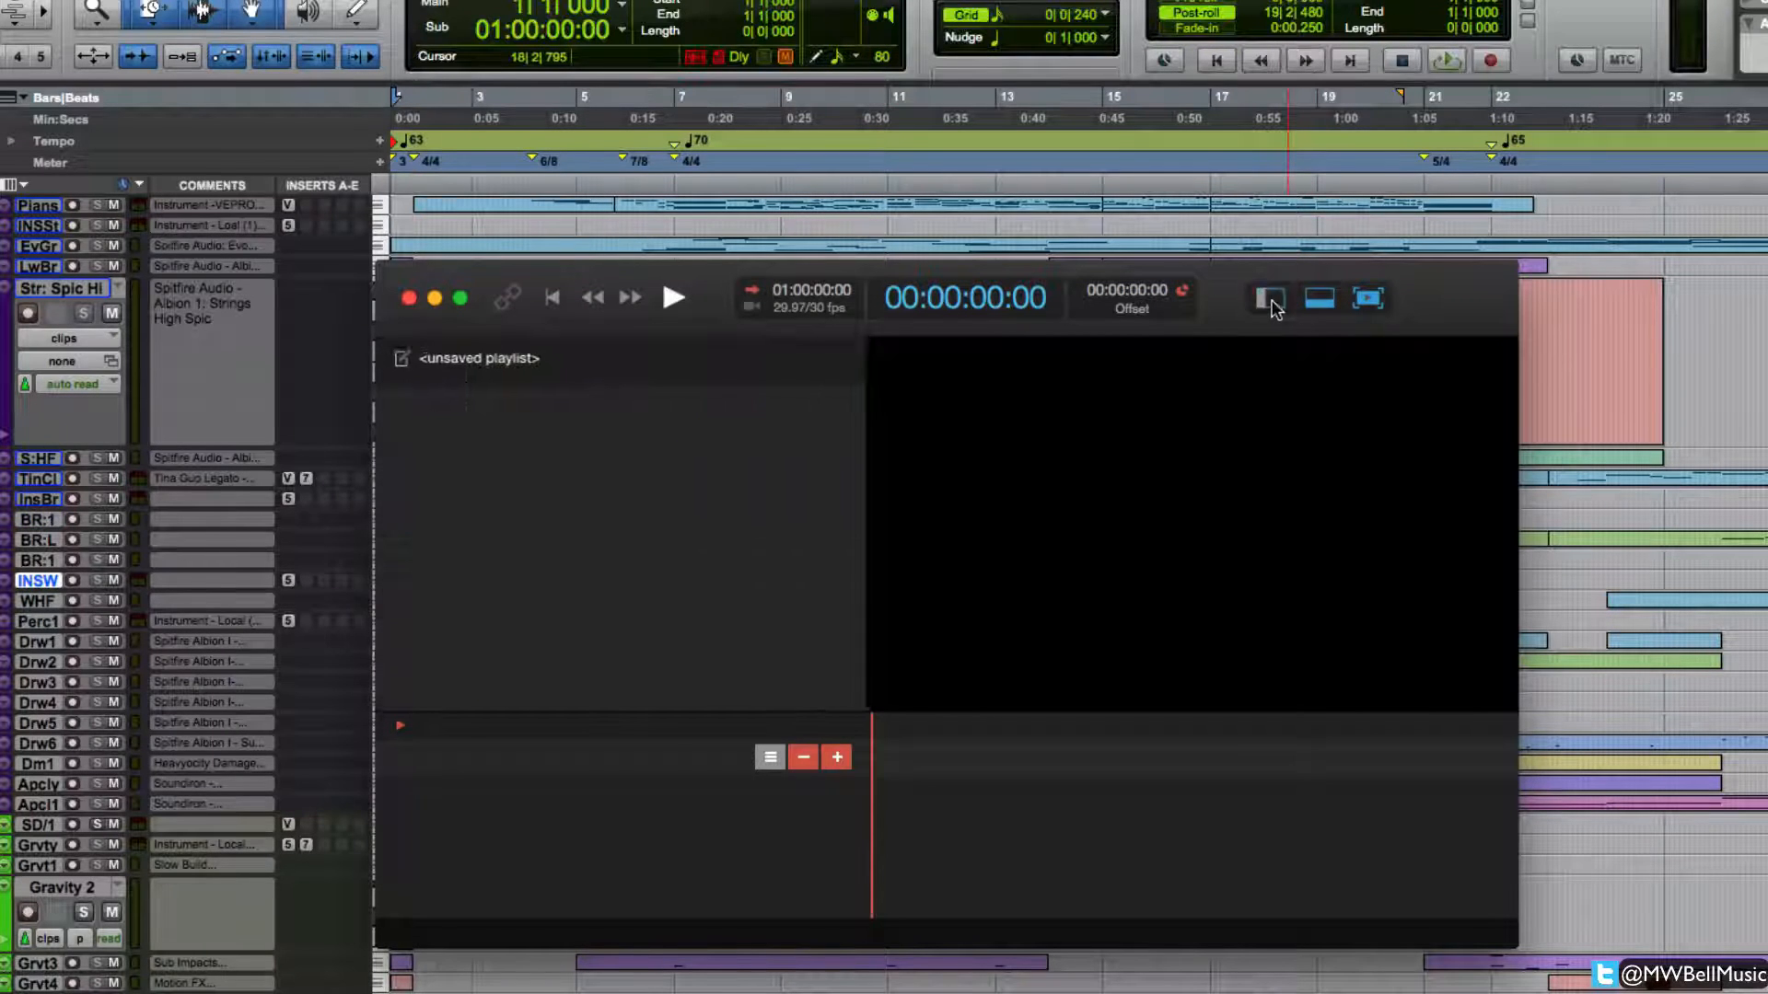
click(1270, 299)
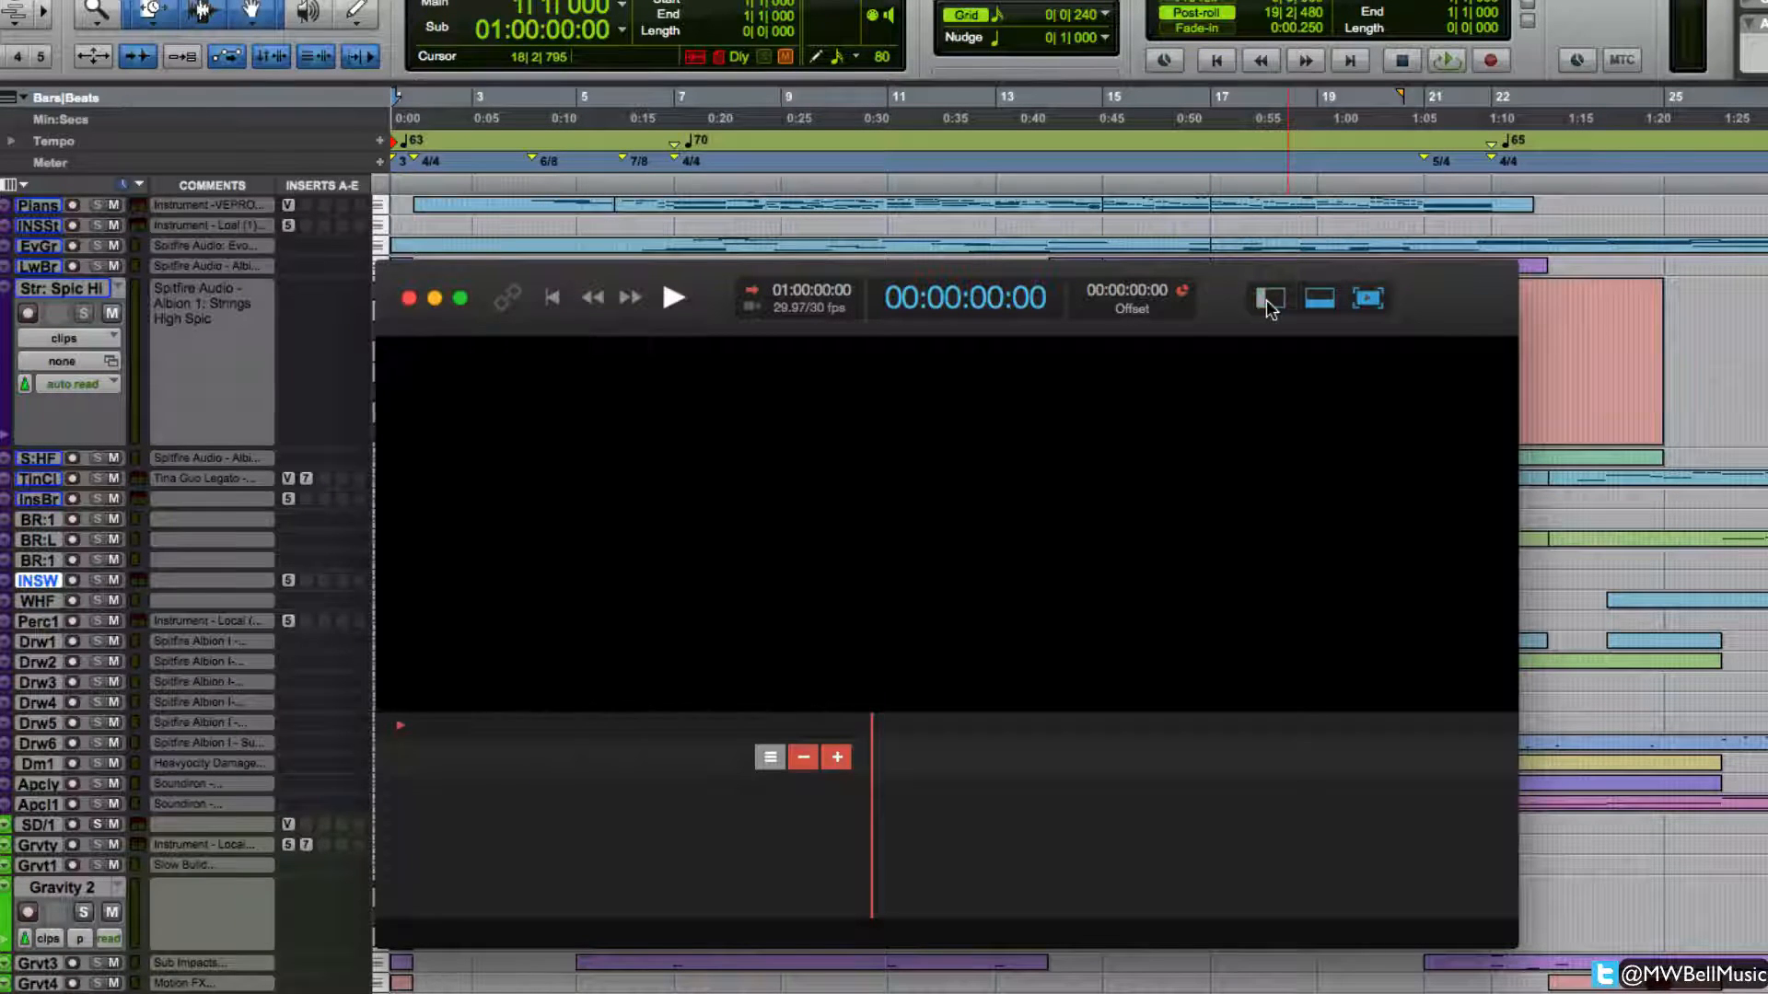
click(1266, 299)
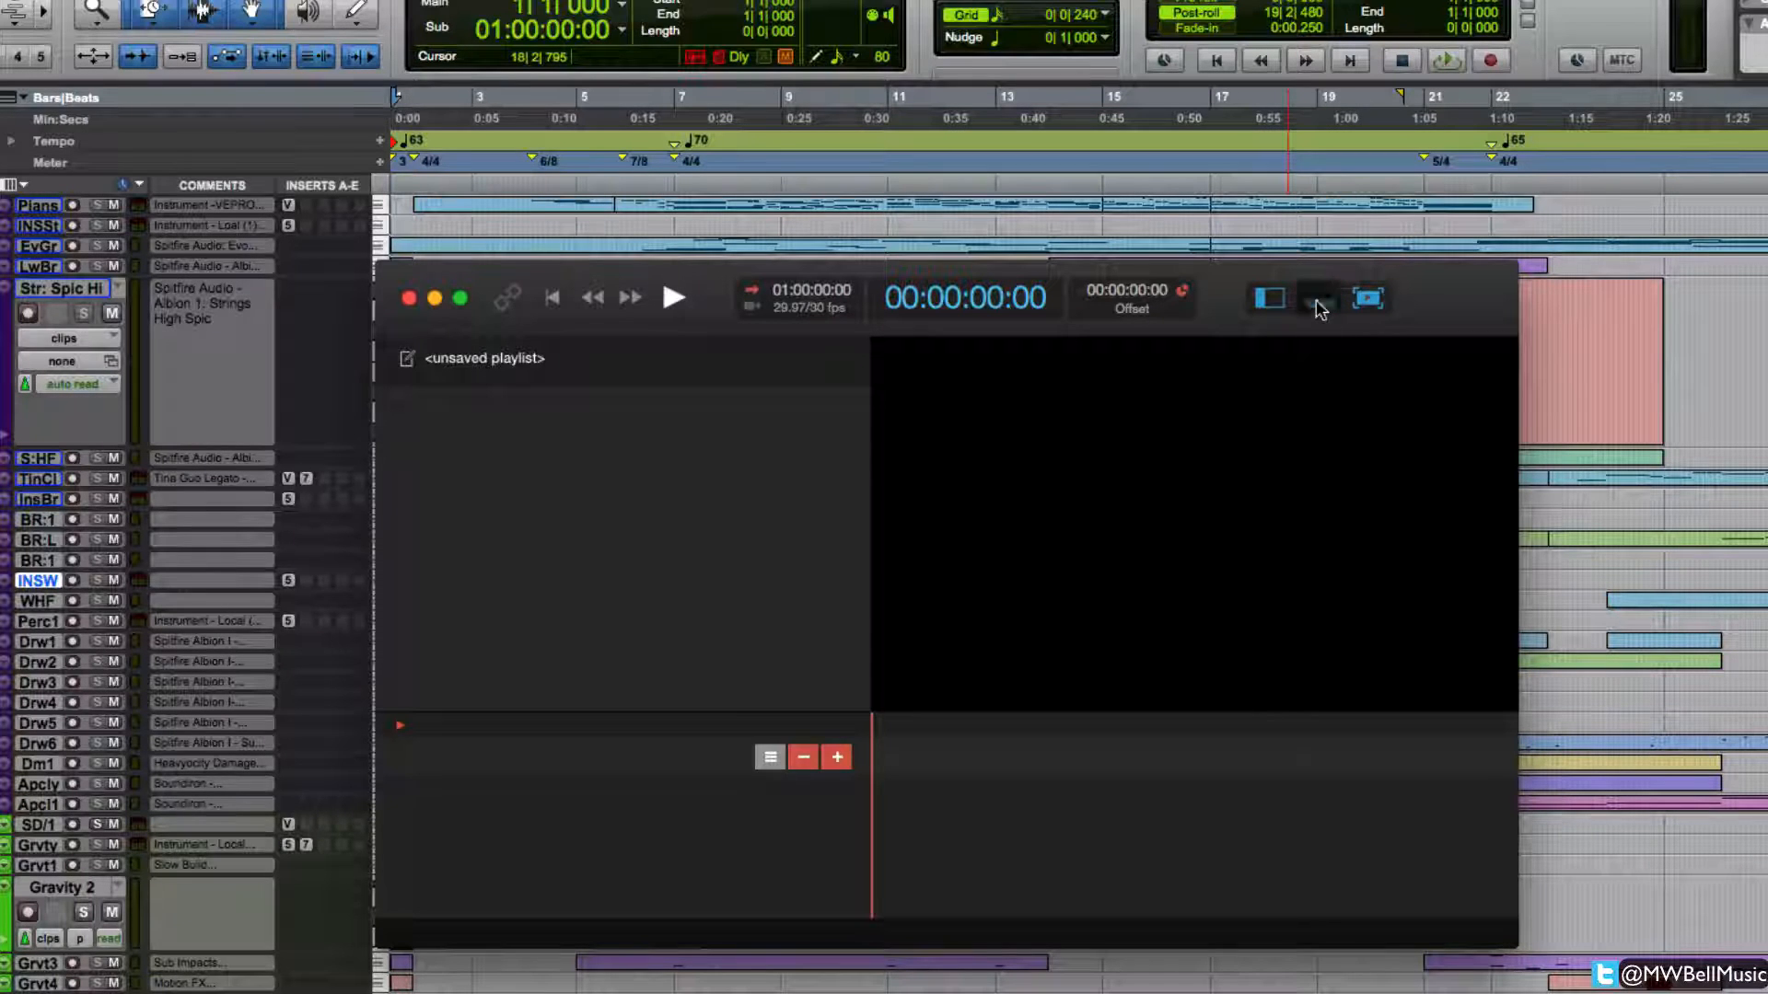
click(1318, 299)
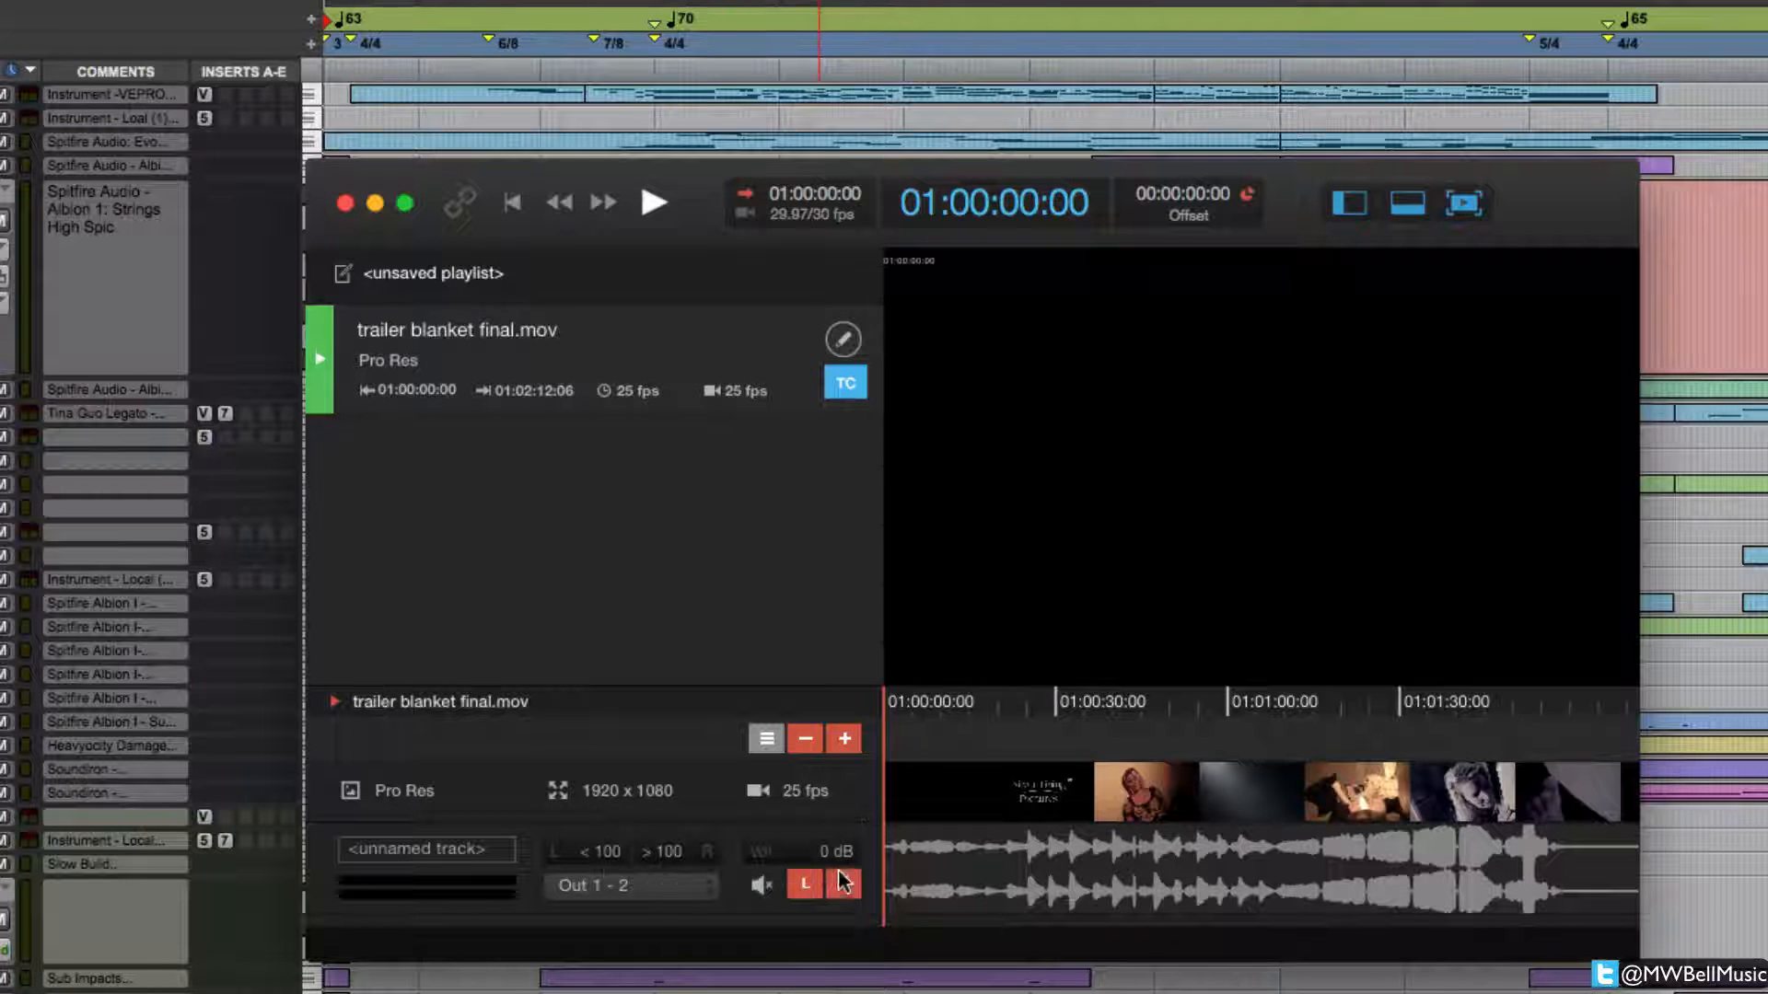
Step: Check the track audio L/R button on trailer blanket final.mov in the playlist
click(804, 883)
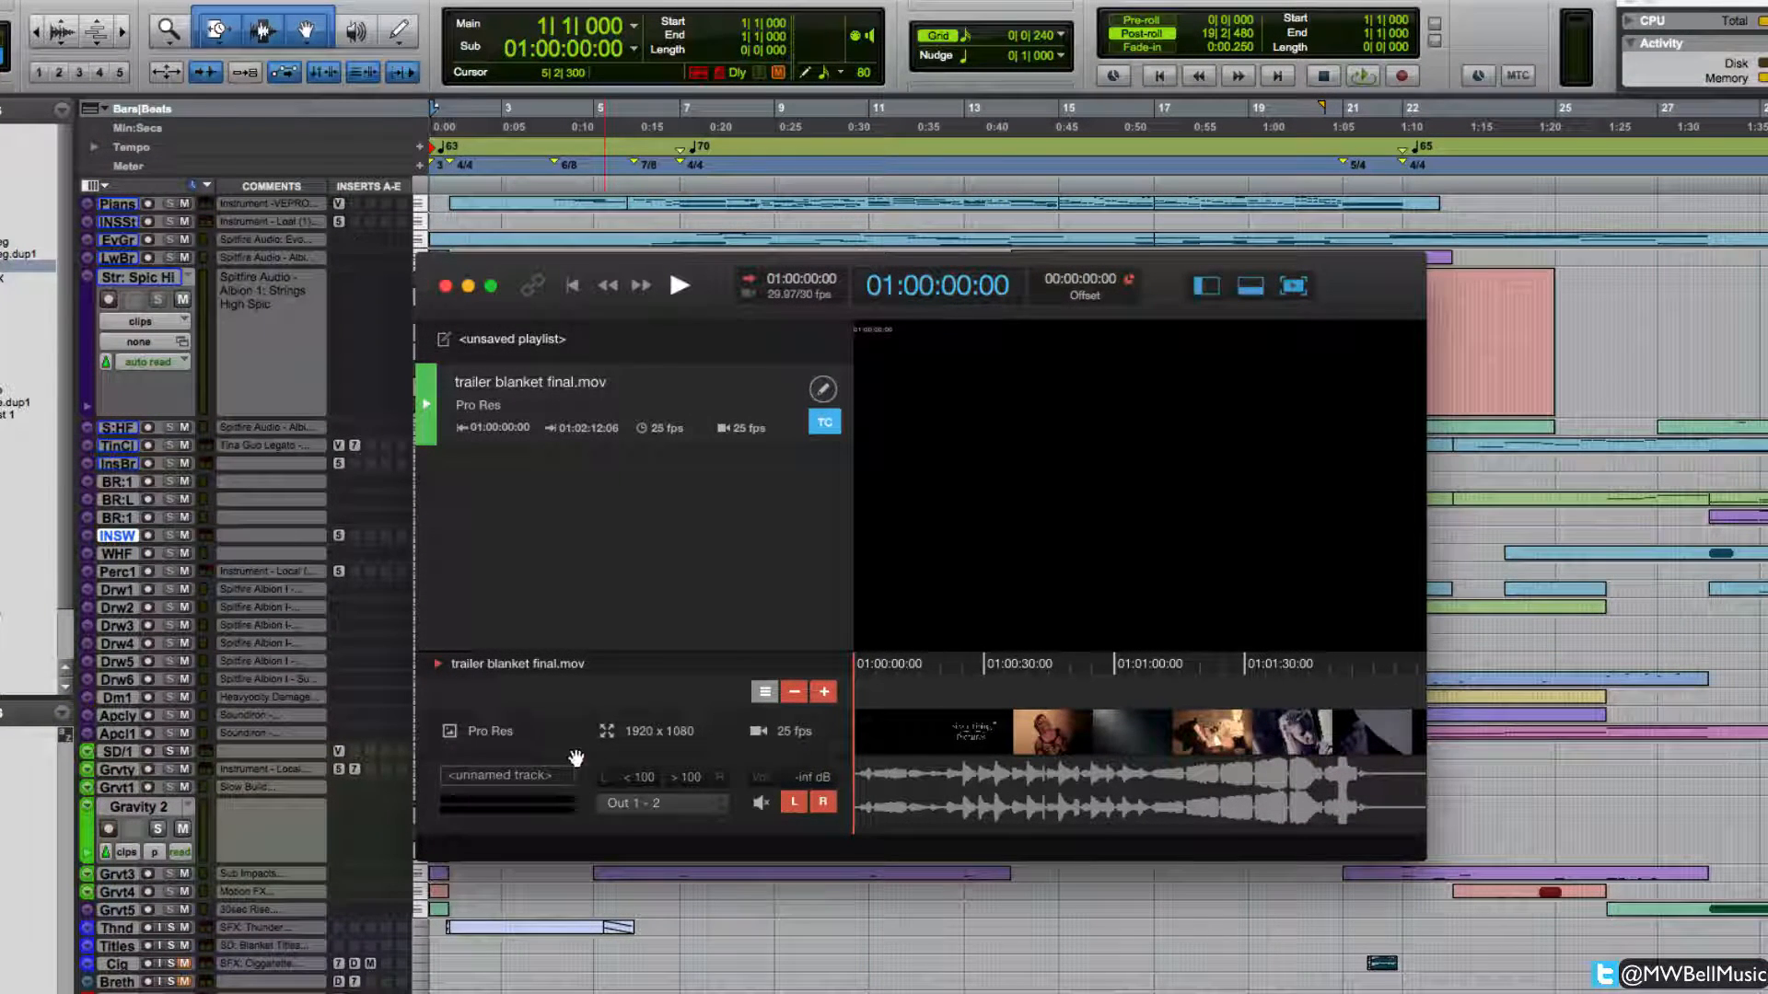
mouse_move(626, 735)
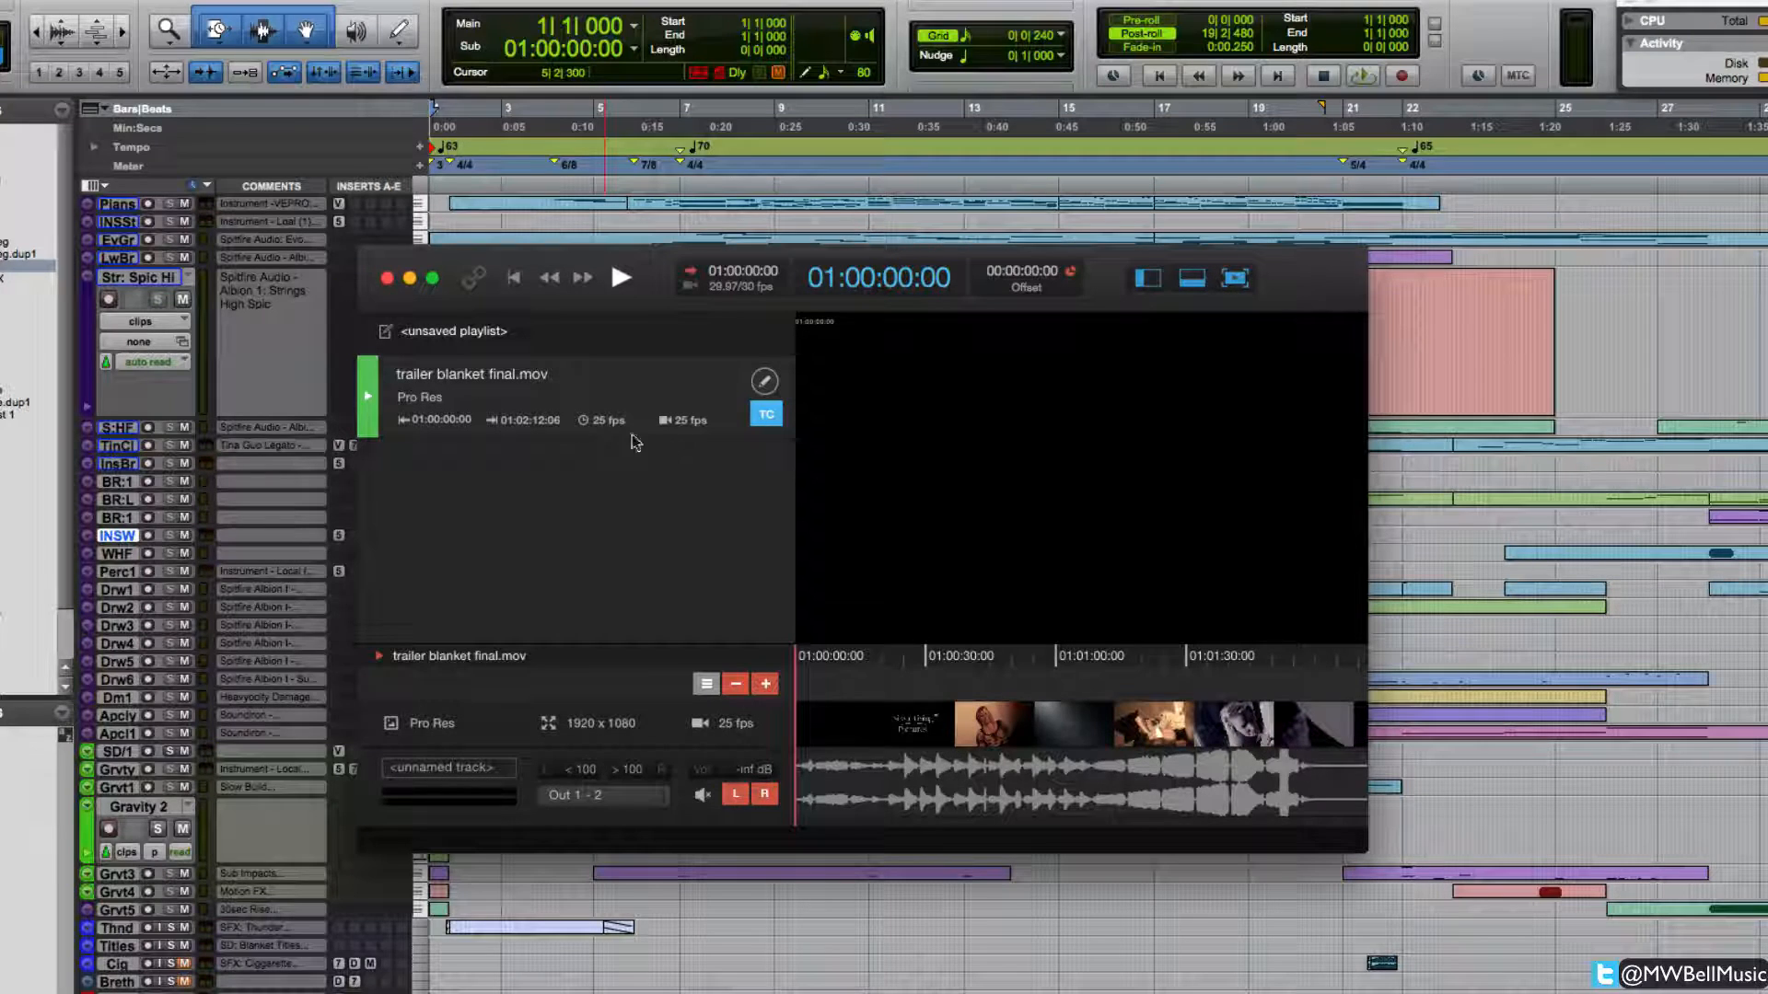
mouse_move(715, 461)
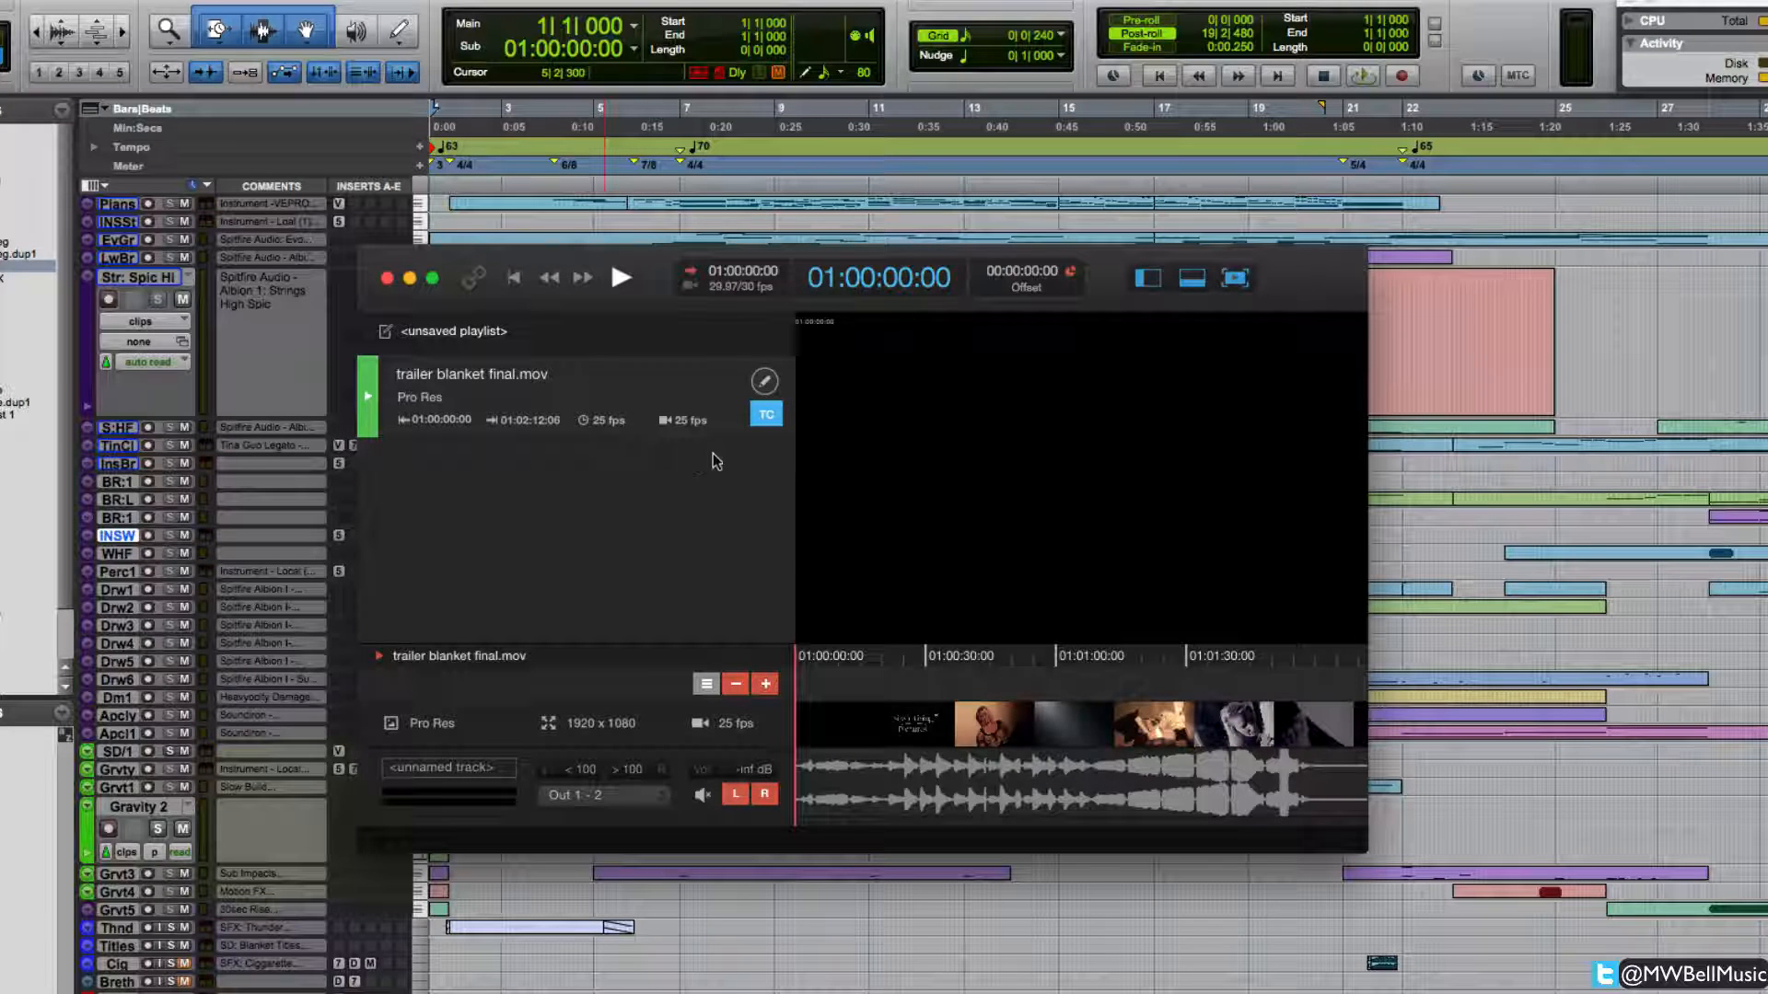
mouse_move(604, 431)
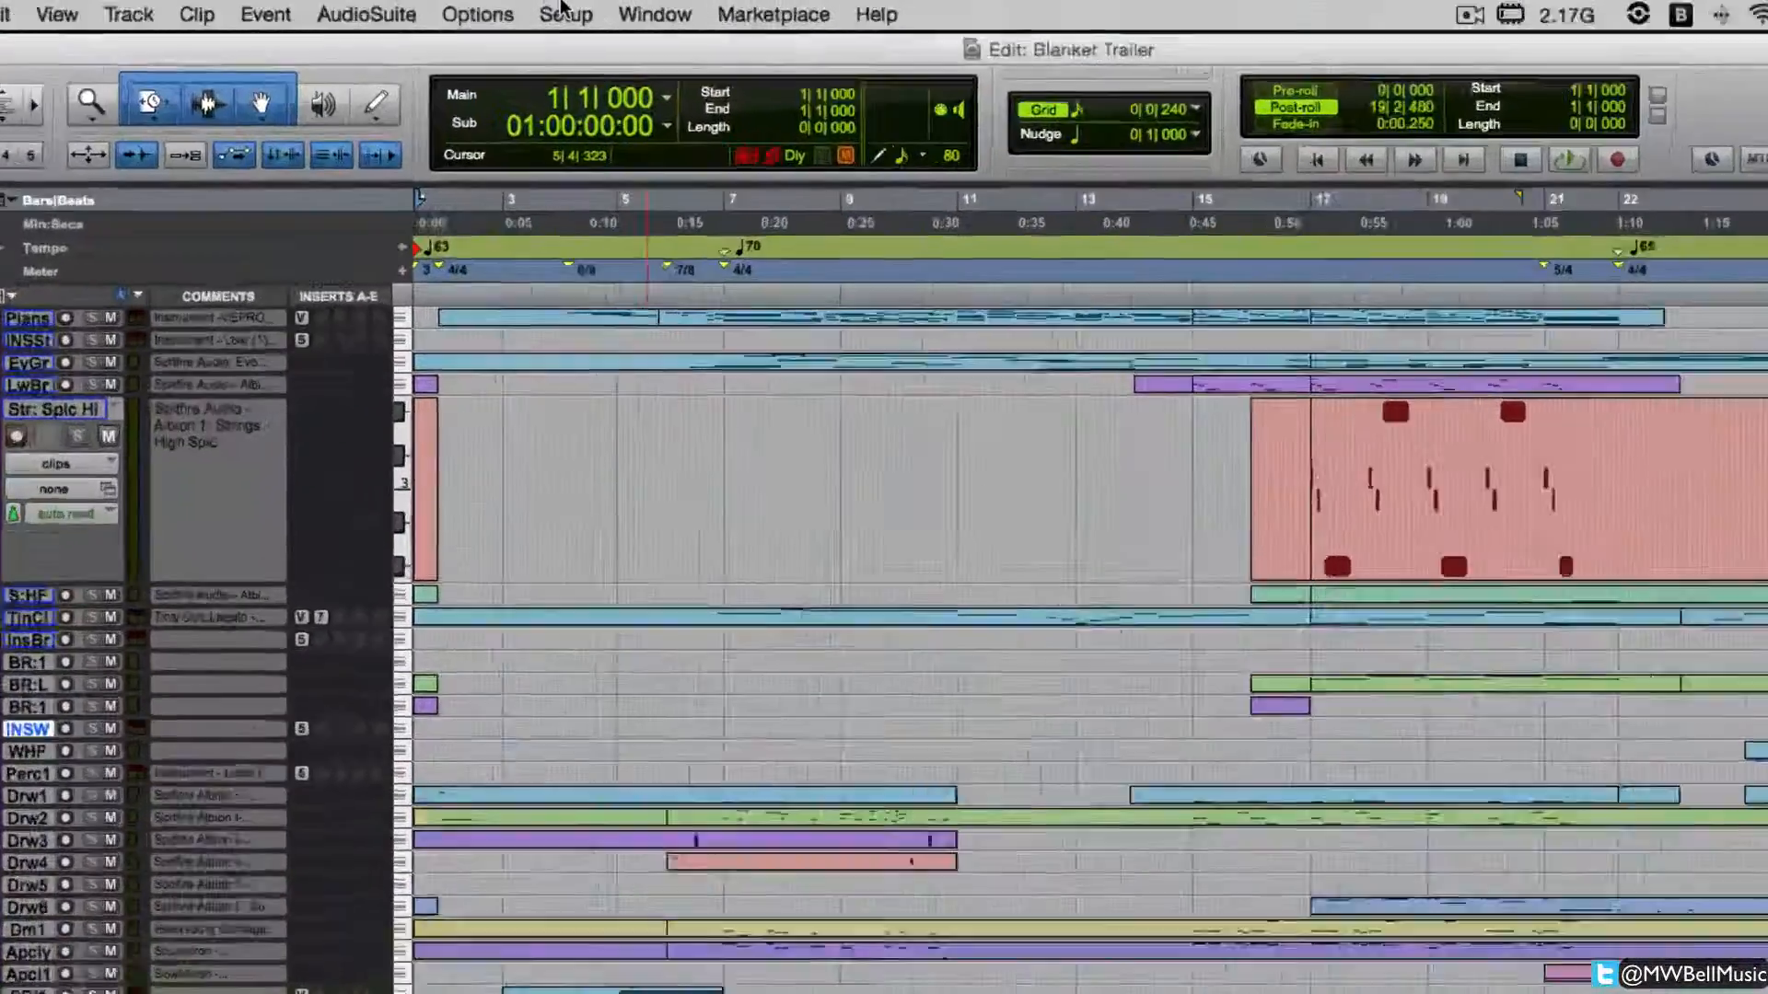
Step: In Session Setup, set the Timecode Rate to 25 fps and choose a rate for Timecode 2
click(566, 14)
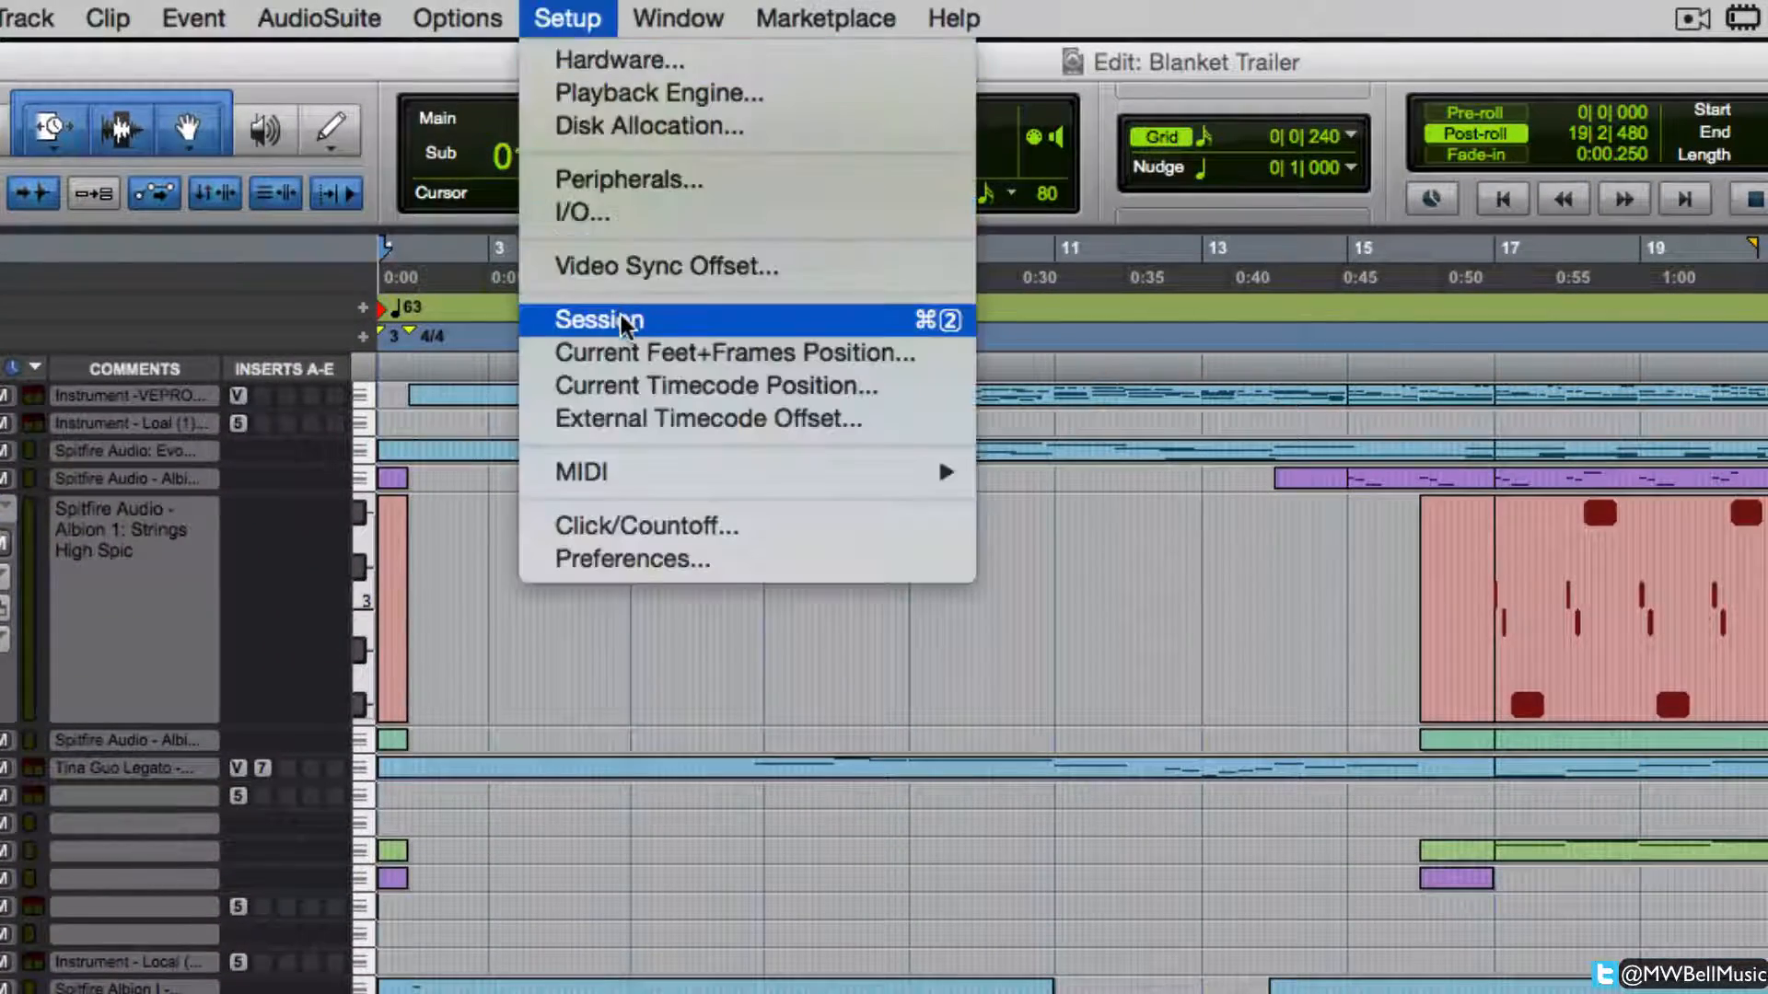
click(599, 318)
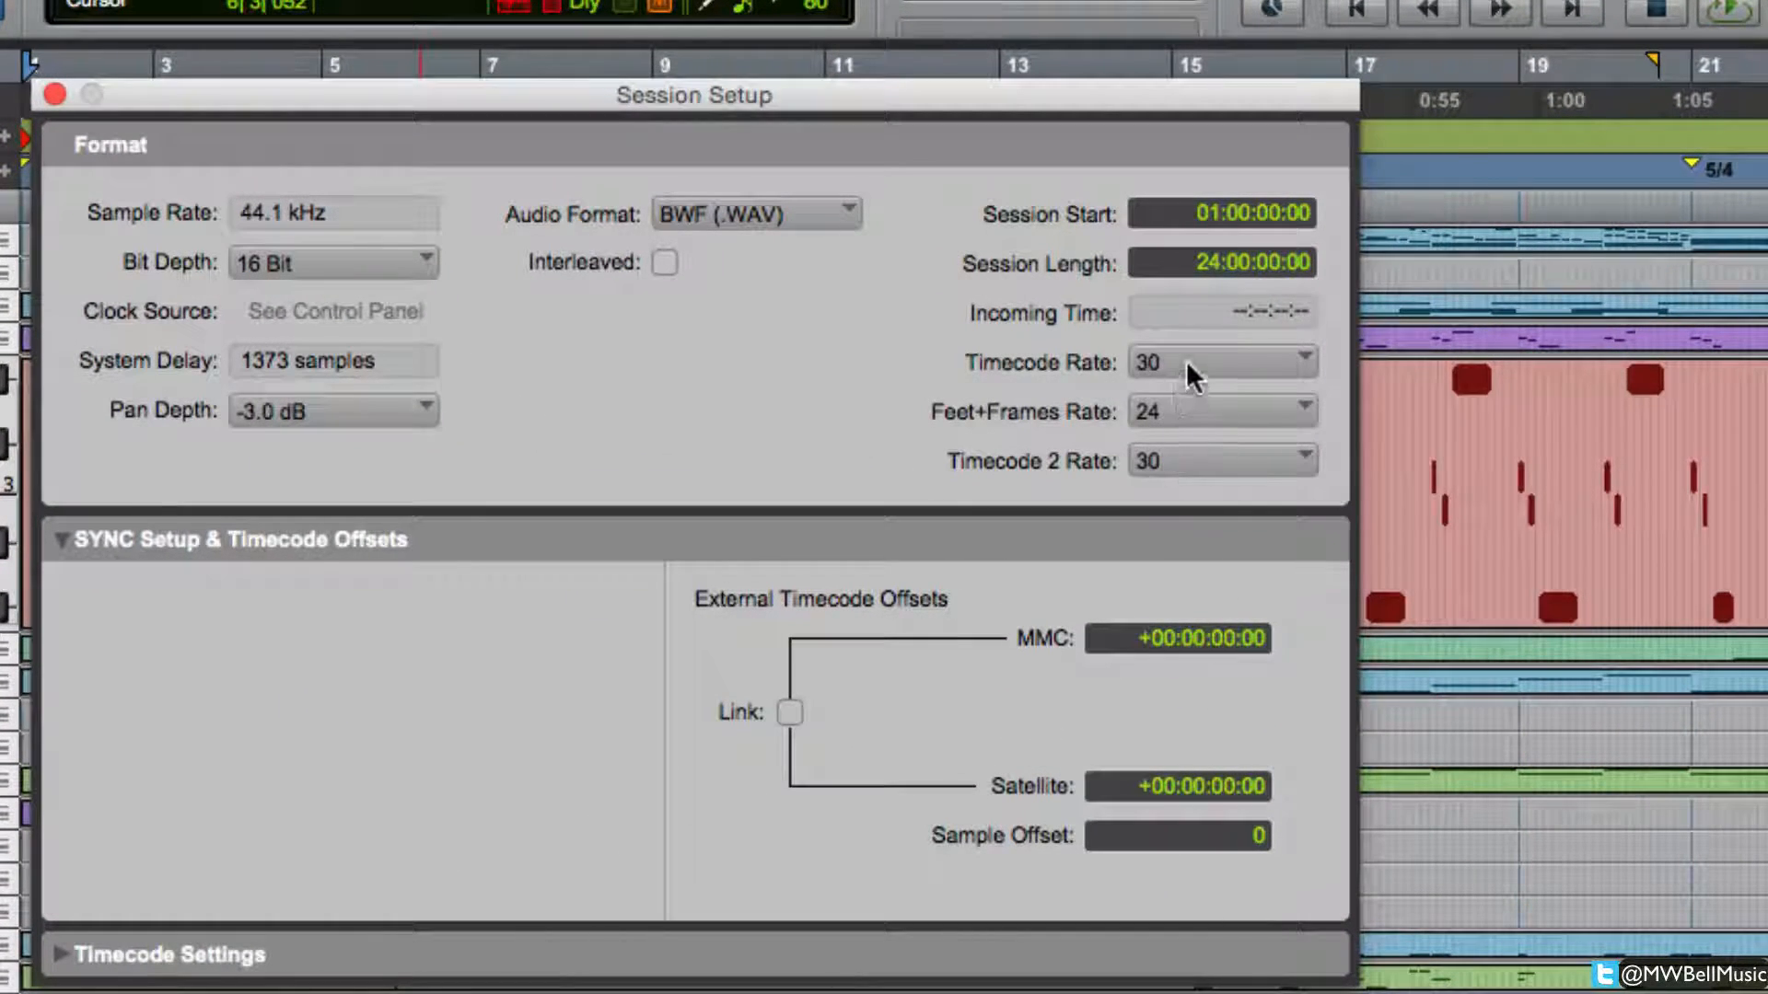
click(1221, 361)
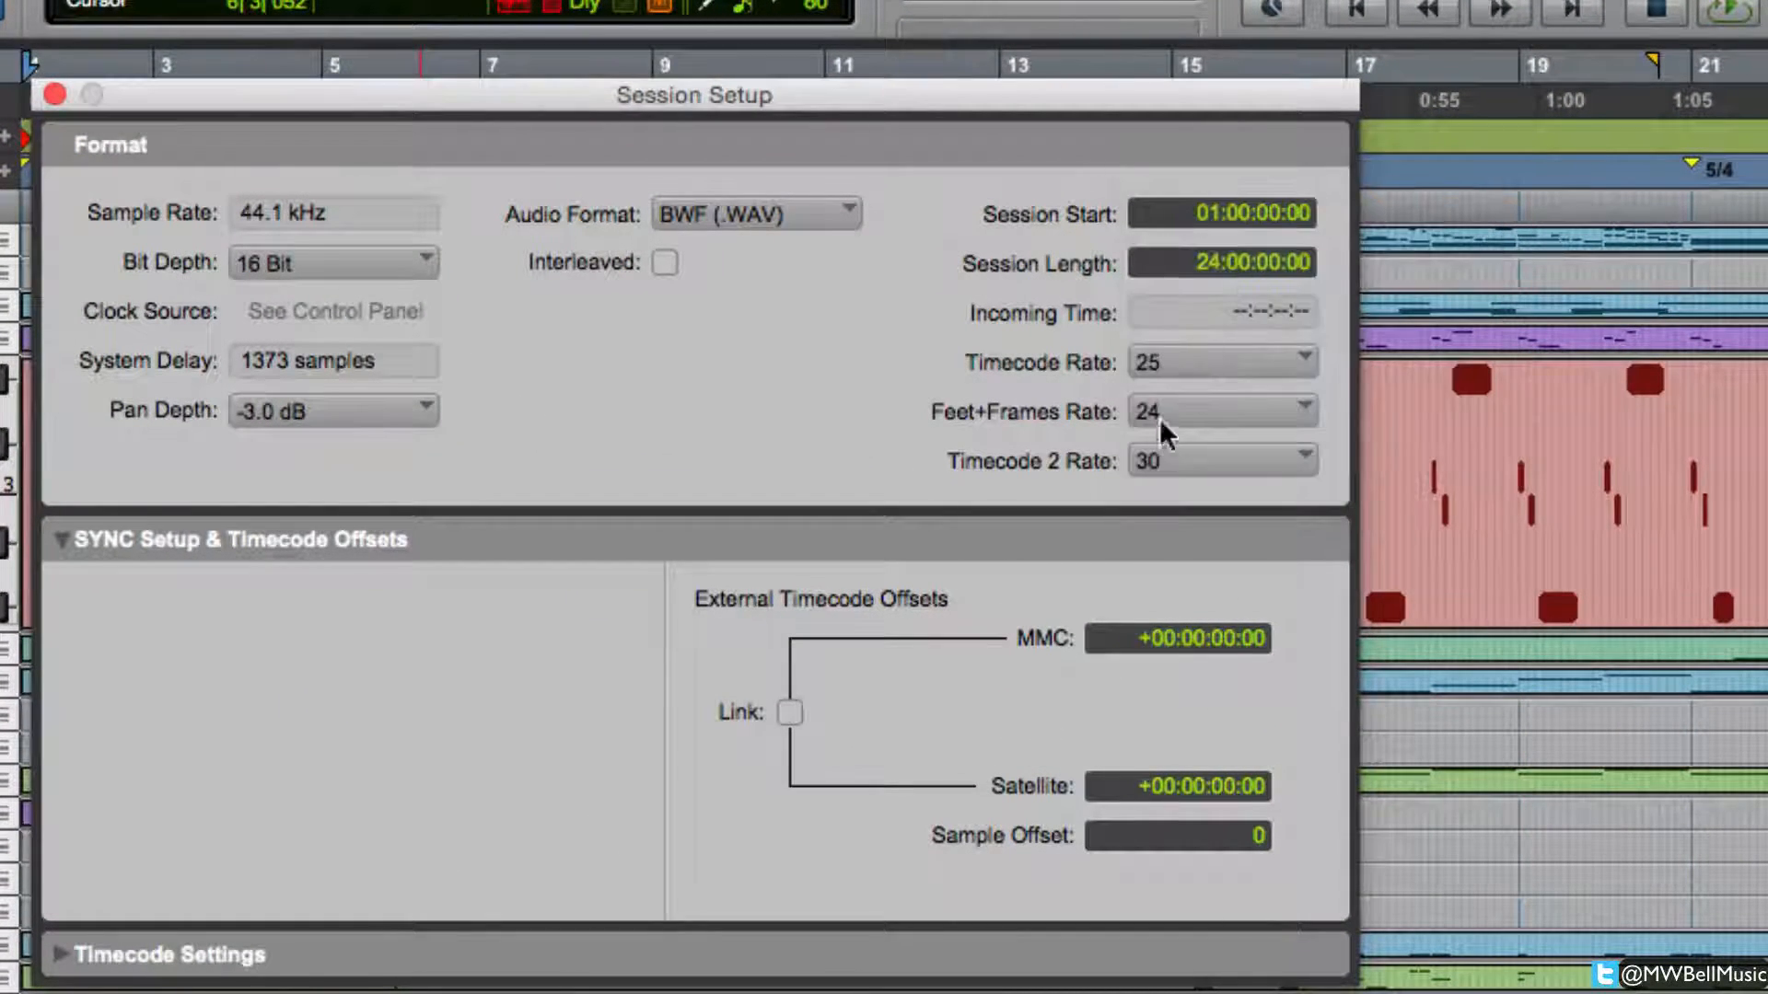
click(1221, 460)
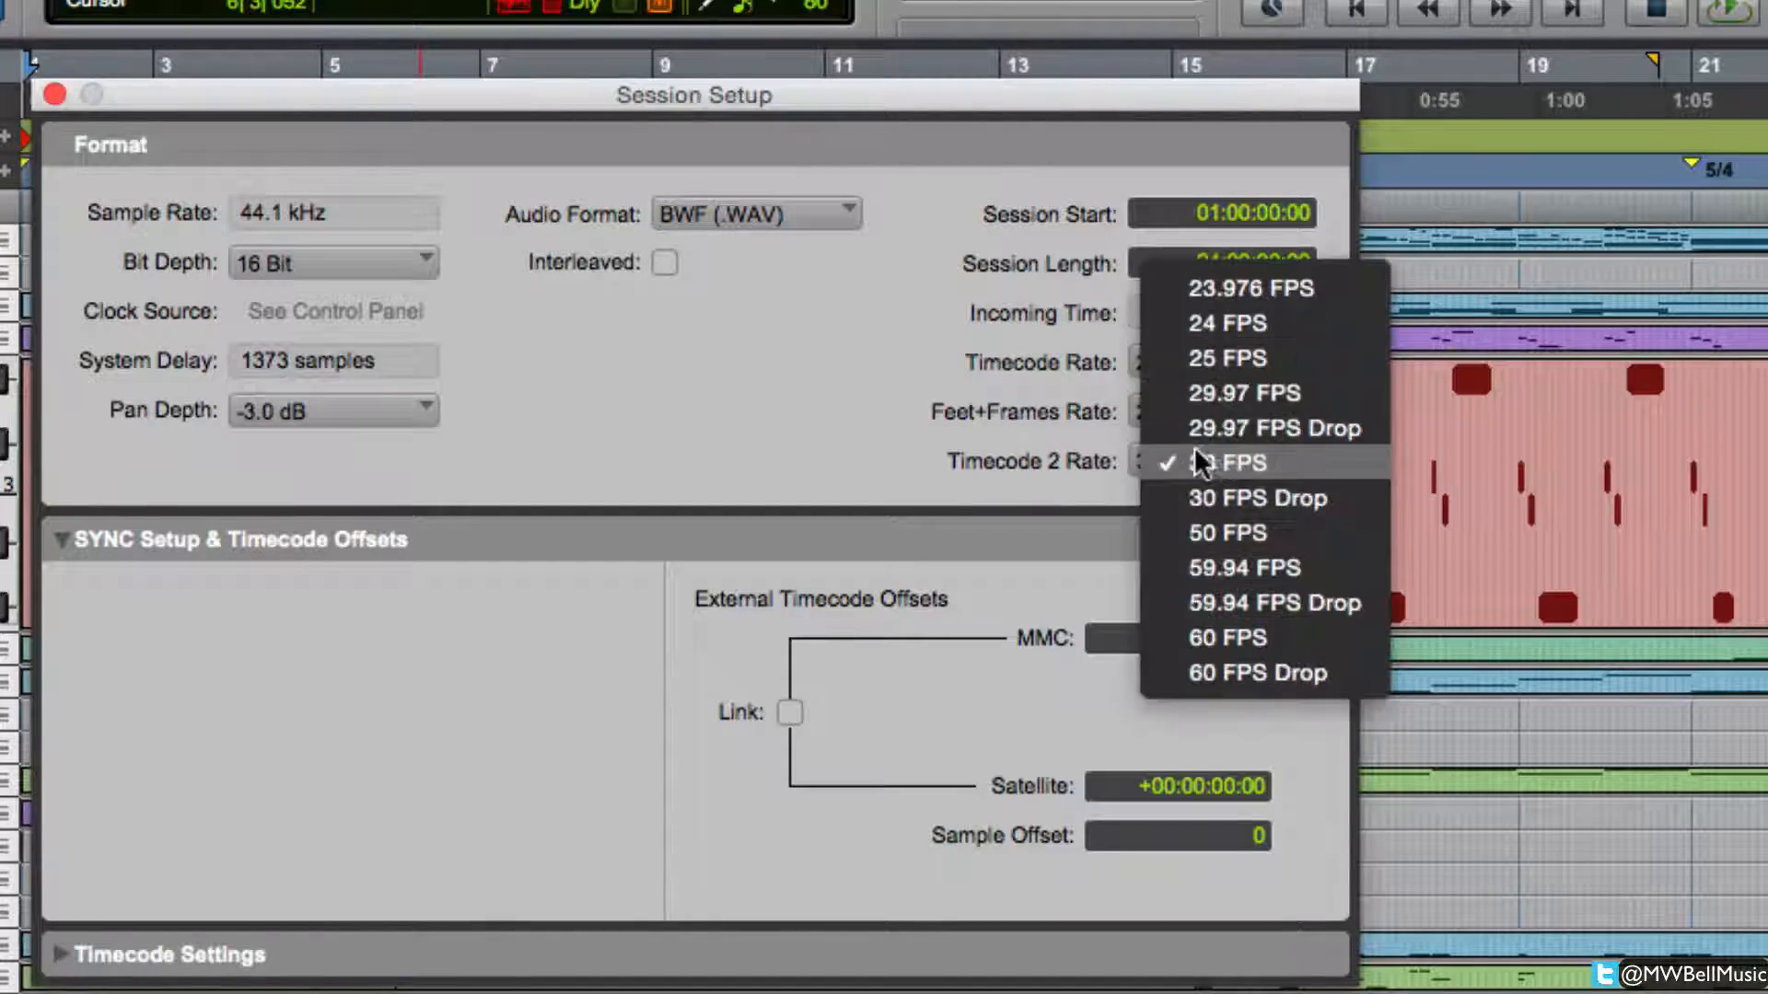
click(1227, 357)
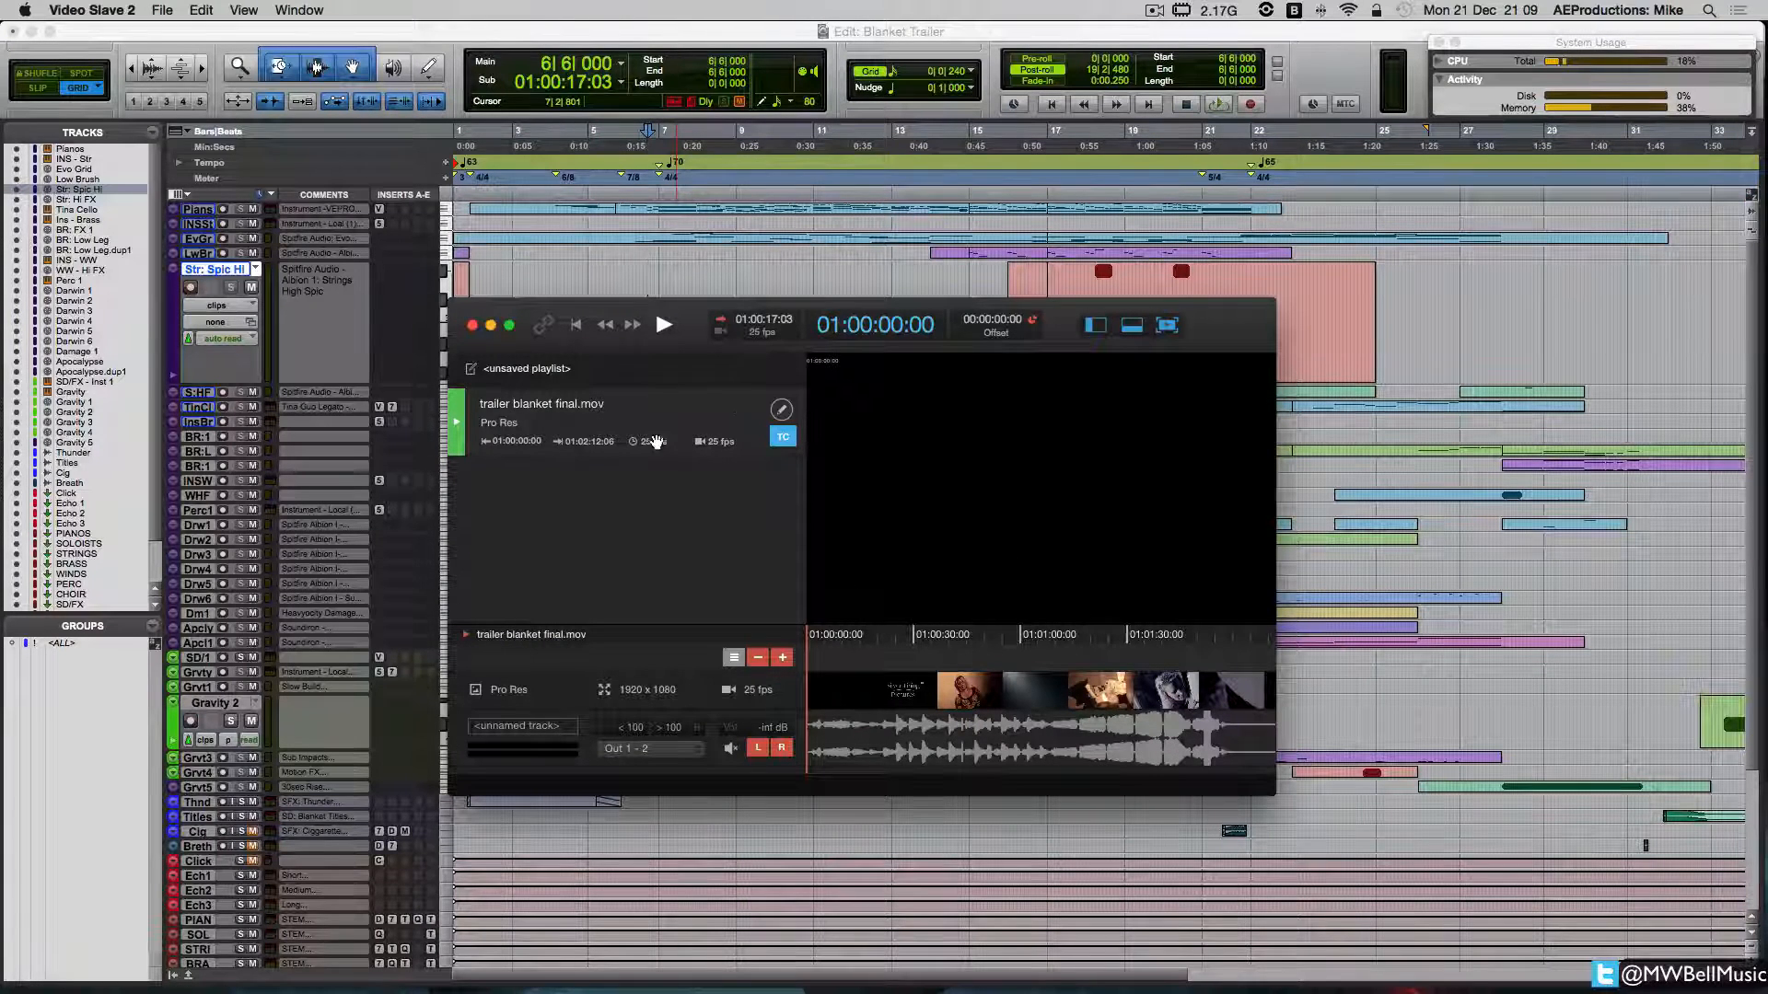
mouse_move(786, 376)
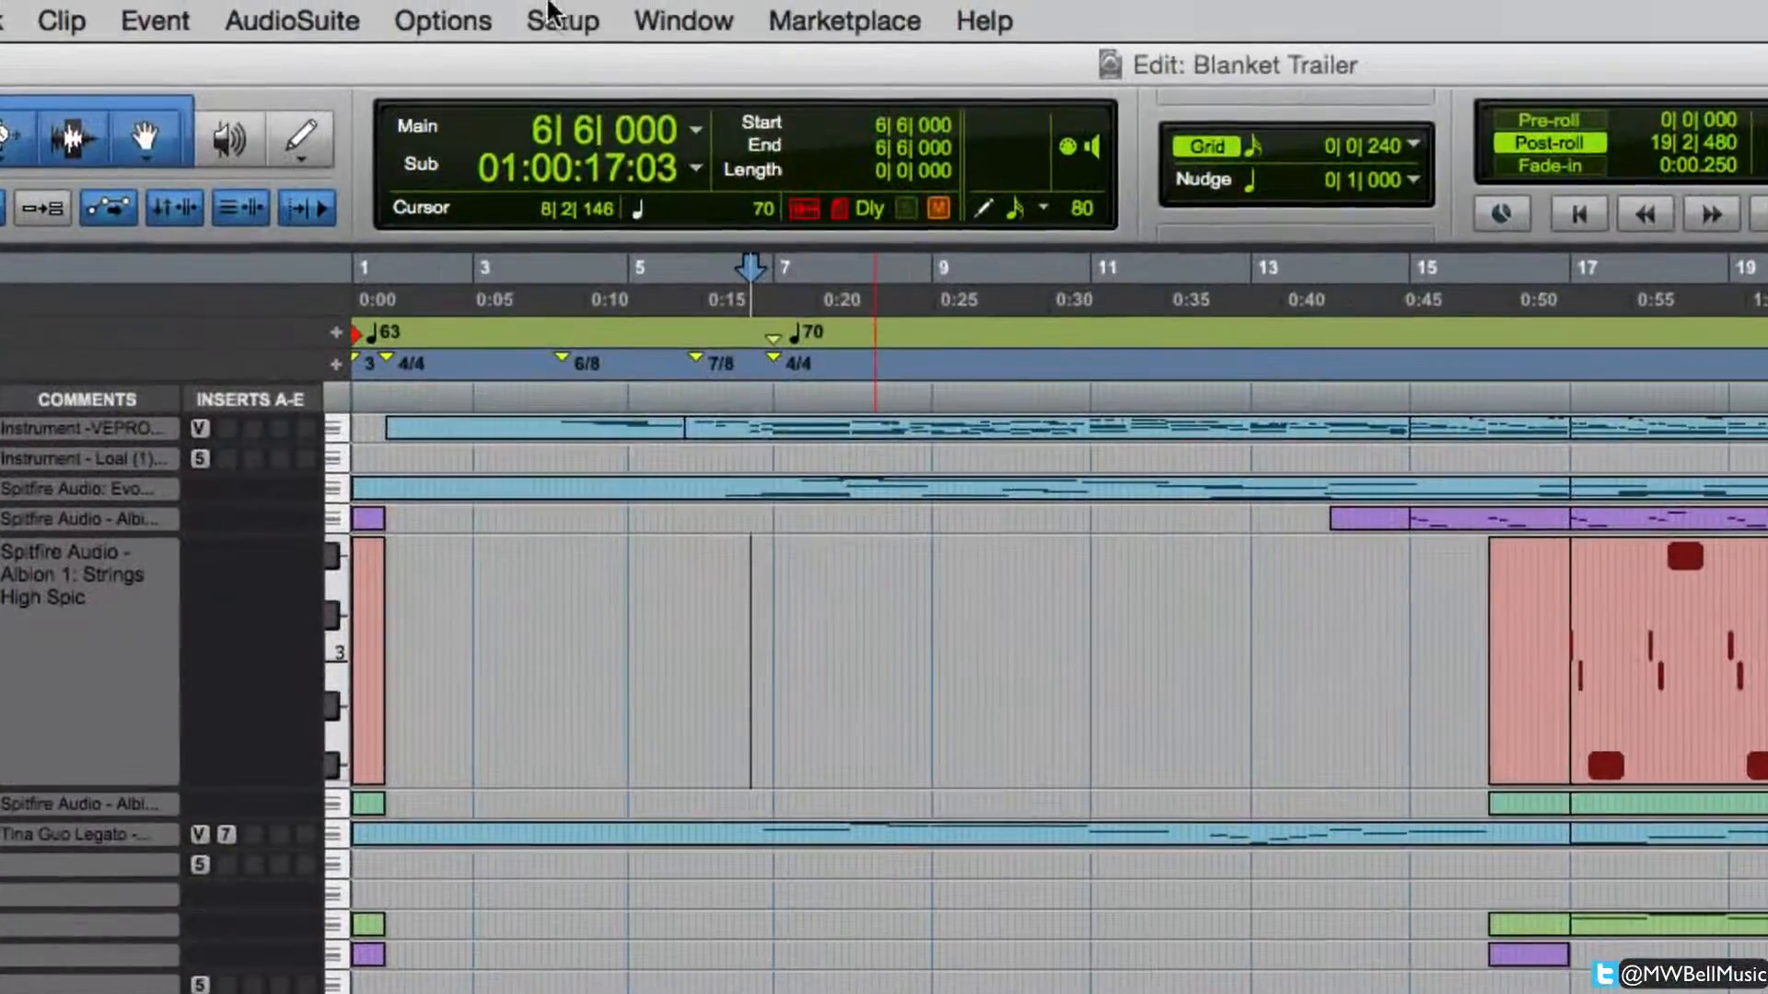
Step: In Peripherals > Synchronization, set the MTC Generator Port to Video Slave MTC/MMC In (virtual)
click(562, 20)
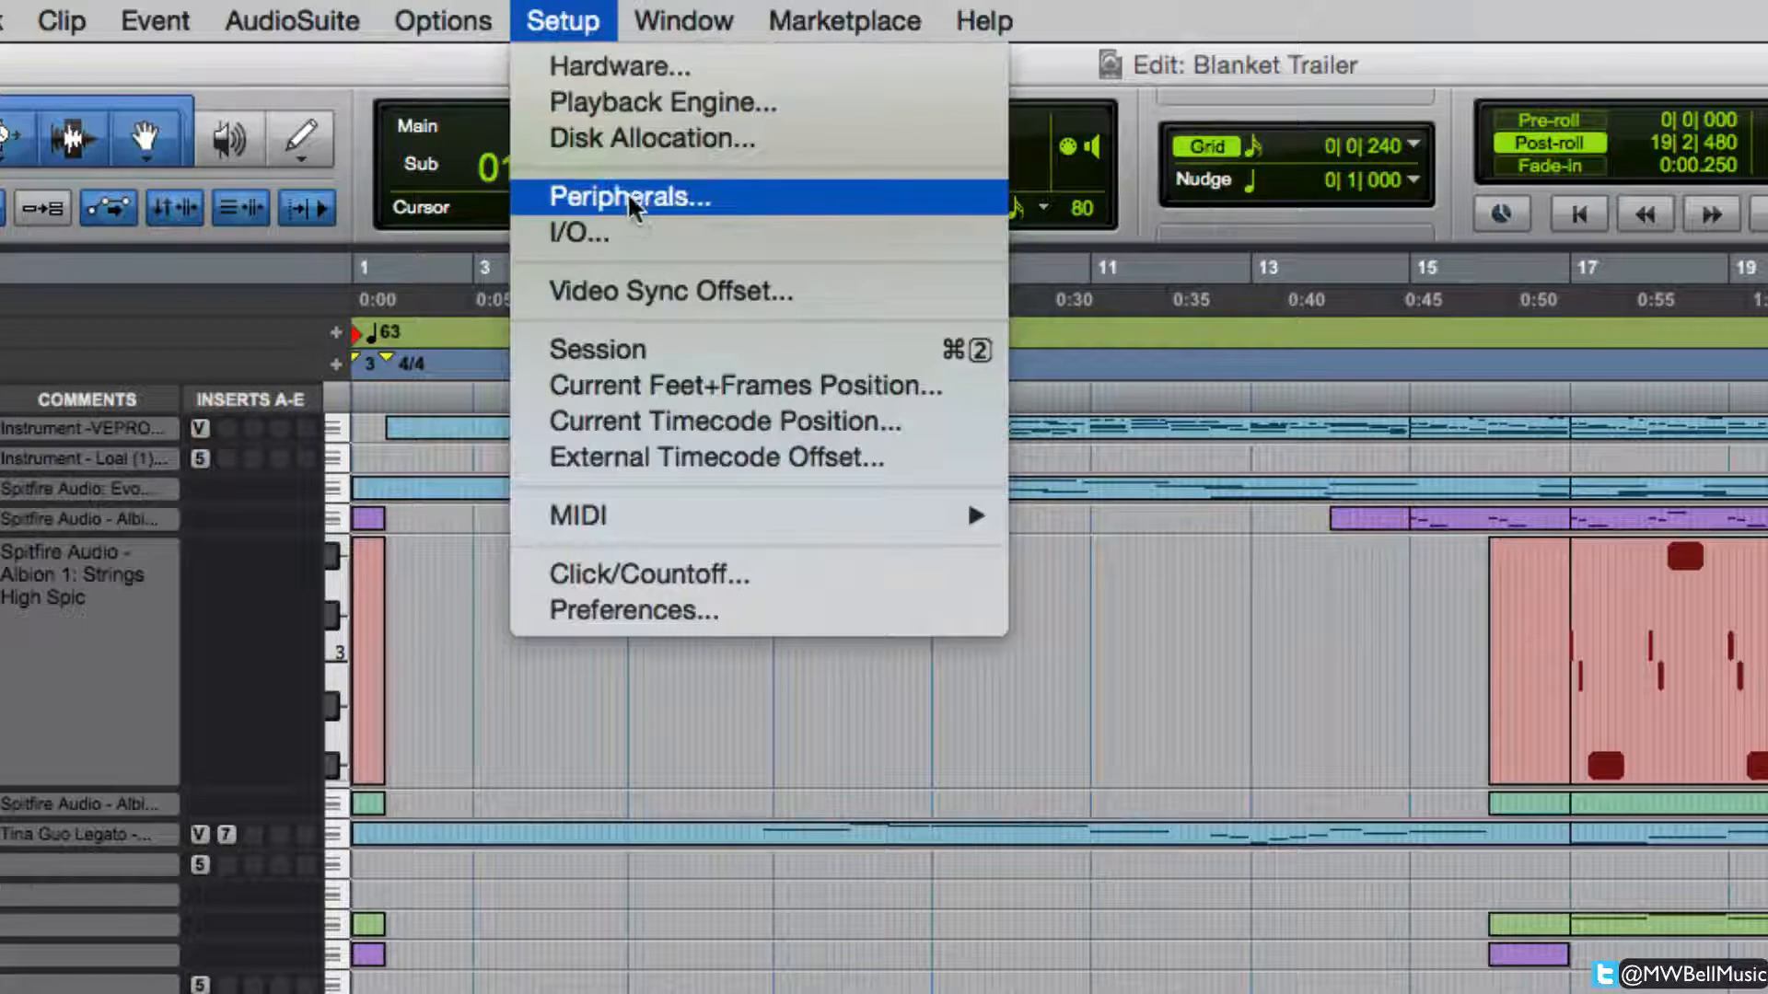
click(628, 195)
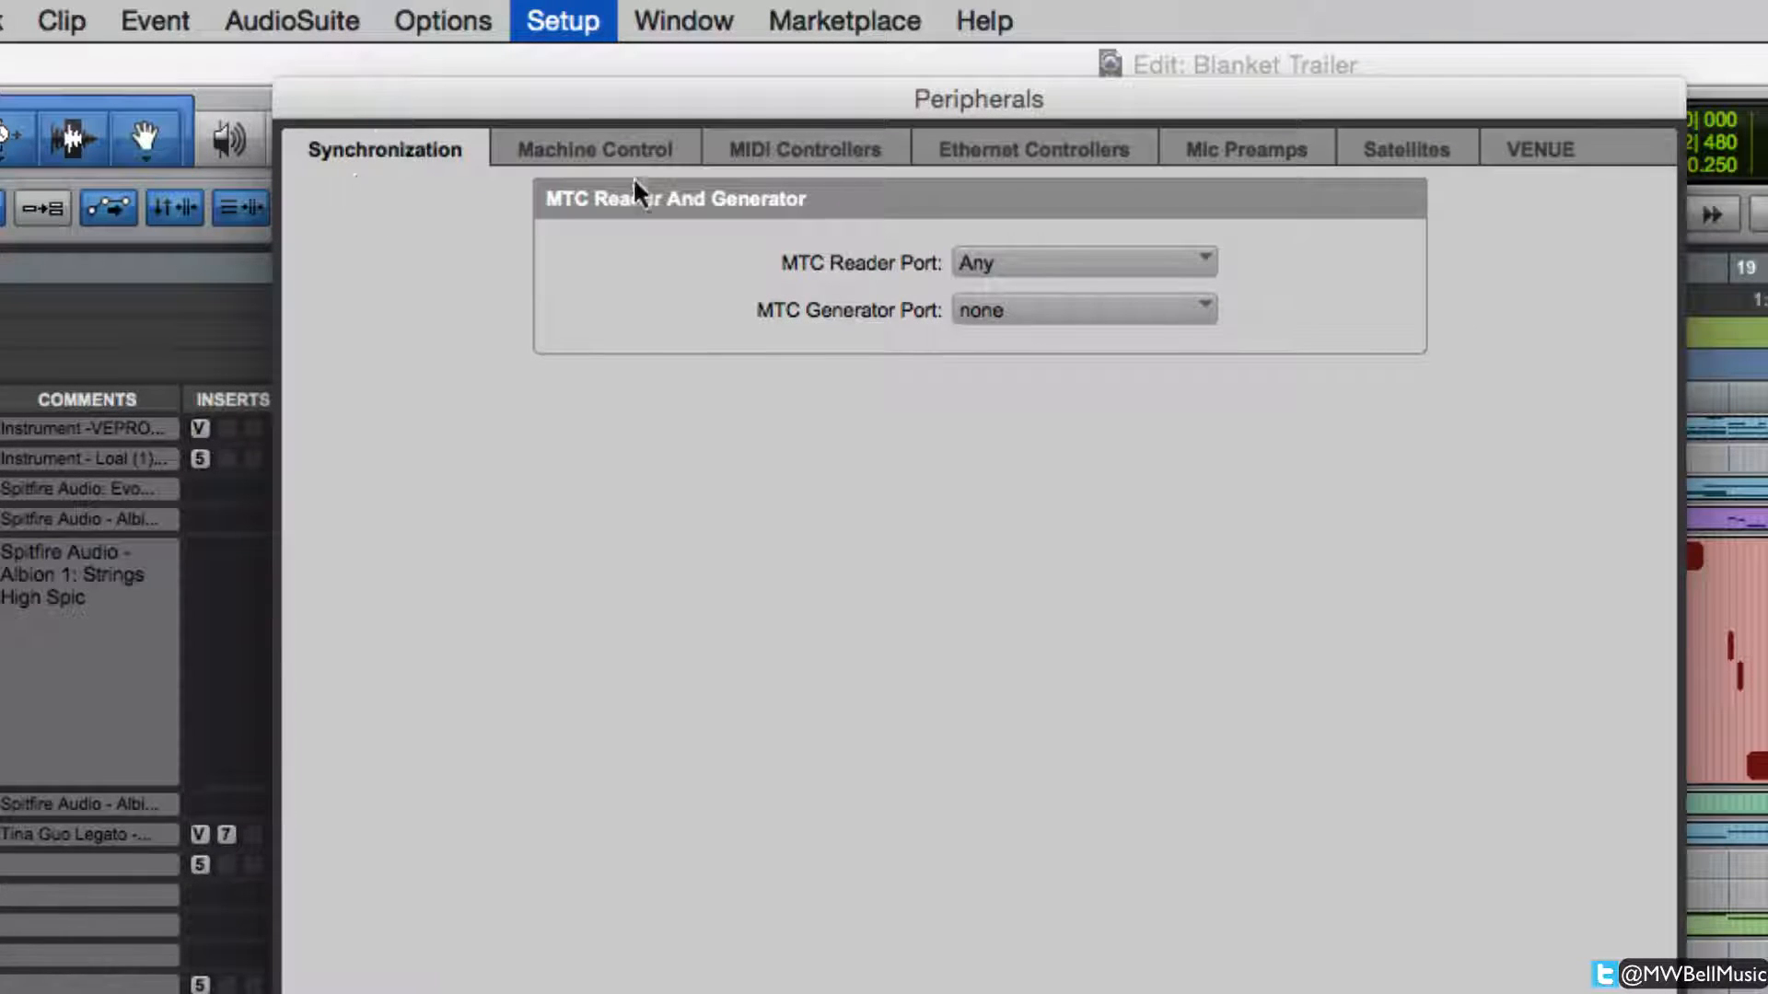
mouse_move(409, 160)
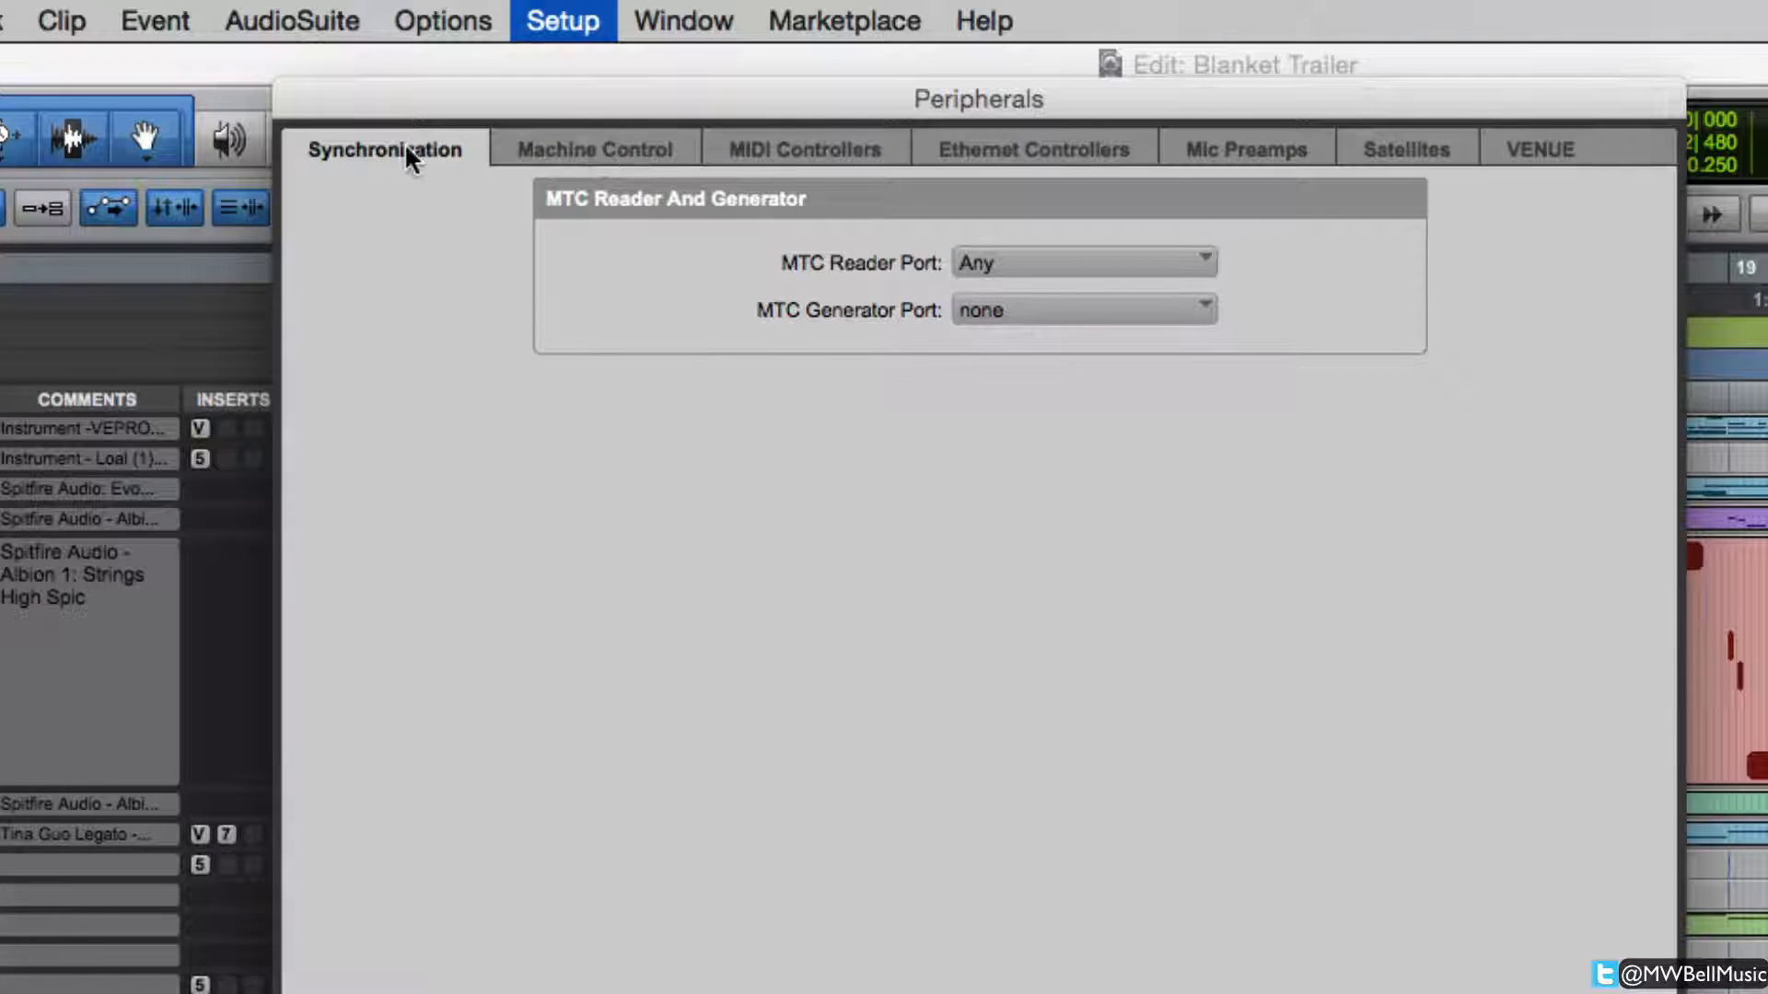
mouse_move(900, 345)
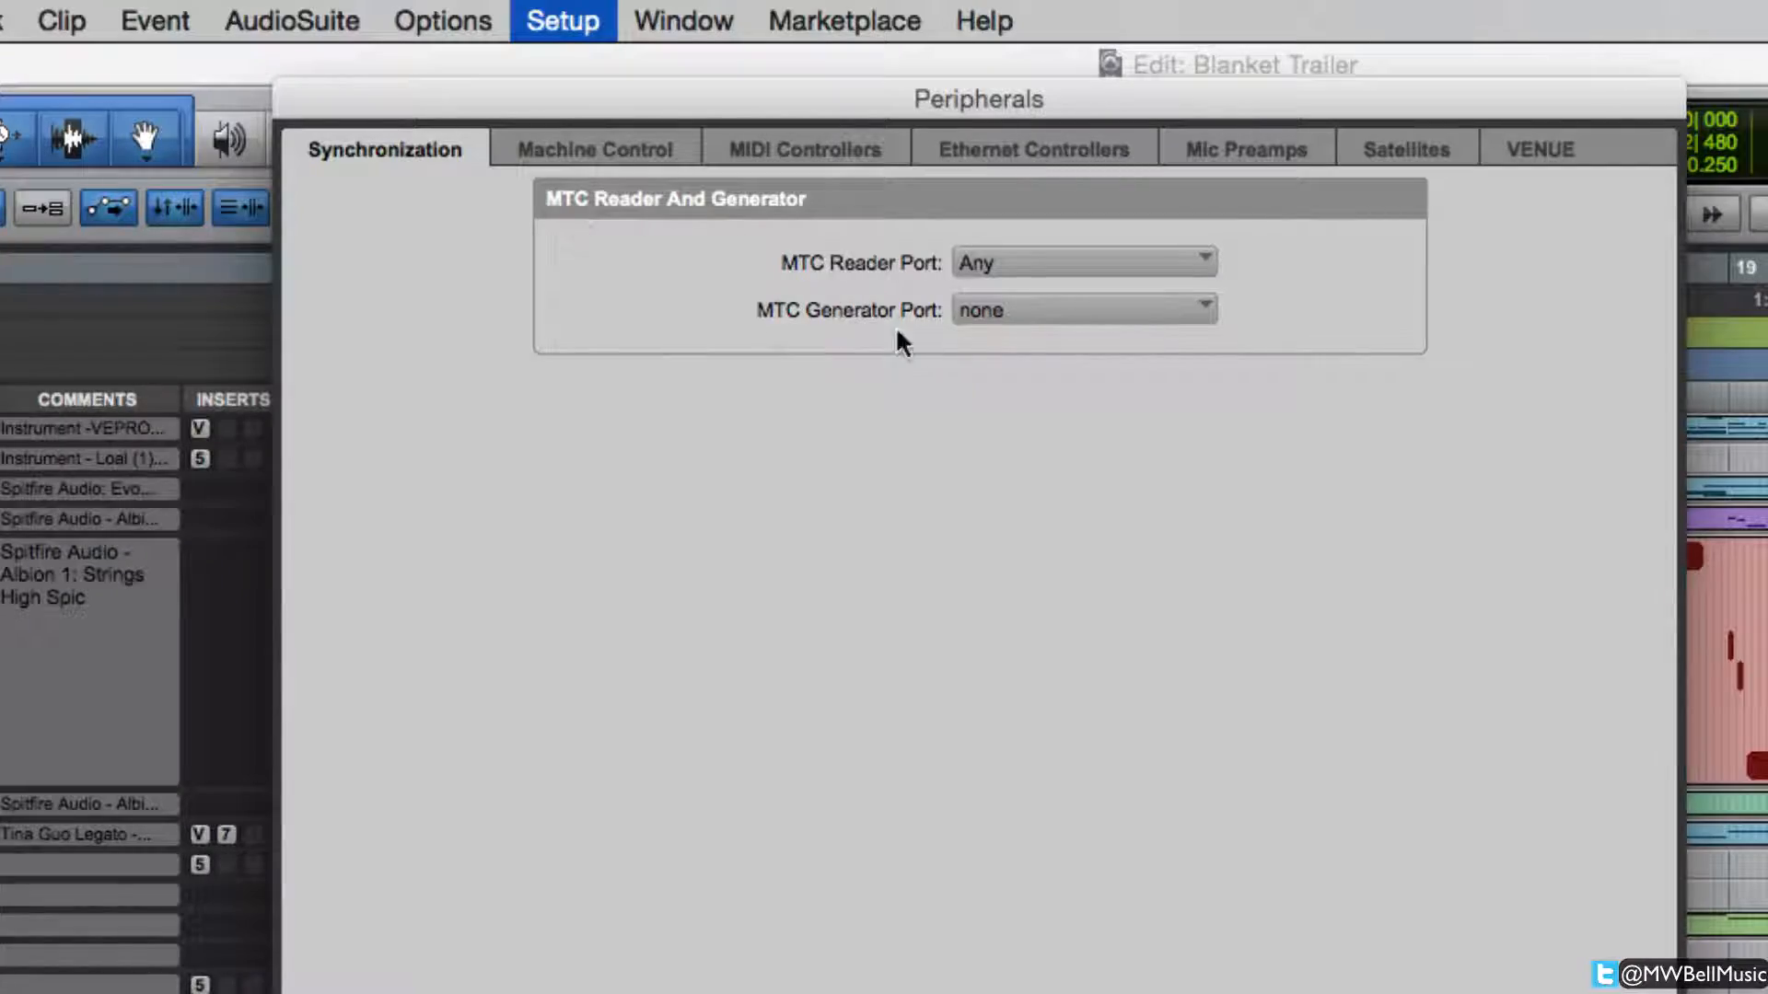
click(1081, 309)
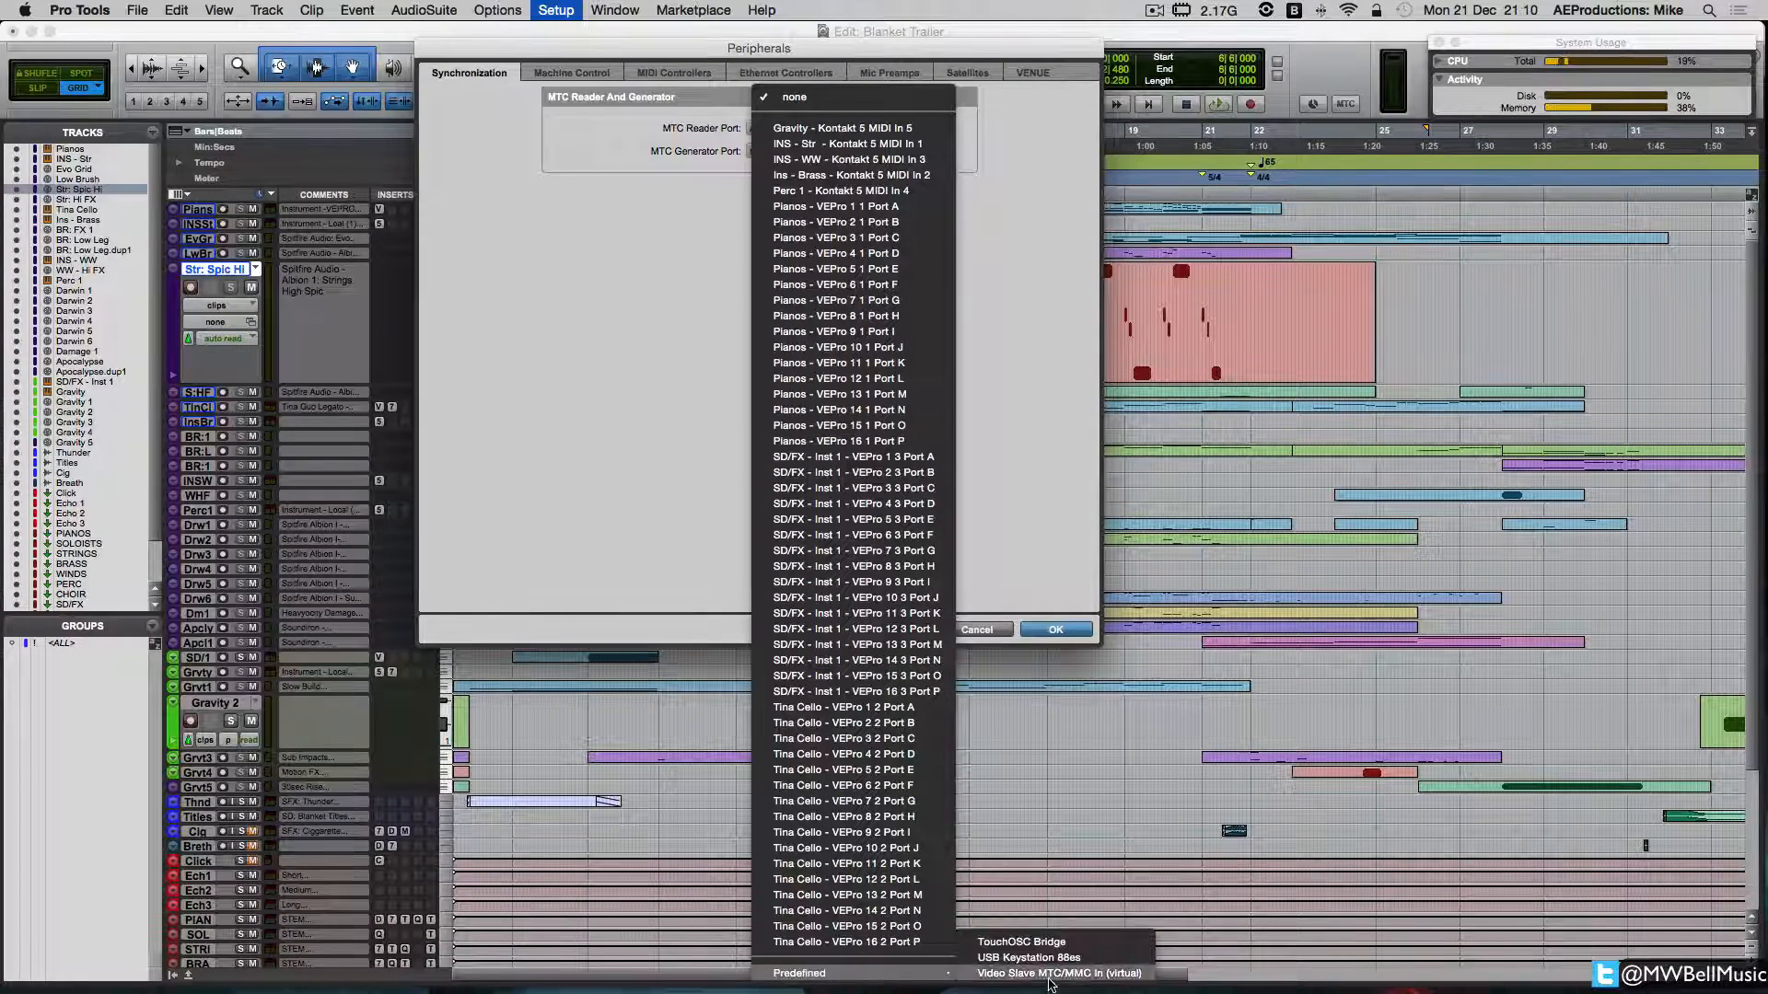
click(1057, 972)
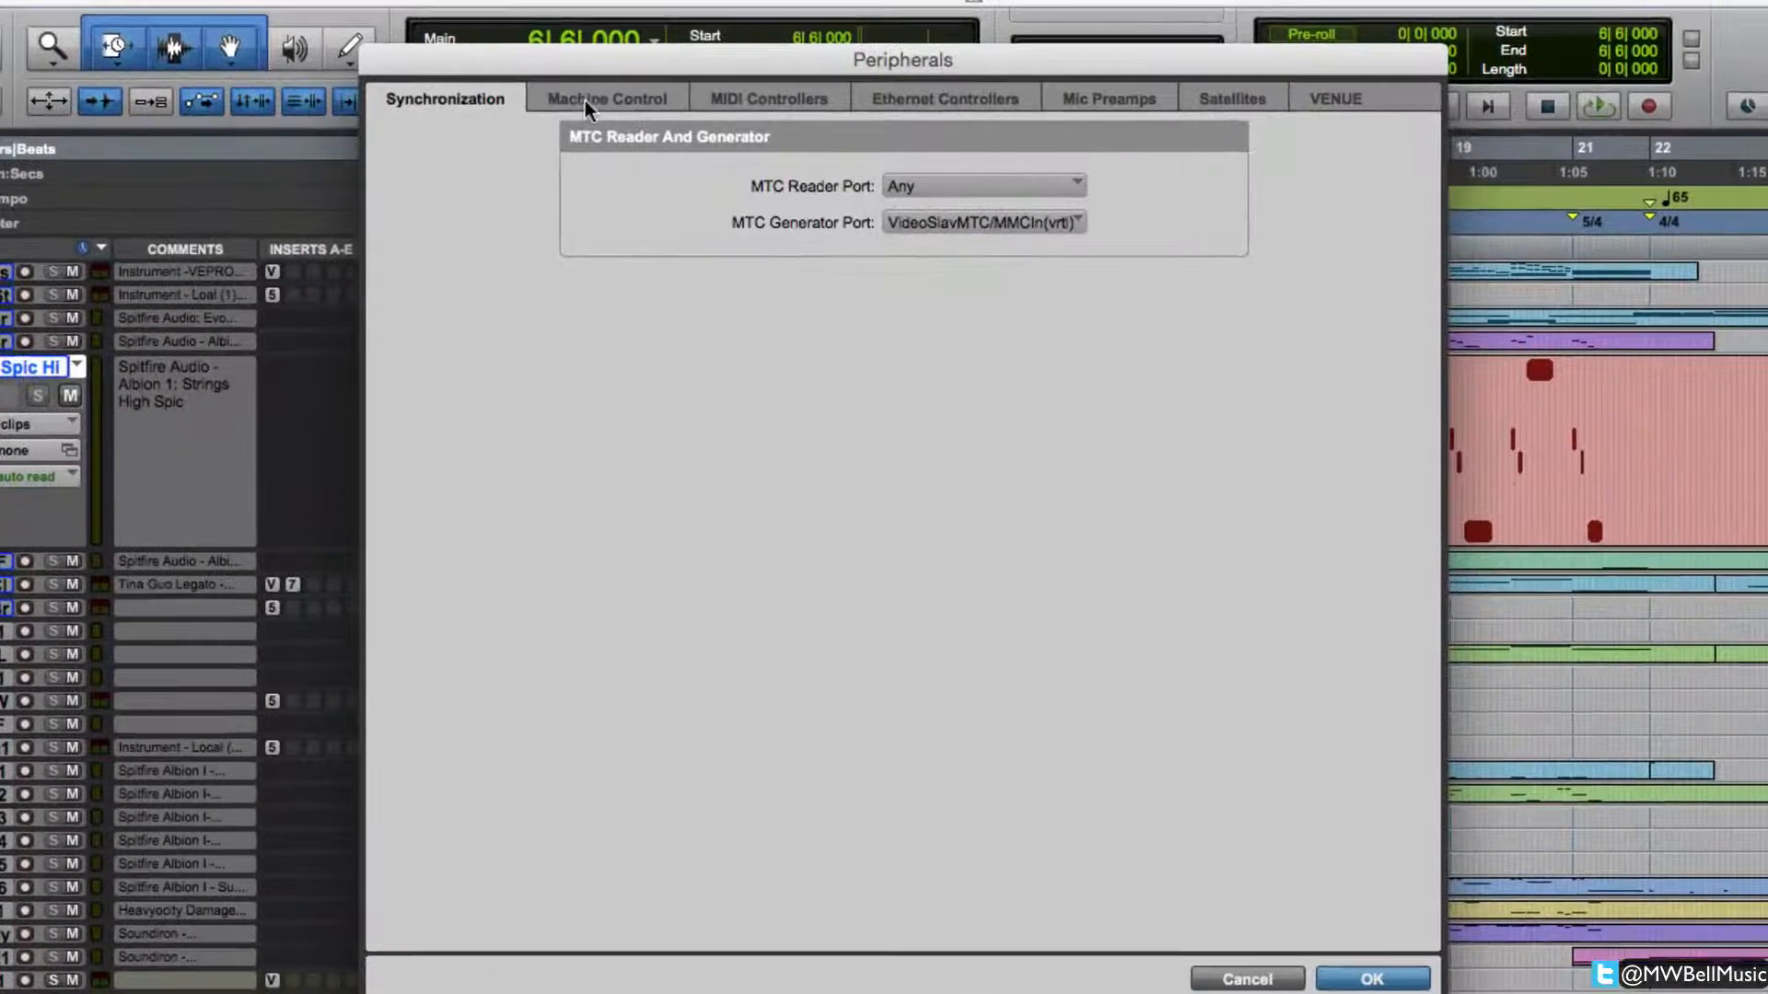
Step: On the Machine Control page, enable MMC Master sending to Video Slave MTC/MMC In (virtual)
click(605, 98)
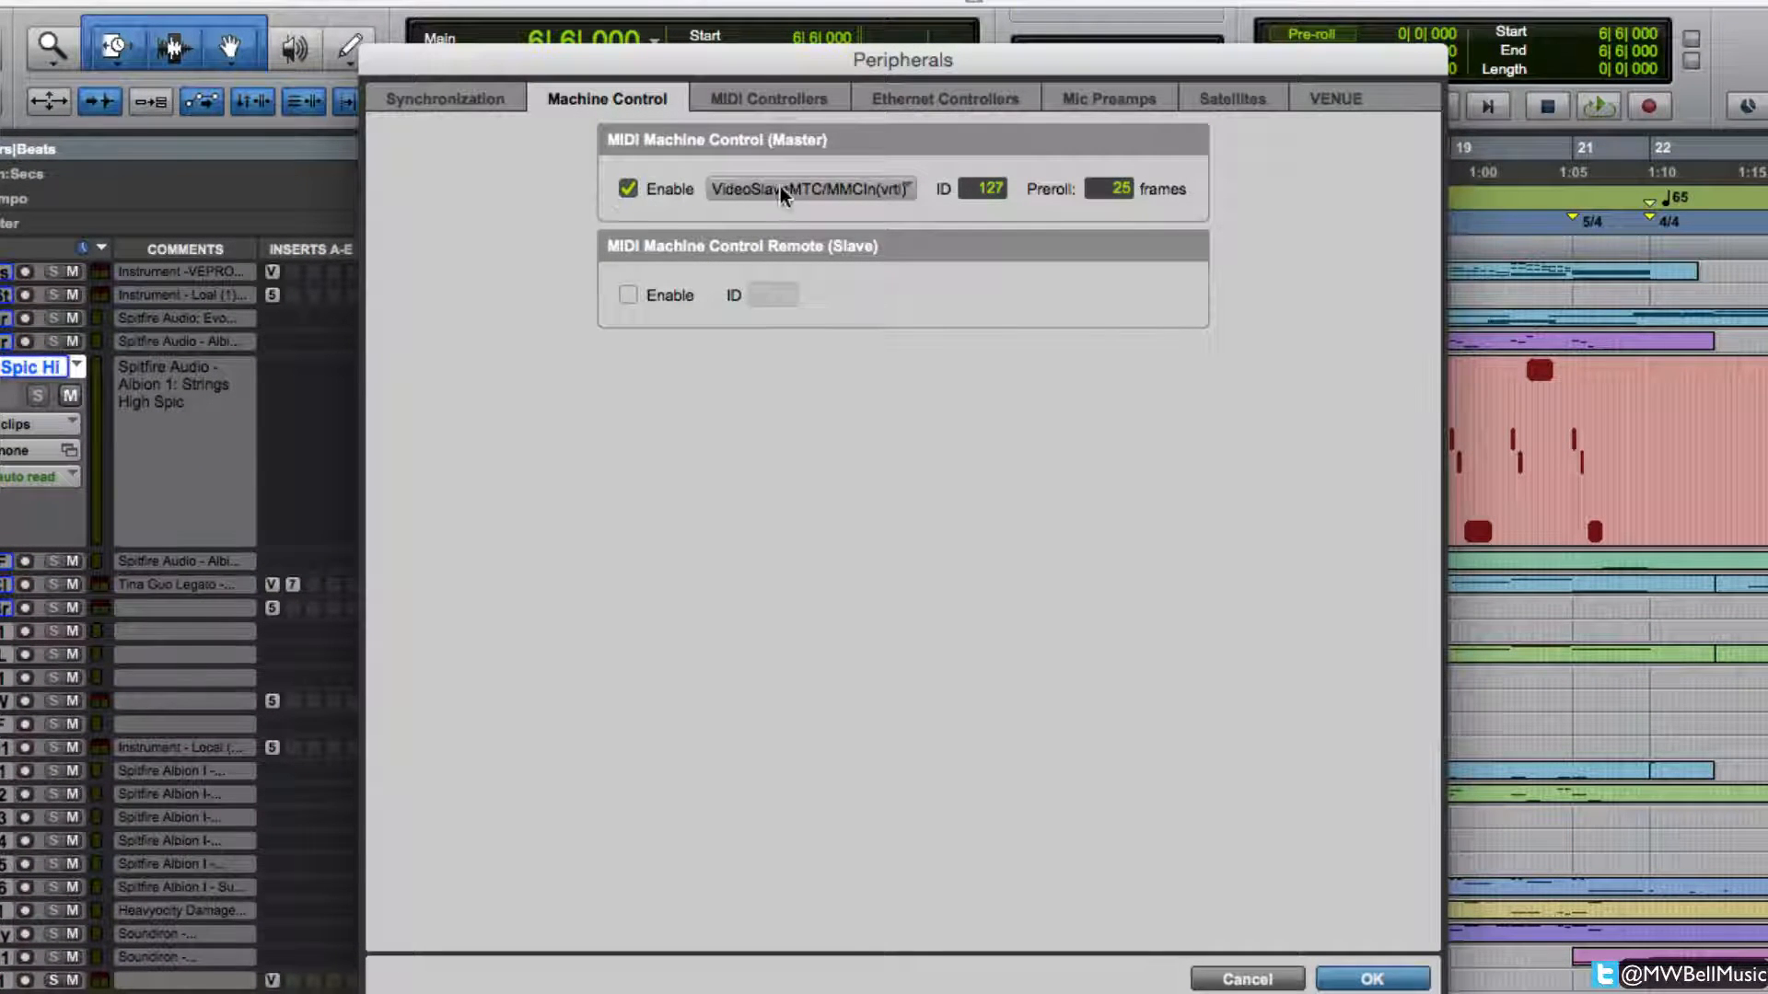
click(801, 188)
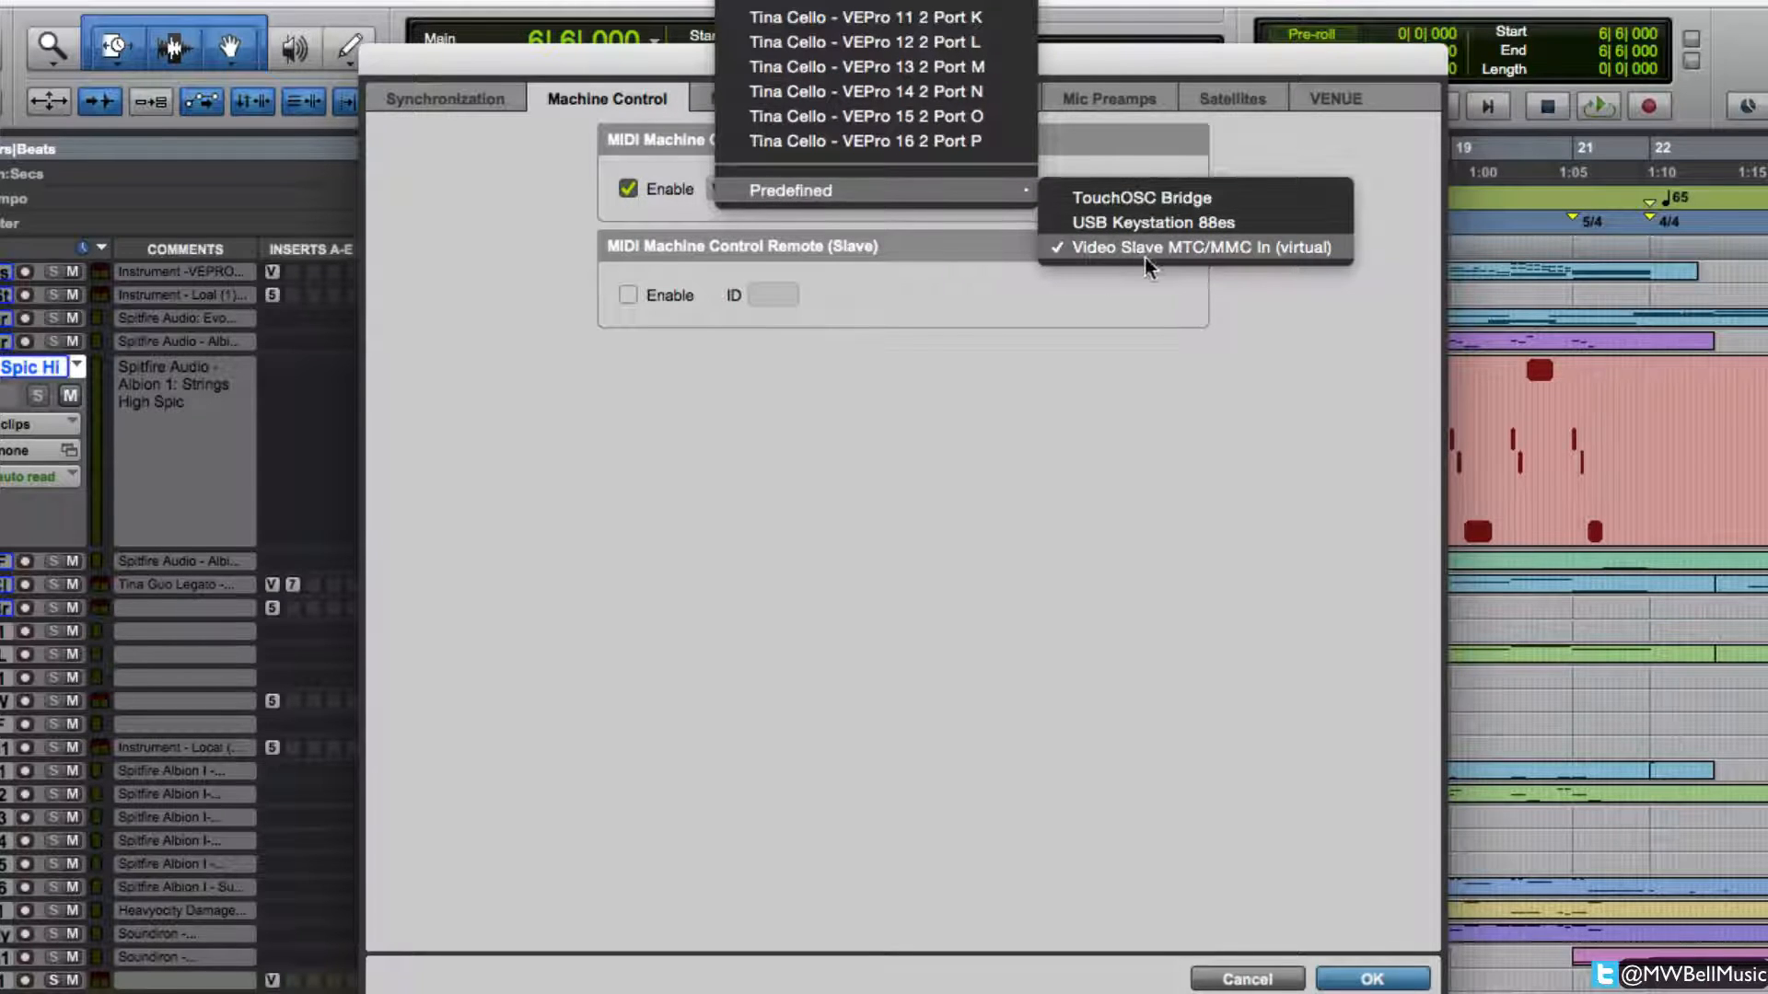
click(1193, 247)
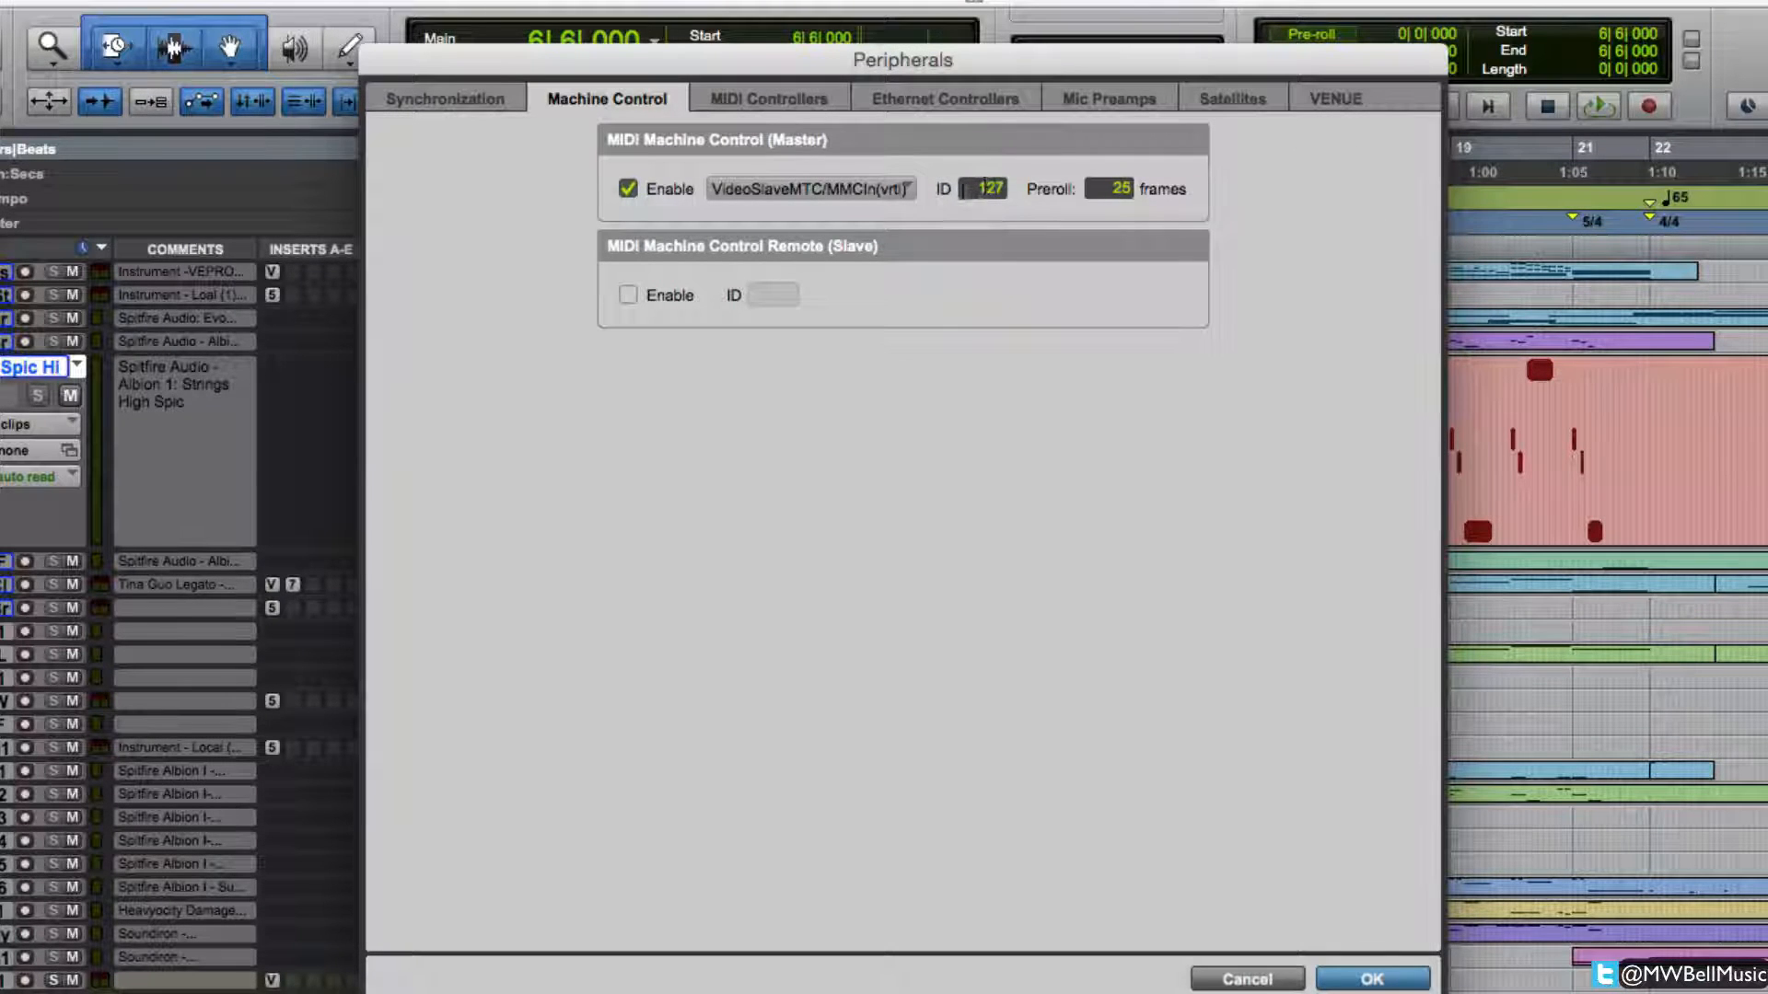
mouse_move(803, 341)
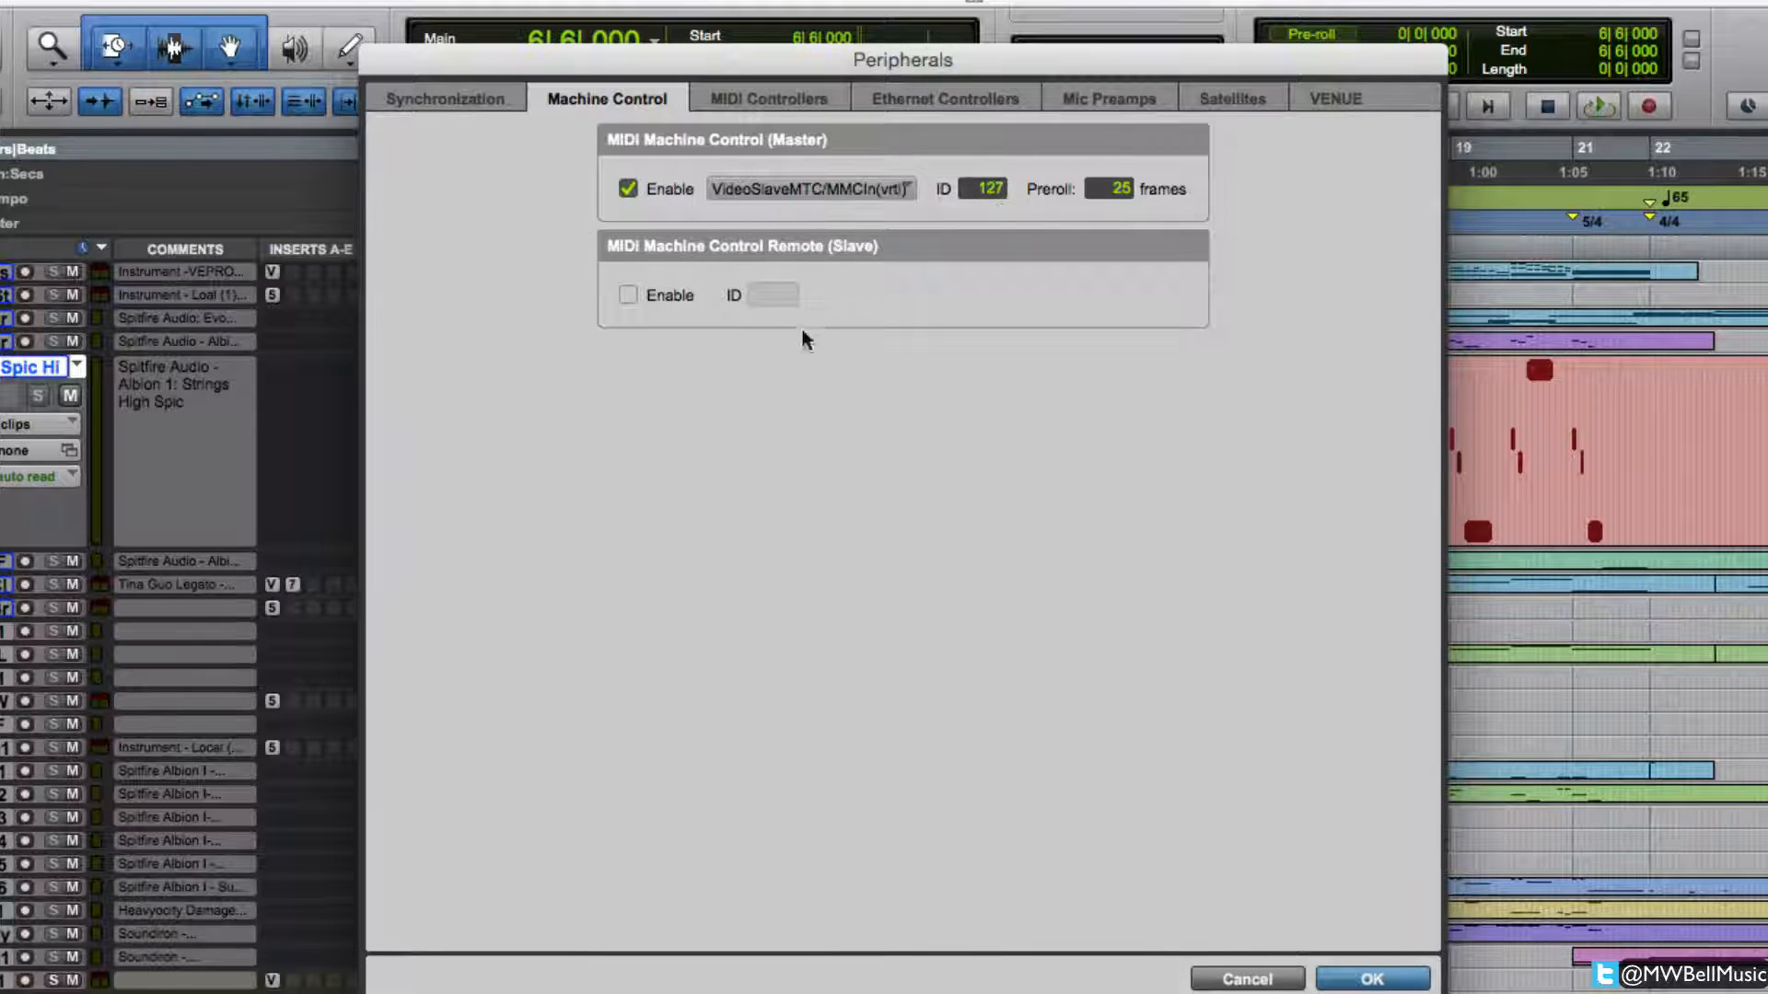
mouse_move(868, 294)
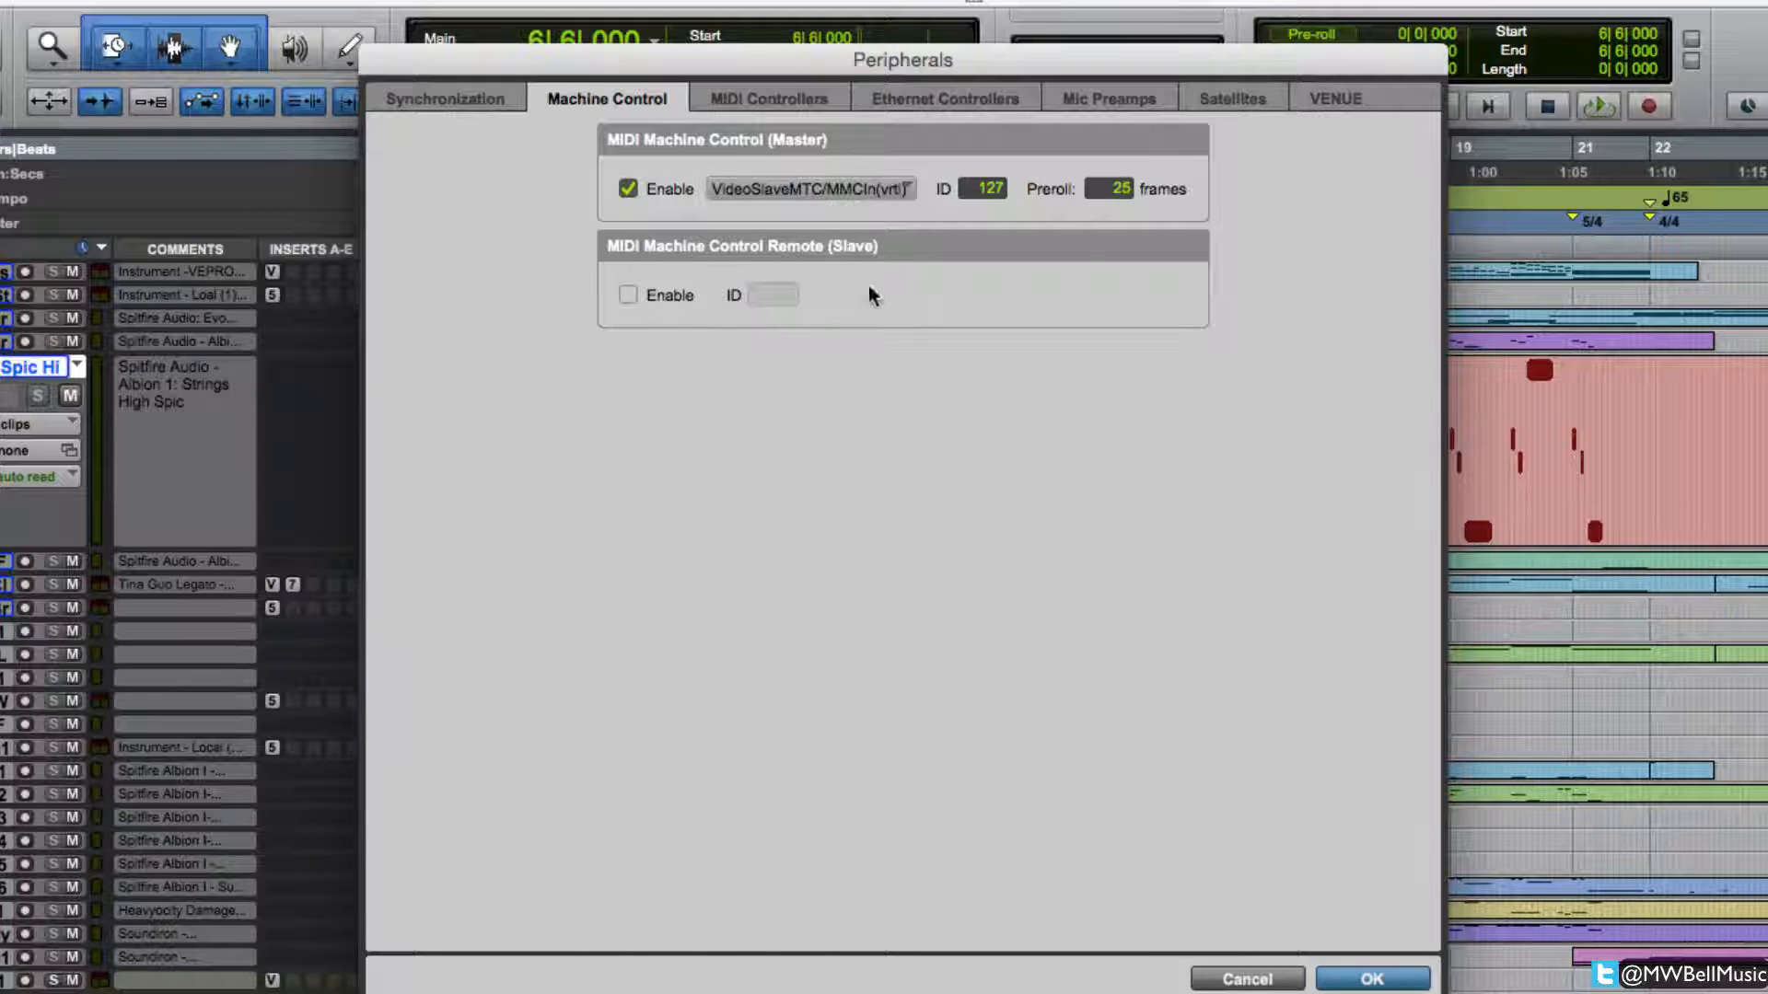
mouse_move(545, 346)
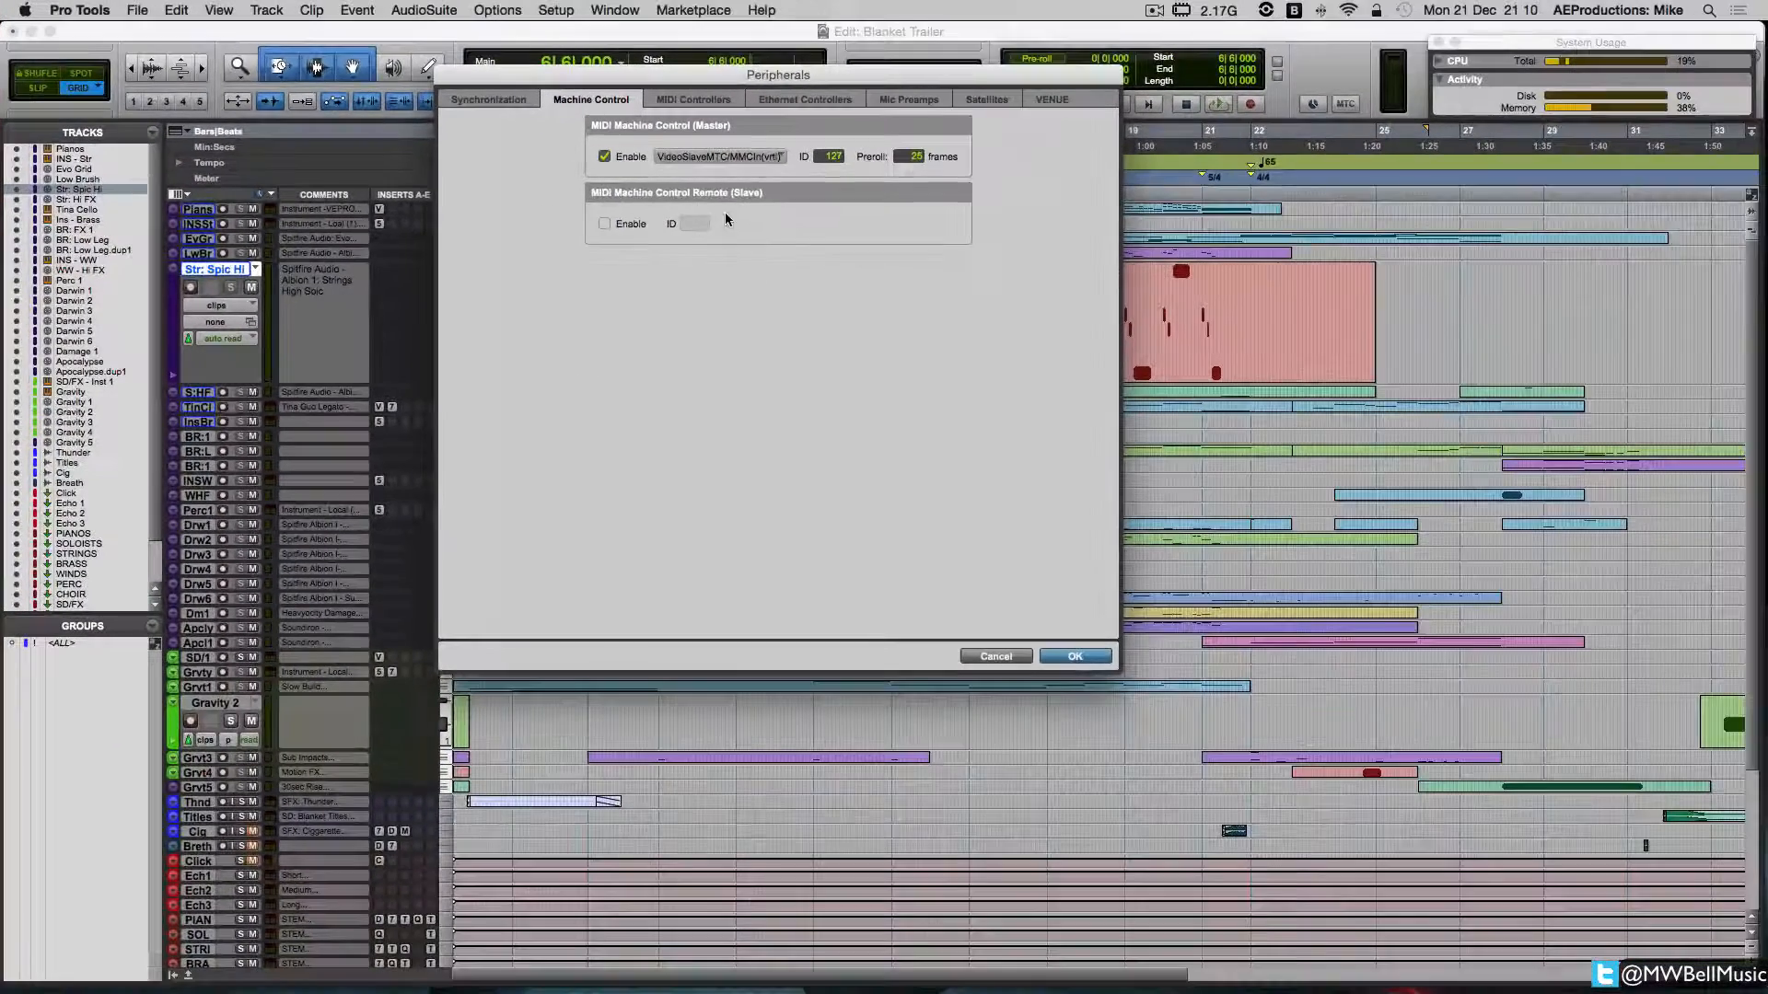
Step: Recheck the Synchronization generator port stays on Video Slave, then apply the Peripherals settings with OK
click(488, 100)
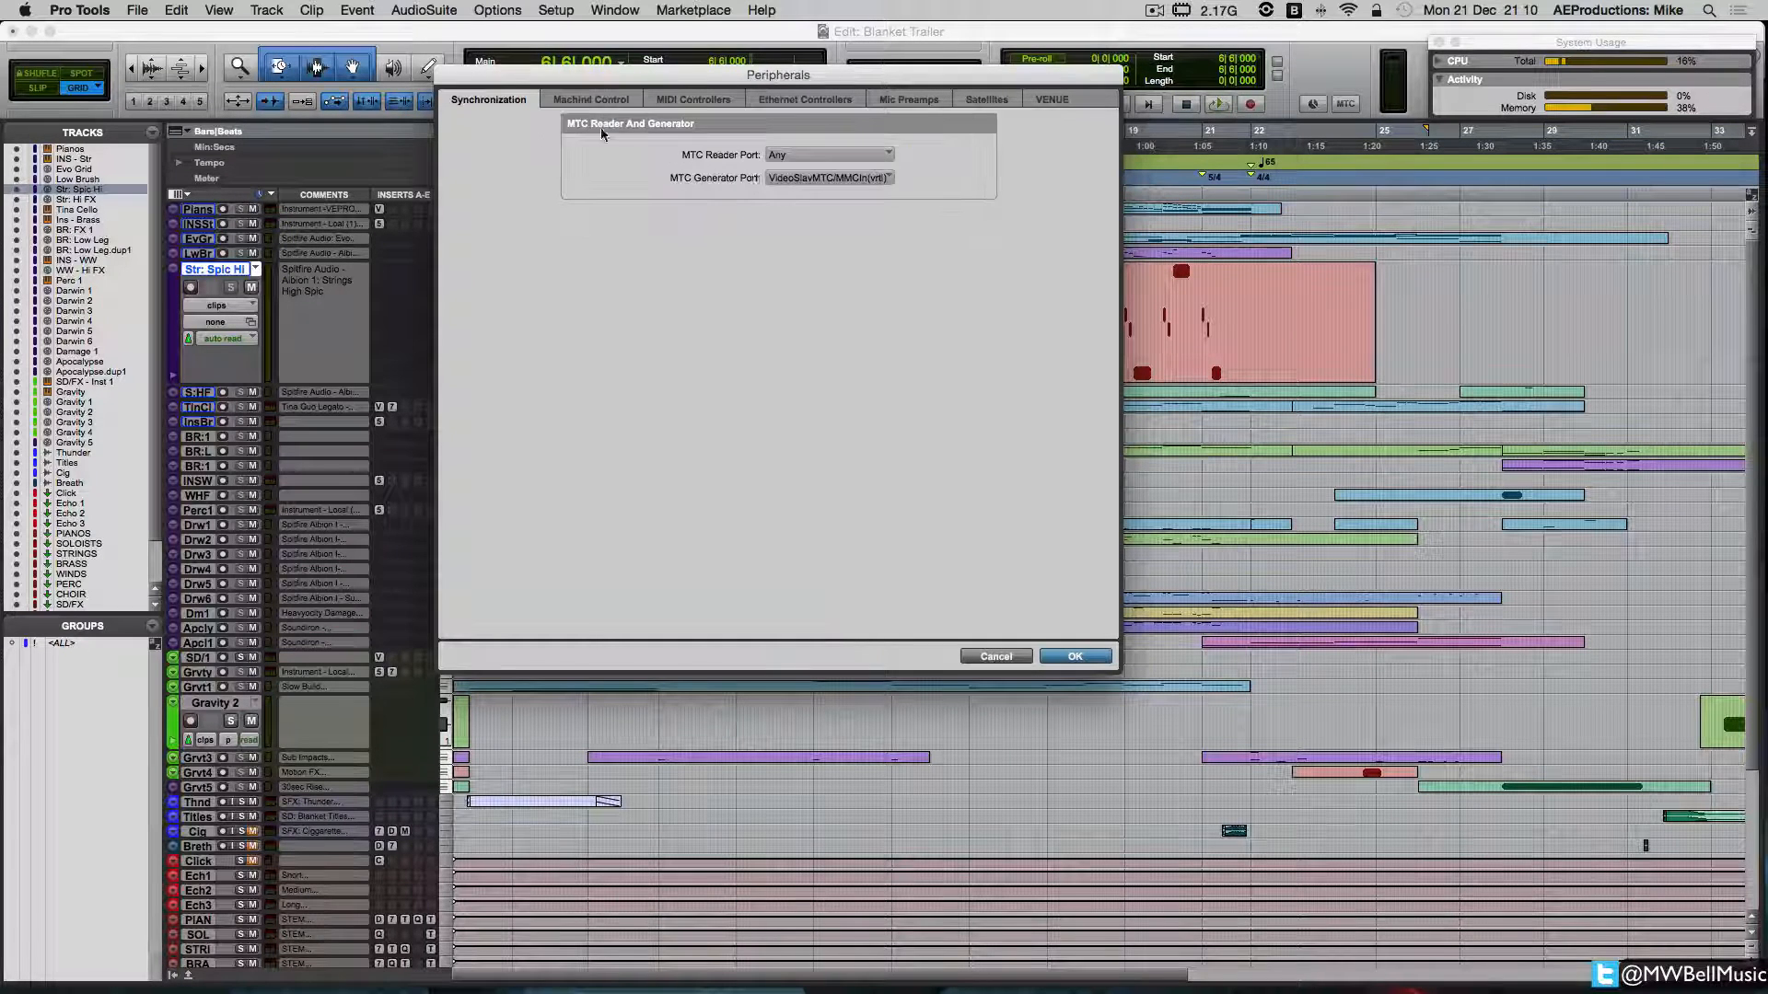
click(829, 177)
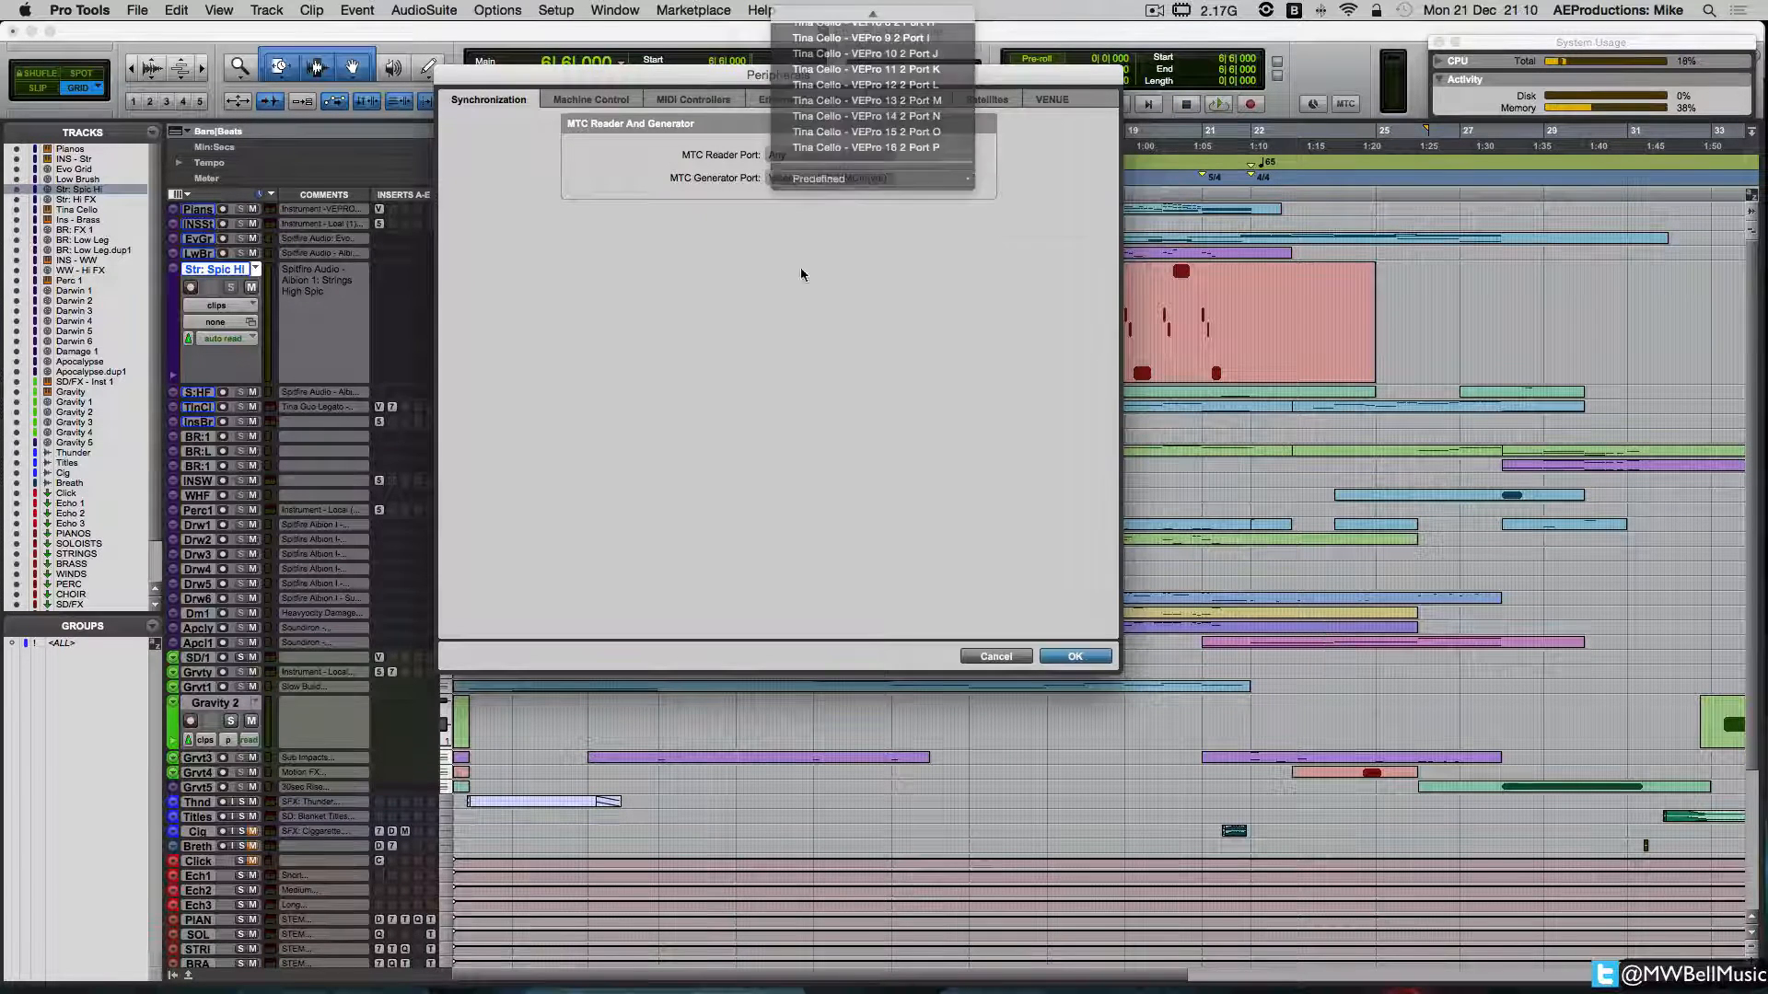
click(589, 99)
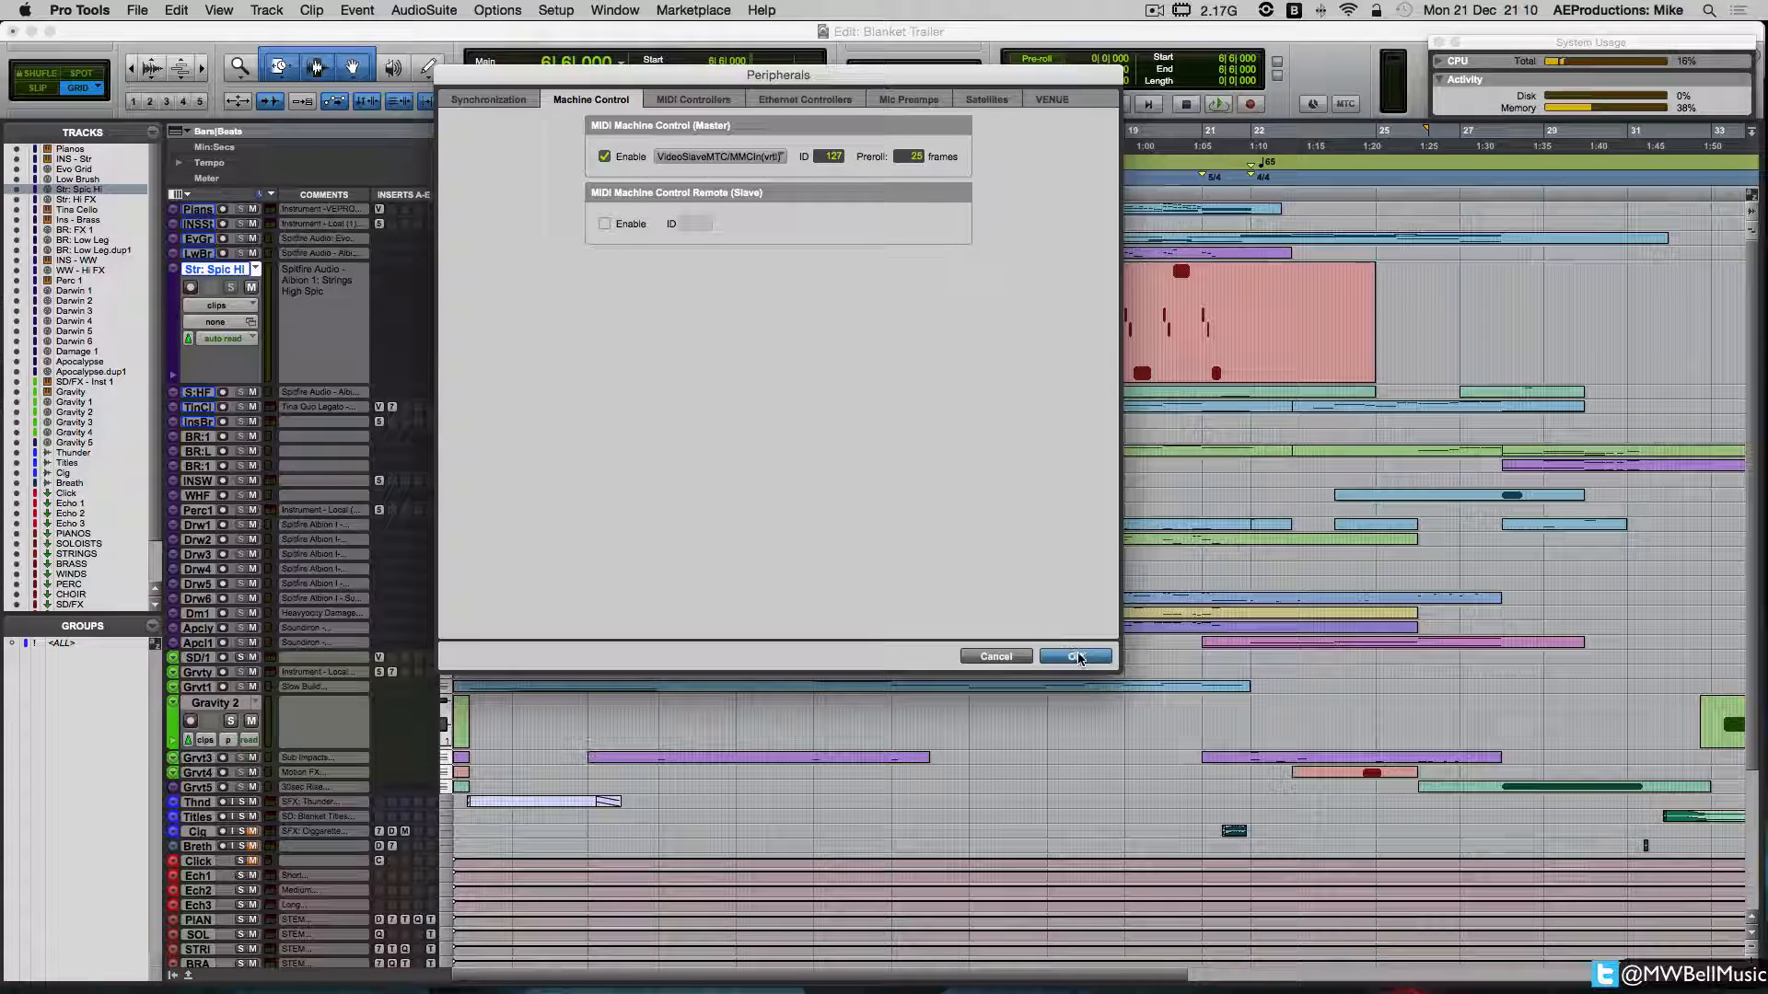
click(1071, 655)
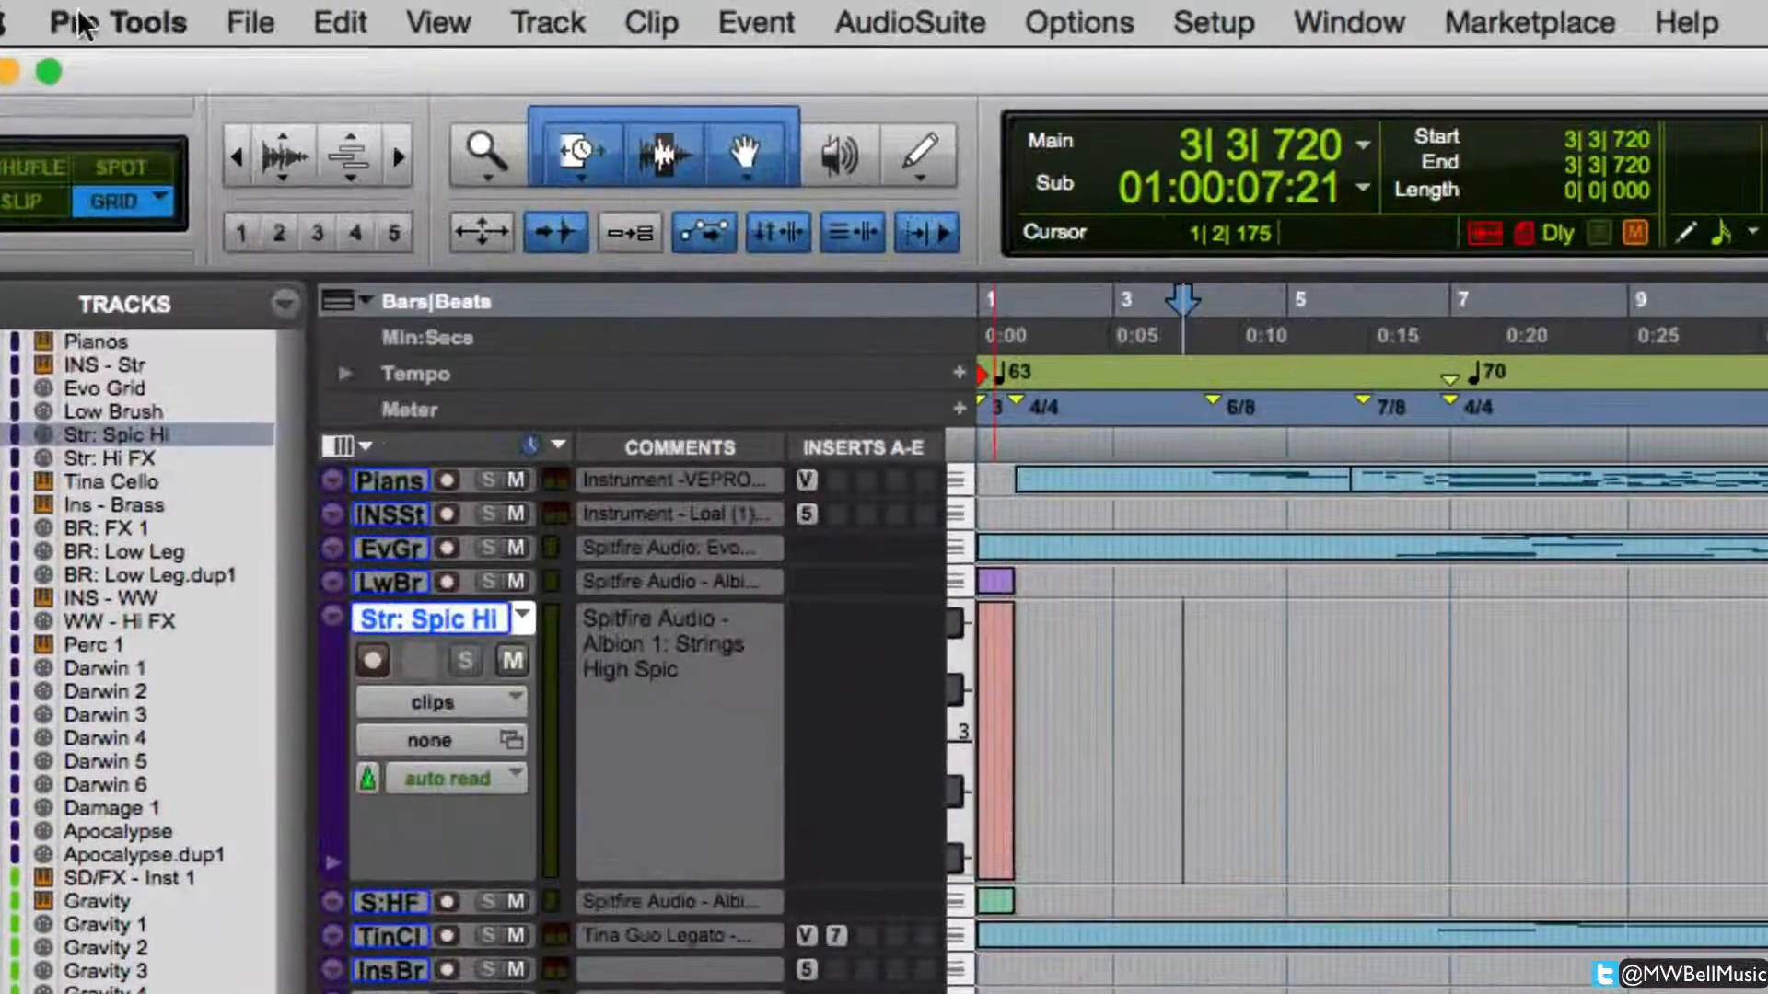
Step: Open Pro Tools Preferences to reach the Synchronization page with machine chase options enabled
click(1211, 20)
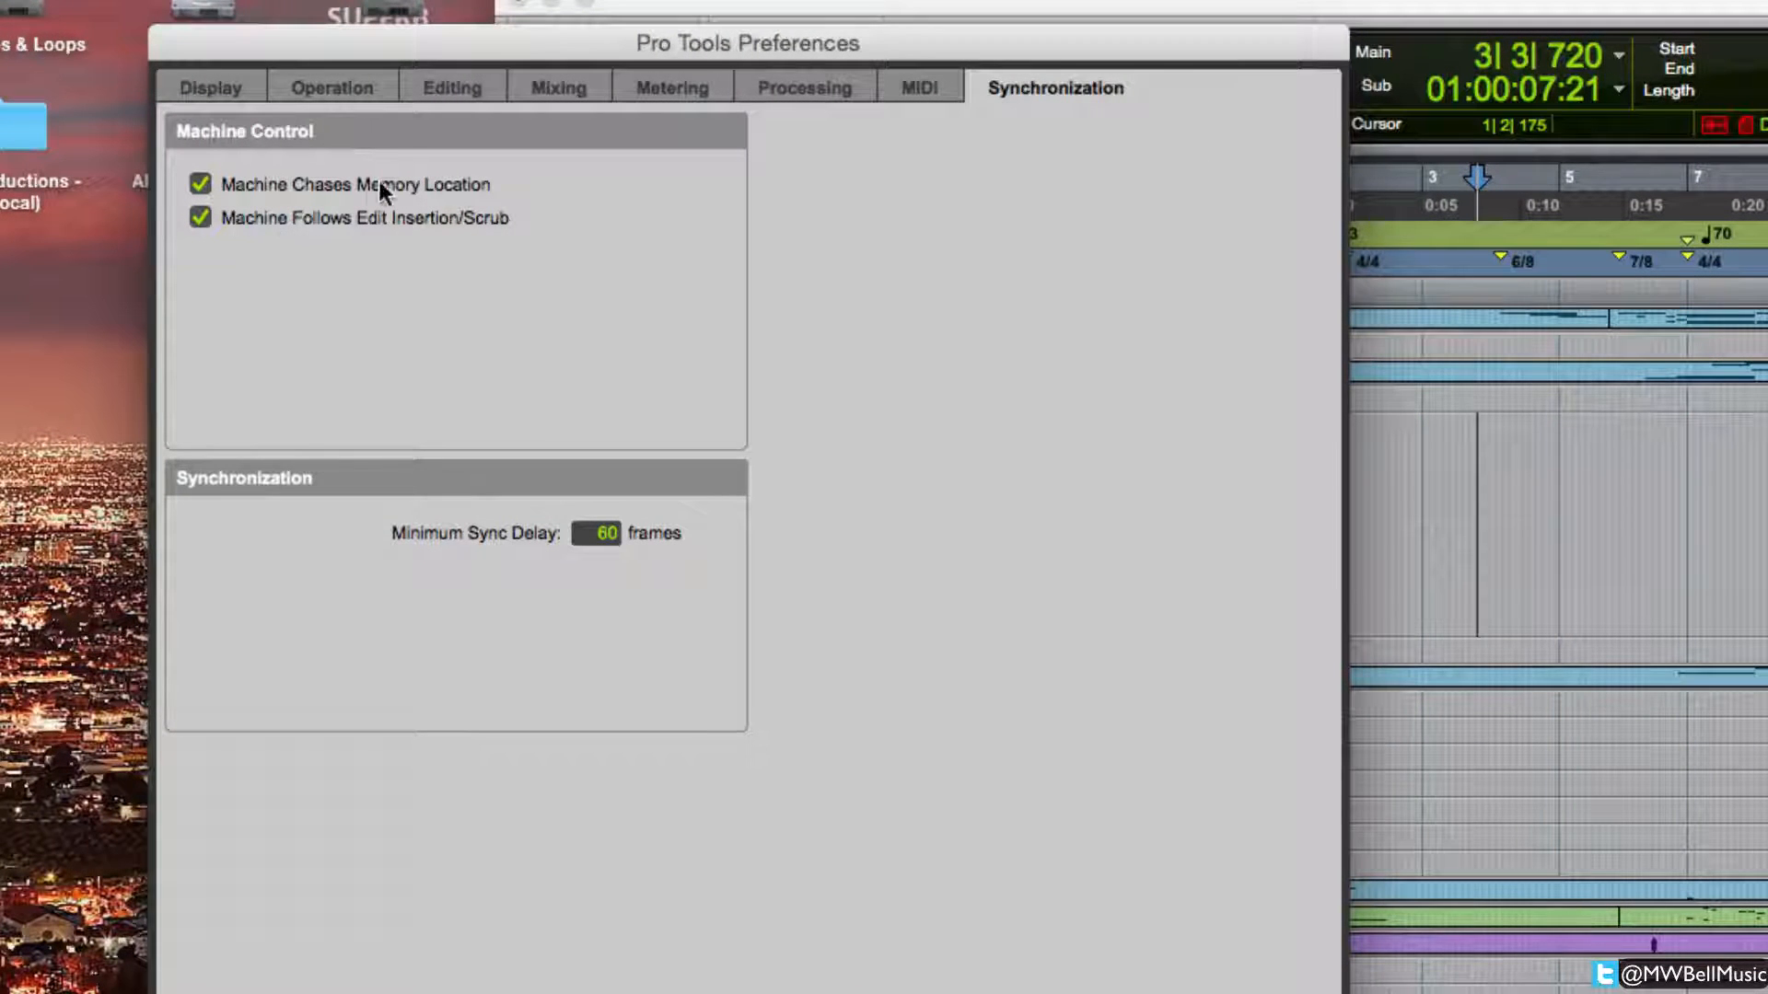
mouse_move(374, 197)
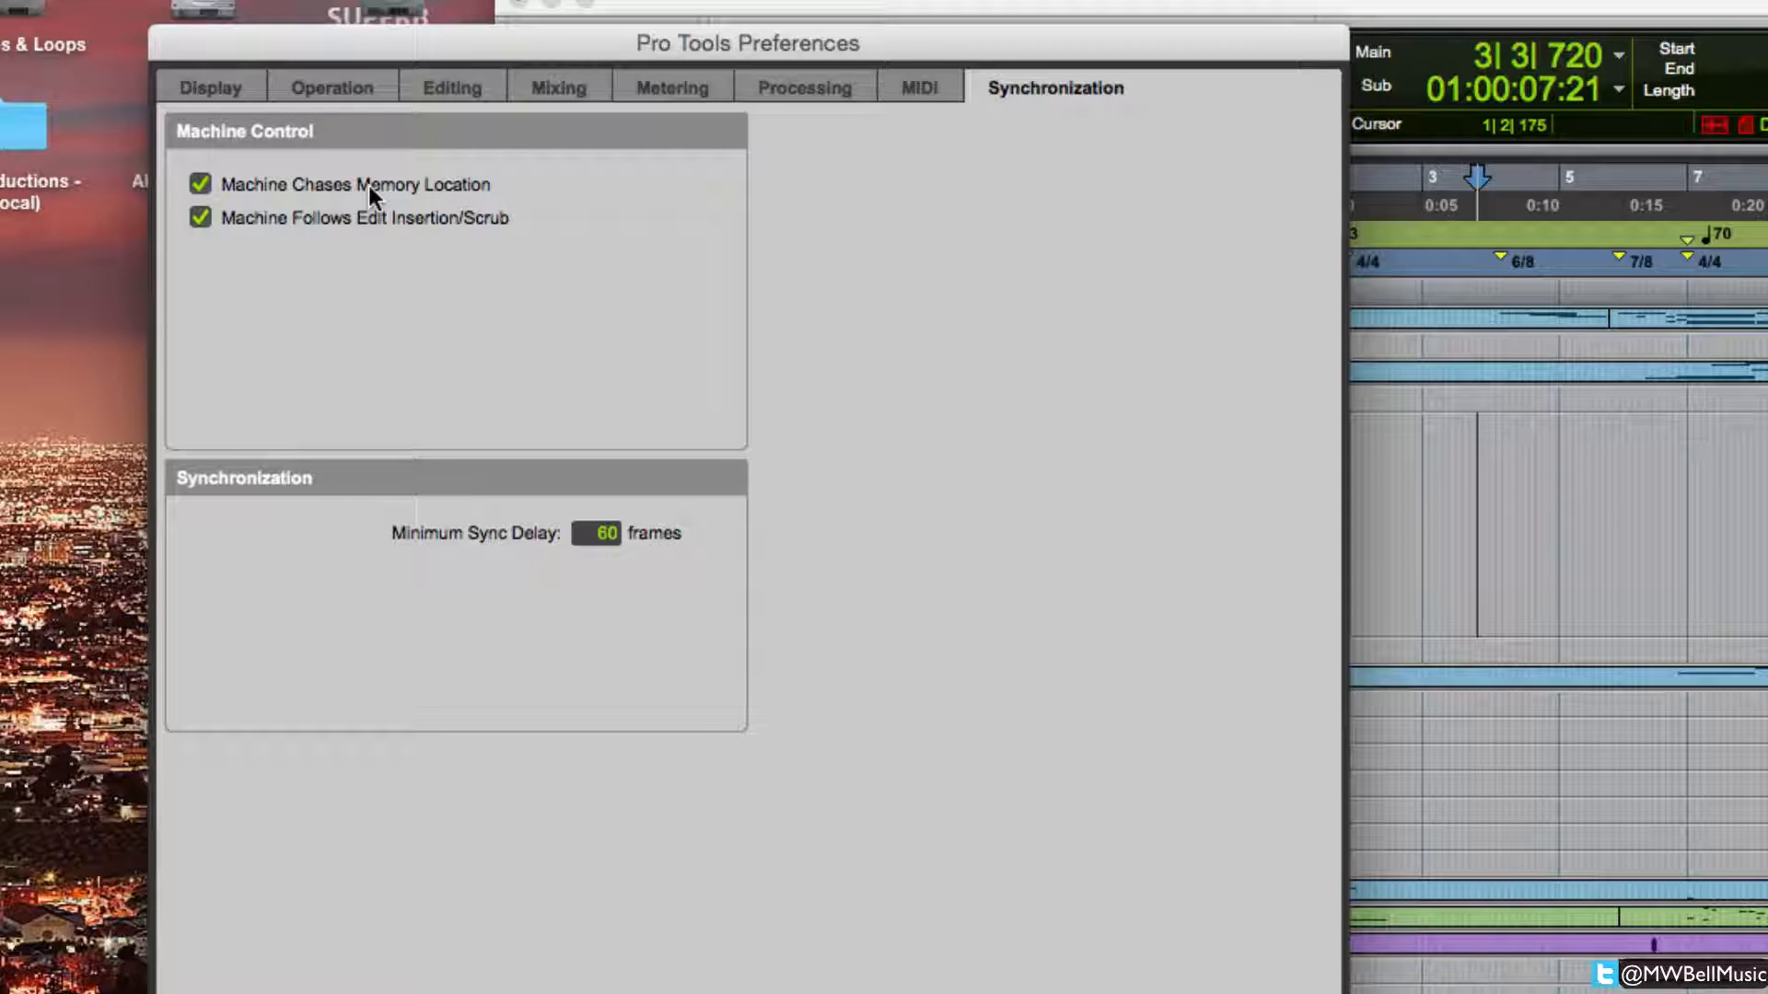
mouse_move(485, 153)
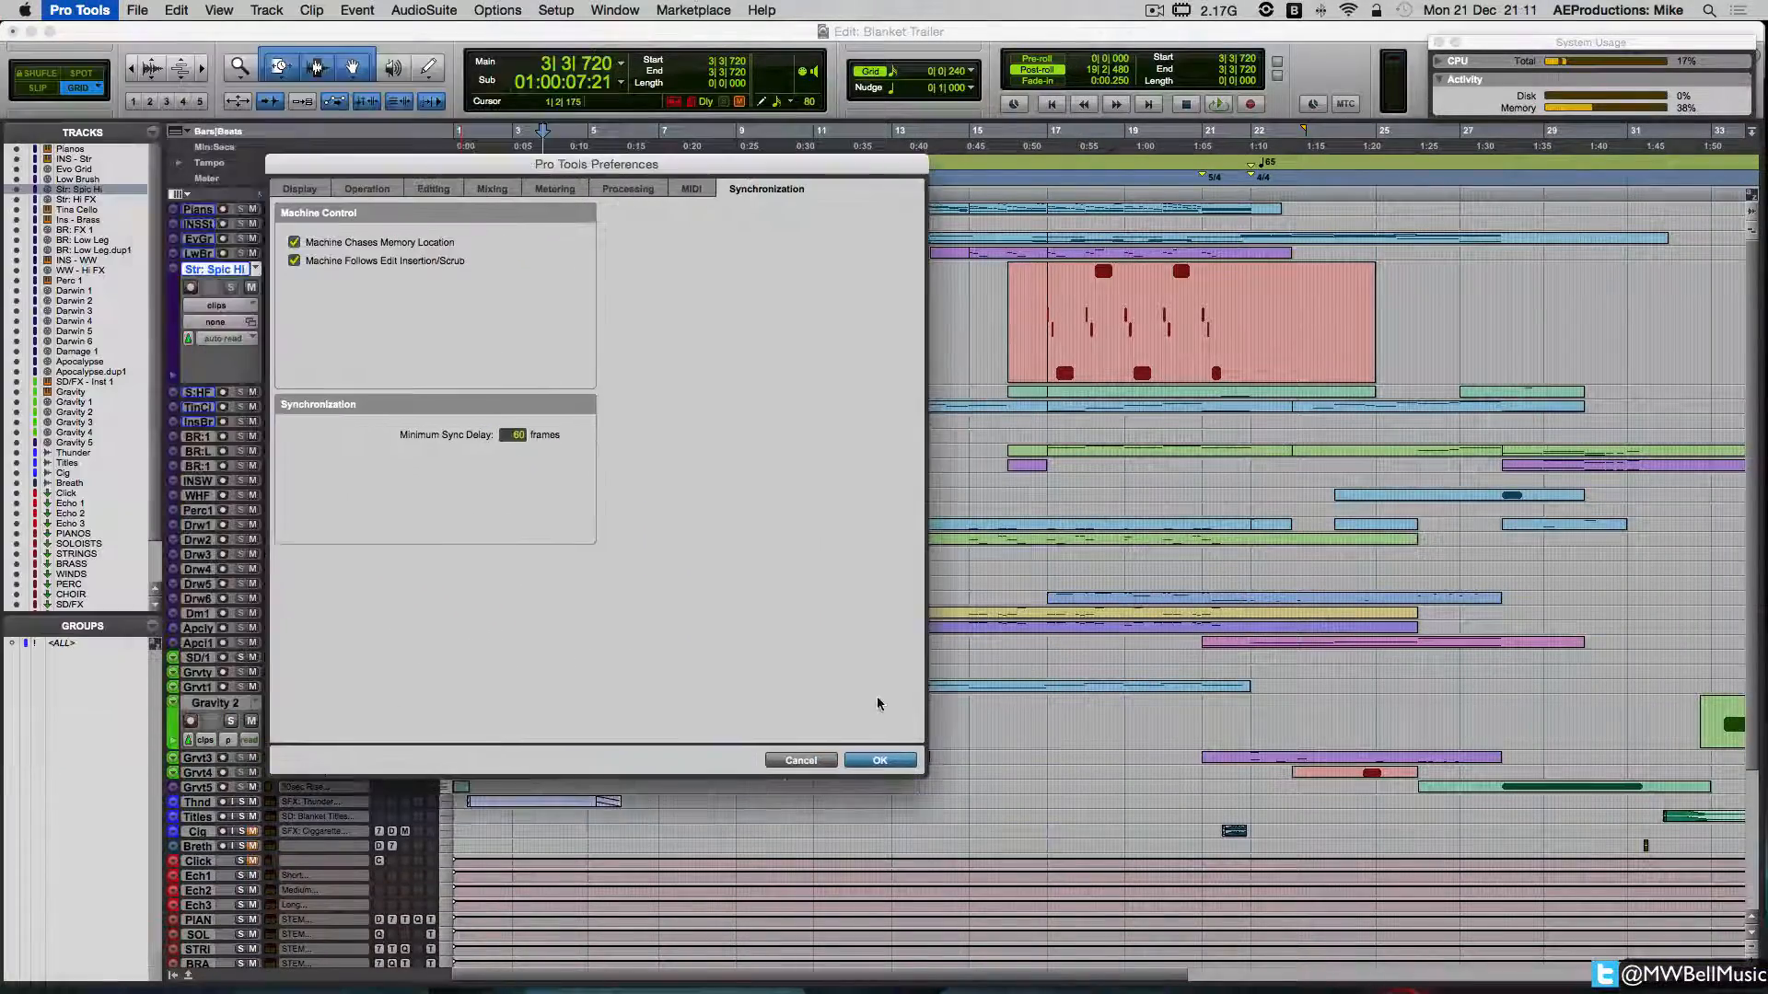
Step: Confirm the synchronization preferences and switch on MTC generation in the Transport window
click(881, 759)
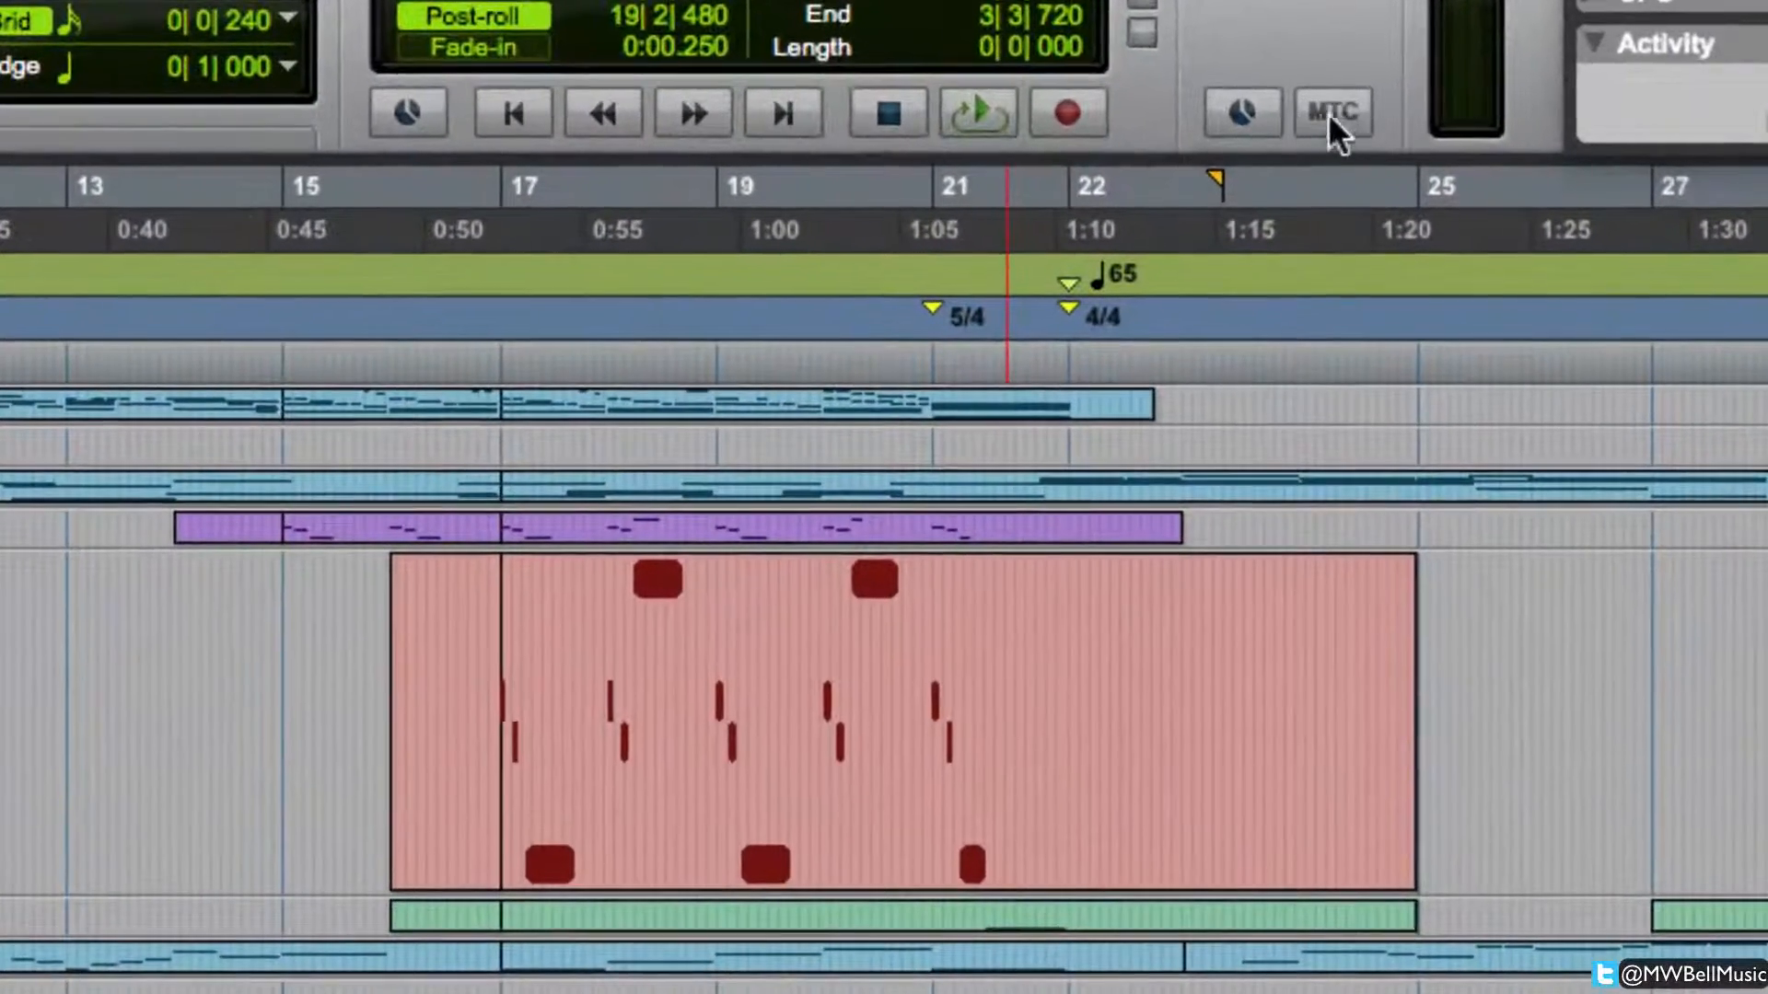
mouse_move(1331, 113)
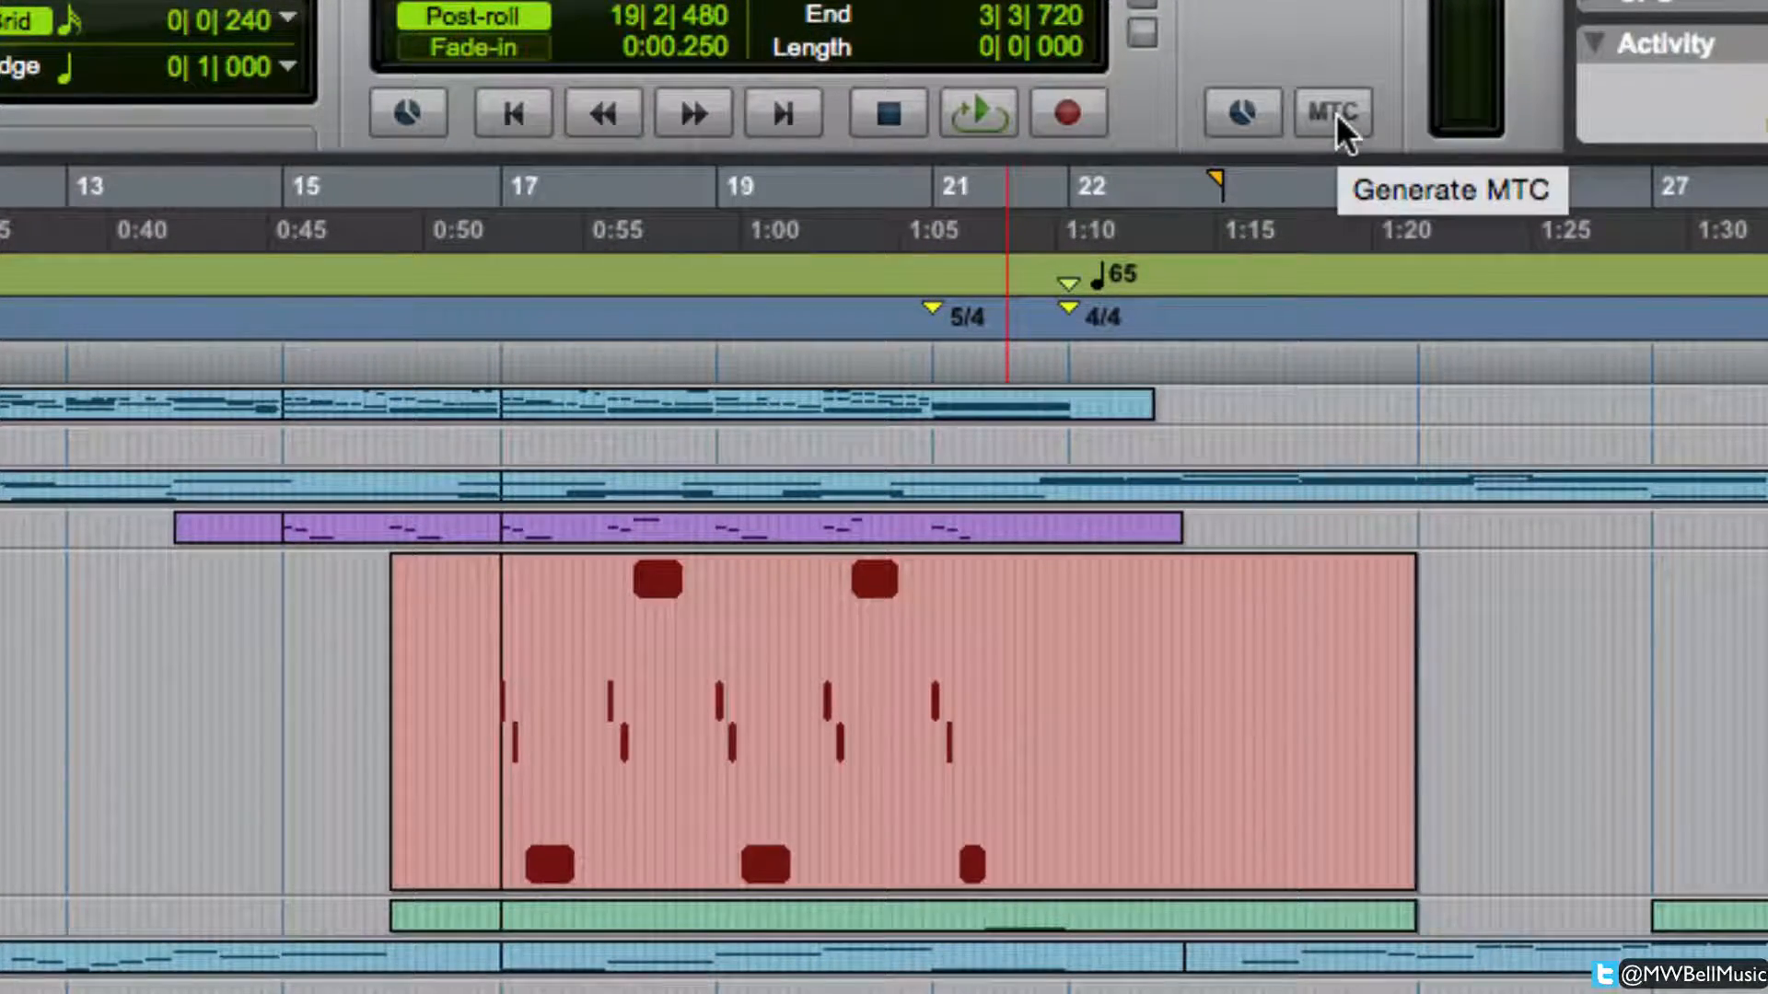
click(1332, 112)
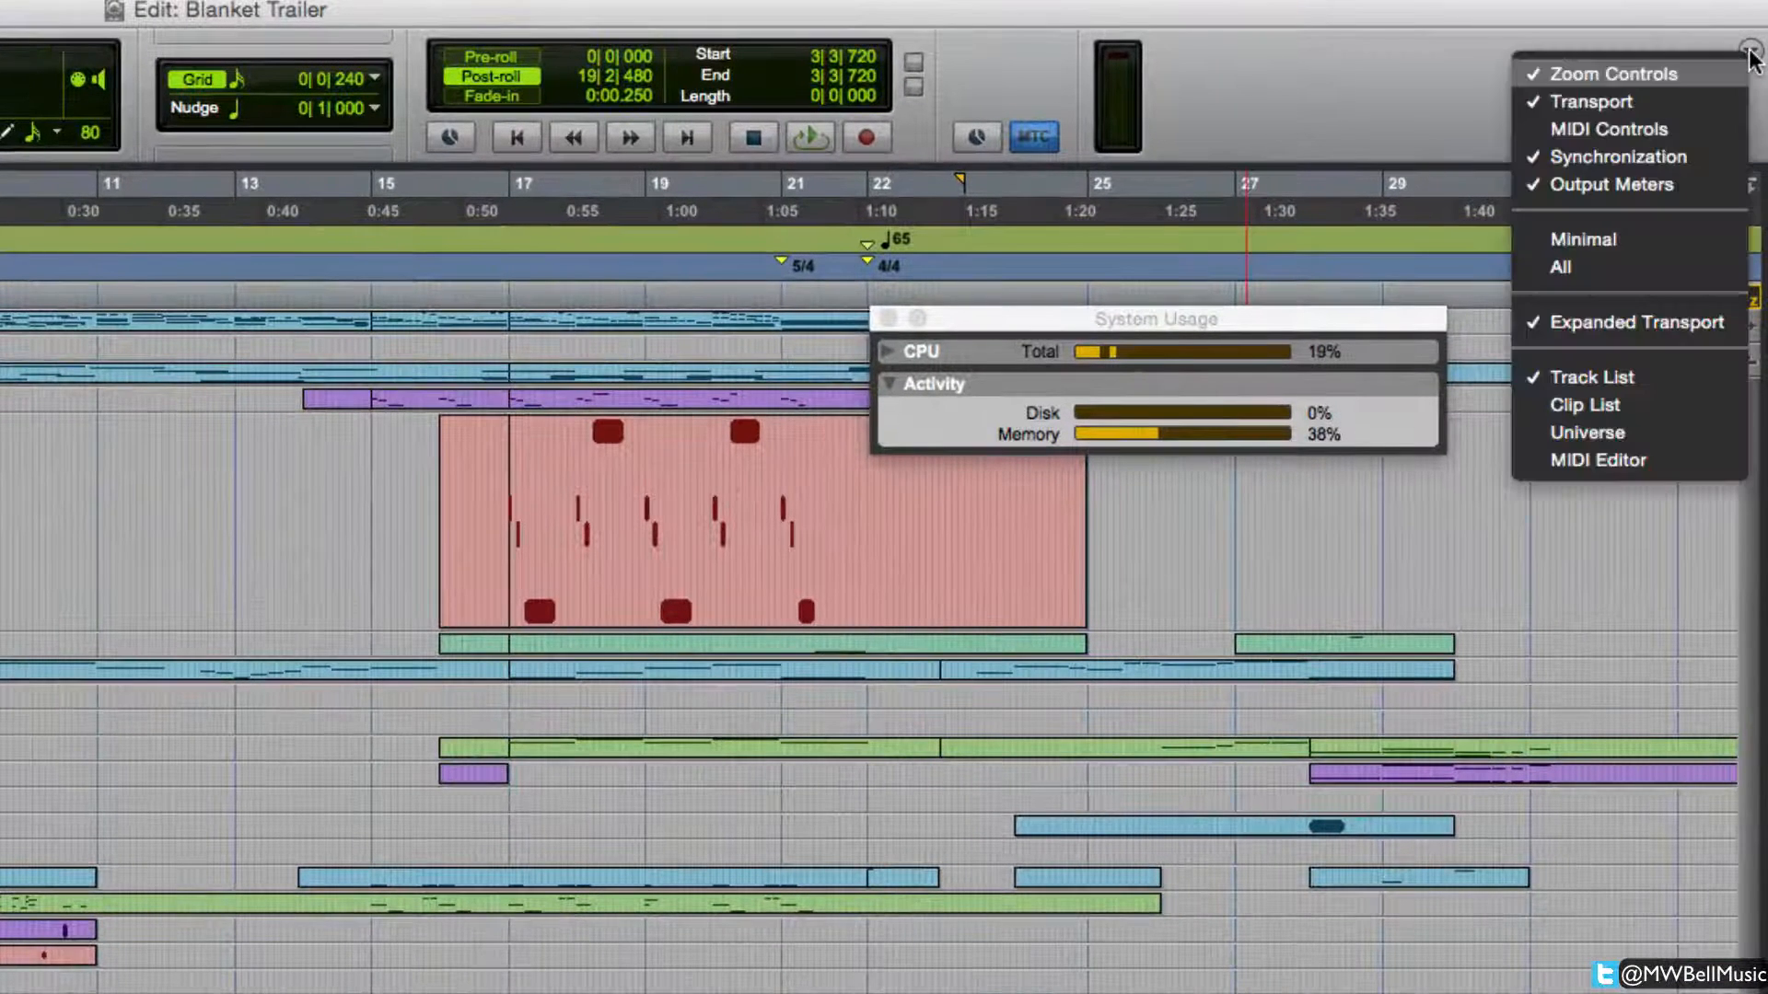
mouse_move(1619, 157)
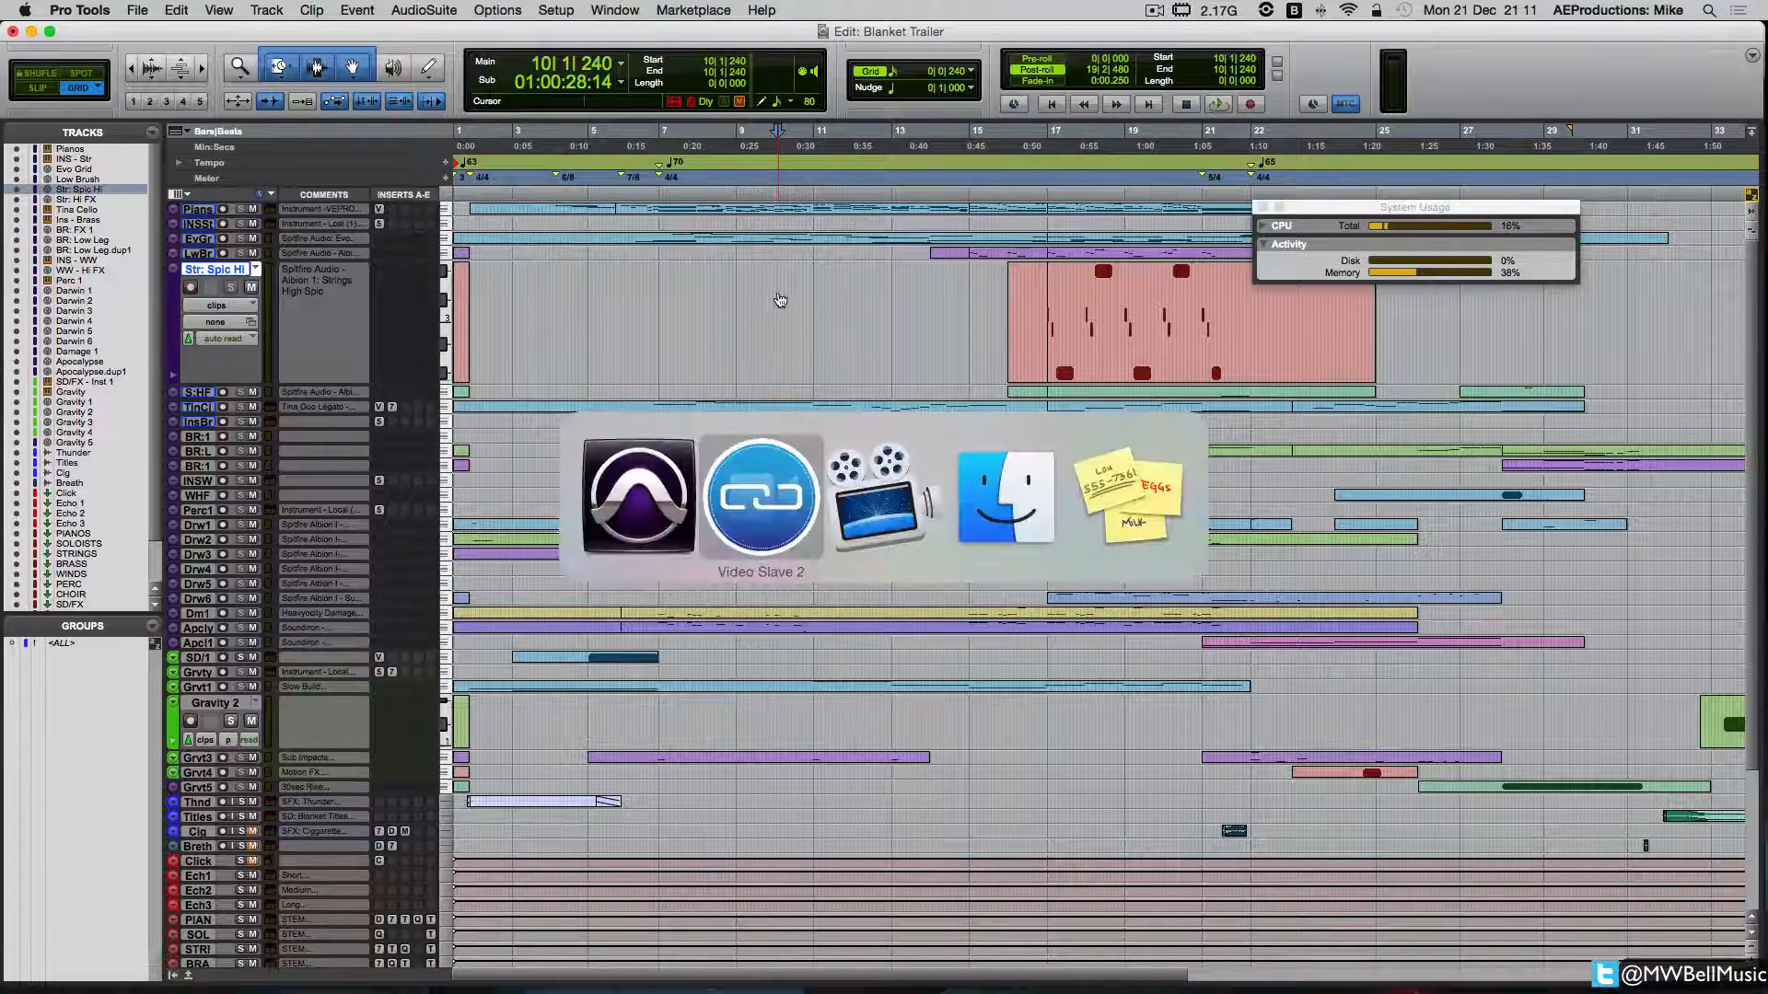
Step: Verify Video Slave 2's MTC/MMC source is Video Slave MTC/MMC In, then play the trailer from Pro Tools
click(760, 495)
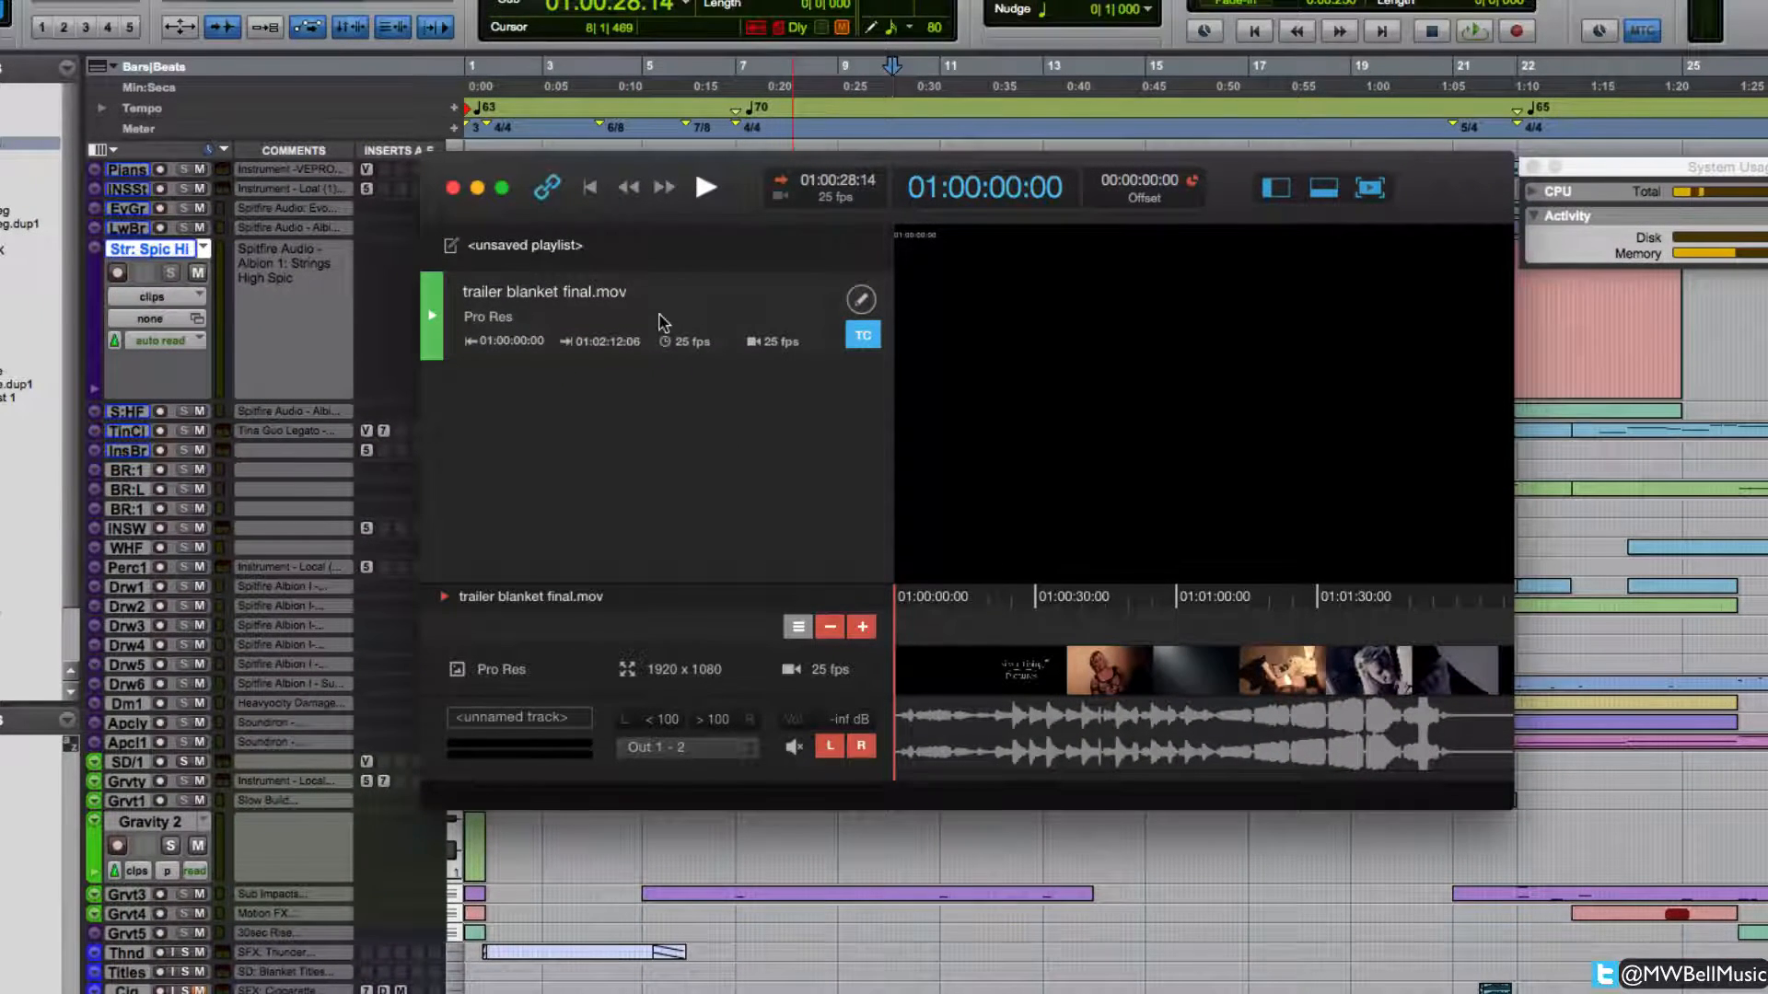
mouse_move(780, 338)
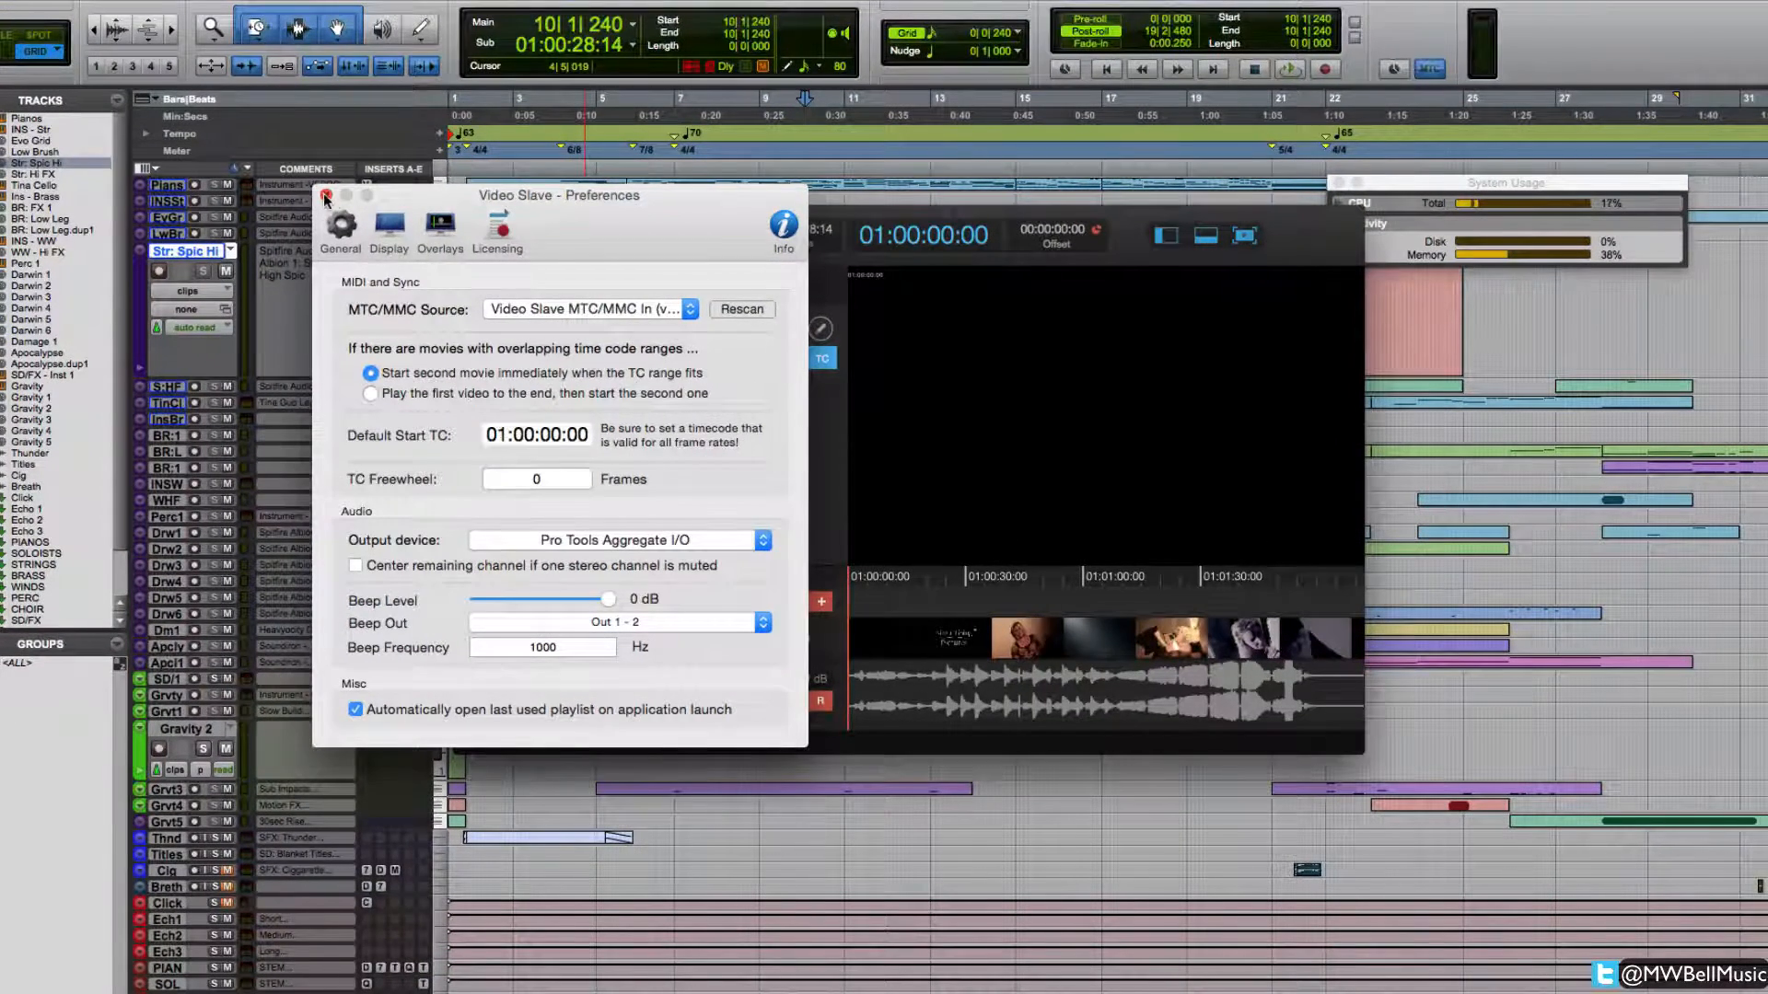
click(326, 198)
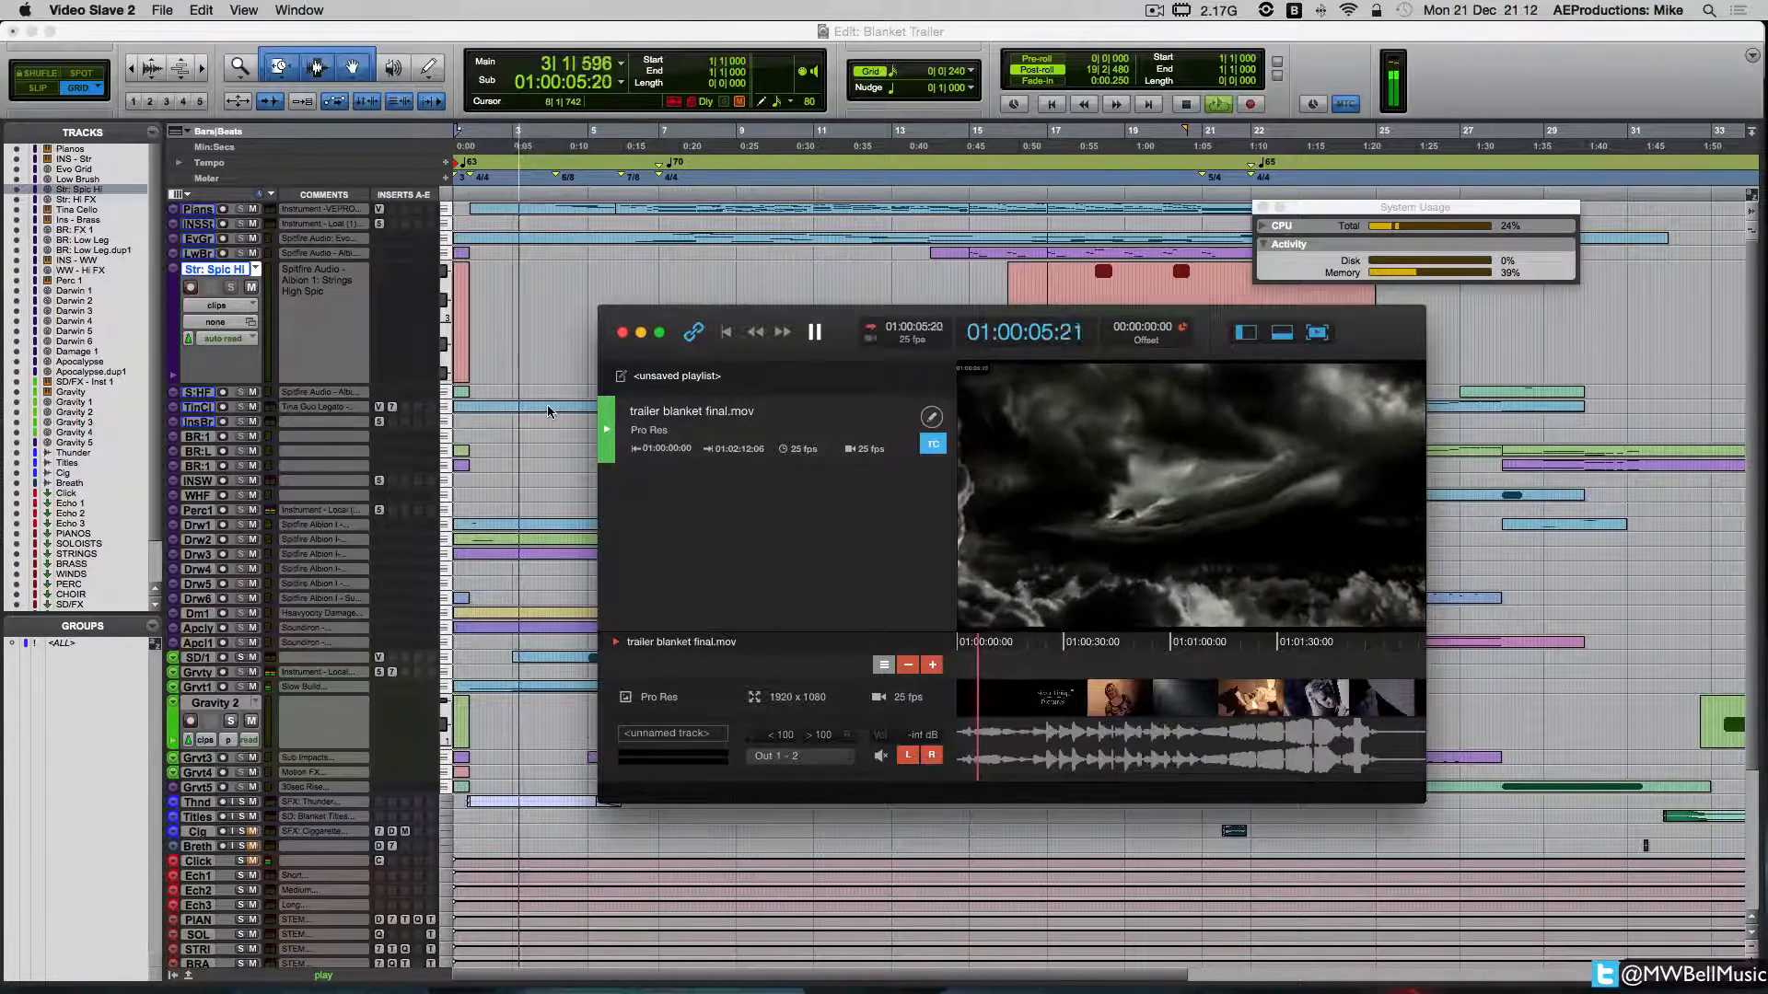
Step: Stop the trailer playback and bring up the movie's TC reference settings
click(814, 332)
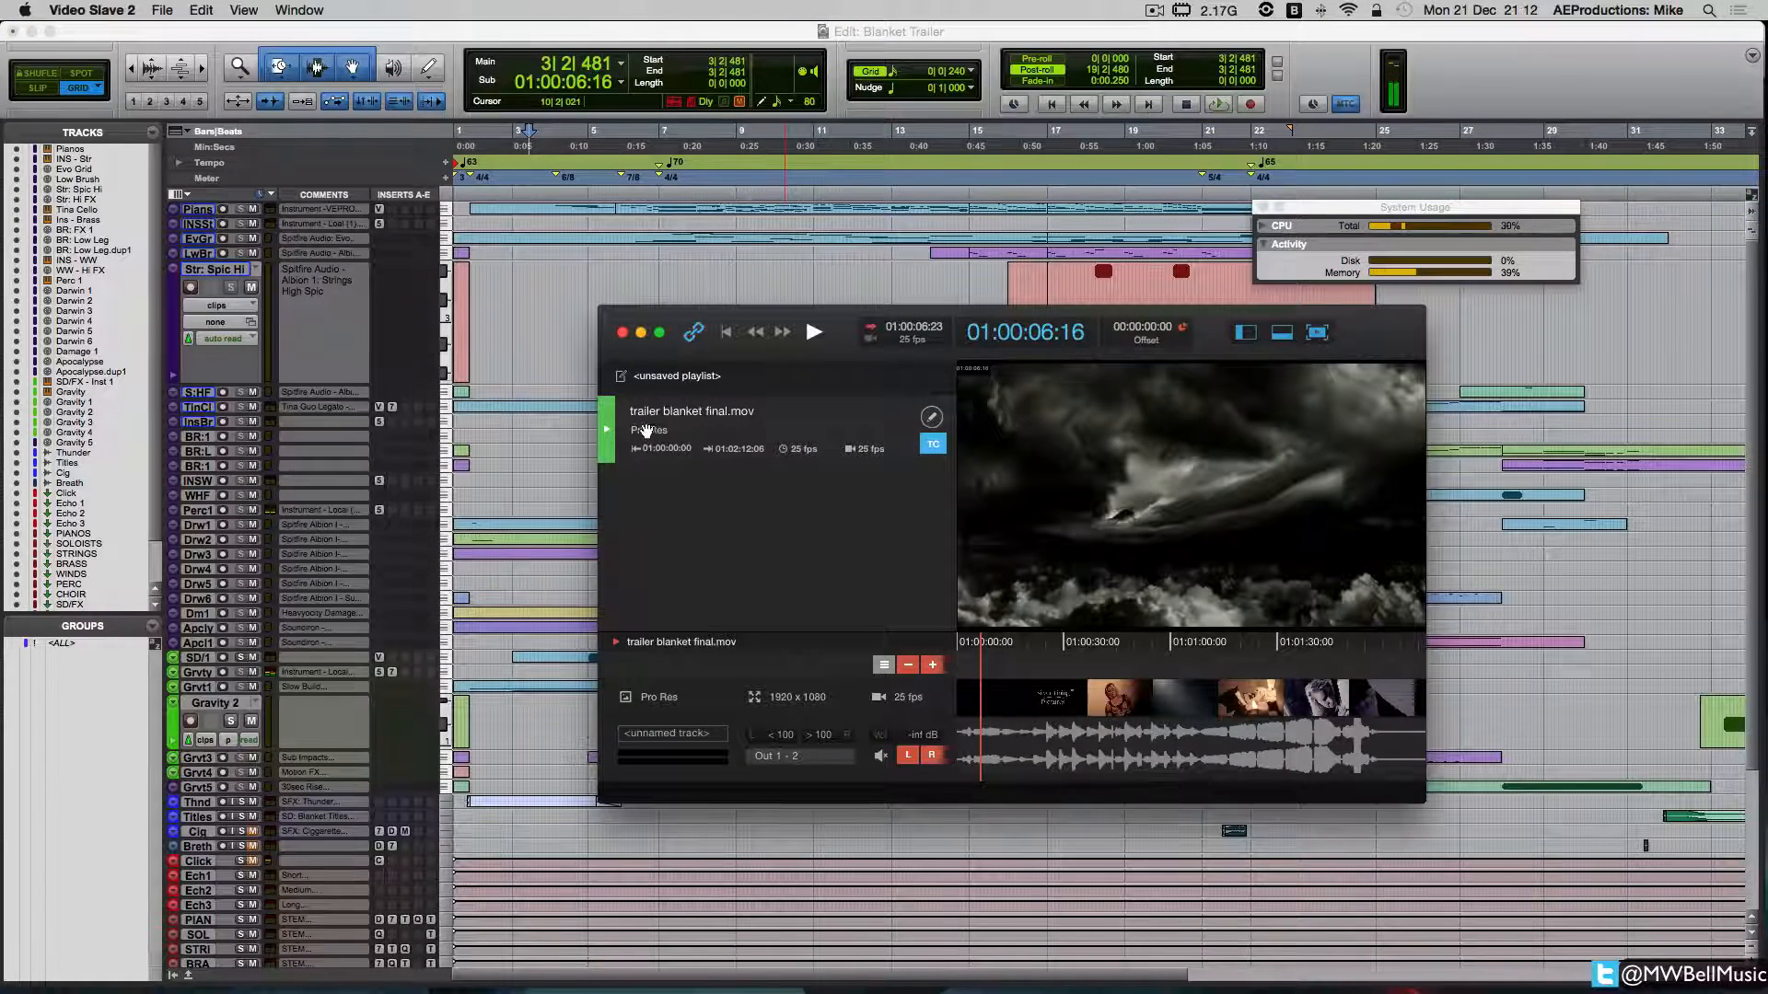
click(932, 444)
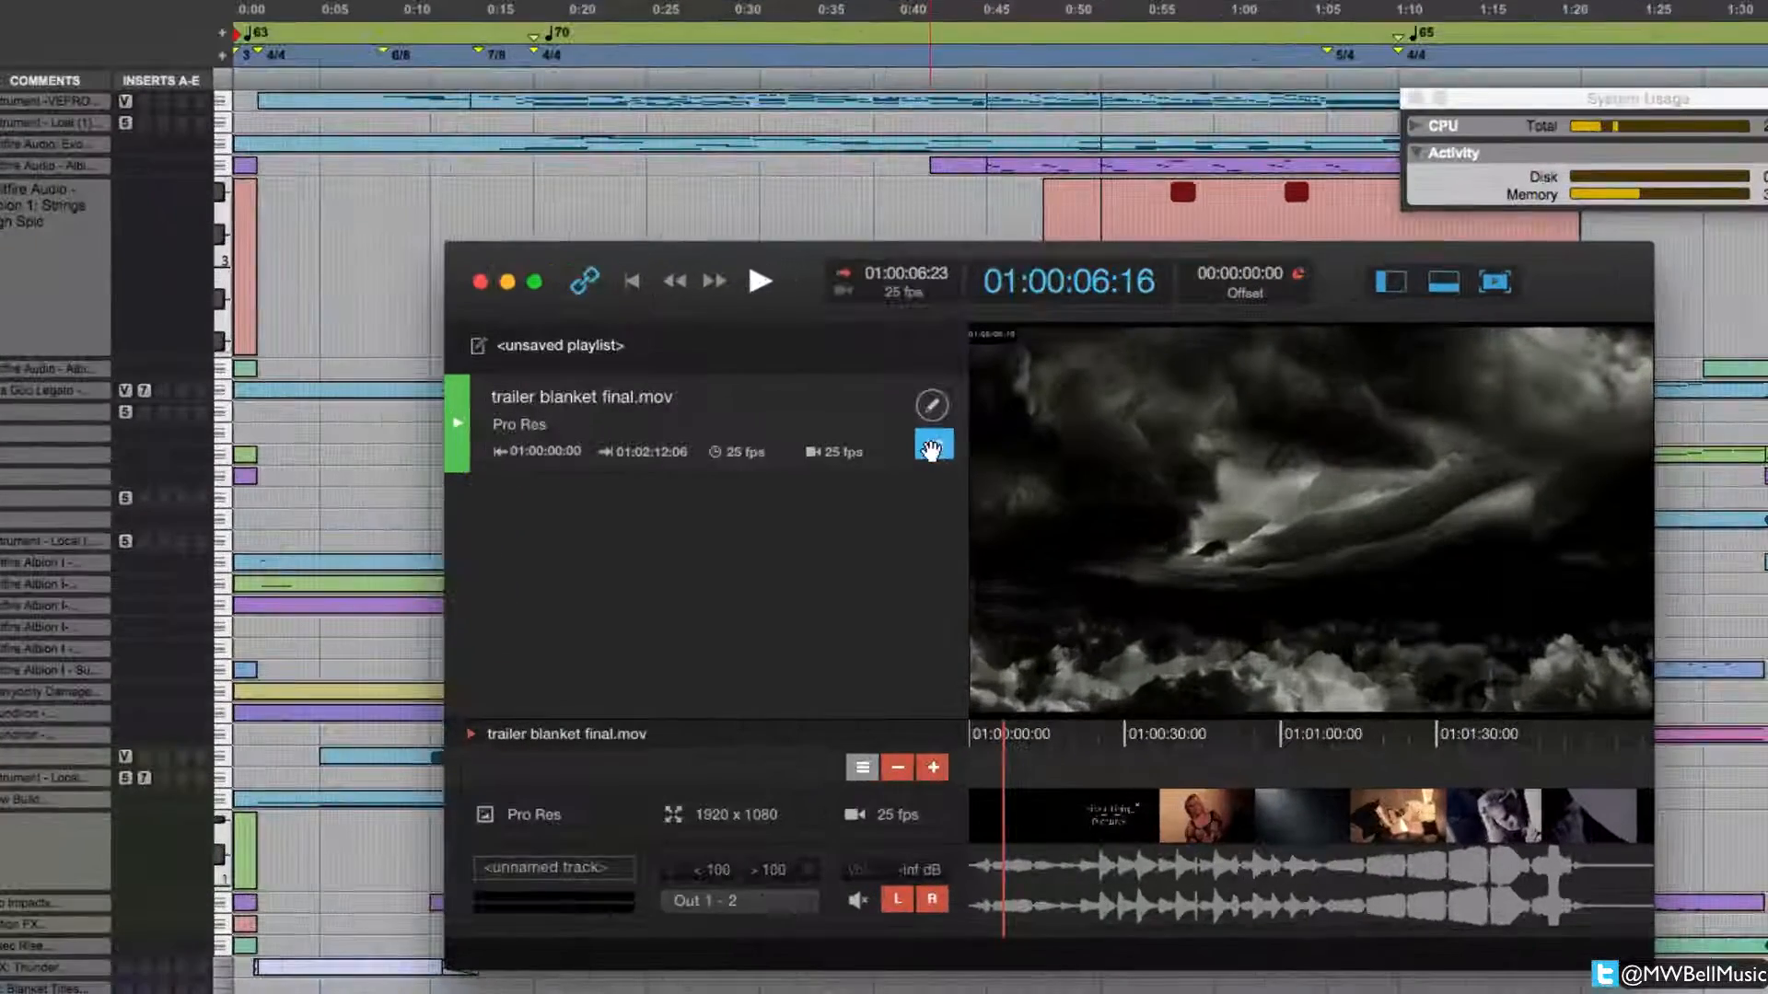
click(932, 444)
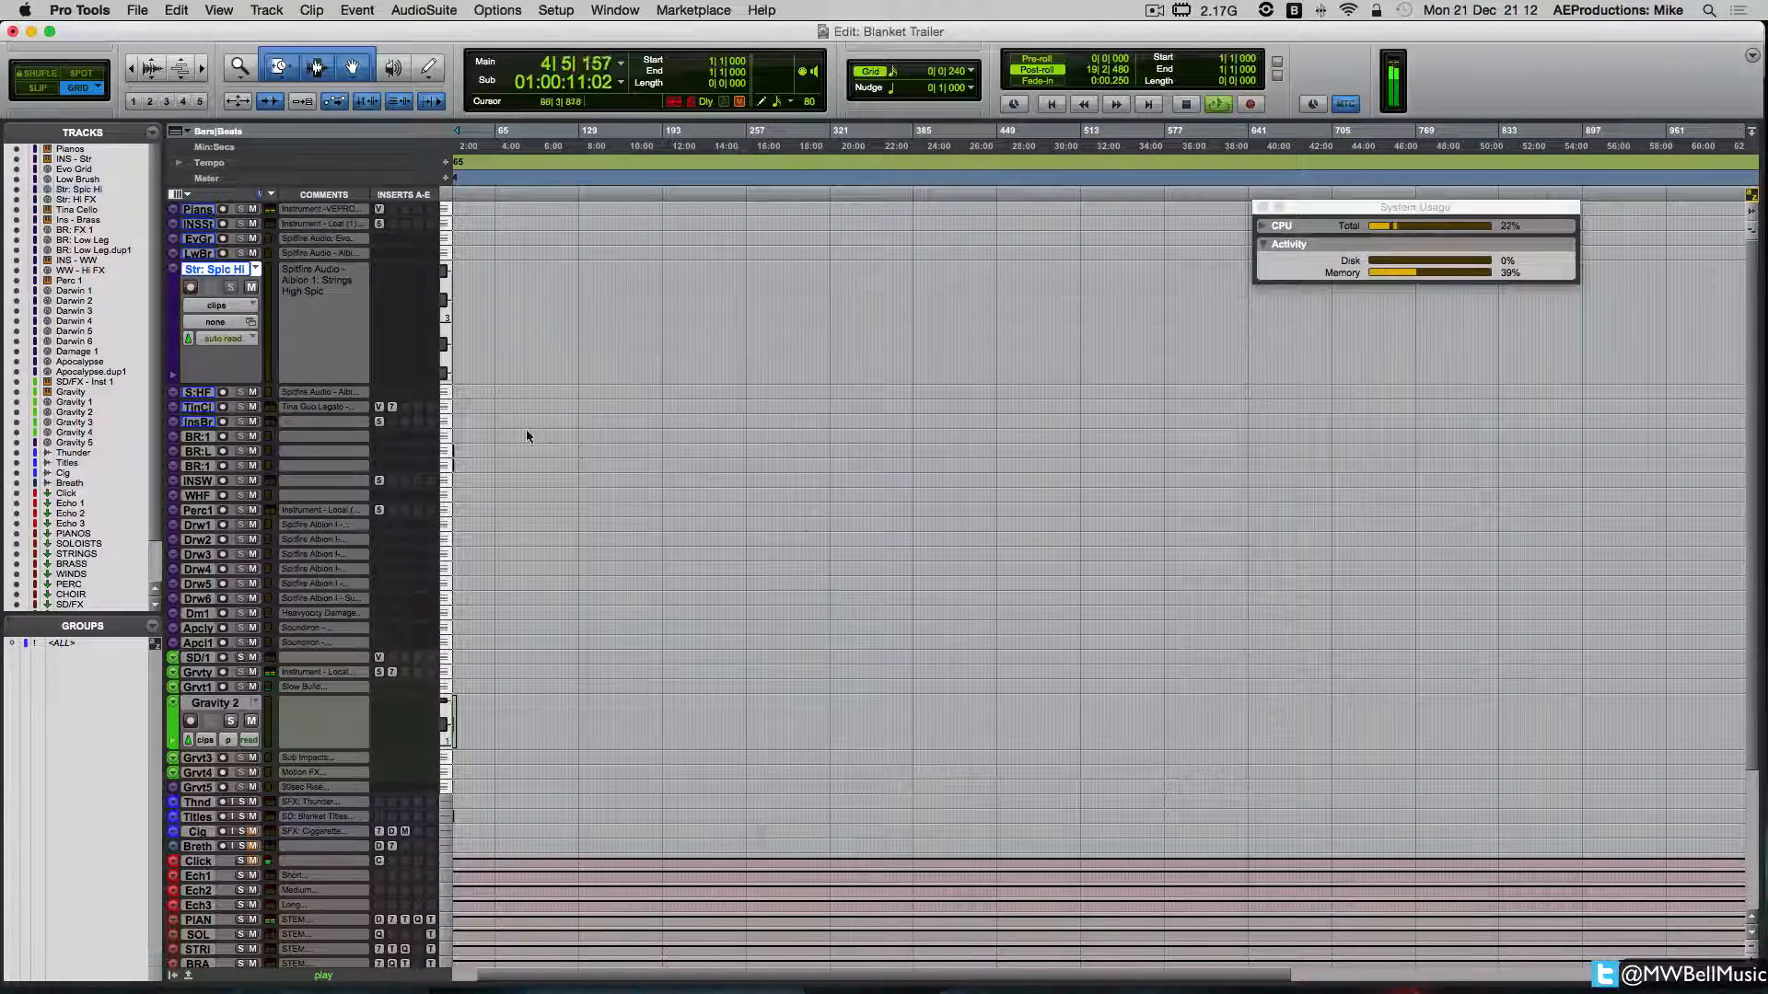
Step: Set the trailer's timecode reference to start at 01:00:00:00 on the first frame
click(524, 438)
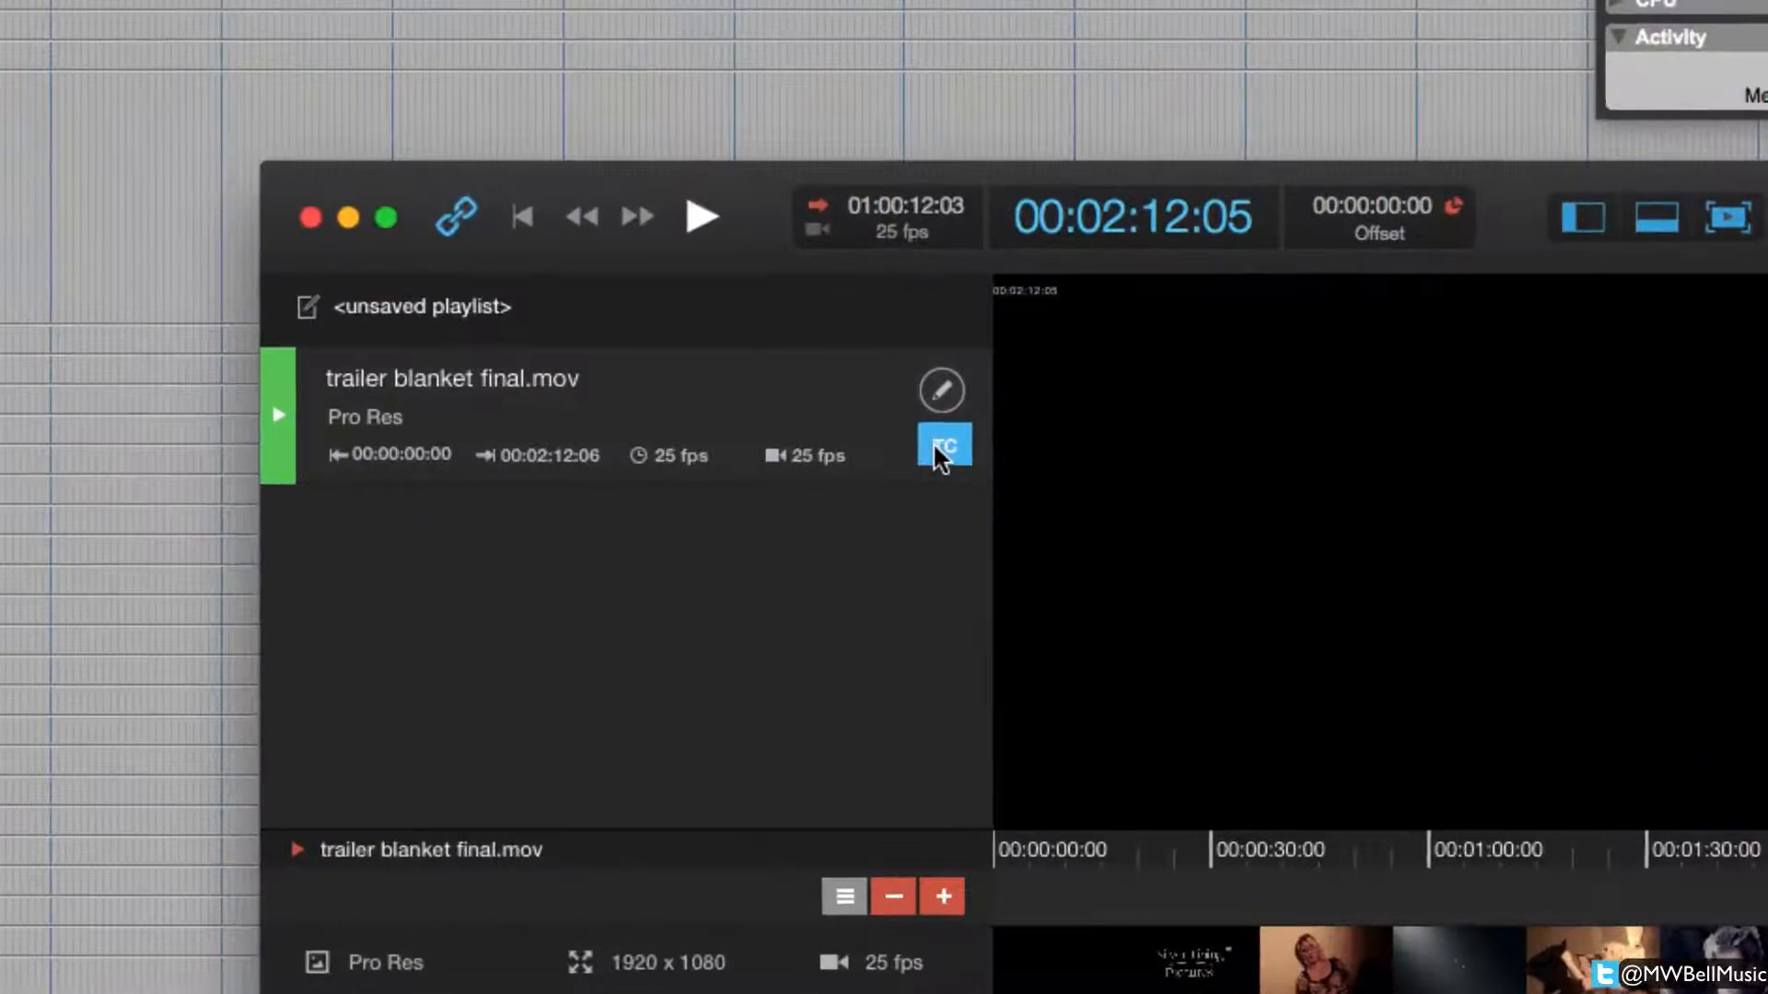
click(943, 444)
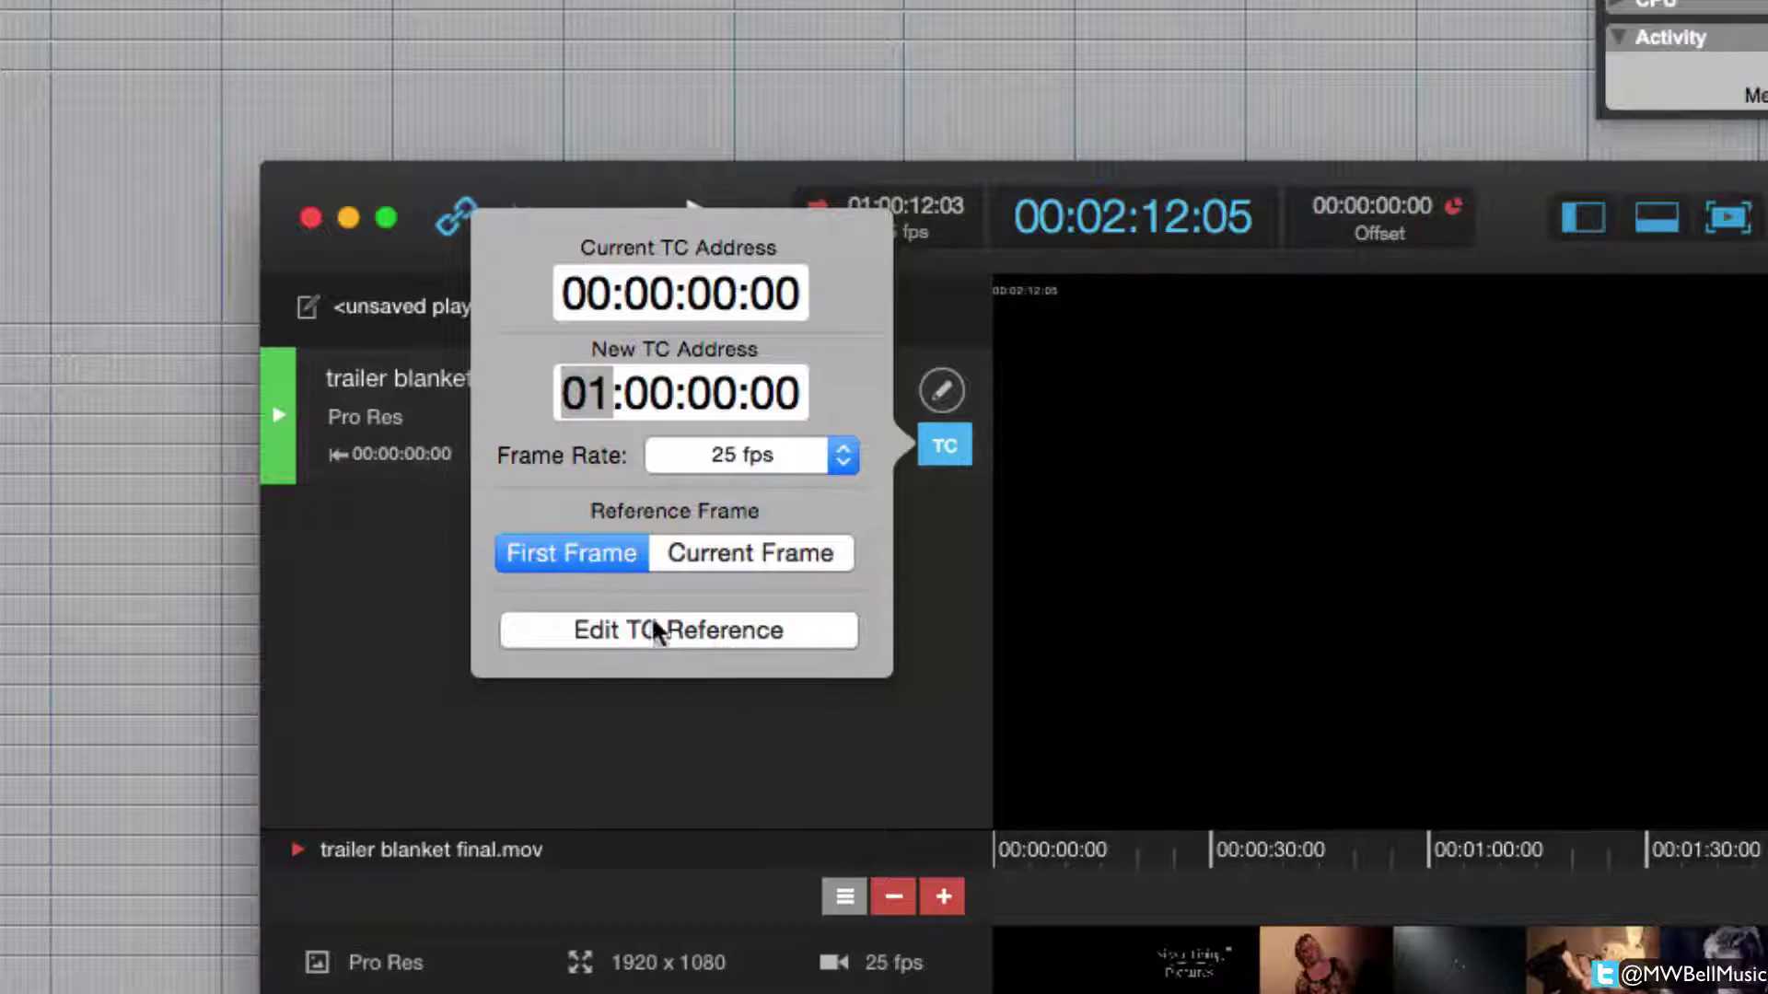
click(678, 630)
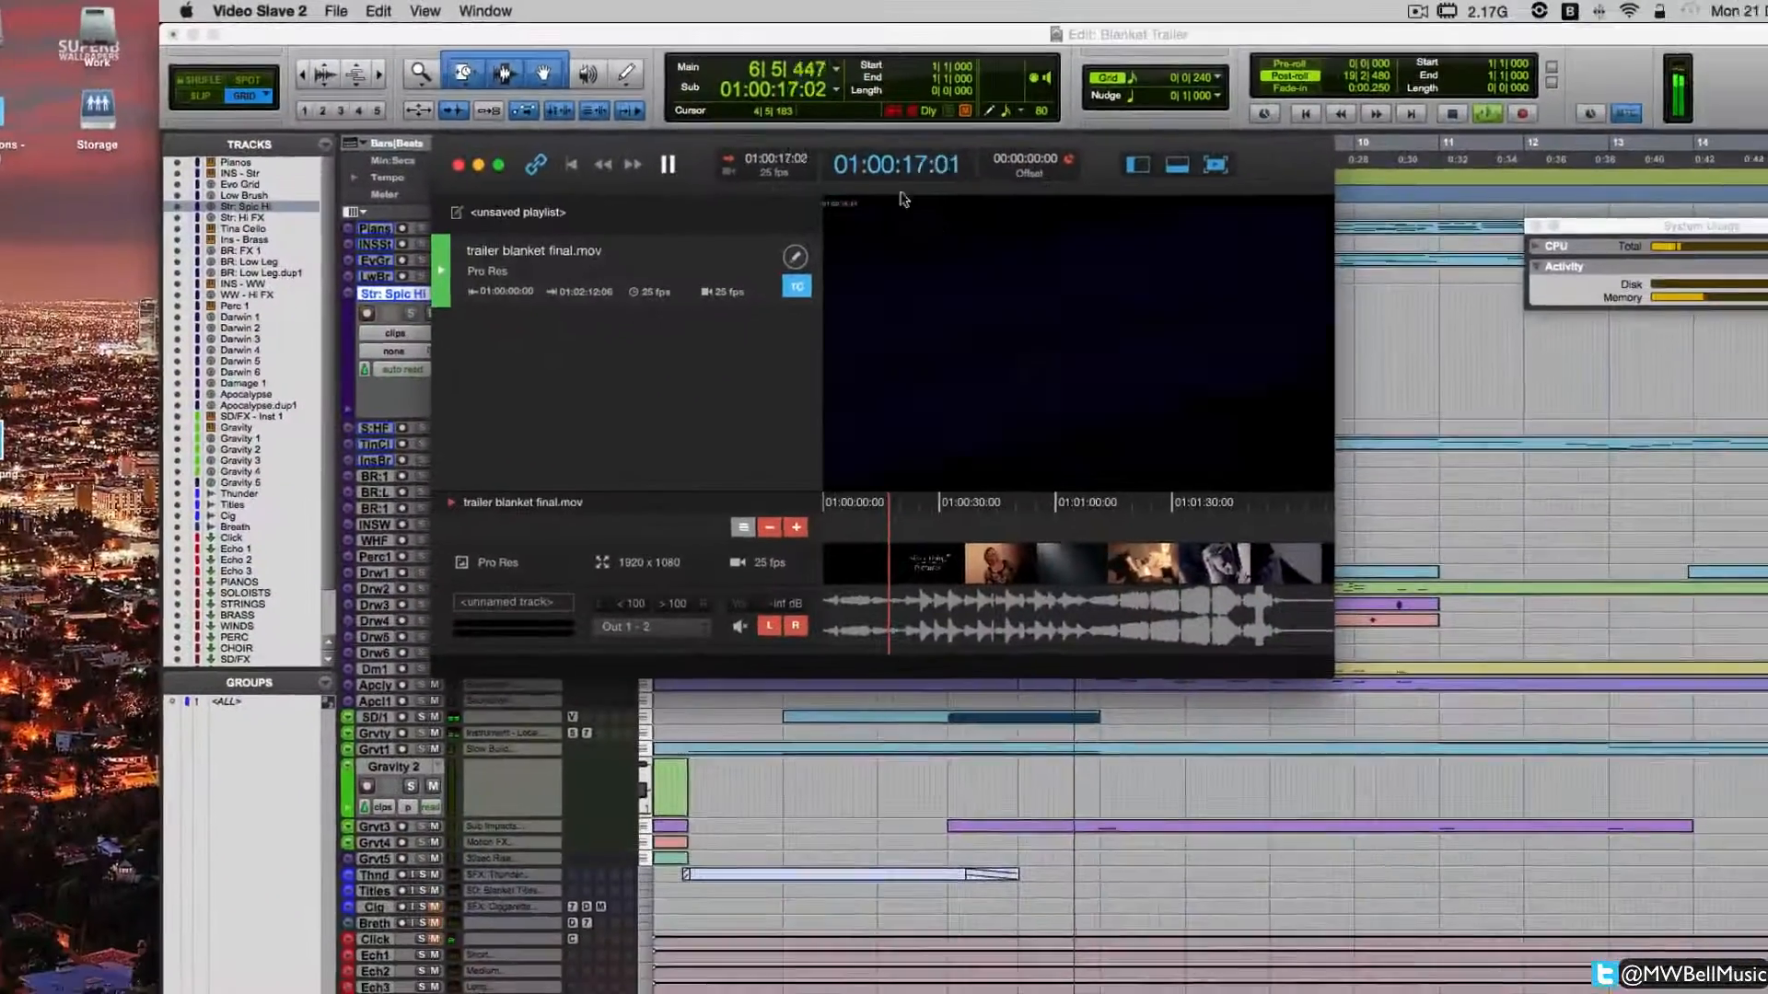
Step: Return to Pro Tools and let the synced trailer play through to 01:01:05:11
click(645, 162)
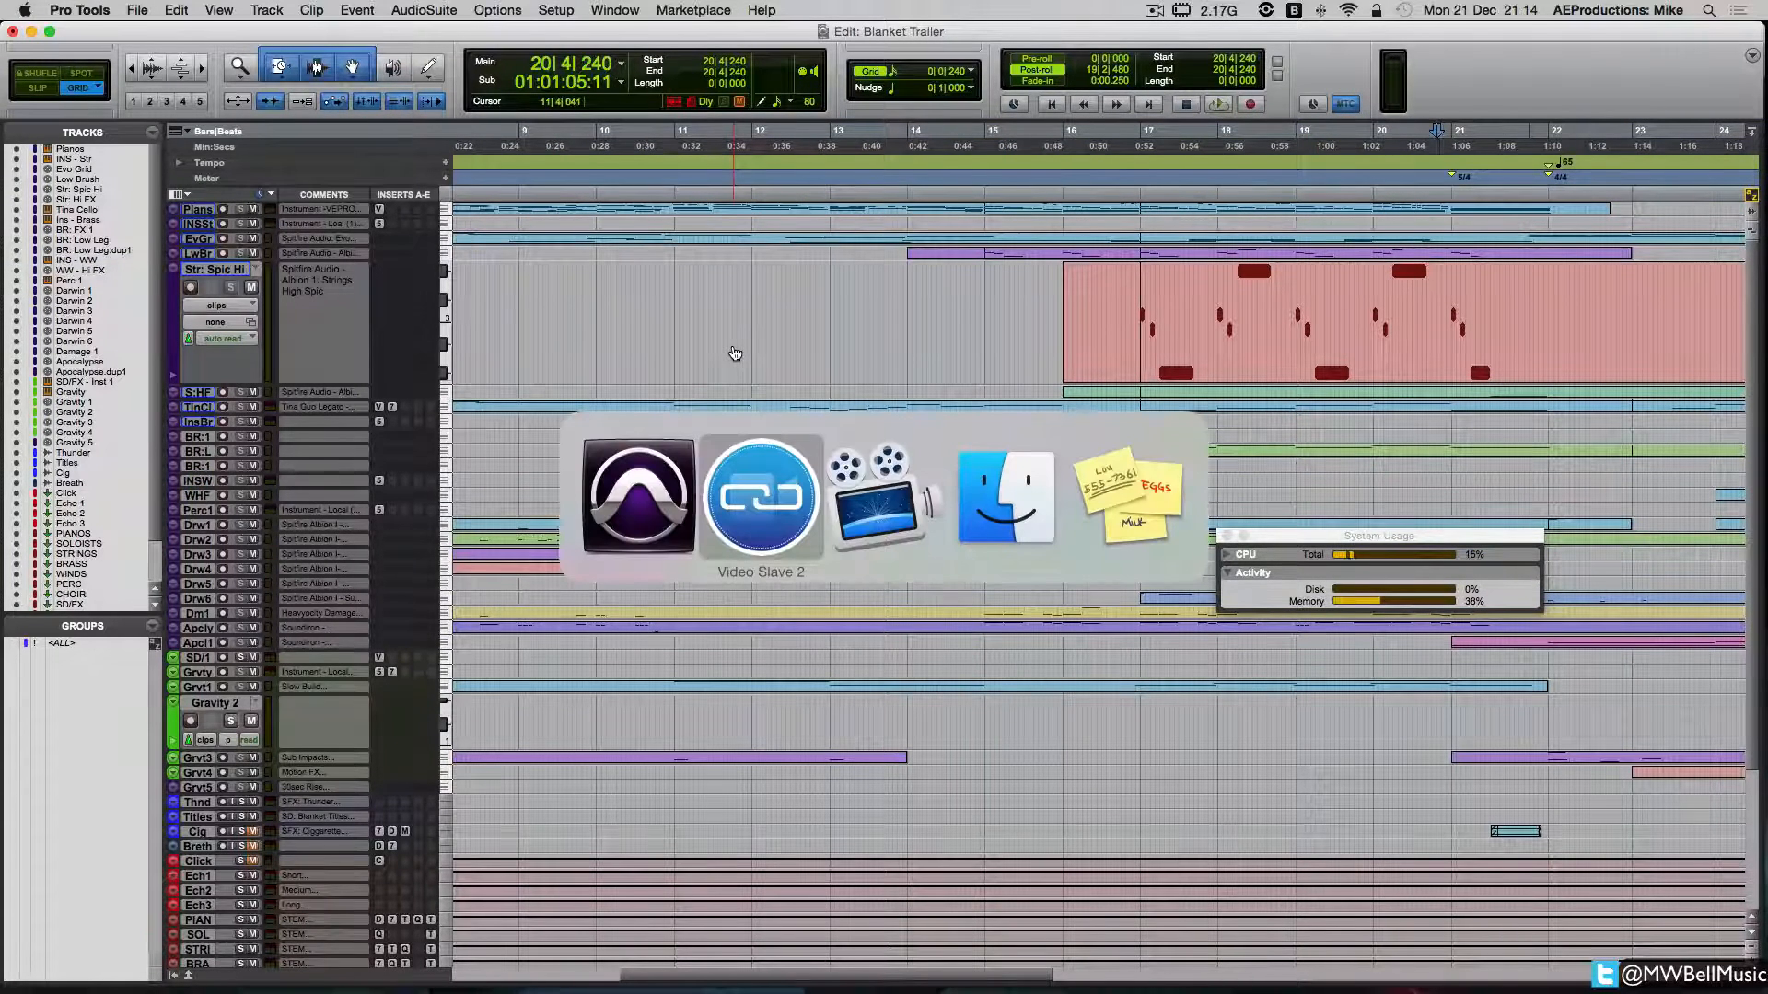
Step: Compare the trailer frame at 01:01:05 in Video Slave 2, then start a New Memory Location in Pro Tools
click(760, 494)
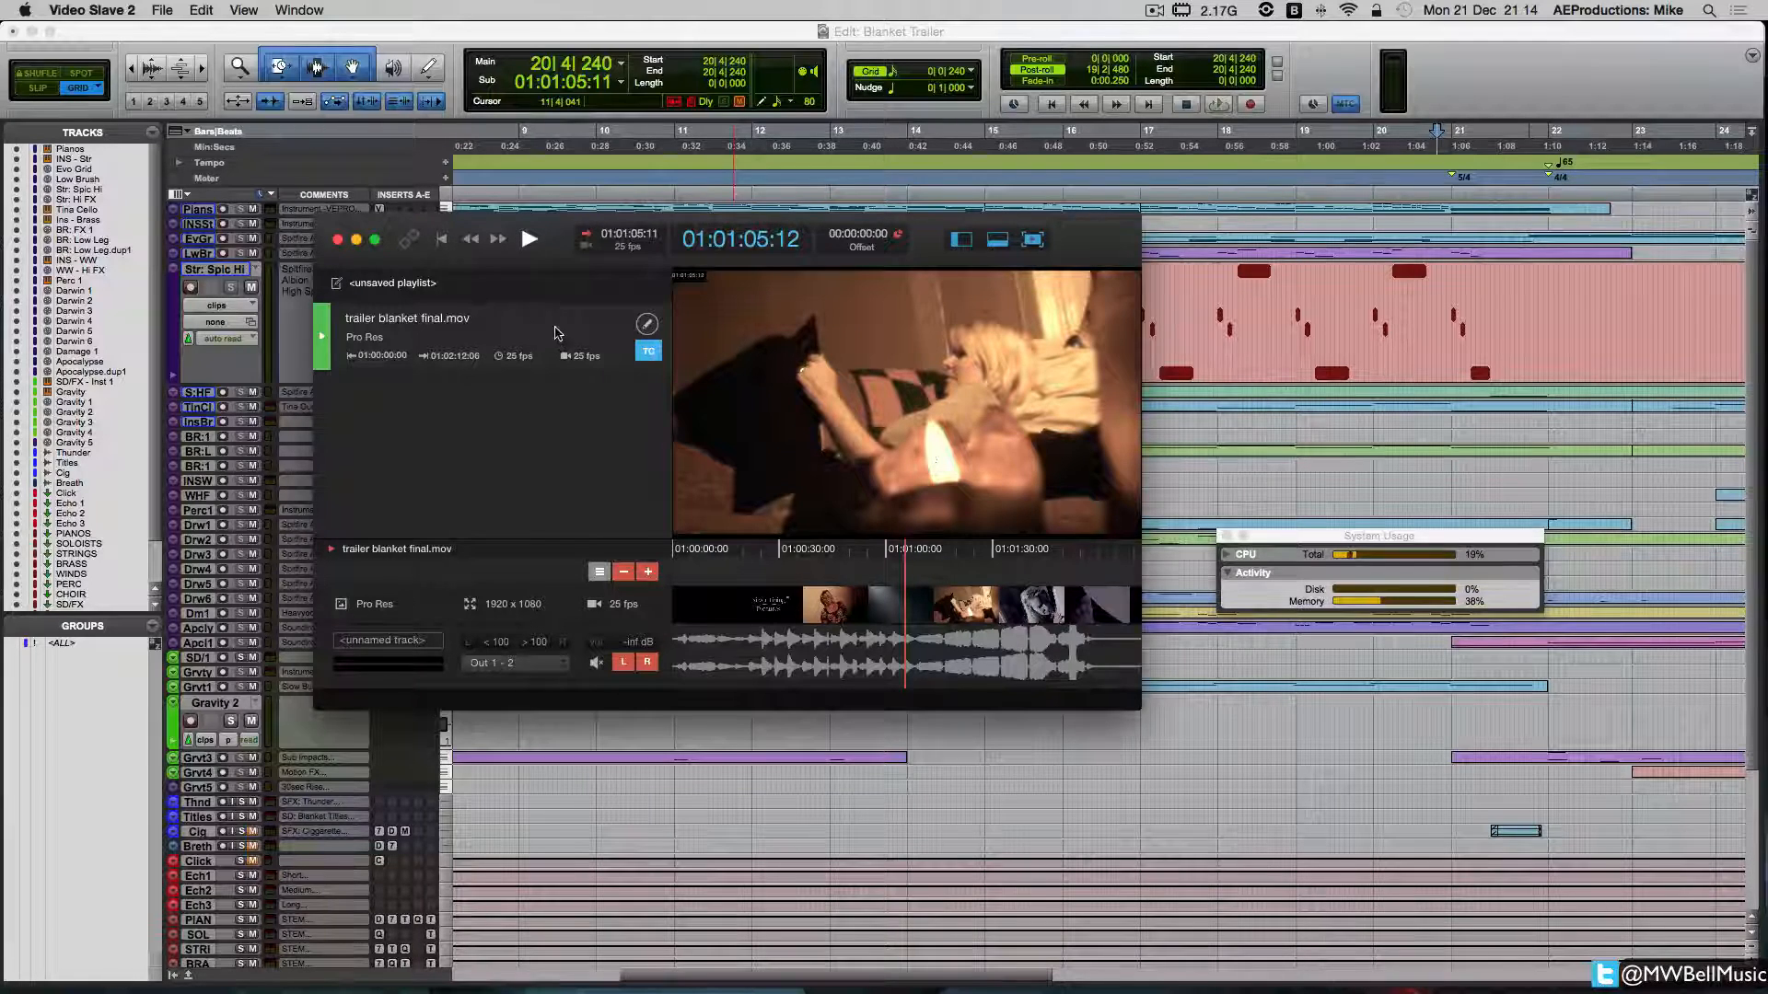
click(646, 350)
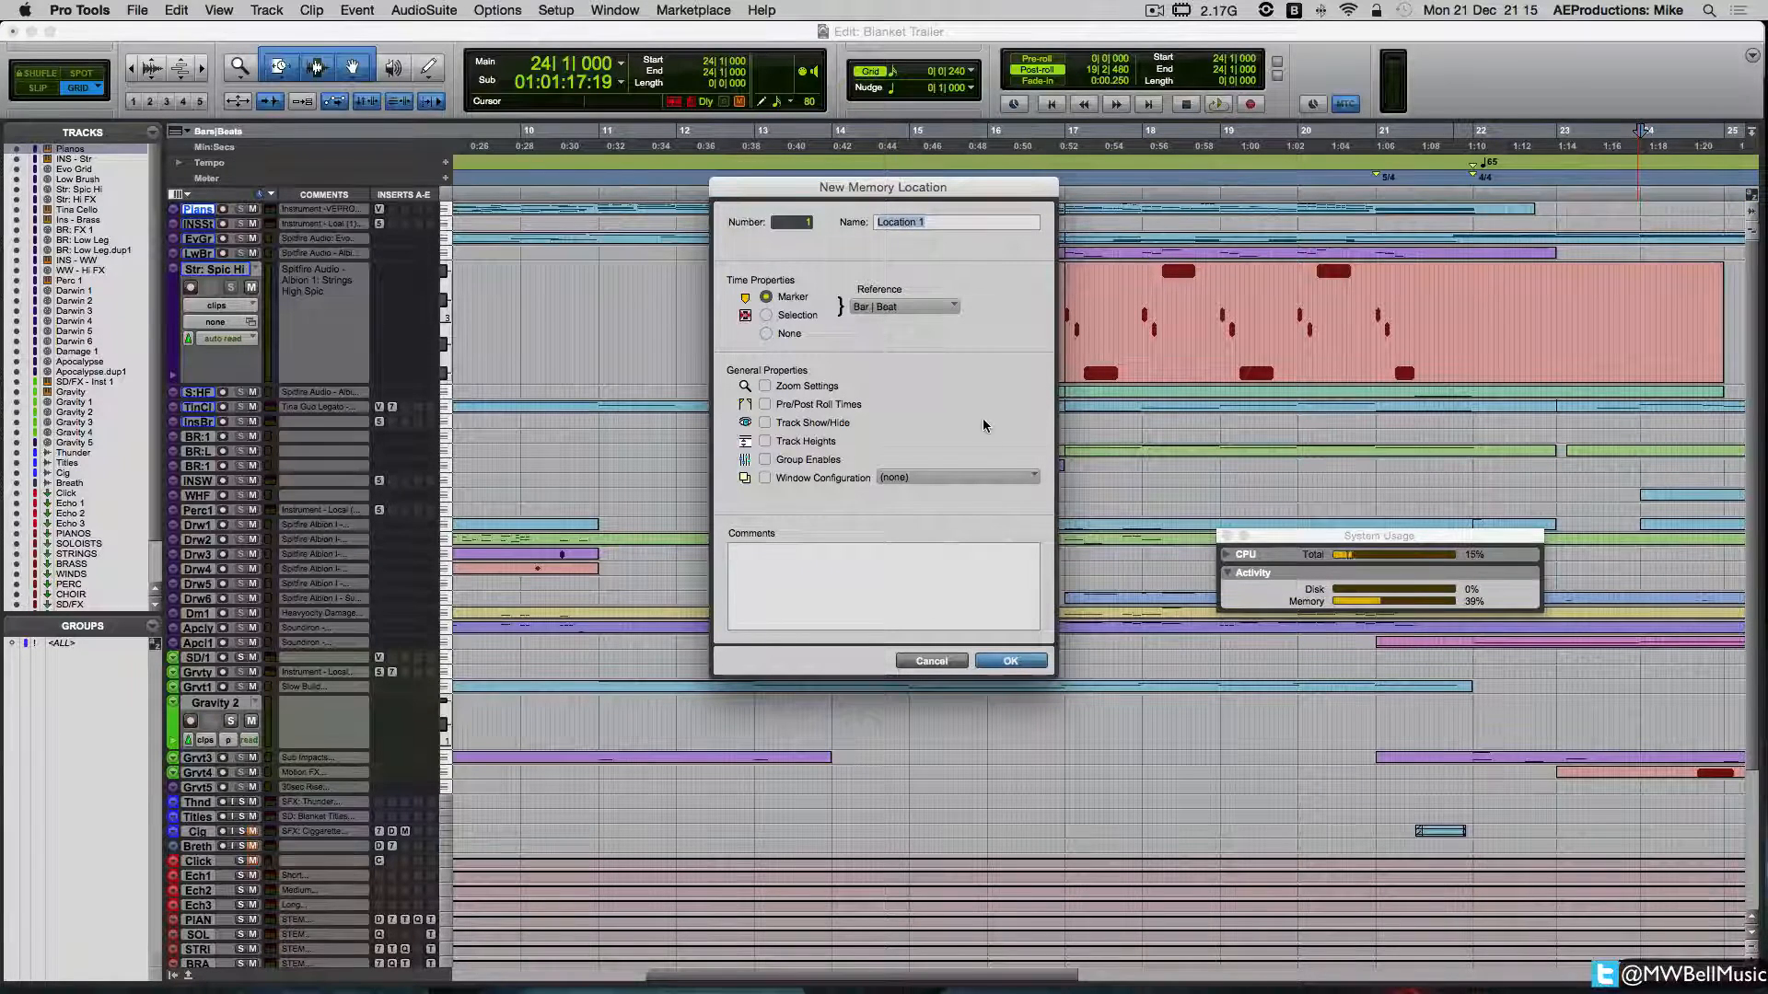
Step: Confirm the REVENGE marker at 01:01:17:19 and show the matching trailer frame
click(1008, 661)
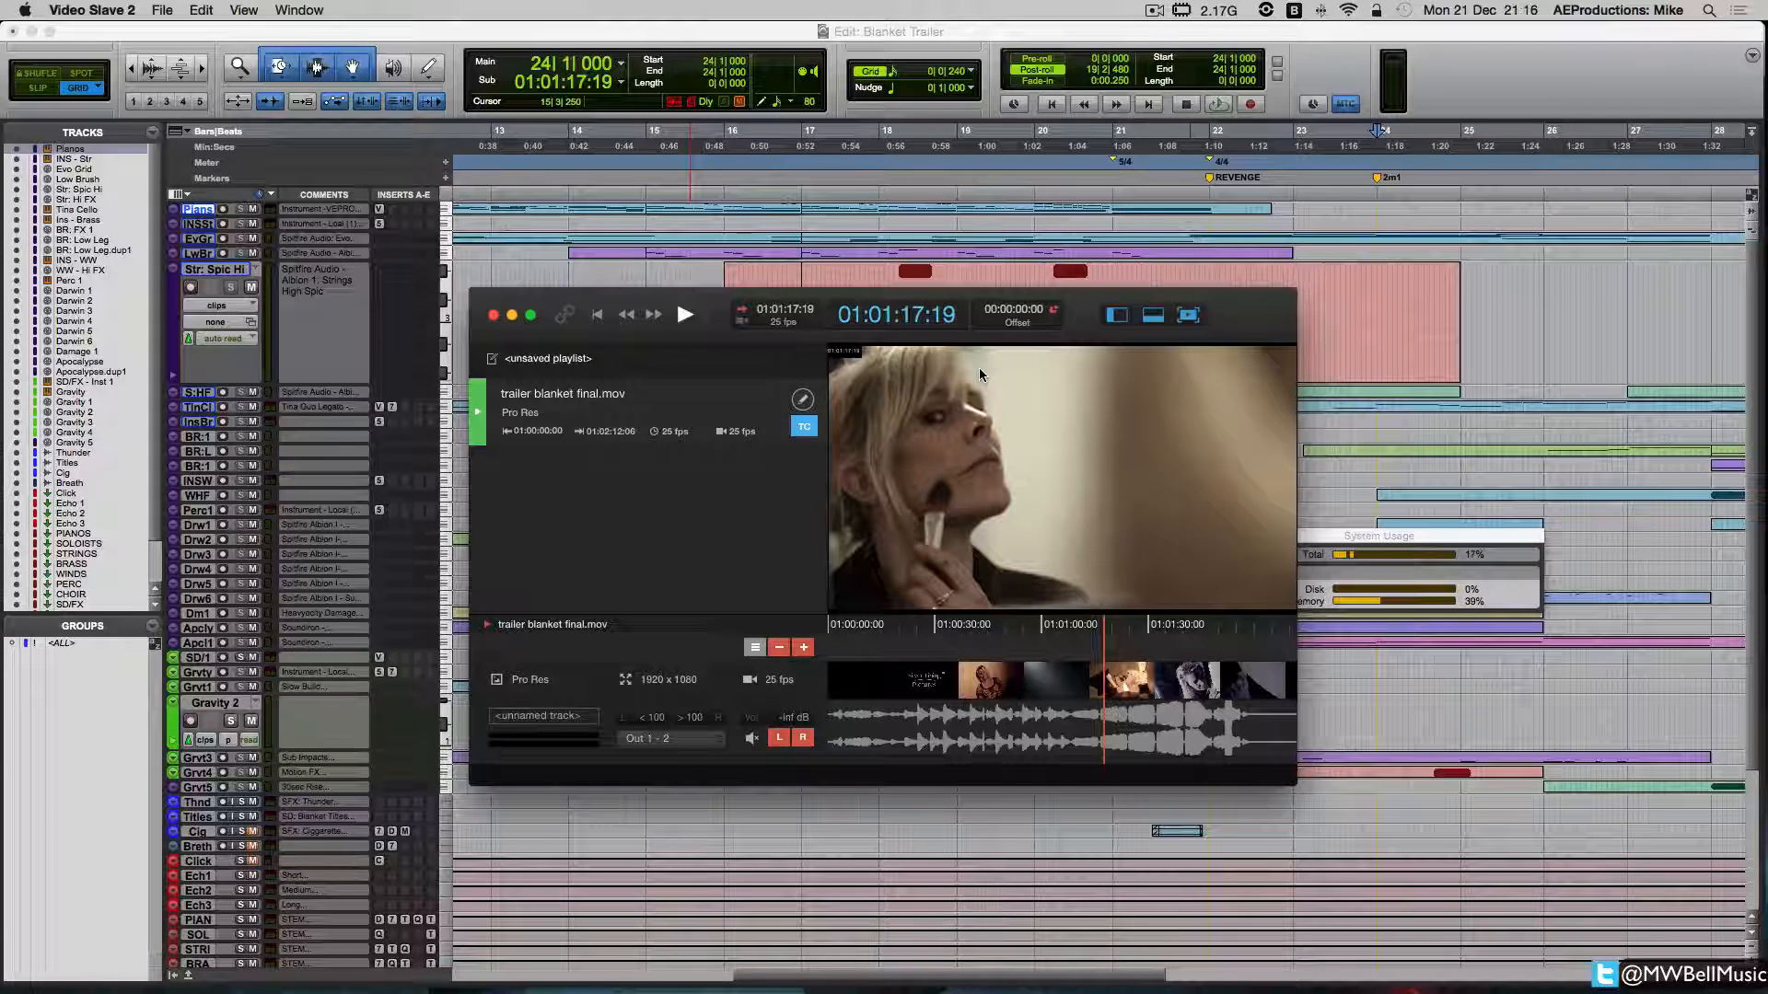
mouse_move(668, 460)
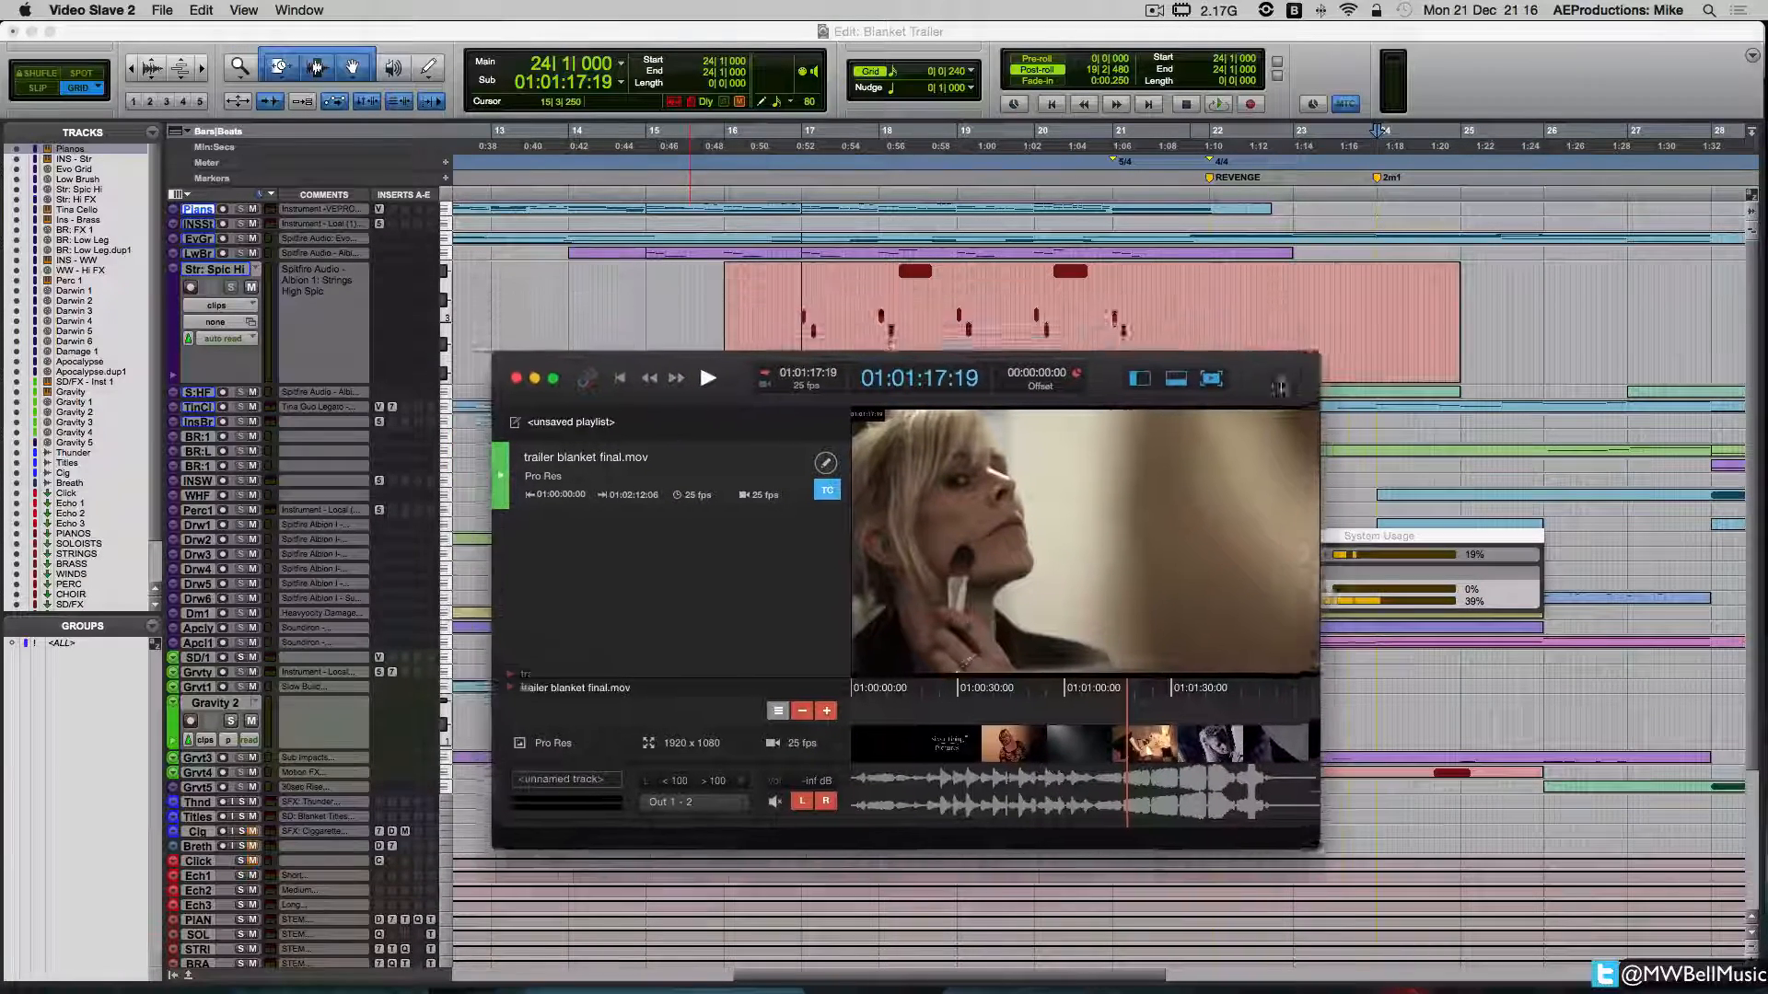
Step: Move the movie window lower over the session and bring up the Video Slave 2 application menu
drag(891, 377, 851, 330)
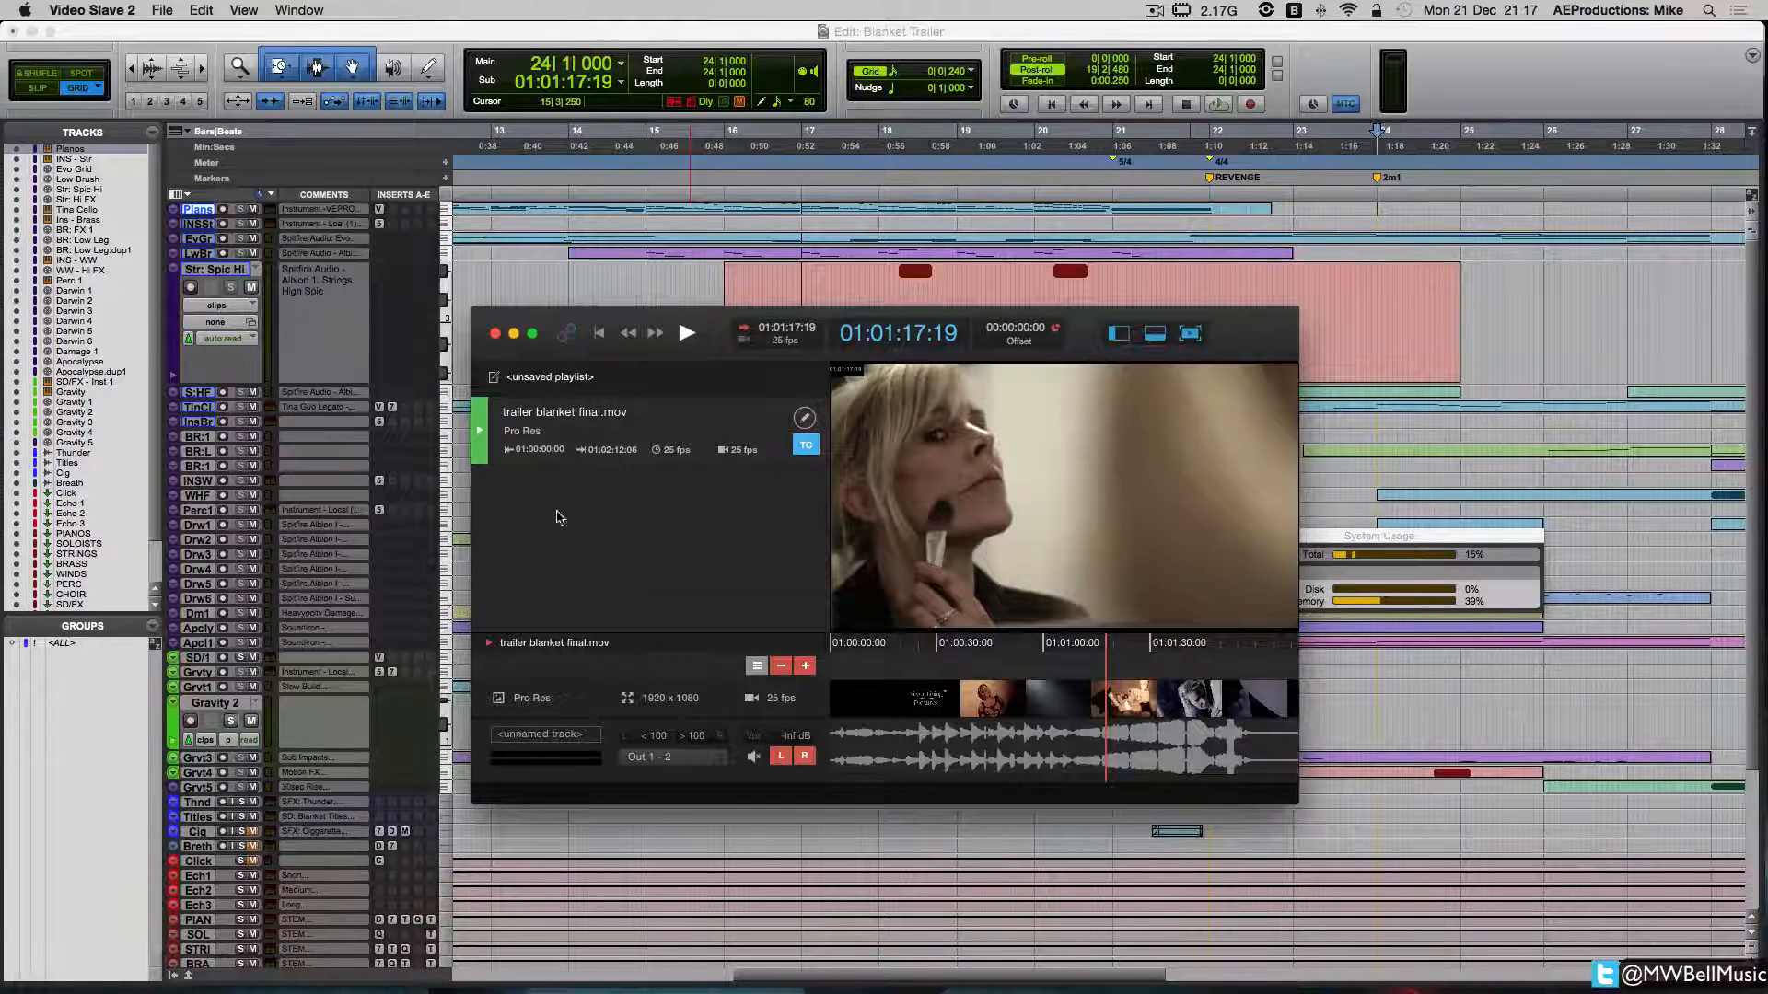
click(805, 444)
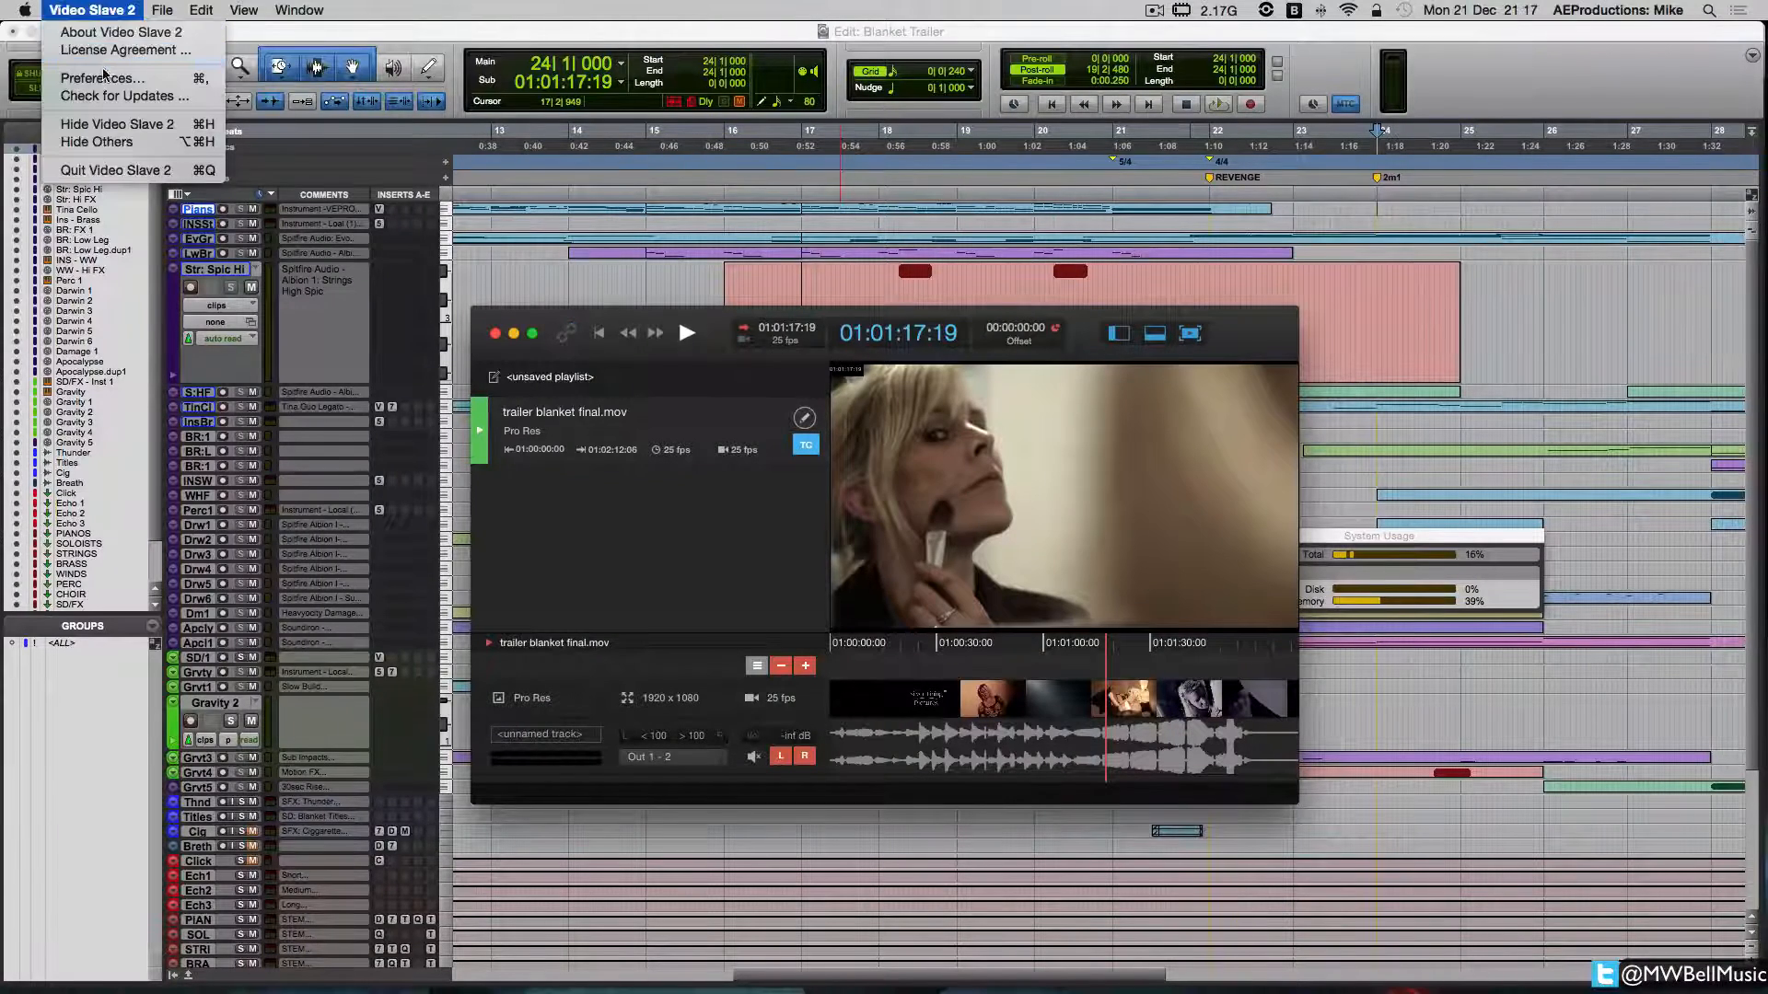
Step: Show the playlist panel with trailer blanket final.mov beside the video picture
click(103, 78)
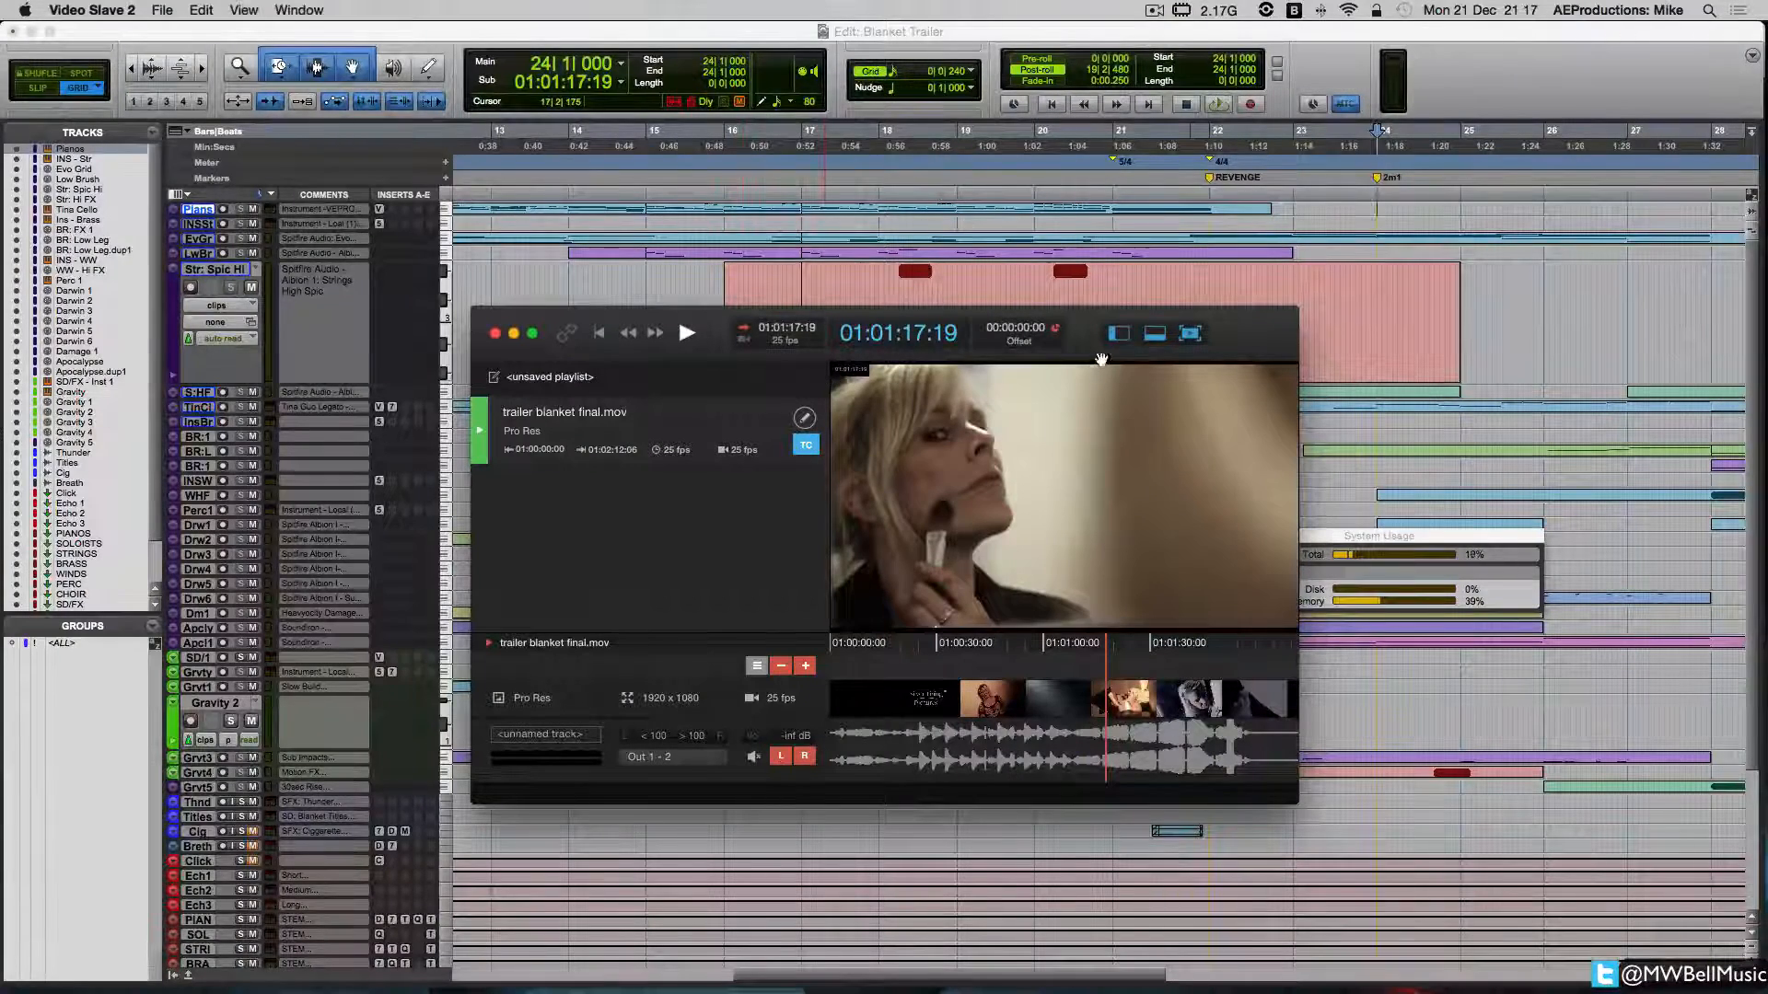
Step: Toggle the playlist panel off and on, then jump the trailer back to about 01:00:08:15
click(1118, 333)
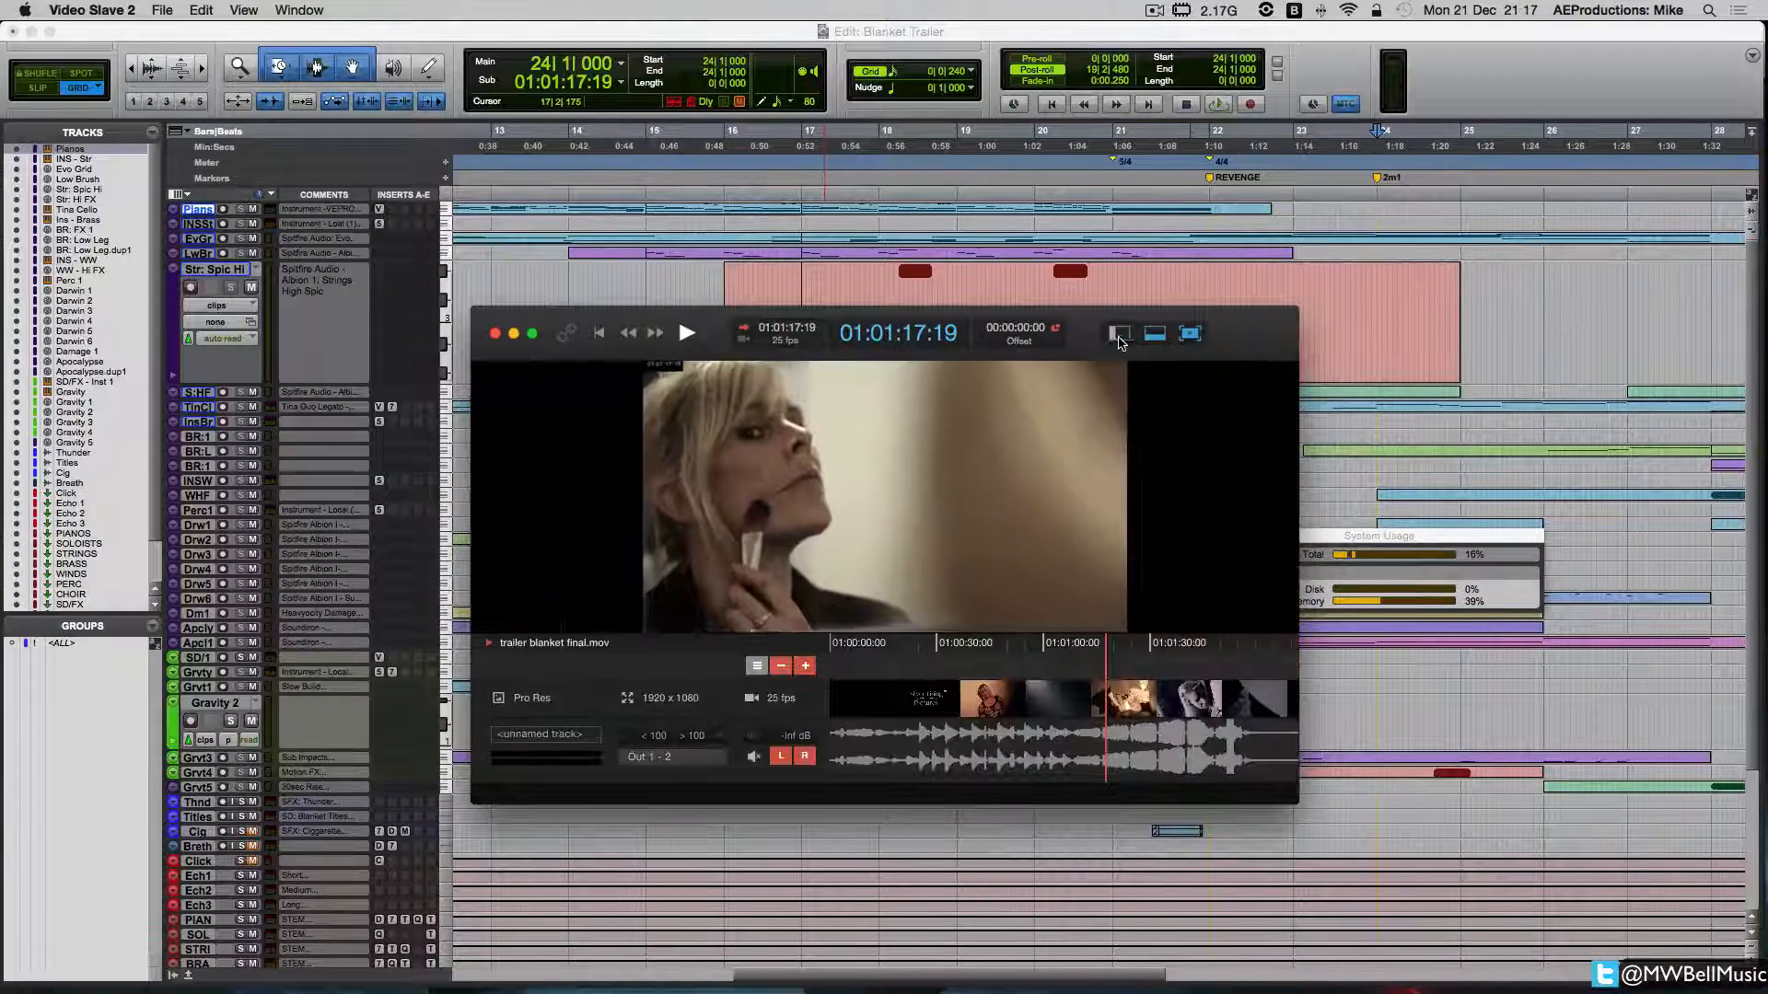
click(1119, 333)
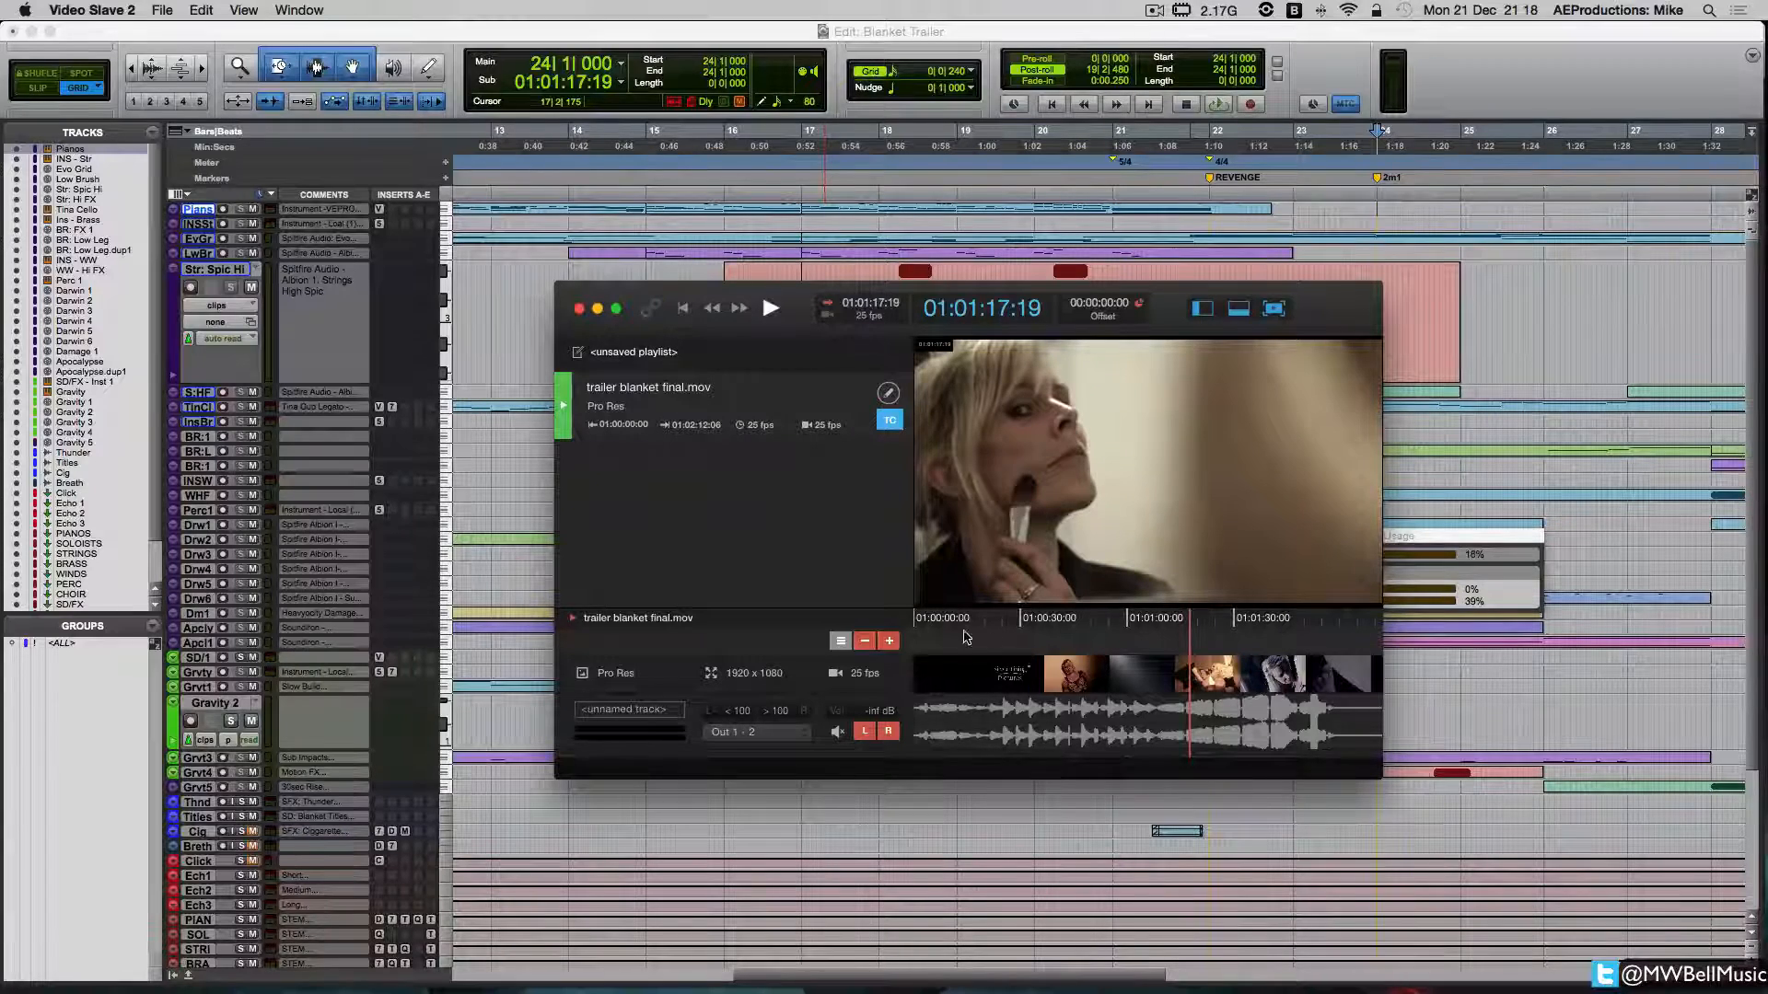
click(941, 635)
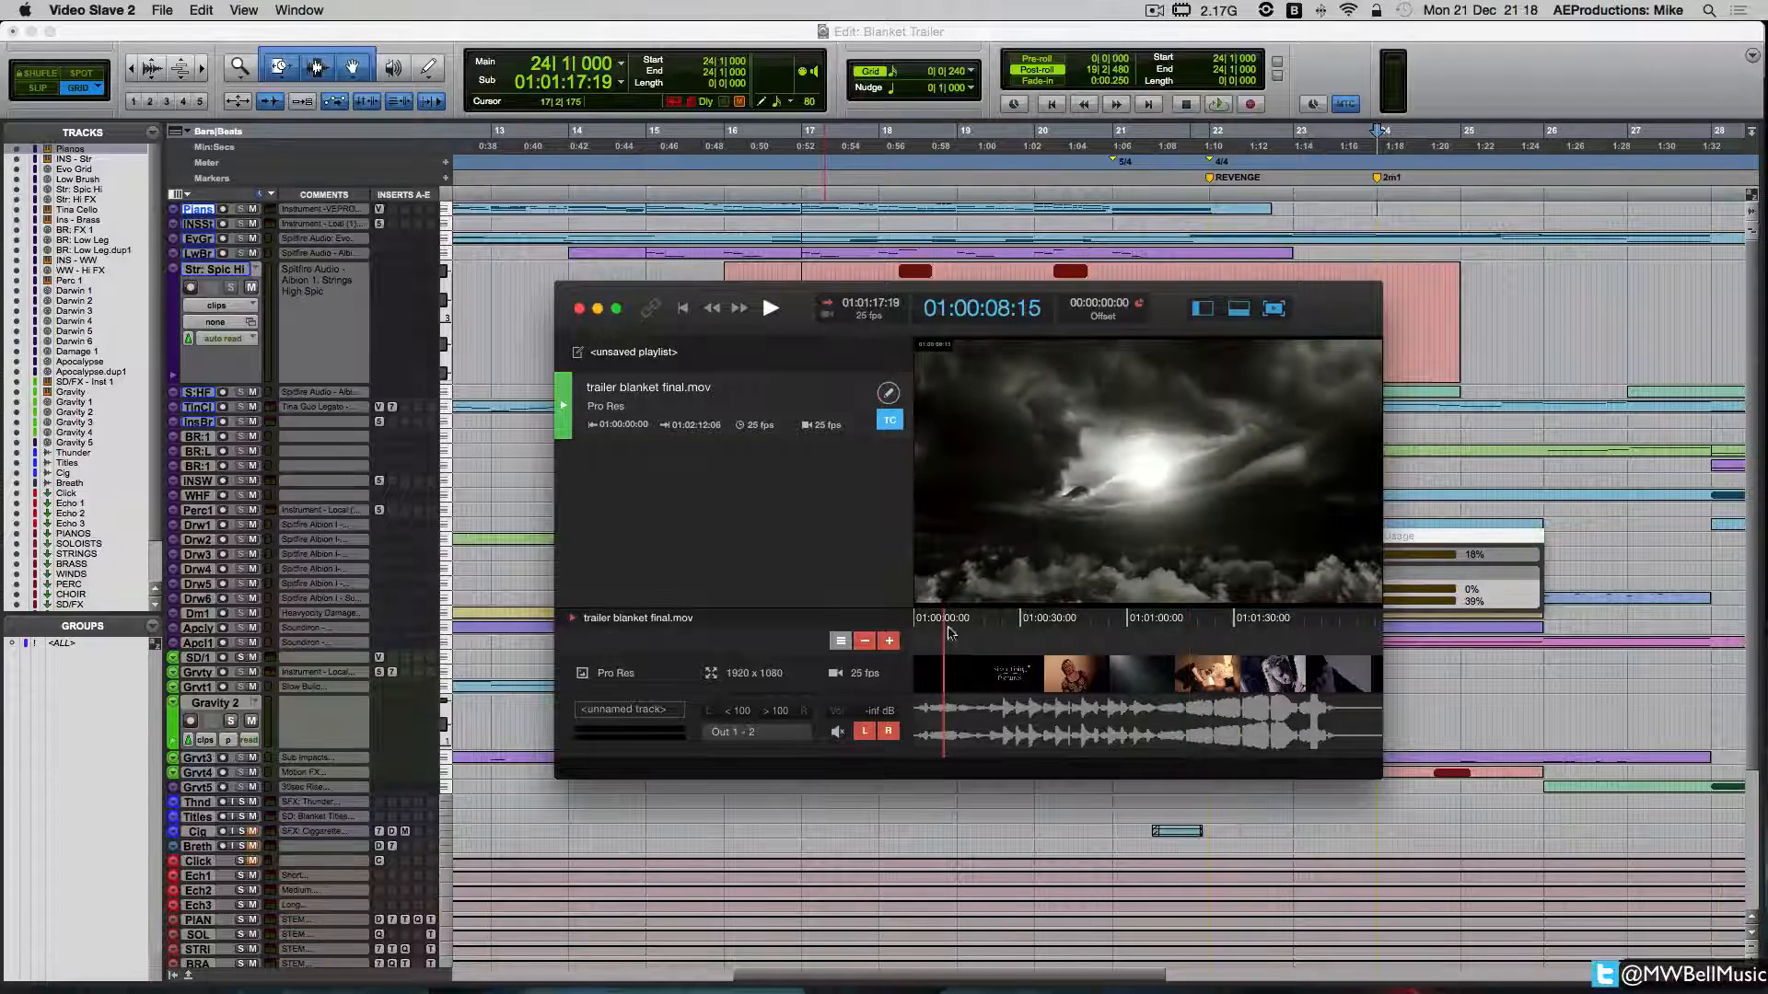